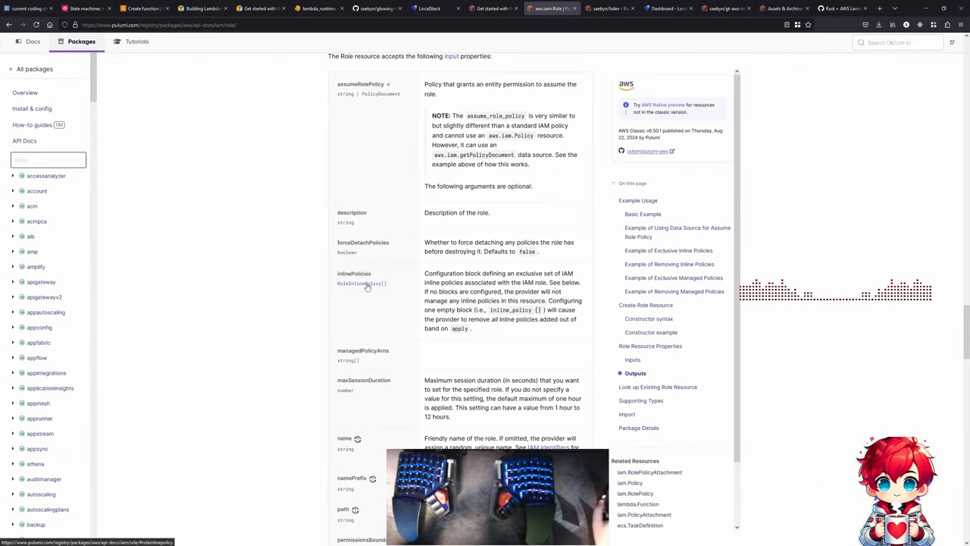
- Review the aws.iam.Role docs and select a word in the state machine code
{"action": "scroll", "scroll_direction": "down", "scroll_amount": 3}
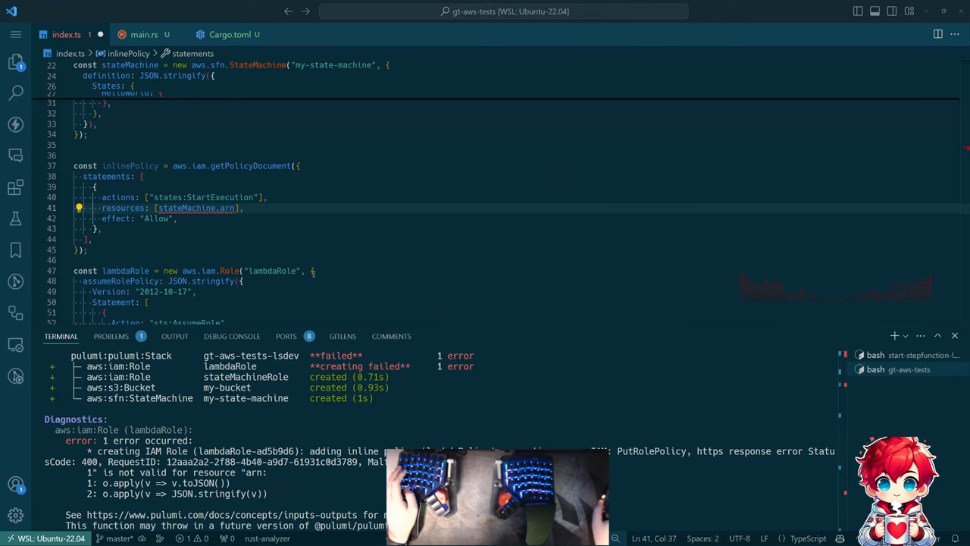
{"action": "scroll", "scroll_direction": "up", "scroll_amount": 3}
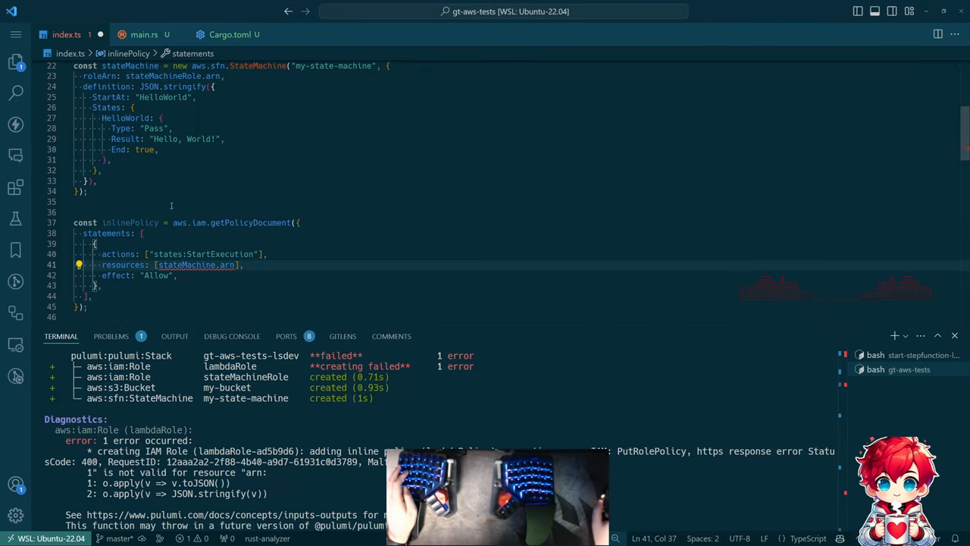
{"action": "scroll", "scroll_direction": "down", "scroll_amount": 3}
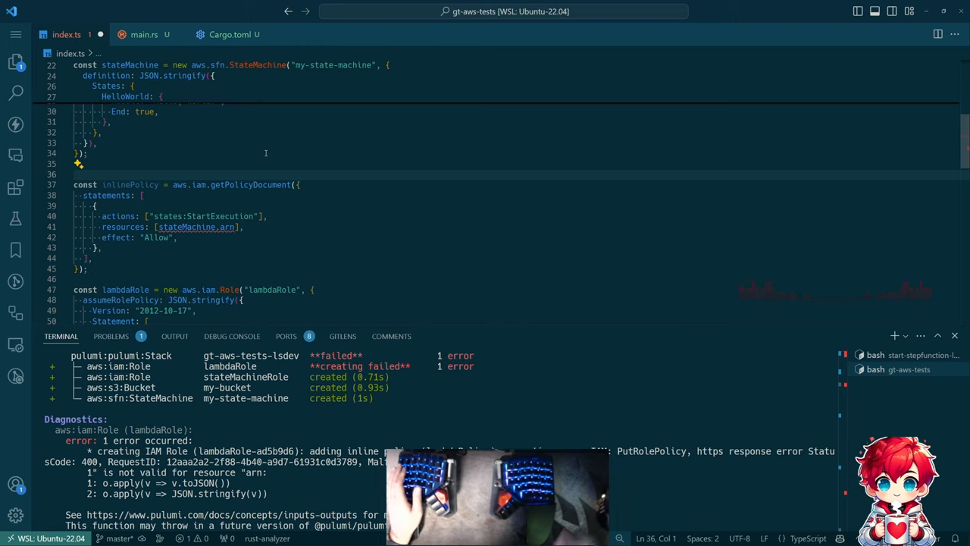
{"action": "double_click", "coordinate": [187, 227]}
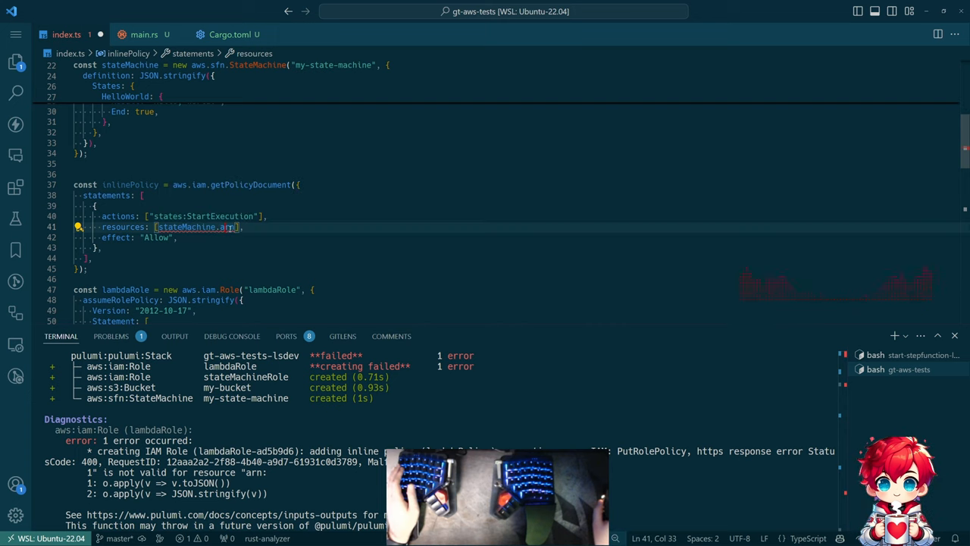
{"action": "mouse_move", "coordinate": [196, 227]}
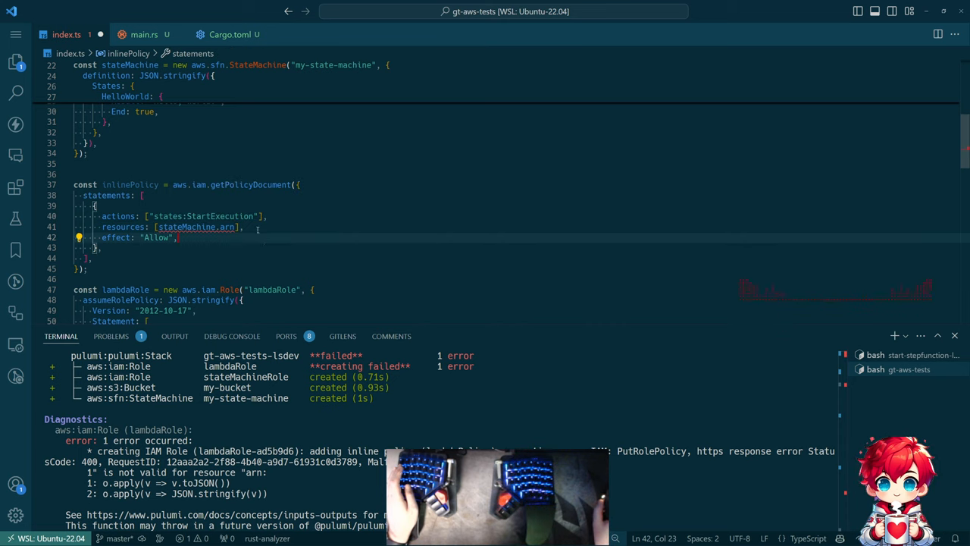
{"action": "mouse_move", "coordinate": [197, 226]}
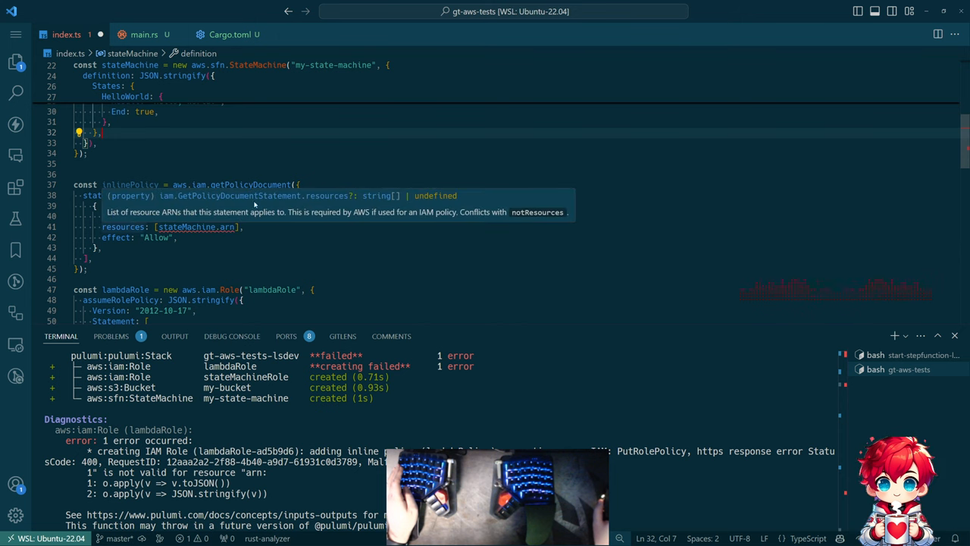
{"action": "double_click", "coordinate": [381, 196]}
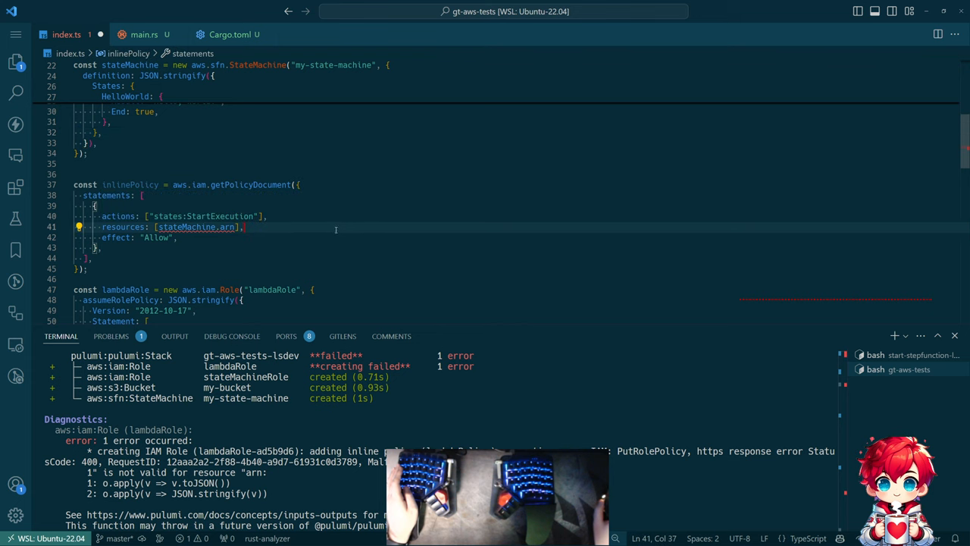
- Back in the aws.iam.Role docs, scroll Related Resources and open iam.RolePolicy
{"action": "key", "text": "alt+tab"}
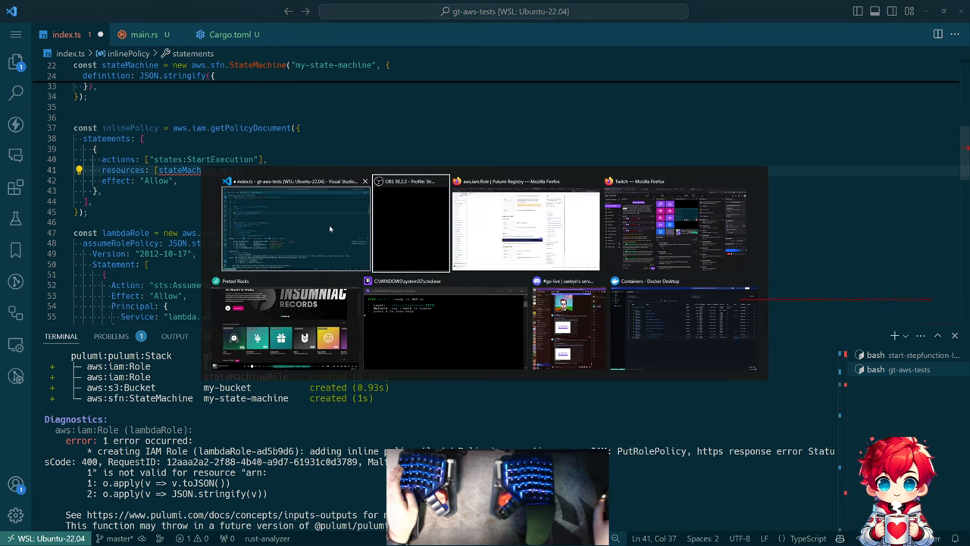
{"action": "left_click", "coordinate": [525, 224]}
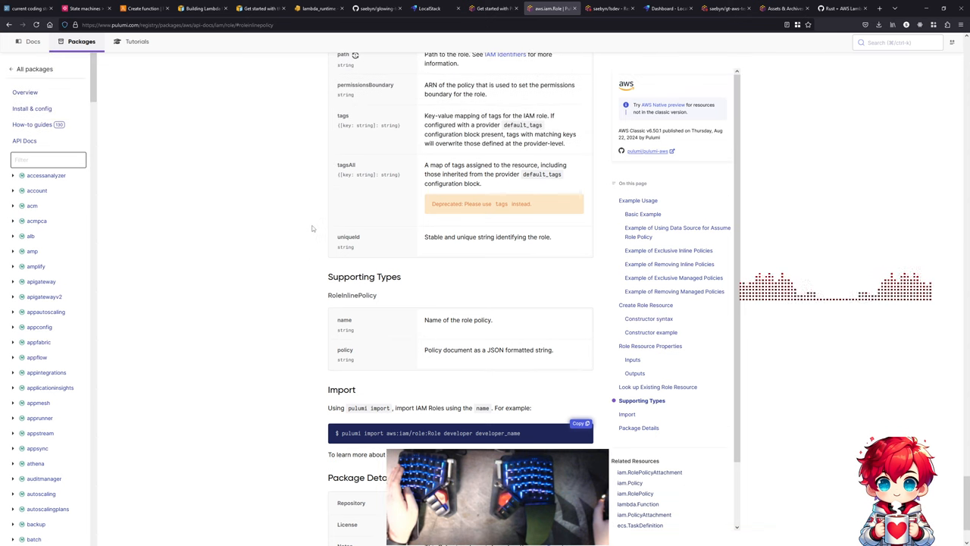
{"action": "scroll", "scroll_direction": "up", "scroll_amount": 3}
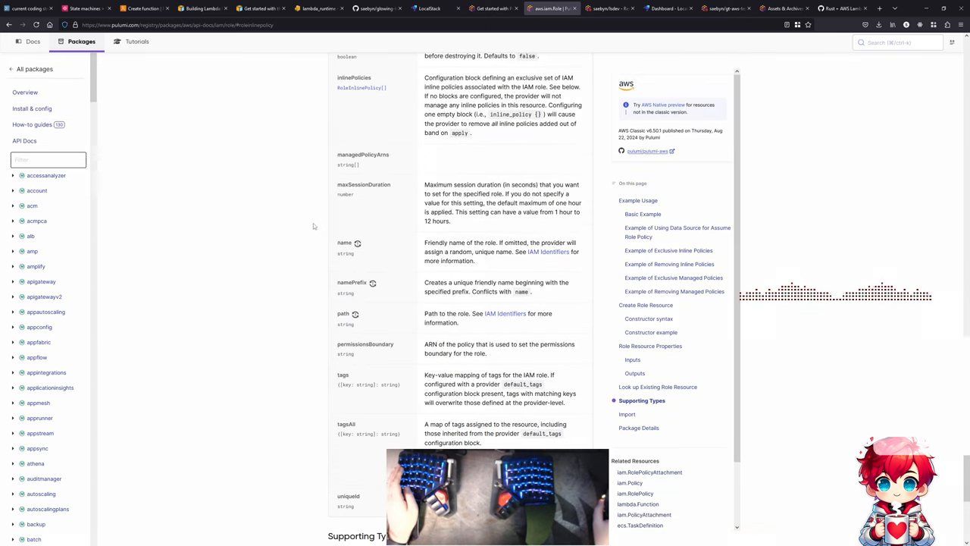
{"action": "scroll", "scroll_direction": "up", "scroll_amount": 3}
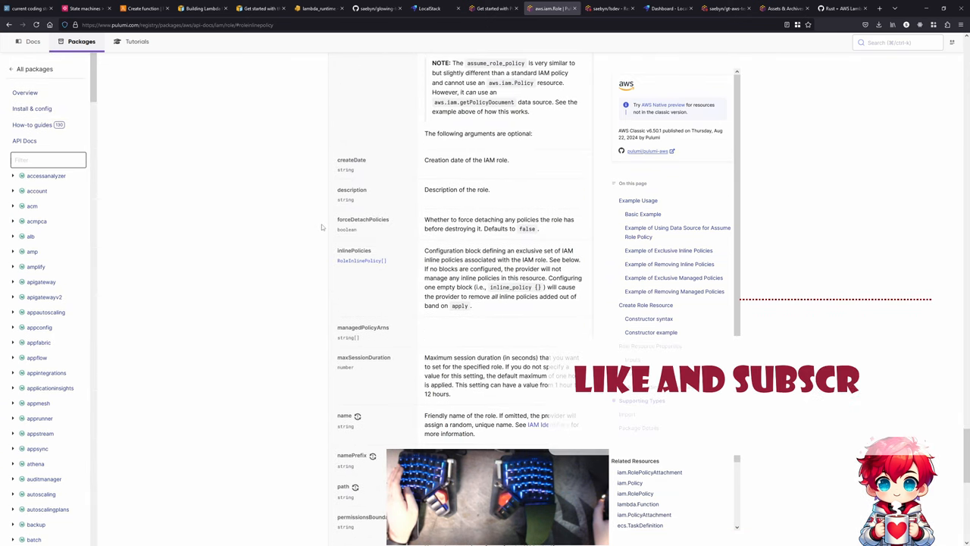
{"action": "scroll", "scroll_direction": "down", "scroll_amount": 3}
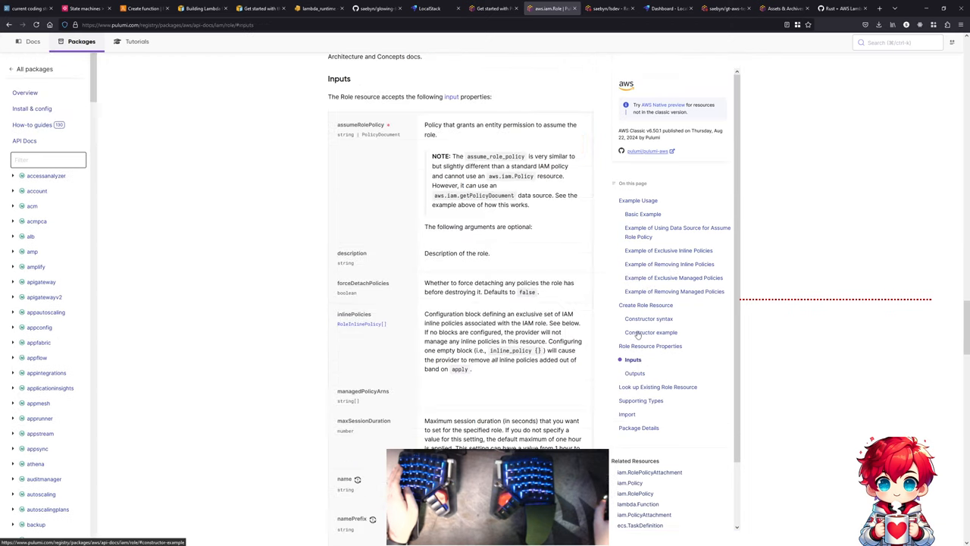
{"action": "scroll", "scroll_direction": "down", "scroll_amount": 3}
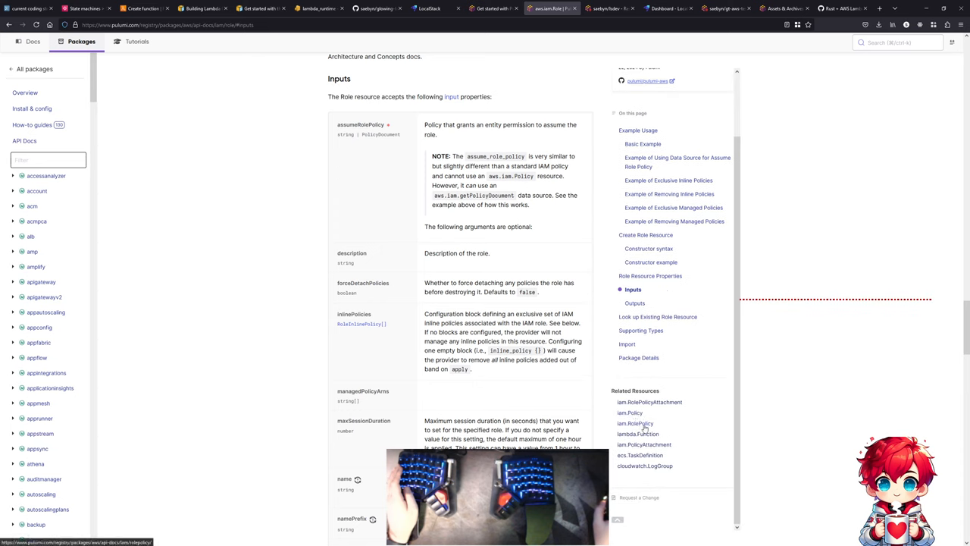
{"action": "left_click", "coordinate": [630, 412]}
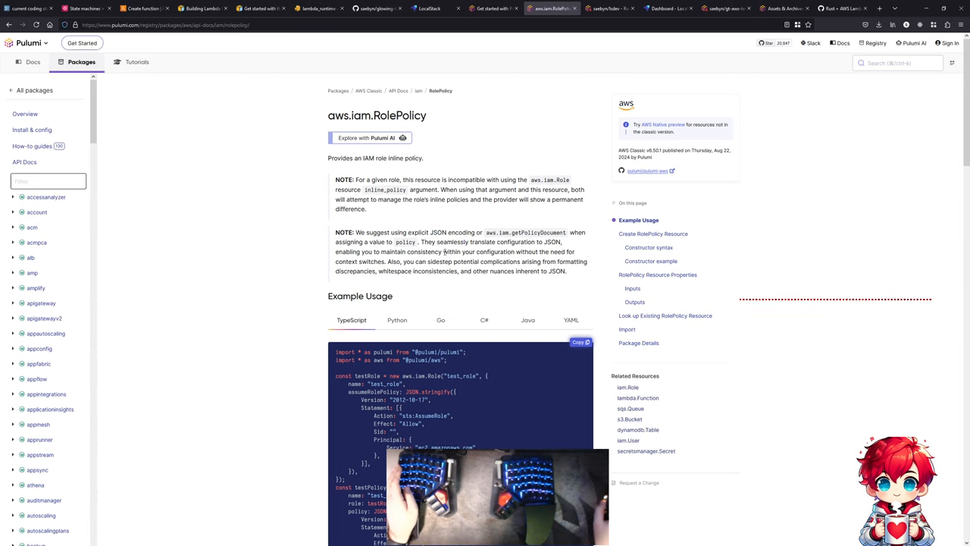
- Select getPolicyDocument in the note and filter the API docs for 'getpolicydocumen'
{"action": "double_click", "coordinate": [506, 232]}
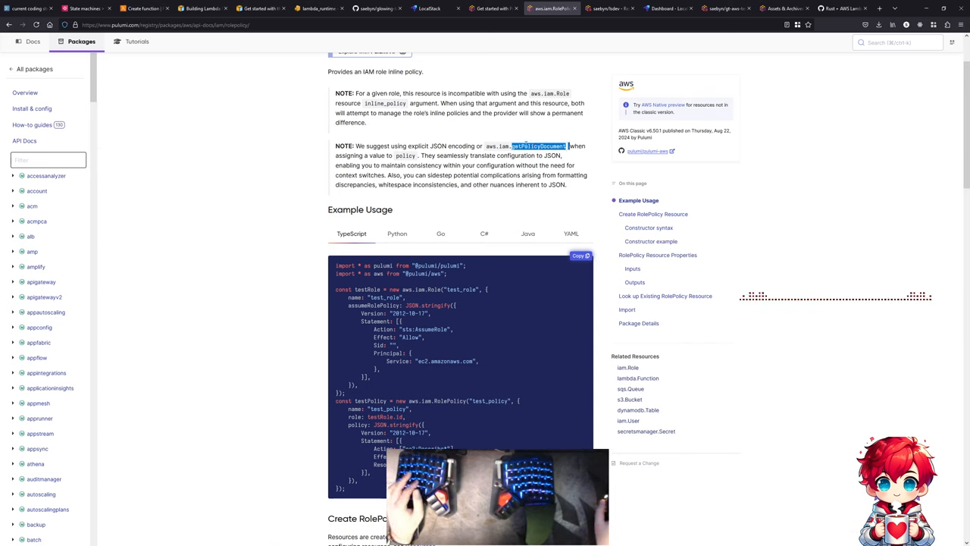
{"action": "left_click", "coordinate": [49, 160]}
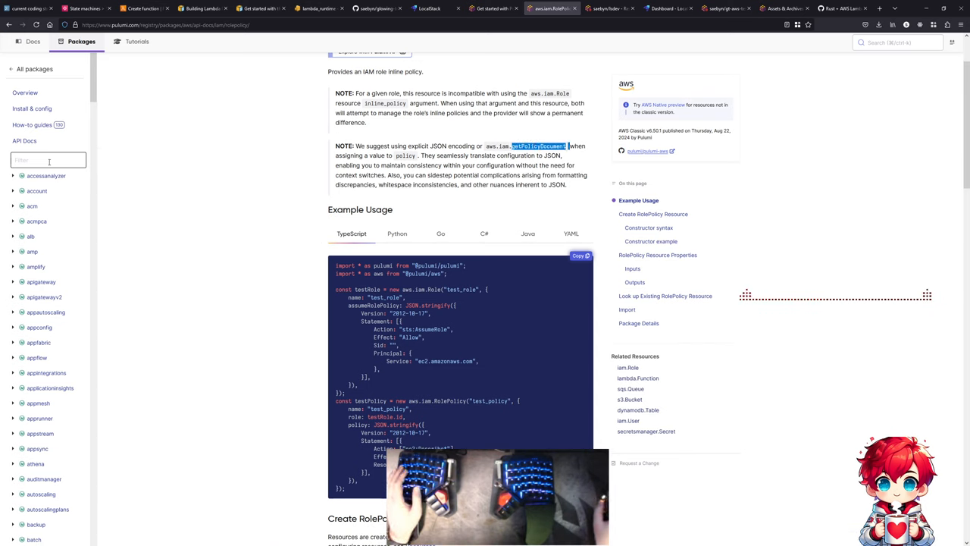
{"action": "type", "text": "getpolicydocument"}
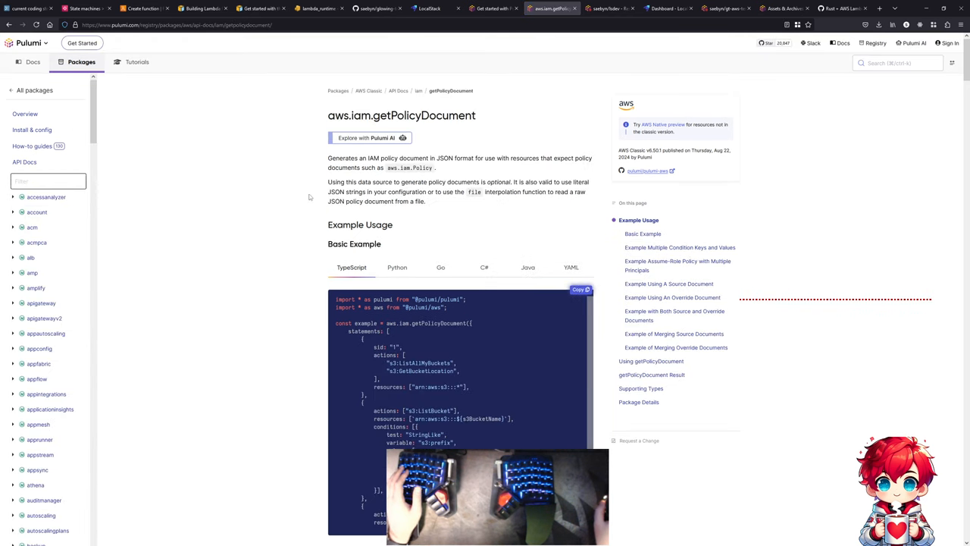
{"action": "scroll", "scroll_direction": "down", "scroll_amount": 3}
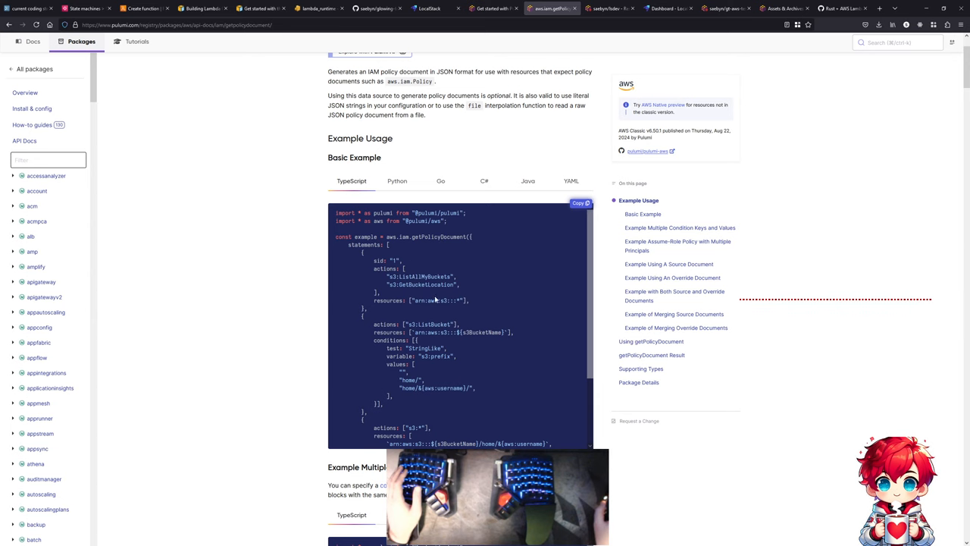
{"action": "scroll", "scroll_direction": "down", "scroll_amount": 3}
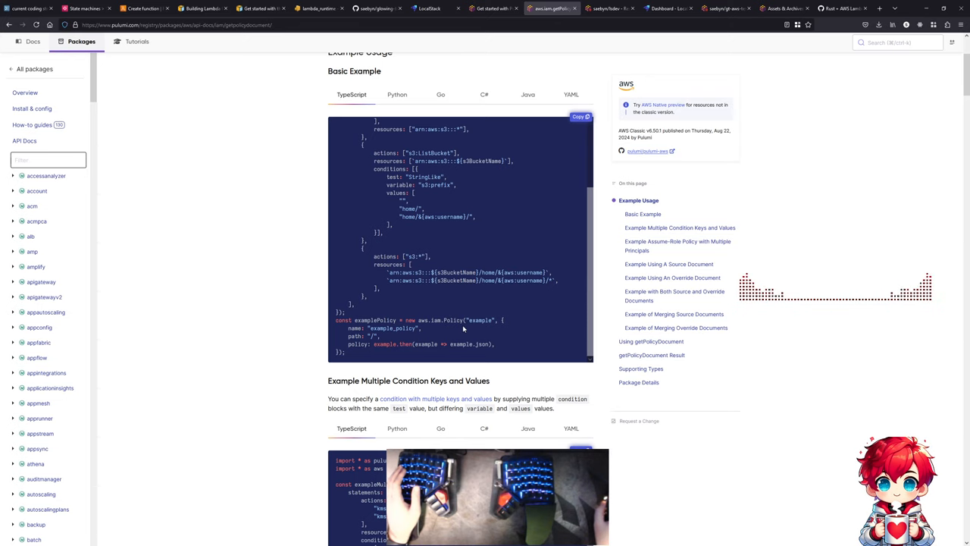
{"action": "scroll", "scroll_direction": "up", "scroll_amount": 3}
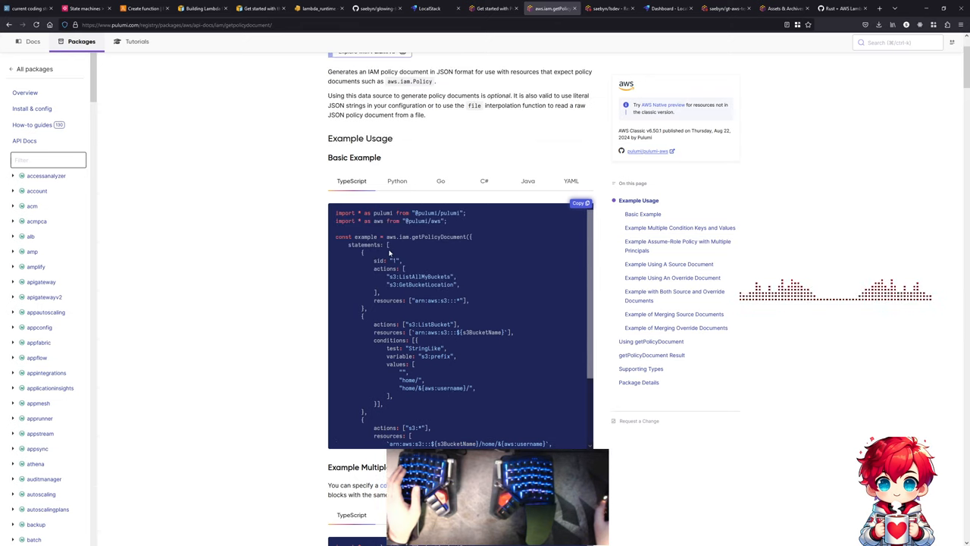
{"action": "double_click", "coordinate": [429, 236]}
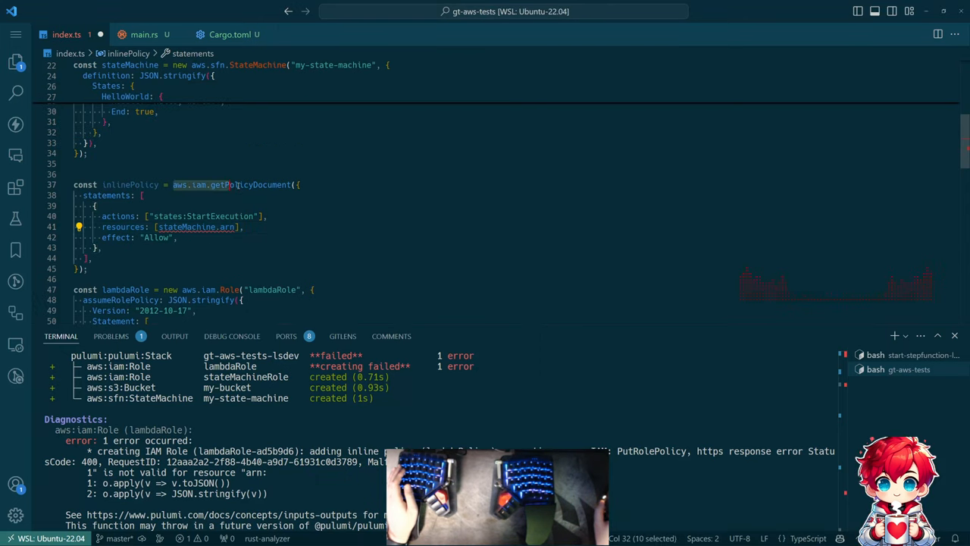
{"action": "key", "text": "alt+tab"}
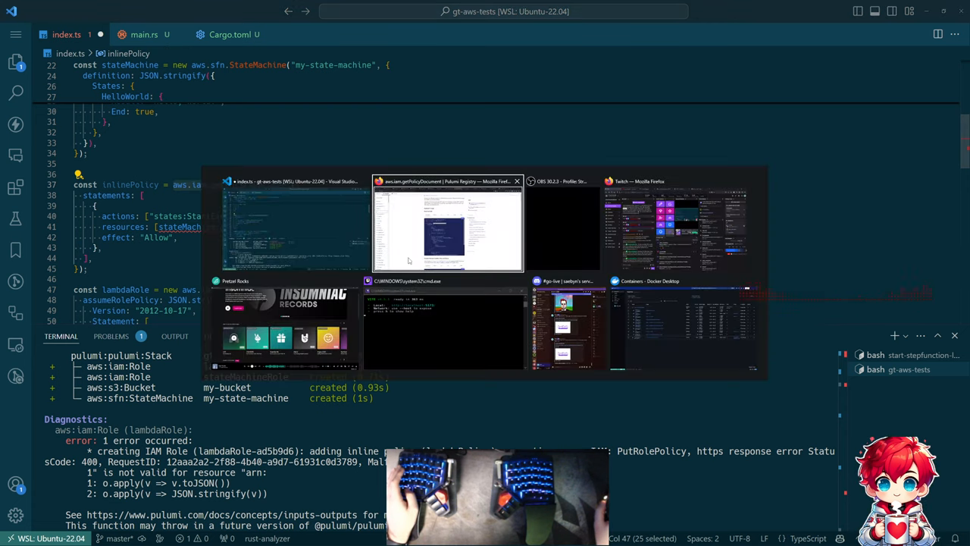
{"action": "left_click", "coordinate": [447, 223]}
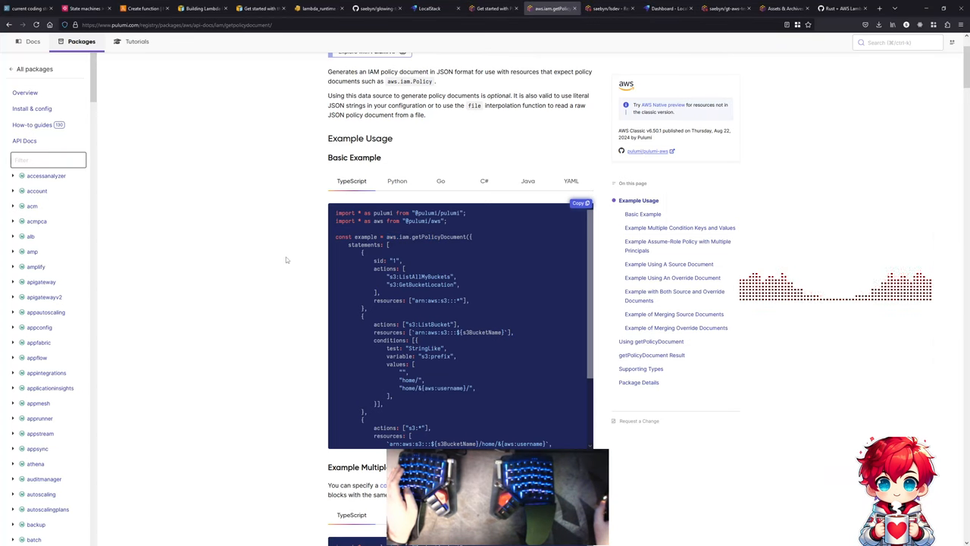
{"action": "scroll", "scroll_direction": "up", "scroll_amount": 3}
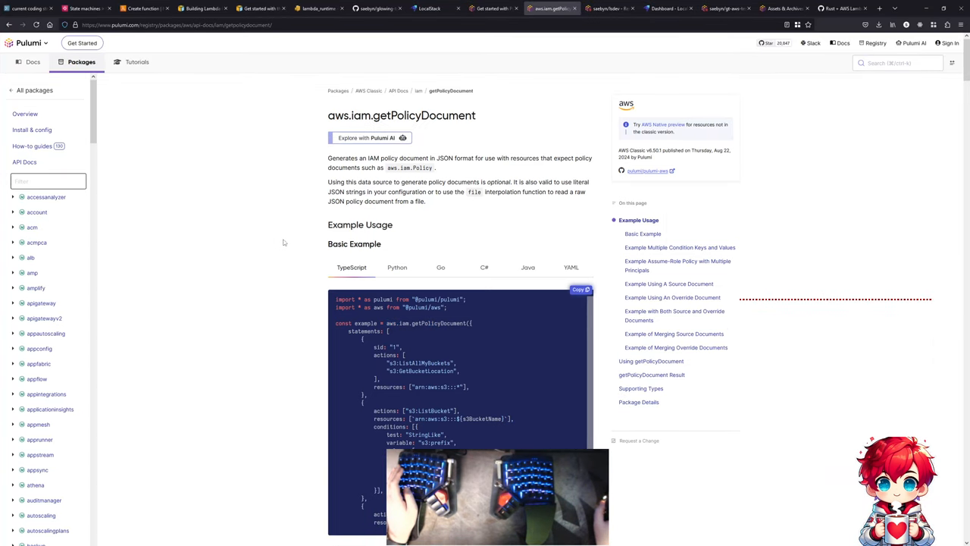
{"action": "scroll", "scroll_direction": "down", "scroll_amount": 3}
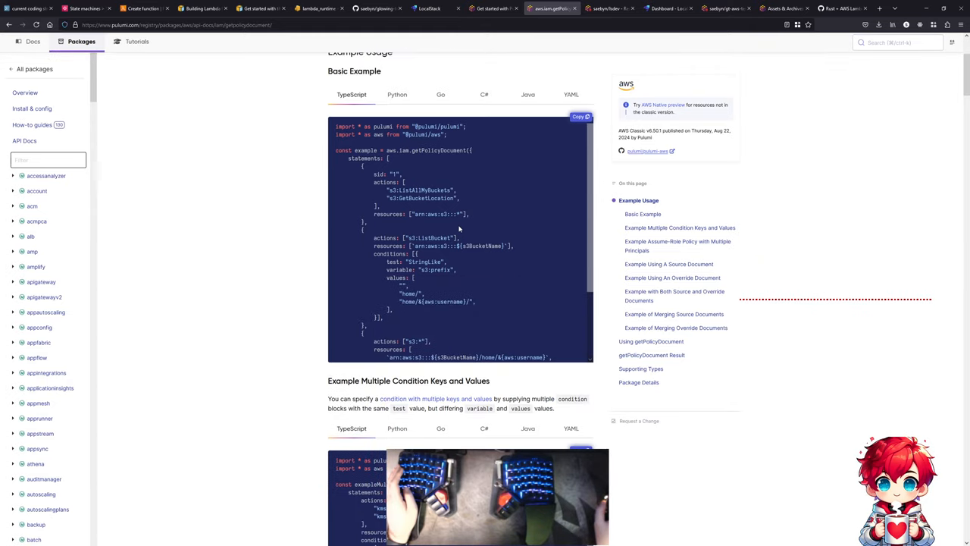
{"action": "scroll", "scroll_direction": "down", "scroll_amount": 3}
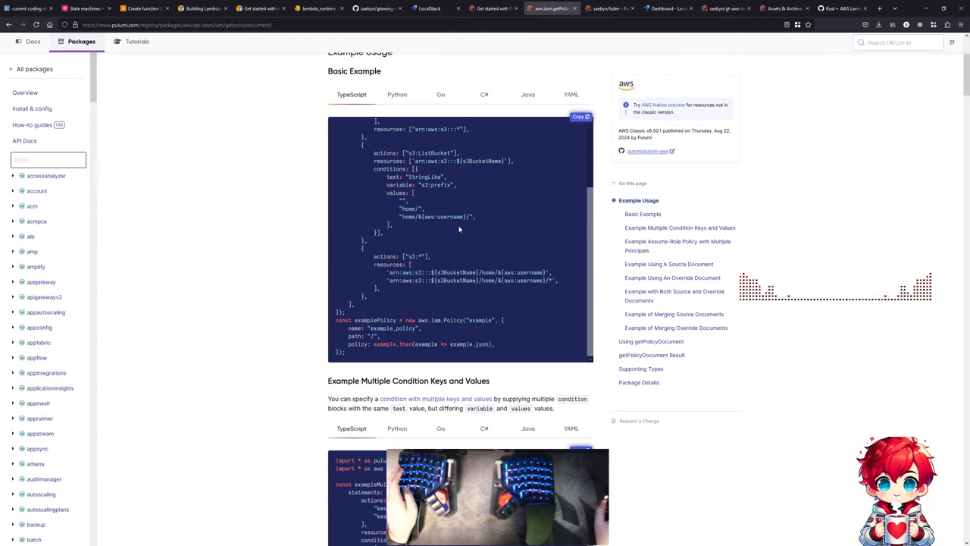
{"action": "scroll", "scroll_direction": "up", "scroll_amount": 3}
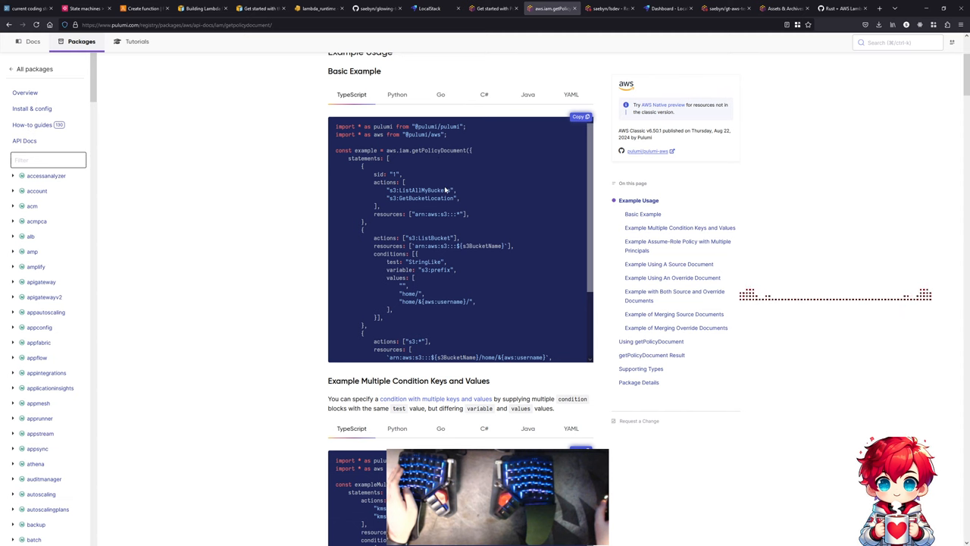
{"action": "scroll", "scroll_direction": "down", "scroll_amount": 3}
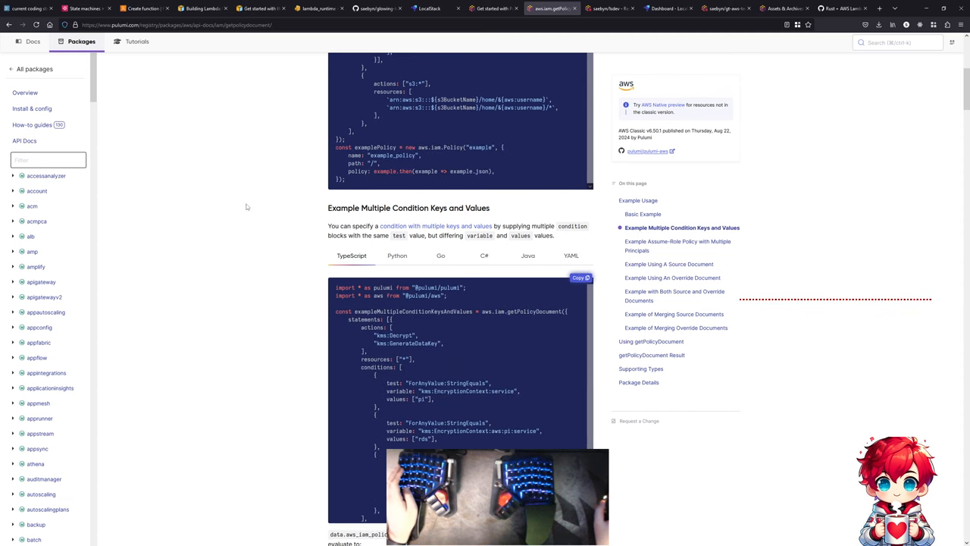
{"action": "scroll", "scroll_direction": "down", "scroll_amount": 3}
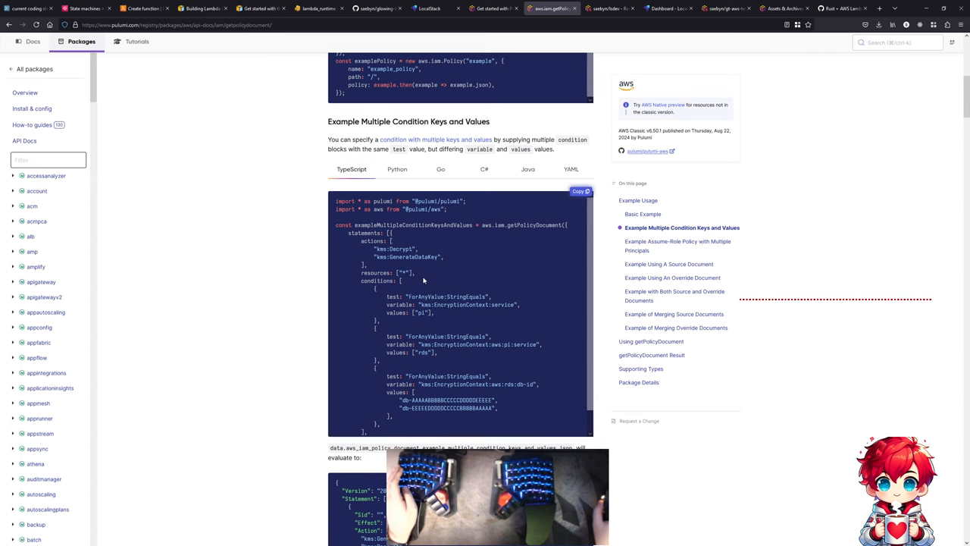
{"action": "scroll", "scroll_direction": "down", "scroll_amount": 3}
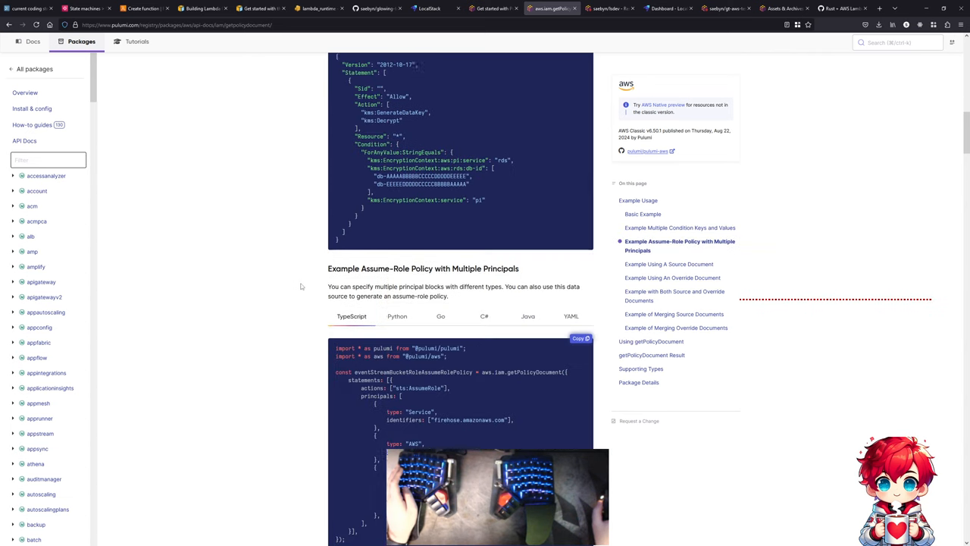
{"action": "scroll", "scroll_direction": "down", "scroll_amount": 3}
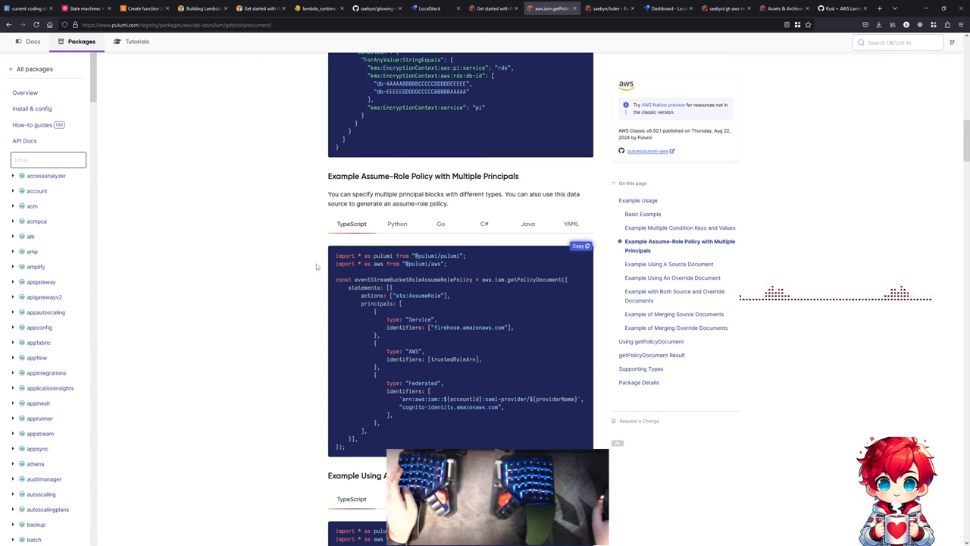
{"action": "scroll", "scroll_direction": "down", "scroll_amount": 3}
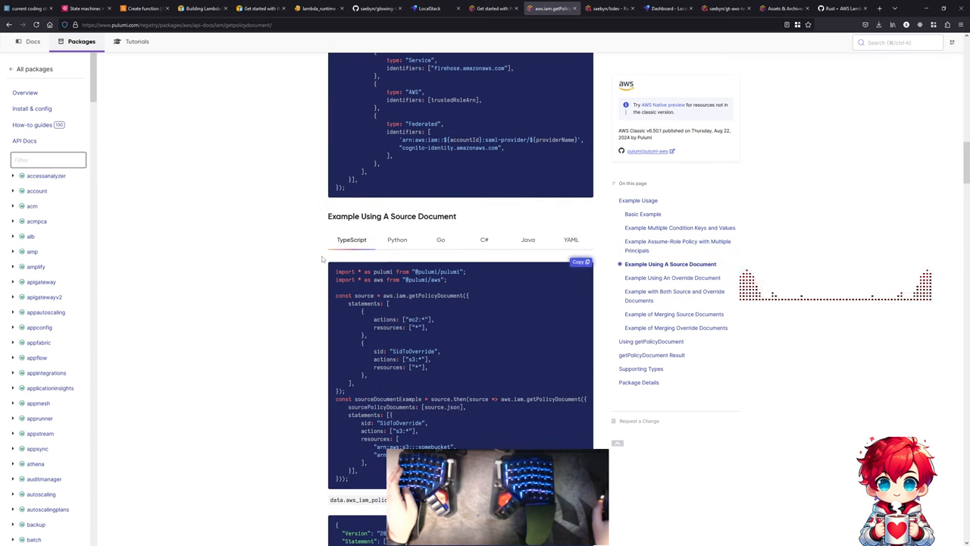
{"action": "mouse_move", "coordinate": [343, 322]}
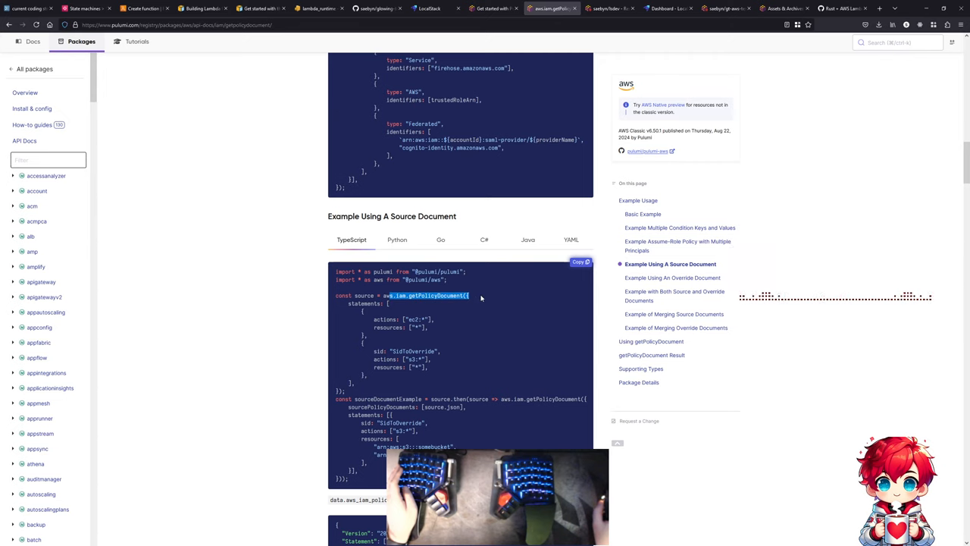
{"action": "scroll", "scroll_direction": "down", "scroll_amount": 3}
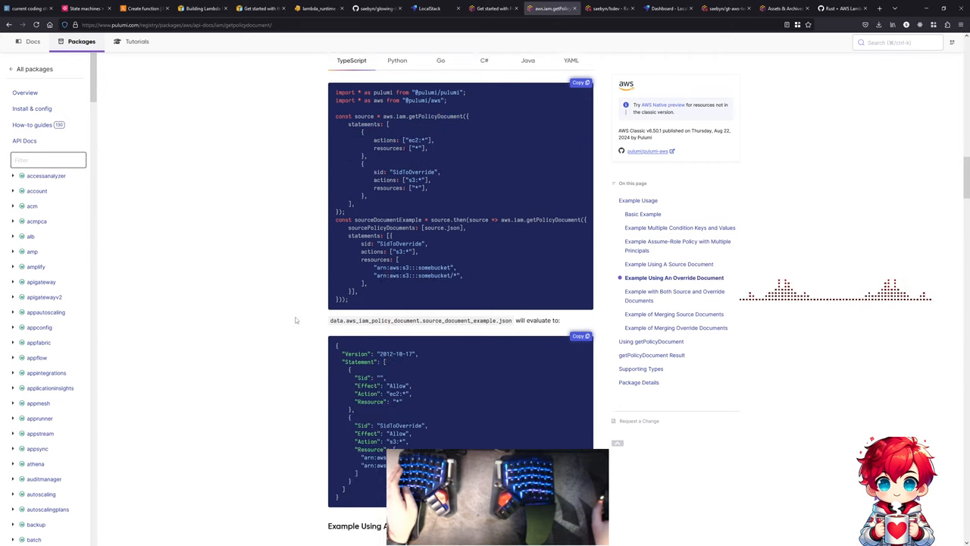
{"action": "scroll", "scroll_direction": "down", "scroll_amount": 3}
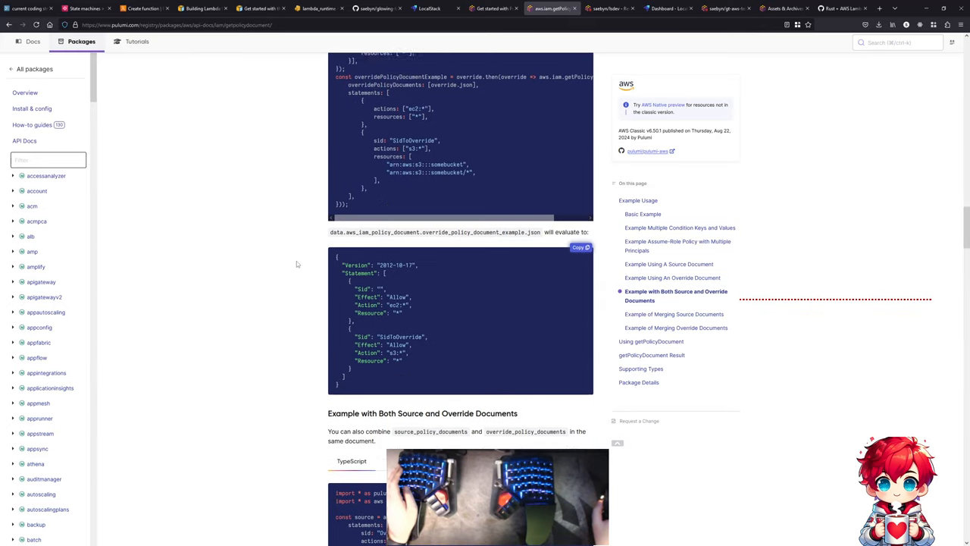
{"action": "scroll", "scroll_direction": "down", "scroll_amount": 3}
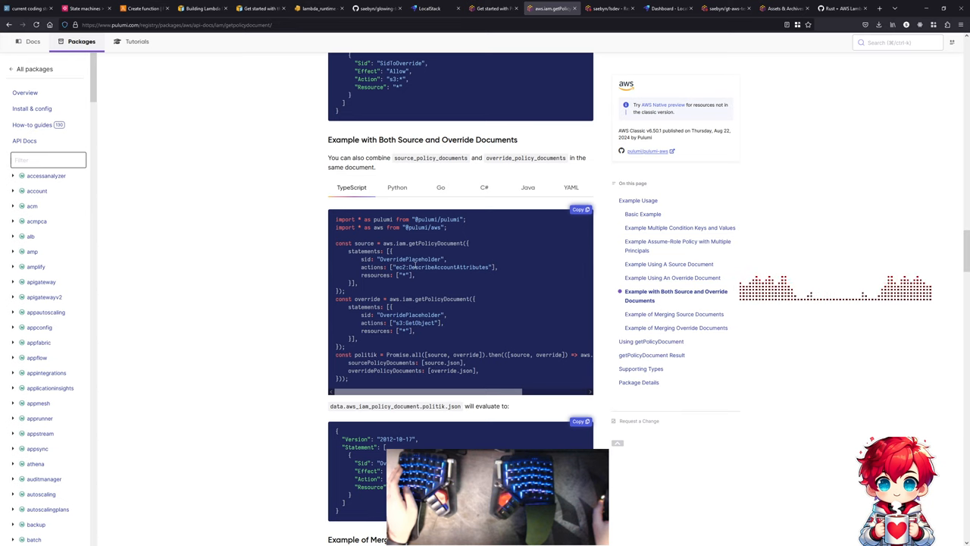
{"action": "double_click", "coordinate": [443, 267]}
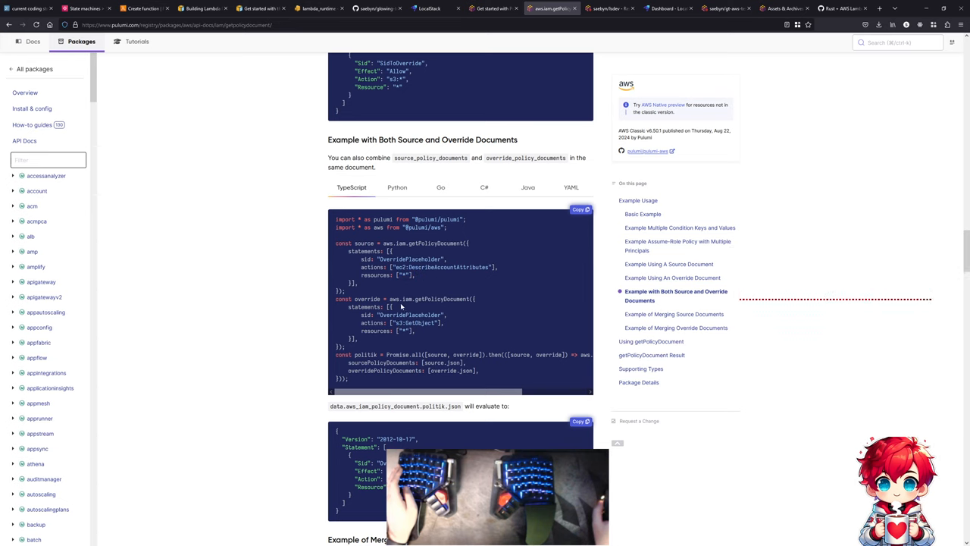
{"action": "double_click", "coordinate": [416, 323]}
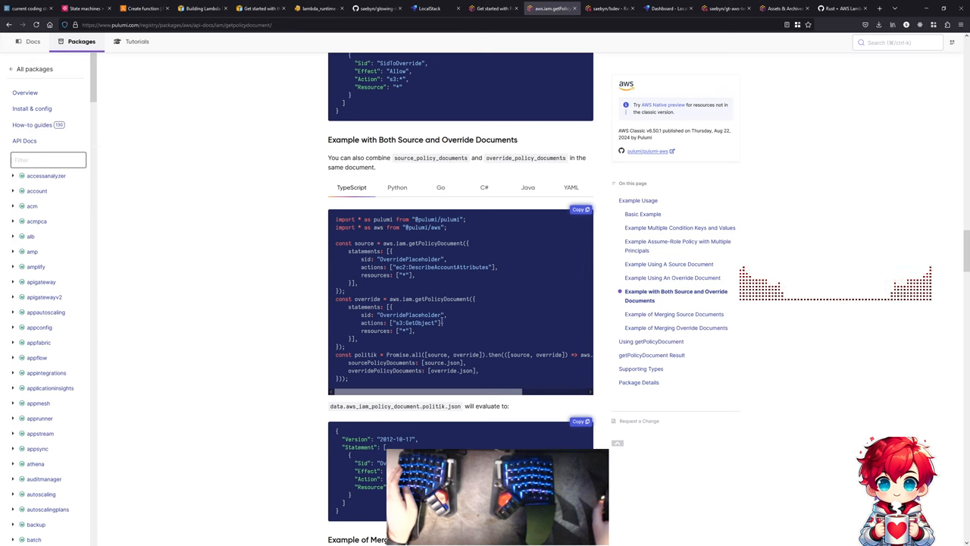
{"action": "mouse_move", "coordinate": [469, 317]}
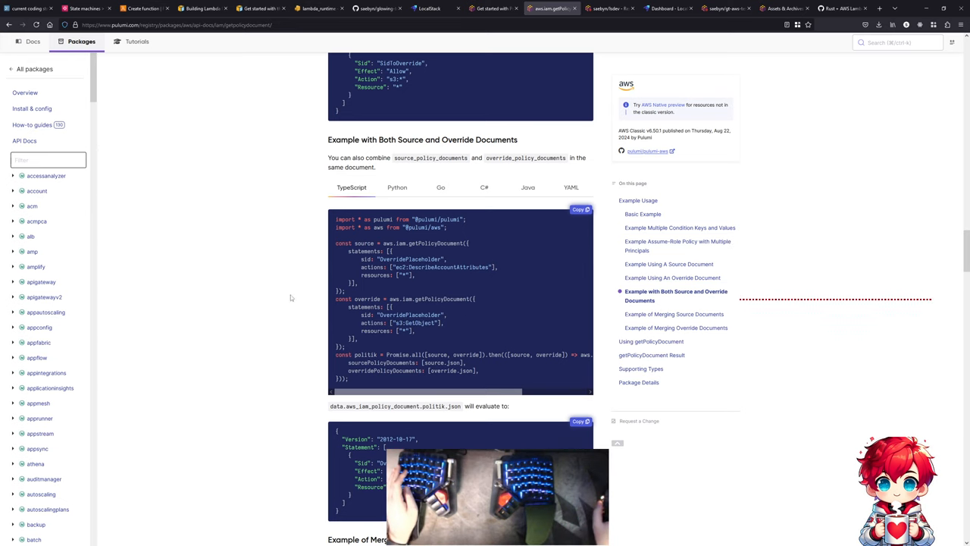
{"action": "scroll", "scroll_direction": "down", "scroll_amount": 3}
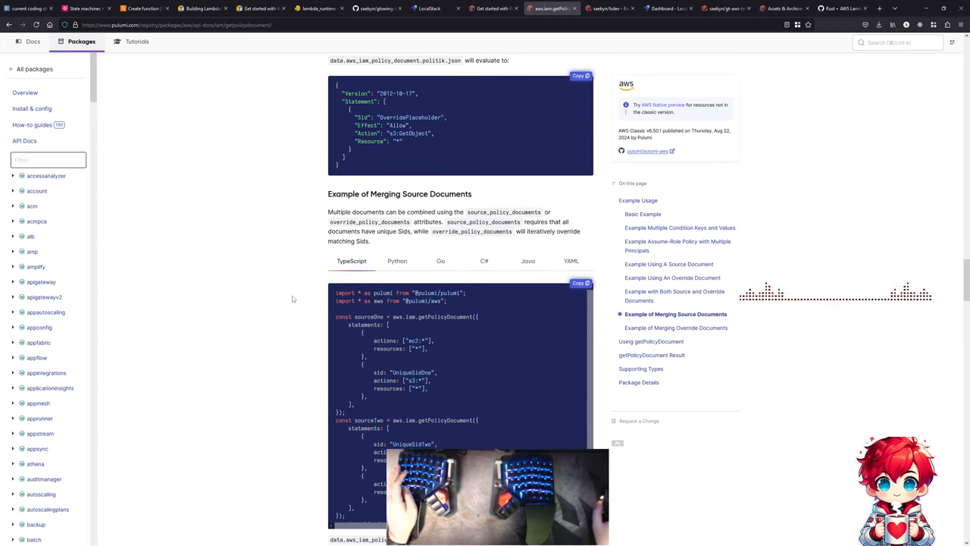
{"action": "scroll", "scroll_direction": "down", "scroll_amount": 3}
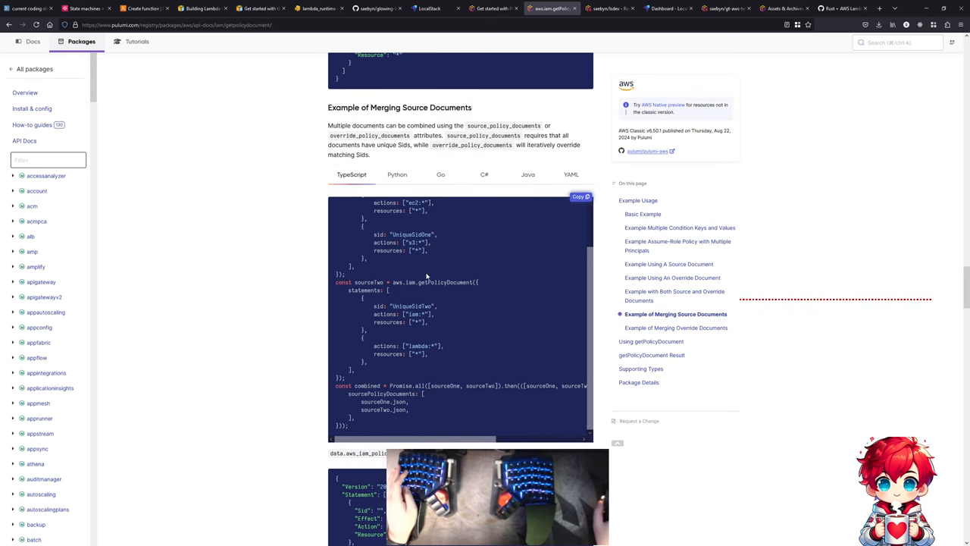
{"action": "scroll", "scroll_direction": "down", "scroll_amount": 3}
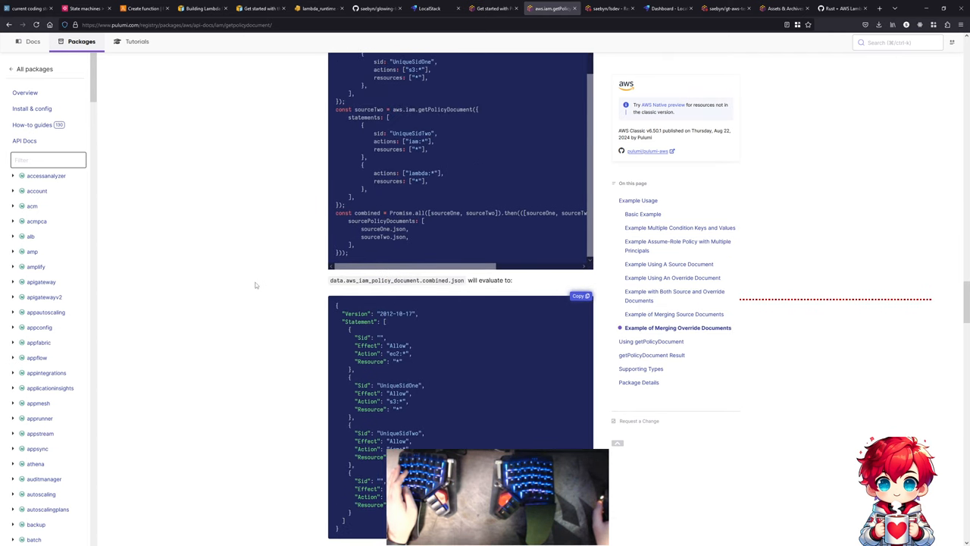
{"action": "scroll", "scroll_direction": "down", "scroll_amount": 3}
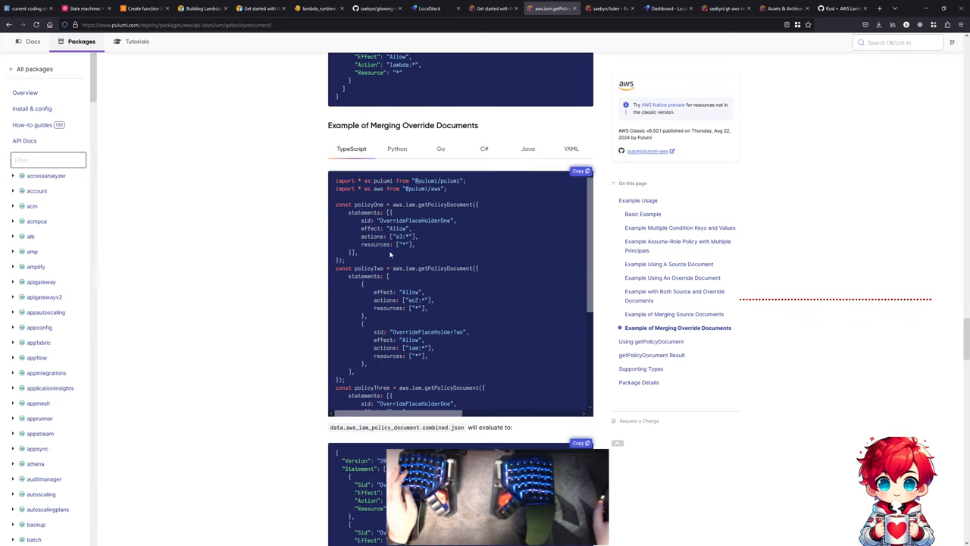
{"action": "scroll", "scroll_direction": "down", "scroll_amount": 3}
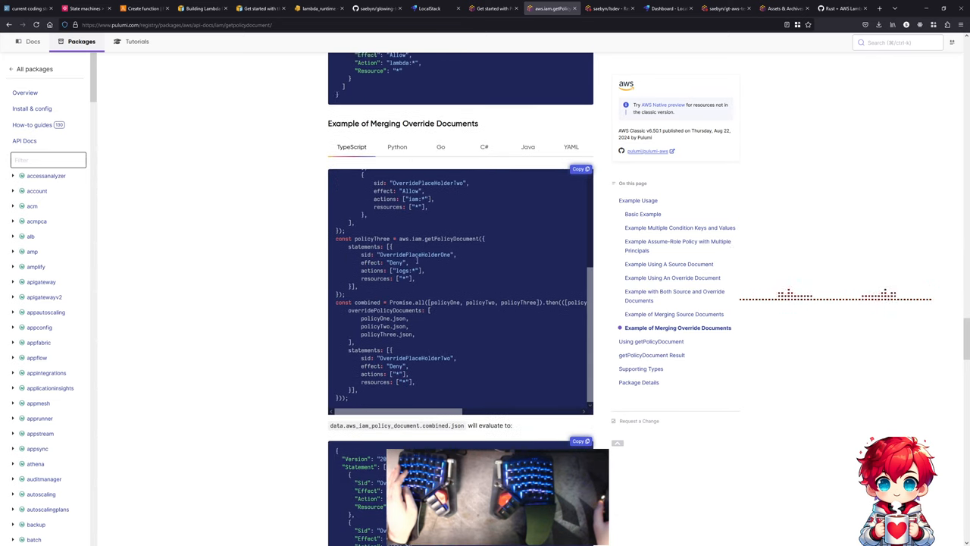
{"action": "scroll", "scroll_direction": "down", "scroll_amount": 3}
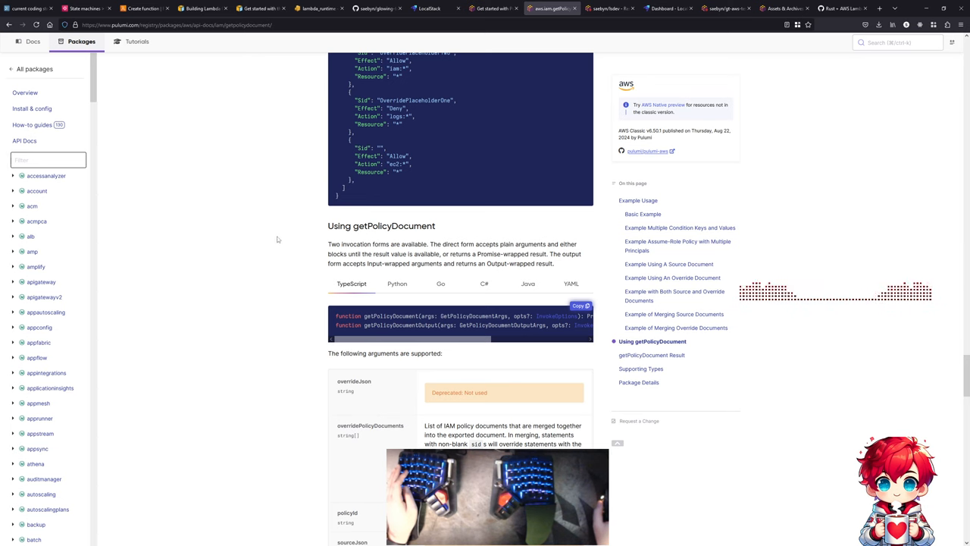
{"action": "scroll", "scroll_direction": "down", "scroll_amount": 3}
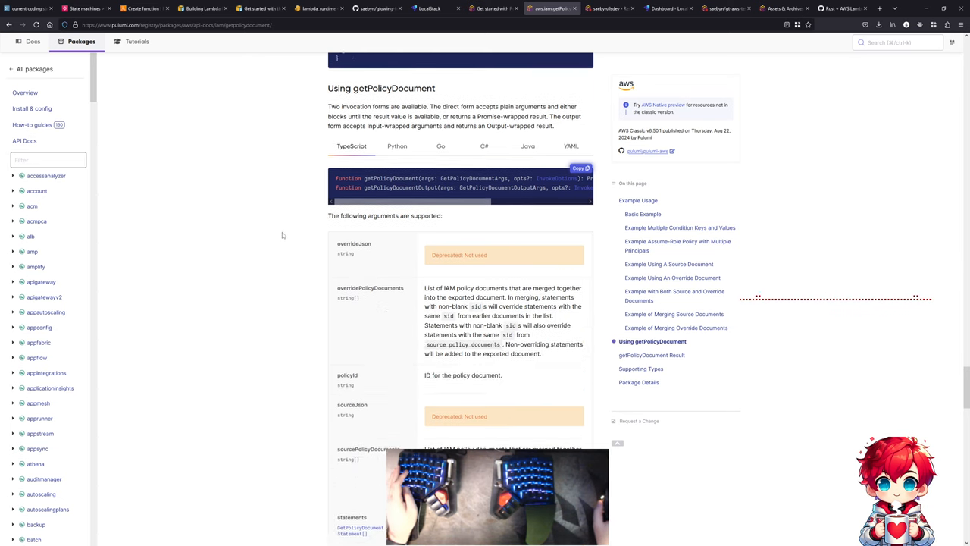
{"action": "scroll", "scroll_direction": "down", "scroll_amount": 3}
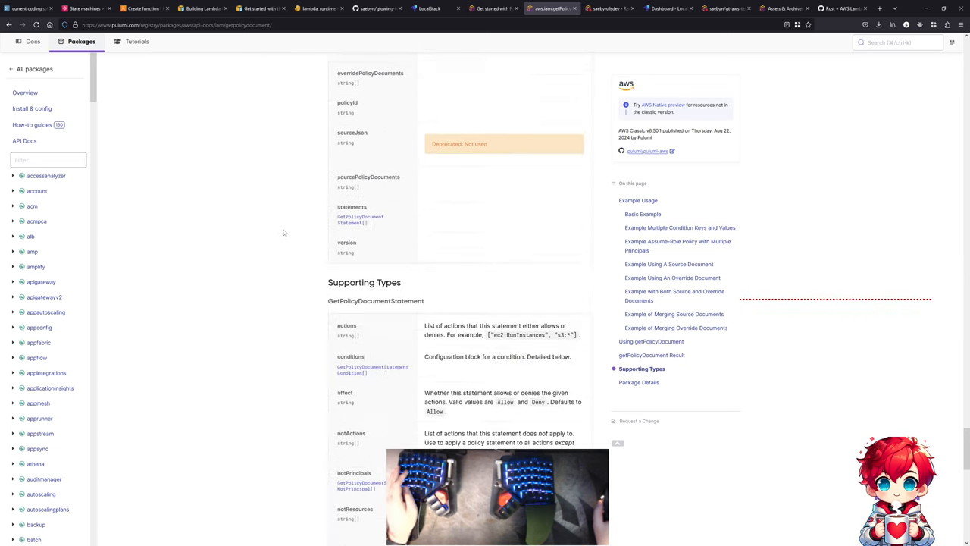
{"action": "scroll", "scroll_direction": "down", "scroll_amount": 3}
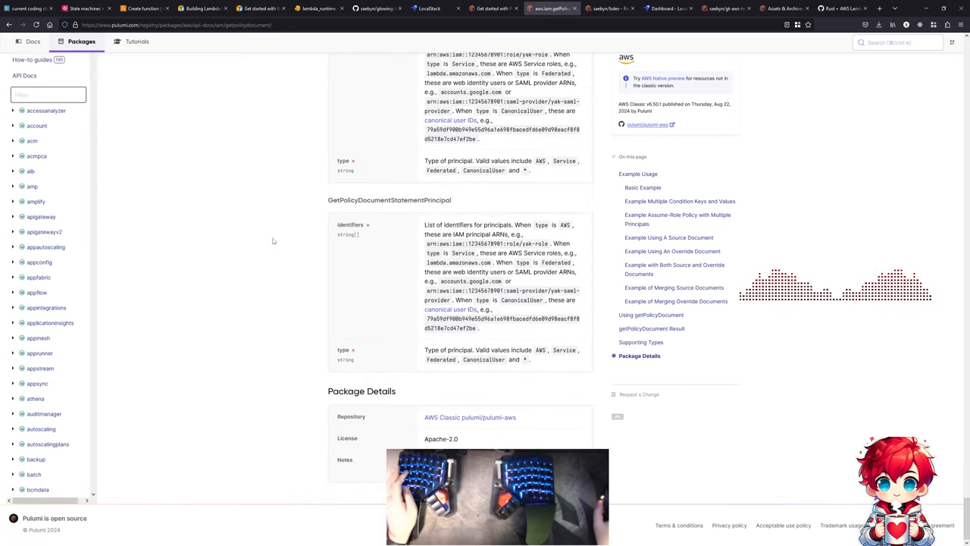
{"action": "scroll", "scroll_direction": "up", "scroll_amount": 3}
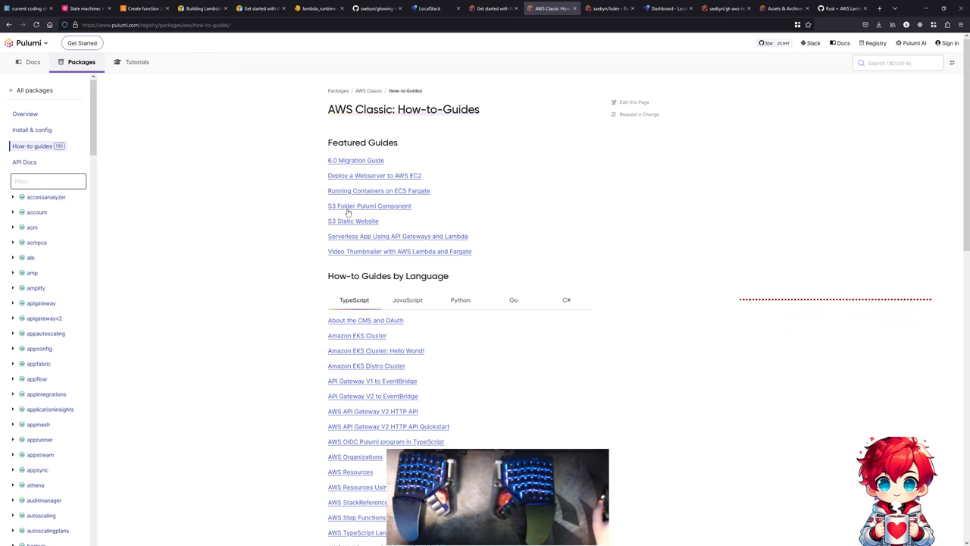
{"action": "scroll", "scroll_direction": "down", "scroll_amount": 3}
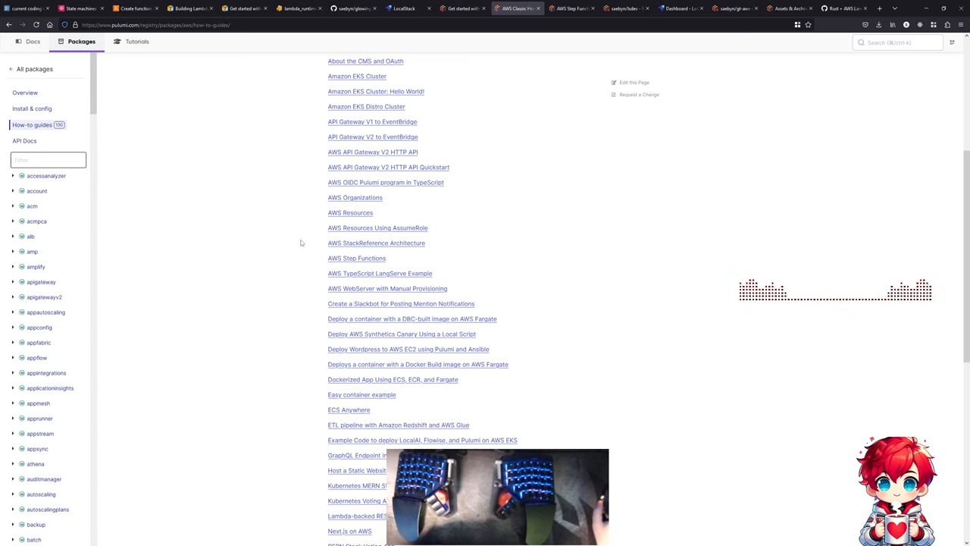
{"action": "mouse_move", "coordinate": [404, 250]}
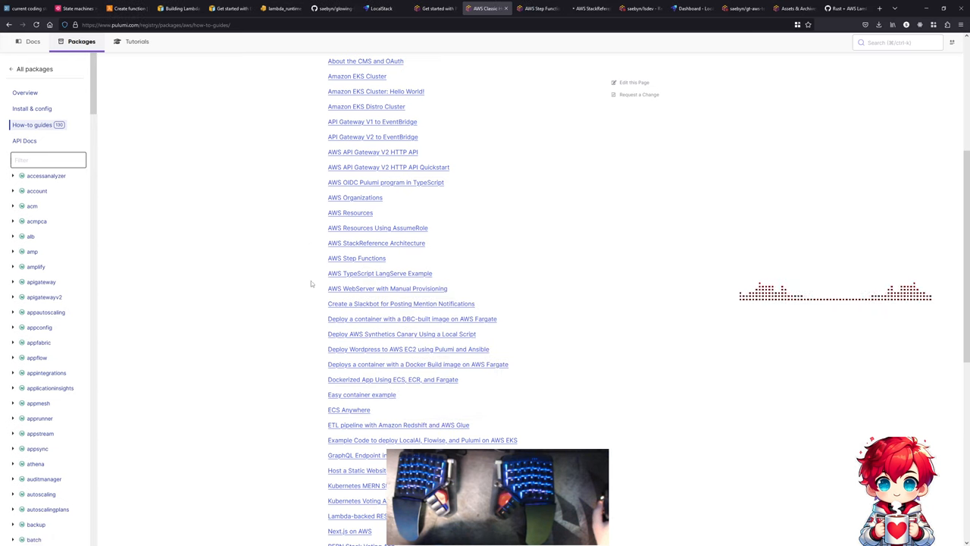
{"action": "scroll", "scroll_direction": "down", "scroll_amount": 3}
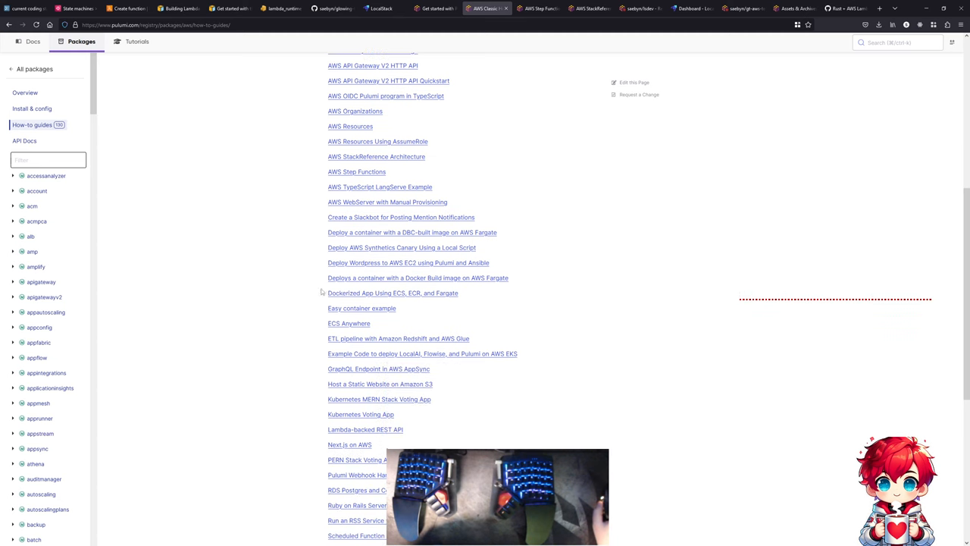
{"action": "scroll", "scroll_direction": "down", "scroll_amount": 3}
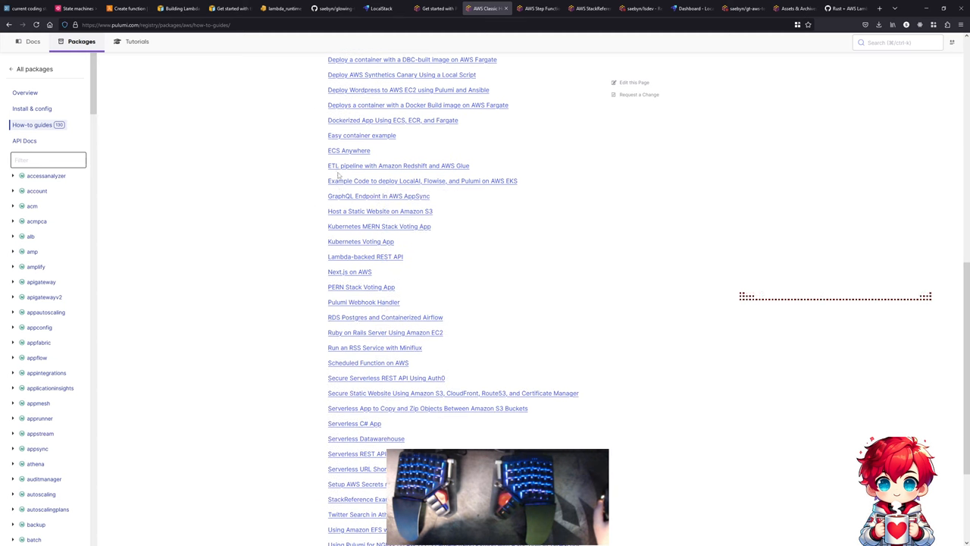
{"action": "mouse_move", "coordinate": [341, 265]}
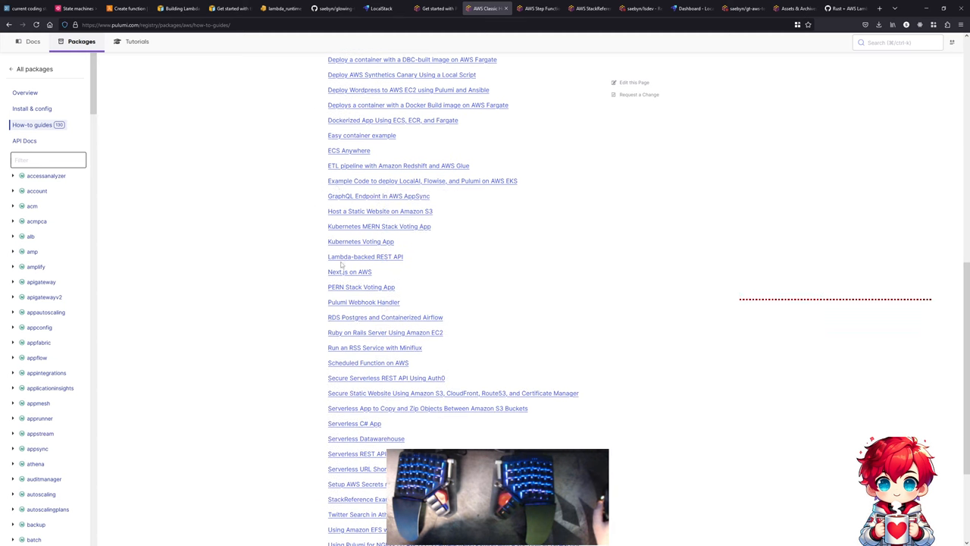
{"action": "scroll", "scroll_direction": "down", "scroll_amount": 3}
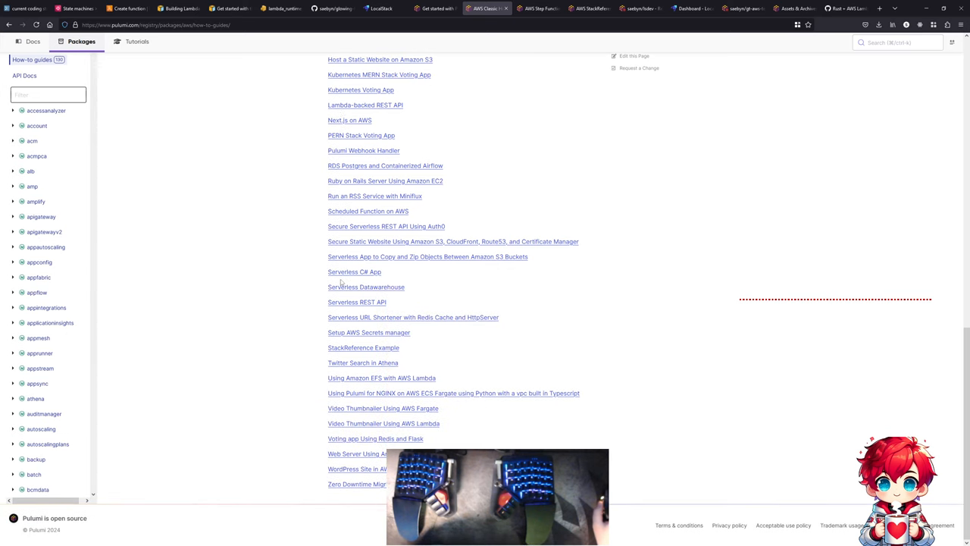
{"action": "mouse_move", "coordinate": [363, 347]}
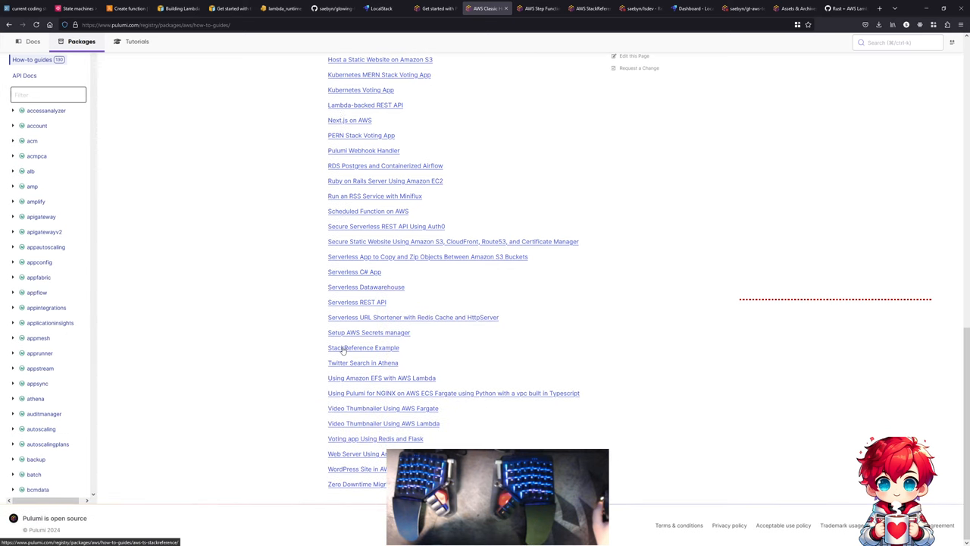
- Open the StackReference Example how-to guide and scroll through it to Clean Up
{"action": "left_click", "coordinate": [364, 347]}
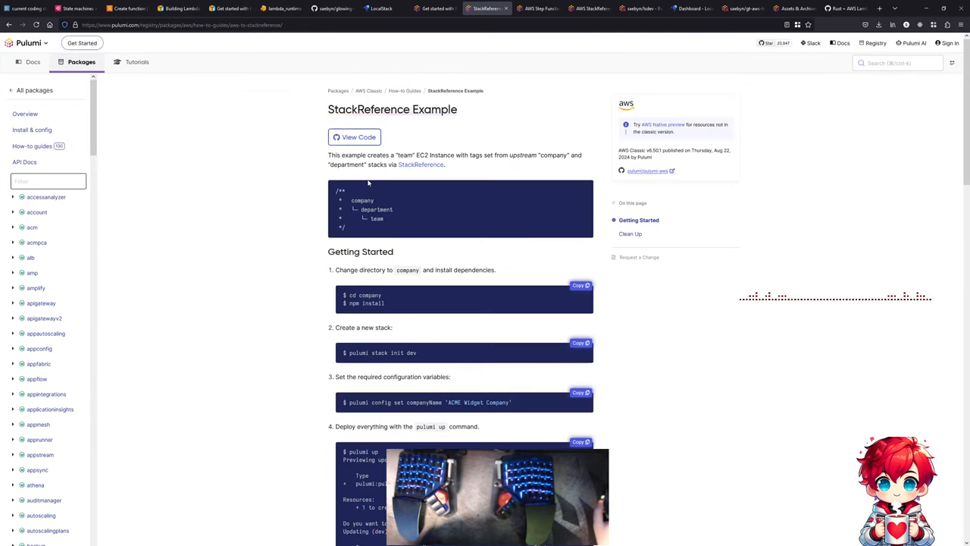
{"action": "mouse_move", "coordinate": [478, 168]}
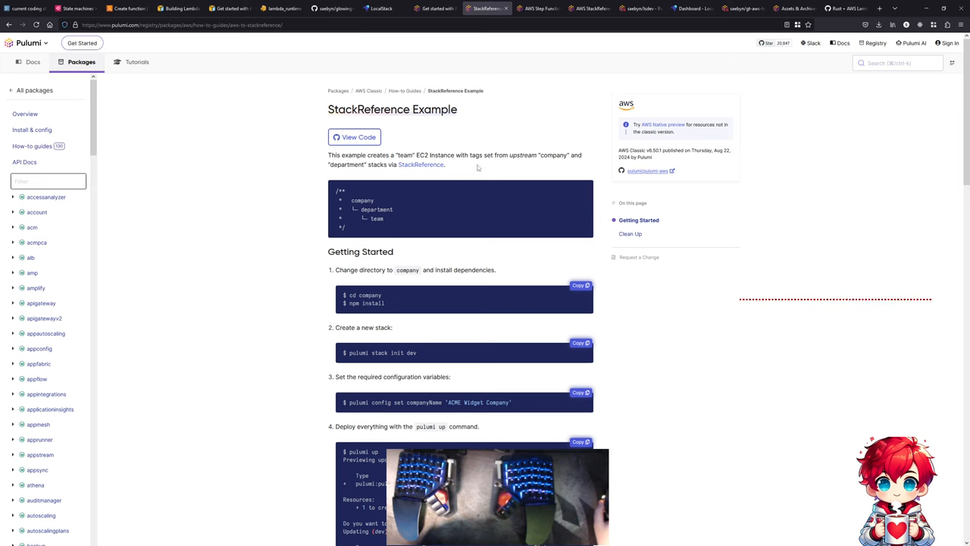
{"action": "scroll", "scroll_direction": "down", "scroll_amount": 3}
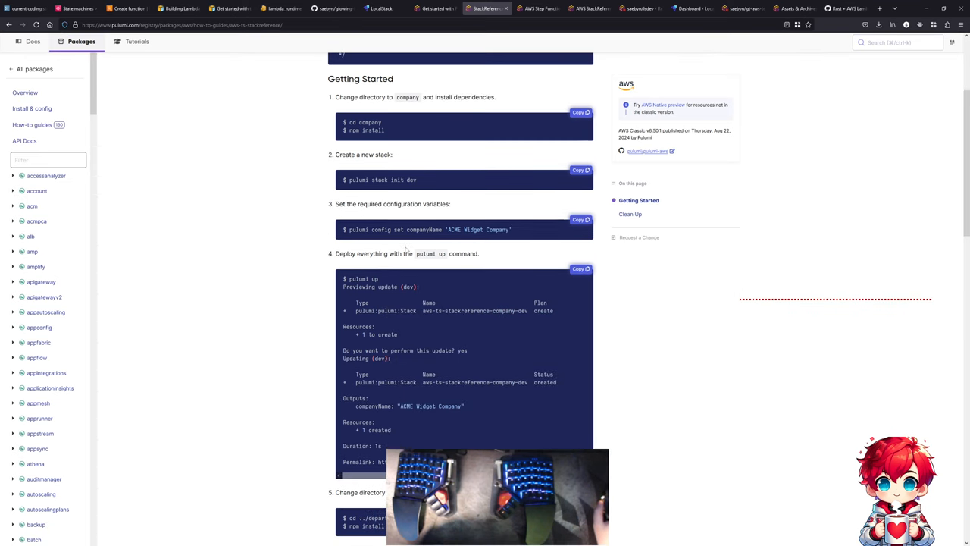
{"action": "scroll", "scroll_direction": "down", "scroll_amount": 3}
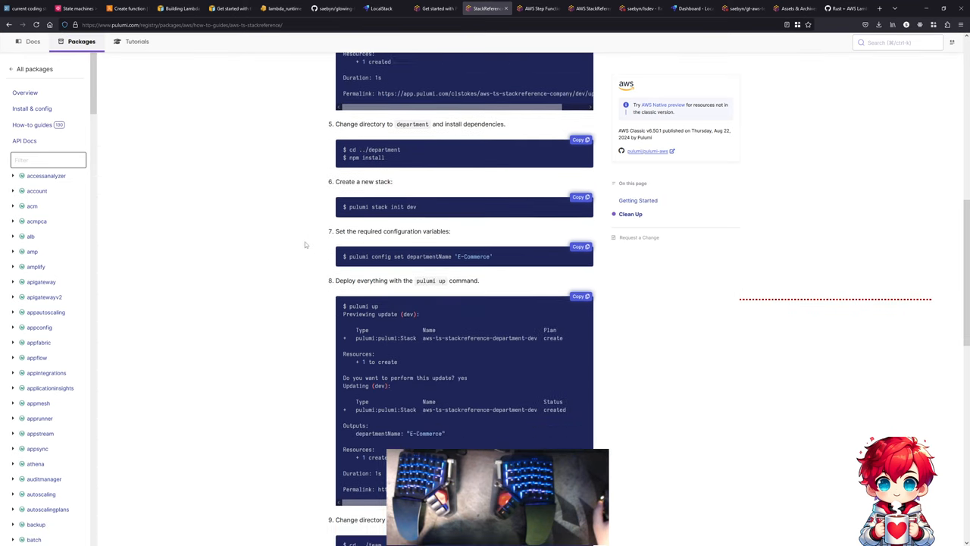
{"action": "scroll", "scroll_direction": "down", "scroll_amount": 3}
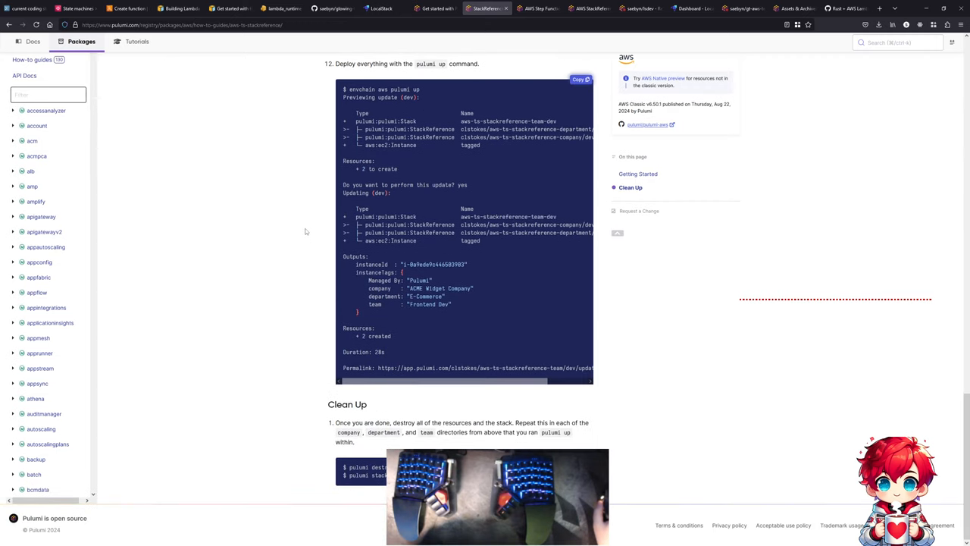
{"action": "scroll", "scroll_direction": "up", "scroll_amount": 3}
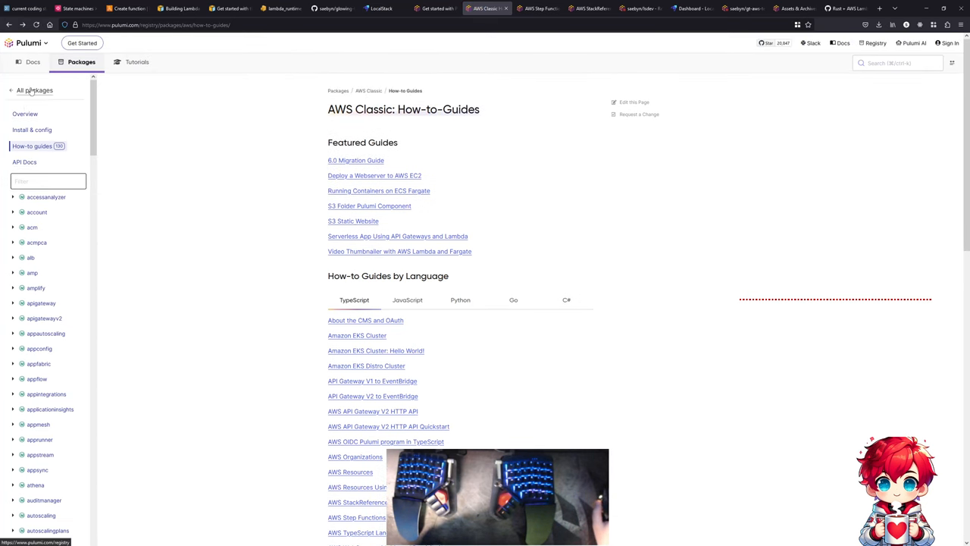
- Open Docs > Concepts > Inputs & outputs and scroll down to the Outputs section
{"action": "left_click", "coordinate": [32, 63]}
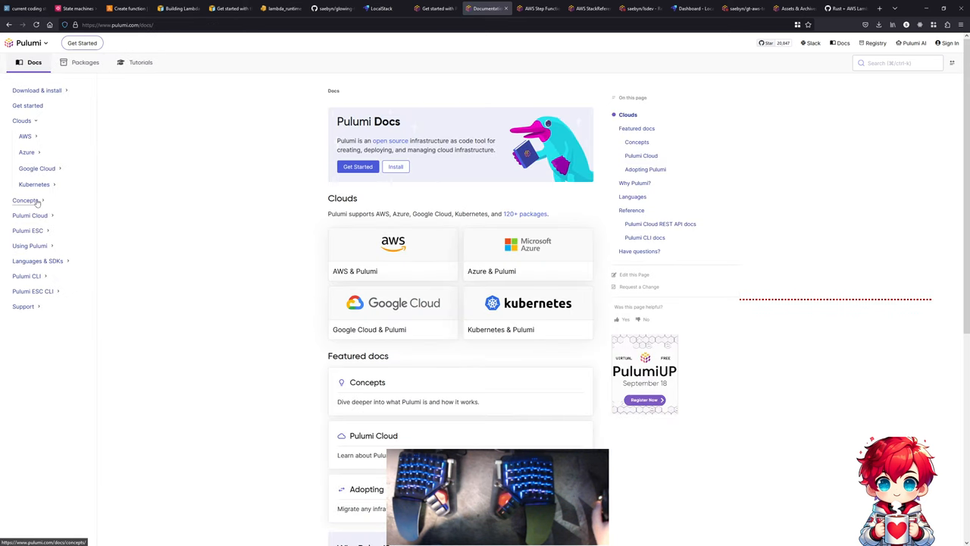
{"action": "left_click", "coordinate": [25, 200]}
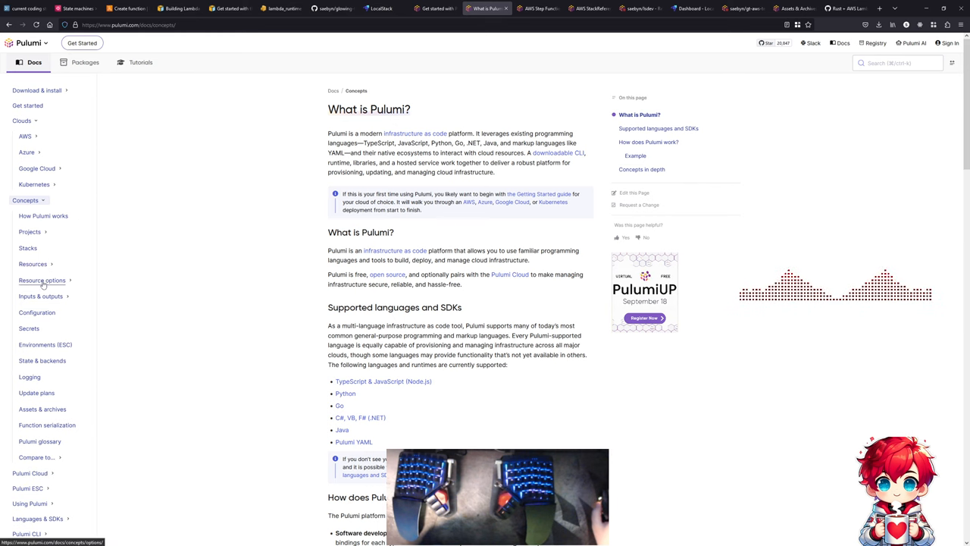
{"action": "left_click", "coordinate": [41, 295]}
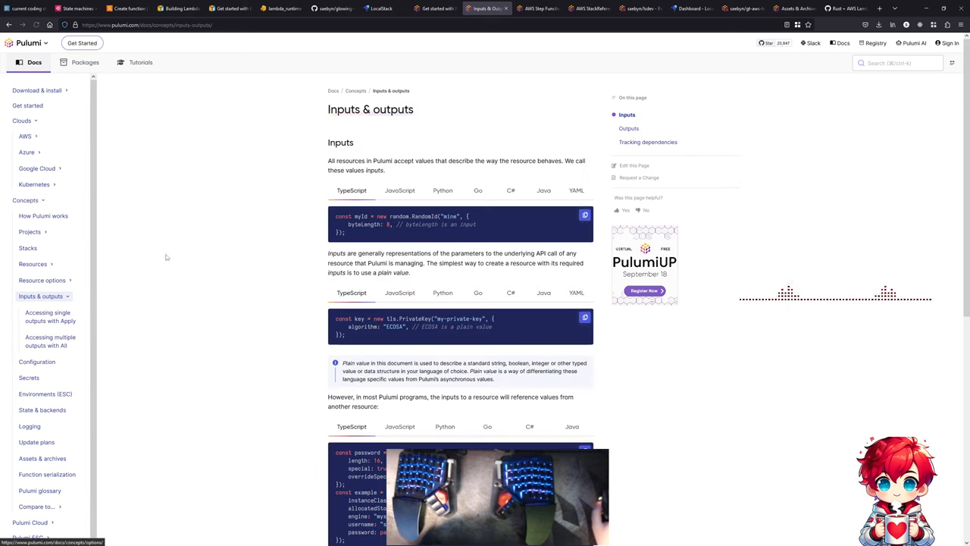
{"action": "mouse_move", "coordinate": [301, 218]}
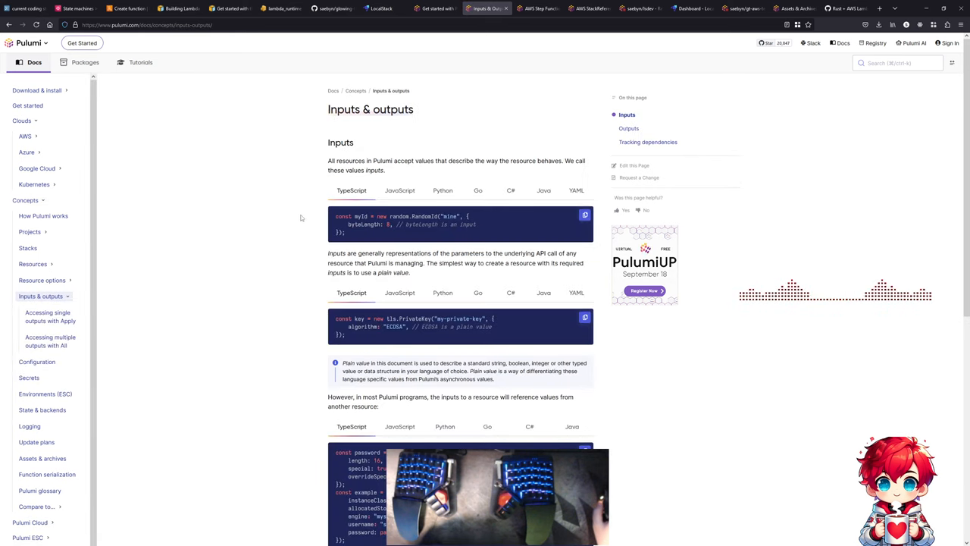
{"action": "scroll", "scroll_direction": "down", "scroll_amount": 3}
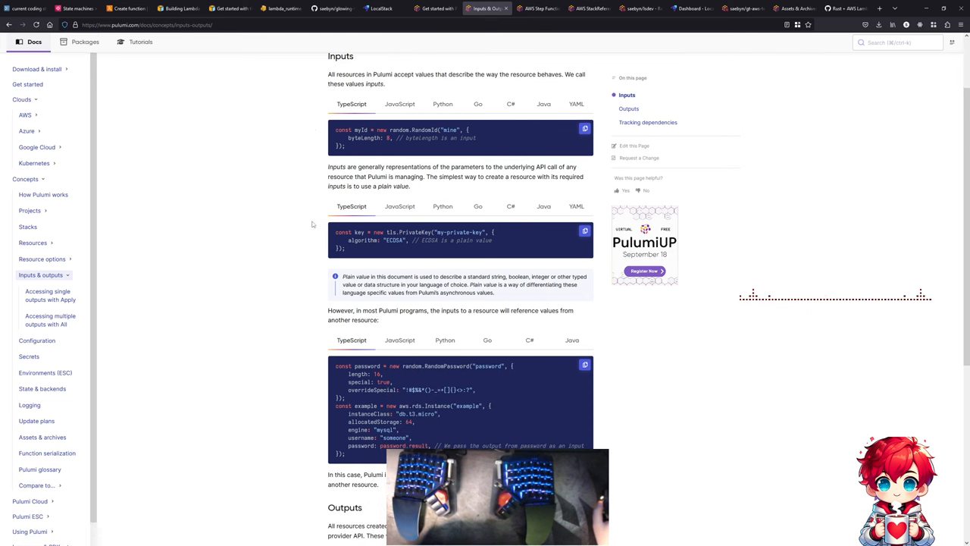
{"action": "scroll", "scroll_direction": "down", "scroll_amount": 3}
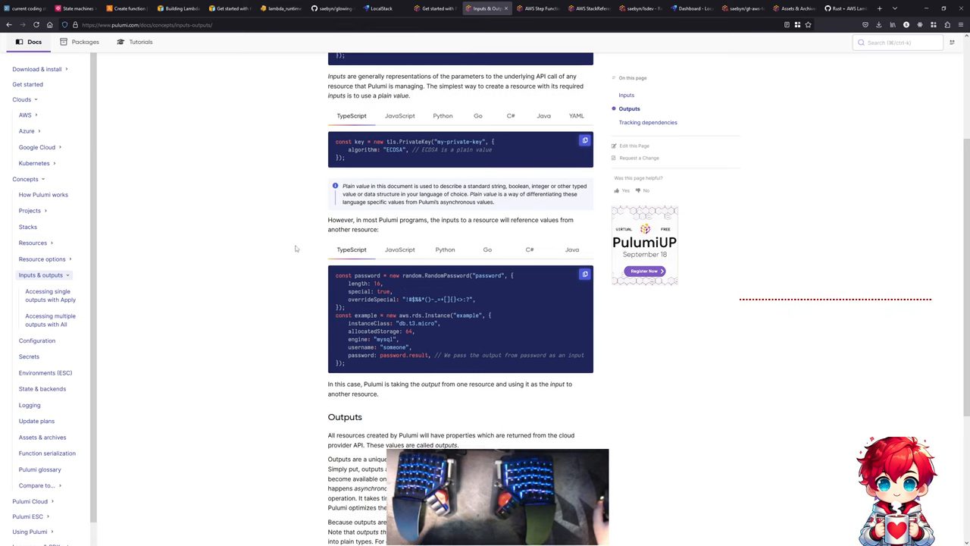
{"action": "scroll", "scroll_direction": "down", "scroll_amount": 3}
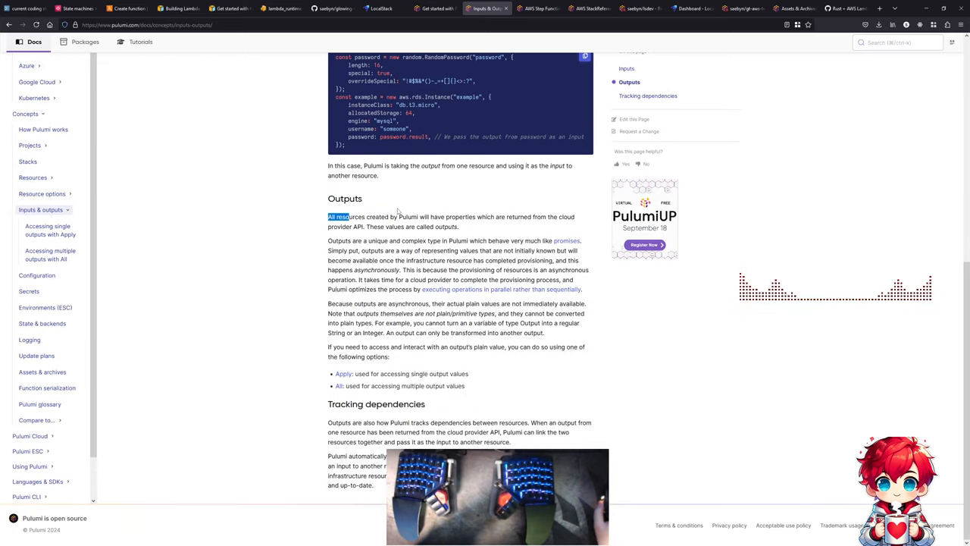
- Highlight the Outputs explanation and the sentence on outputs being asynchronous
{"action": "left_click_drag", "start_coordinate": [353, 217], "coordinate": [528, 216]}
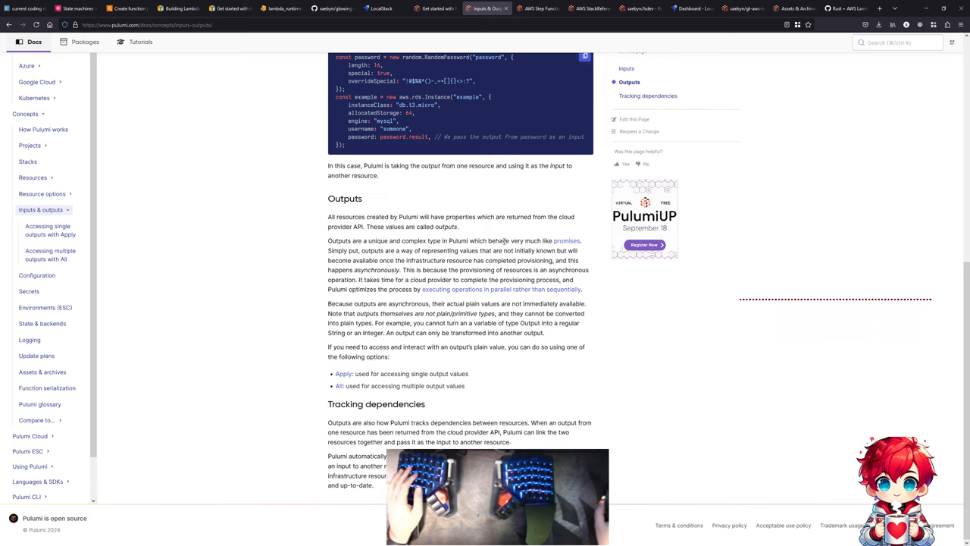
{"action": "left_click_drag", "start_coordinate": [381, 251], "coordinate": [453, 270]}
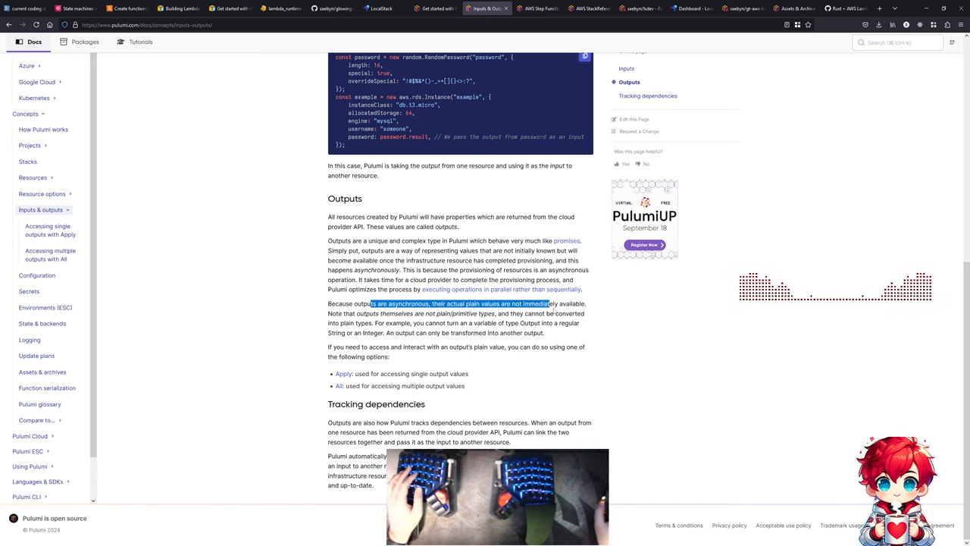
{"action": "left_click", "coordinate": [552, 311]}
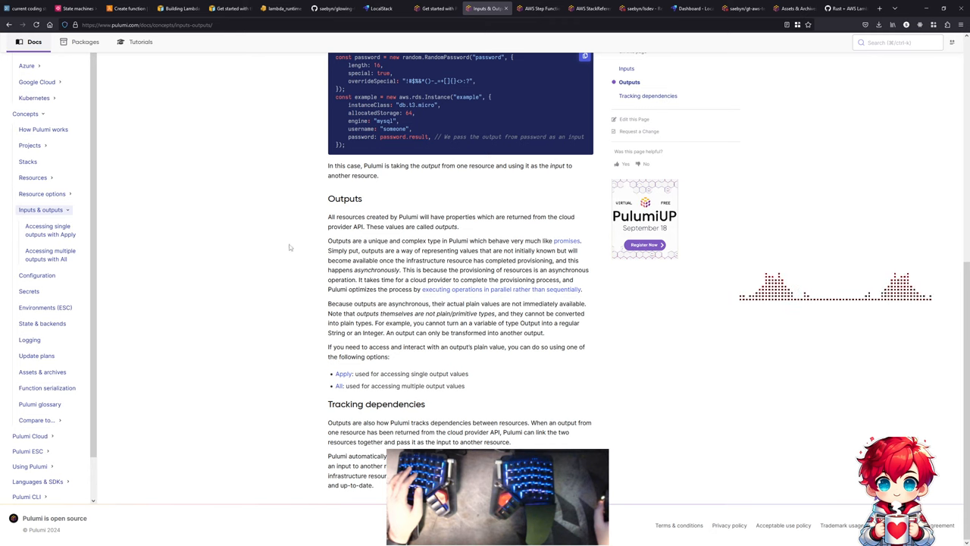
{"action": "mouse_move", "coordinate": [485, 302]}
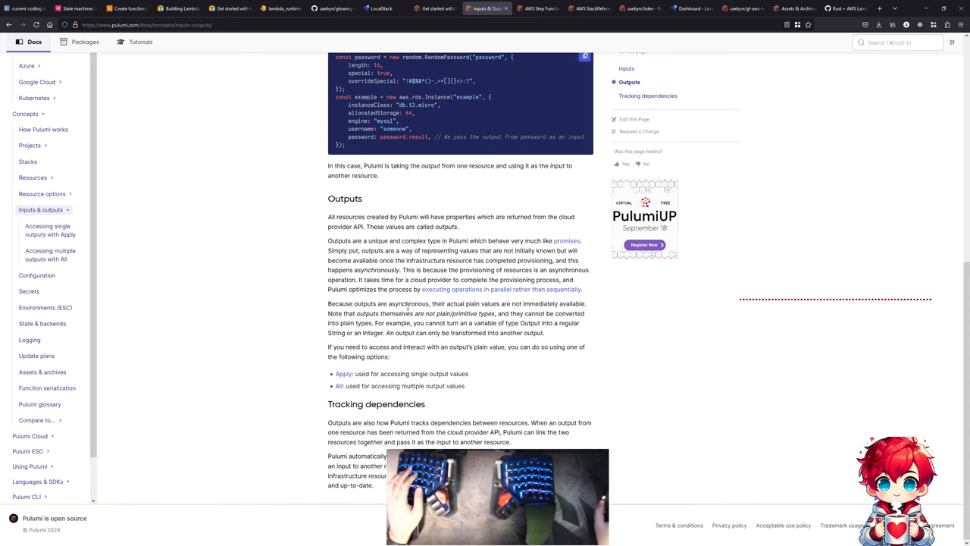
{"action": "double_click", "coordinate": [400, 346]}
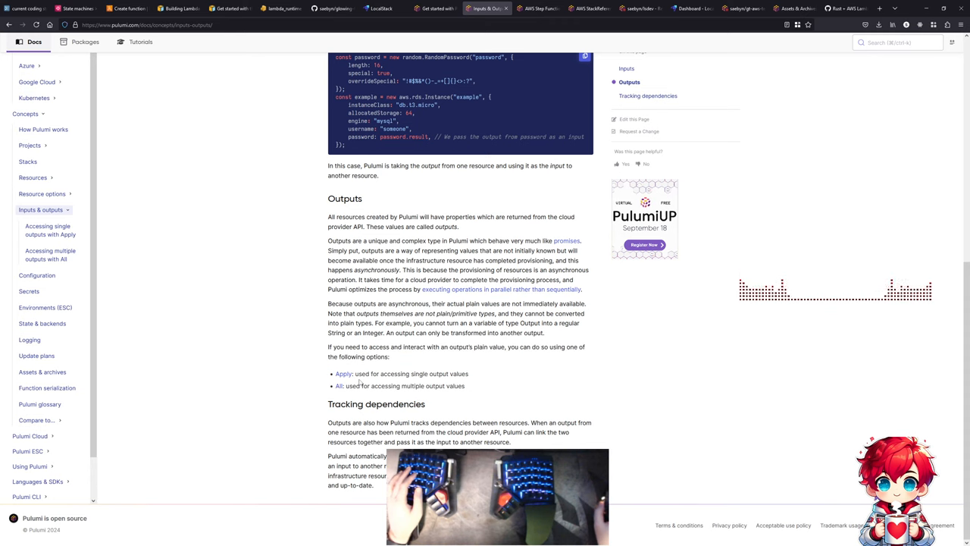
{"action": "double_click", "coordinate": [432, 374]}
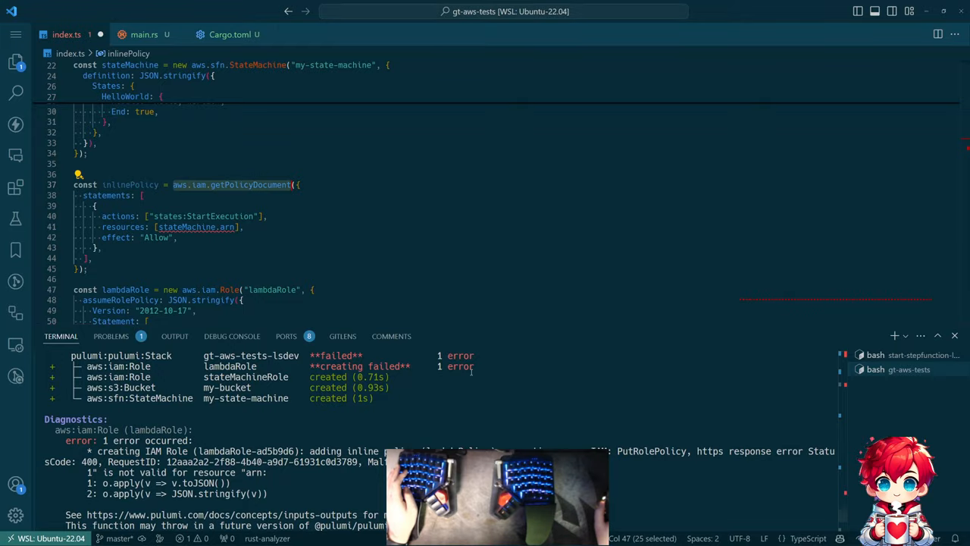
- Append .apply after stateMachine.arn on line 41 of index.ts
{"action": "left_click", "coordinate": [242, 226]}
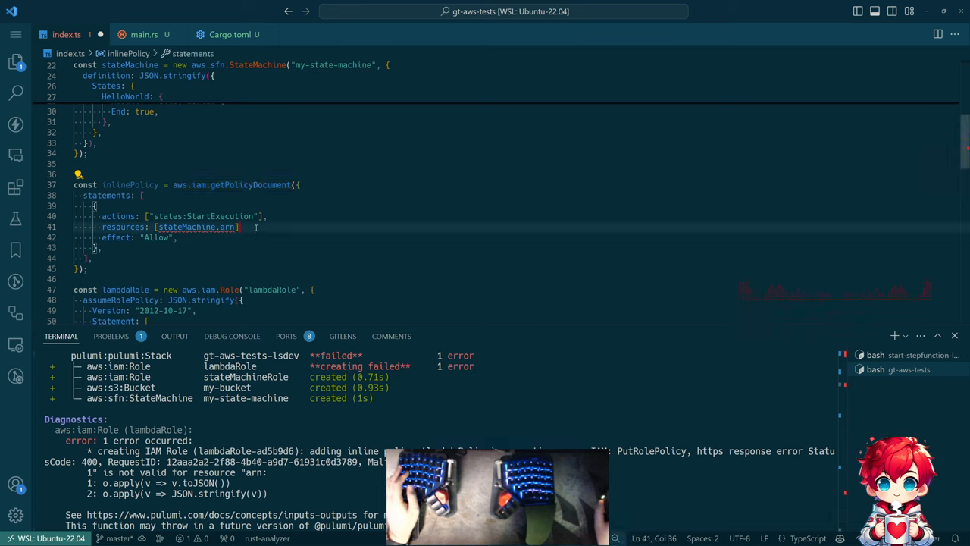
{"action": "type", "text": ".apply"}
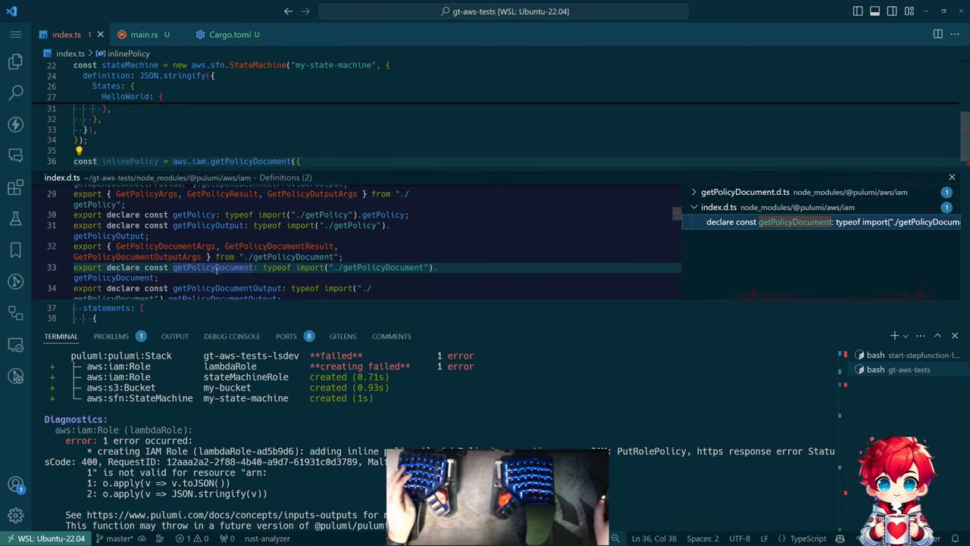
- Open iam index.d.ts, jump to getPolicyDocument, and scroll the GetPolicyDocumentArgs interface
{"action": "left_click", "coordinate": [794, 221]}
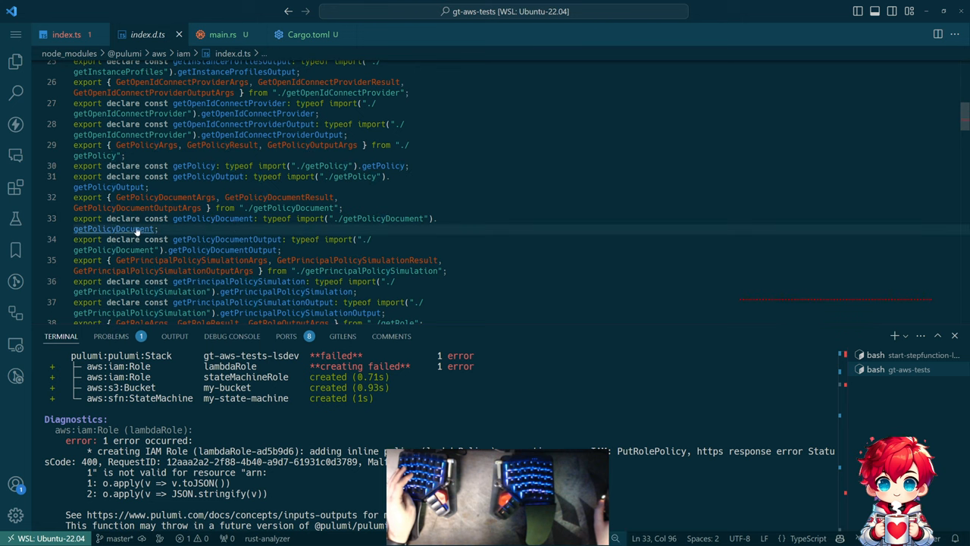
{"action": "left_click", "coordinate": [114, 228]}
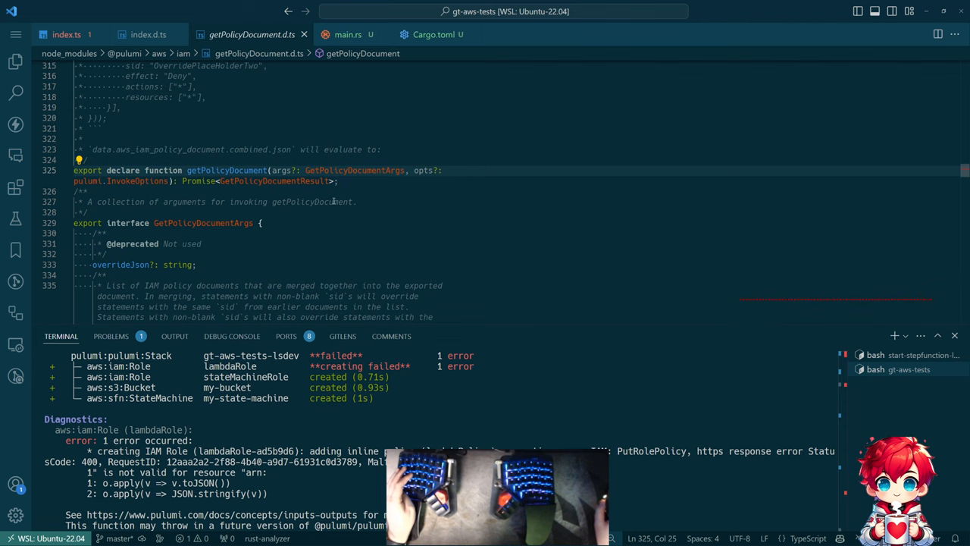
{"action": "scroll", "scroll_direction": "down", "scroll_amount": 3}
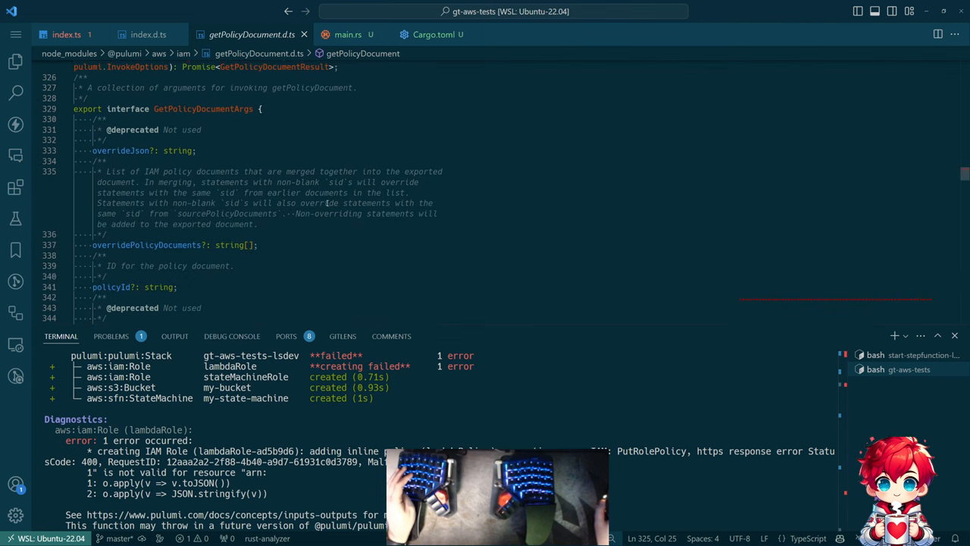
{"action": "scroll", "scroll_direction": "down", "scroll_amount": 3}
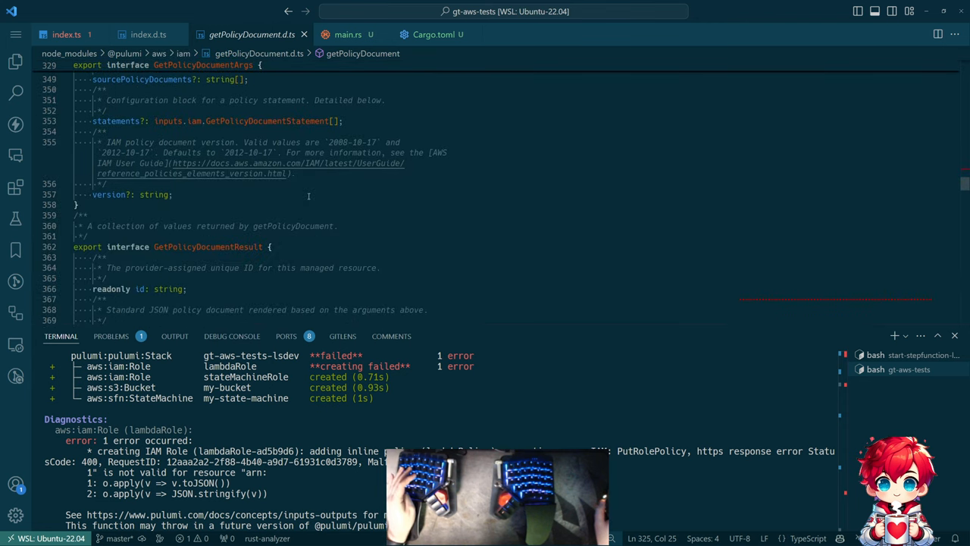
{"action": "left_click", "coordinate": [66, 35]}
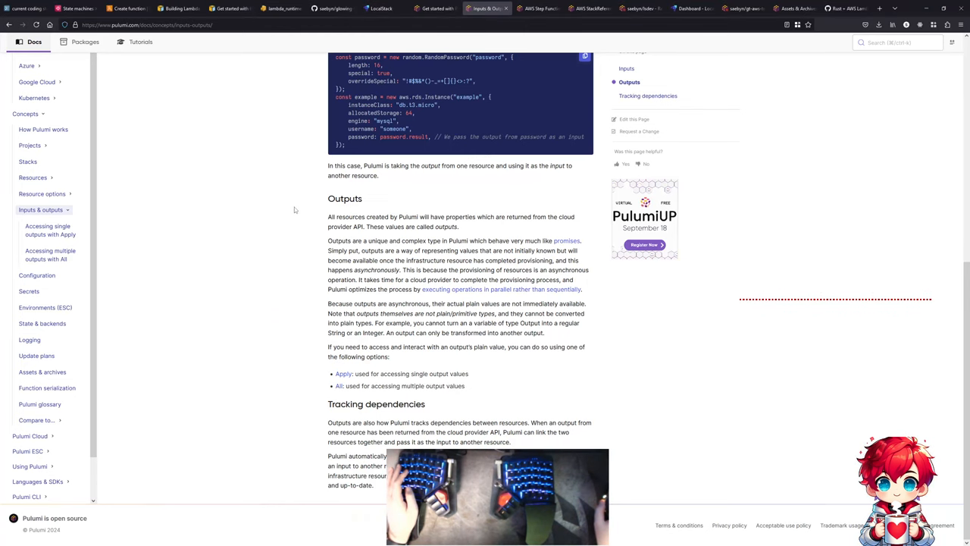
- Open 'Accessing single outputs with Apply' and scroll through lifting to 'Creating new output values'
{"action": "double_click", "coordinate": [399, 423]}
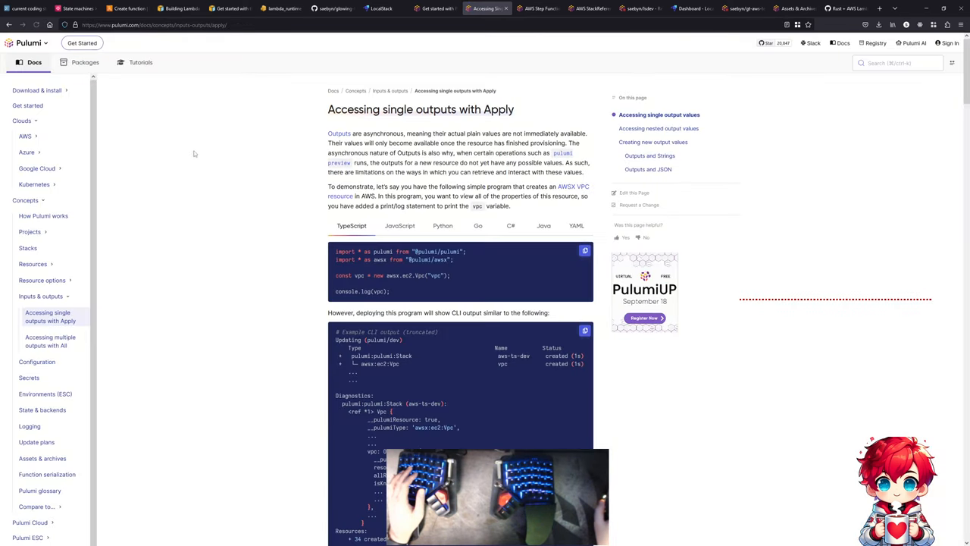
{"action": "scroll", "scroll_direction": "down", "scroll_amount": 3}
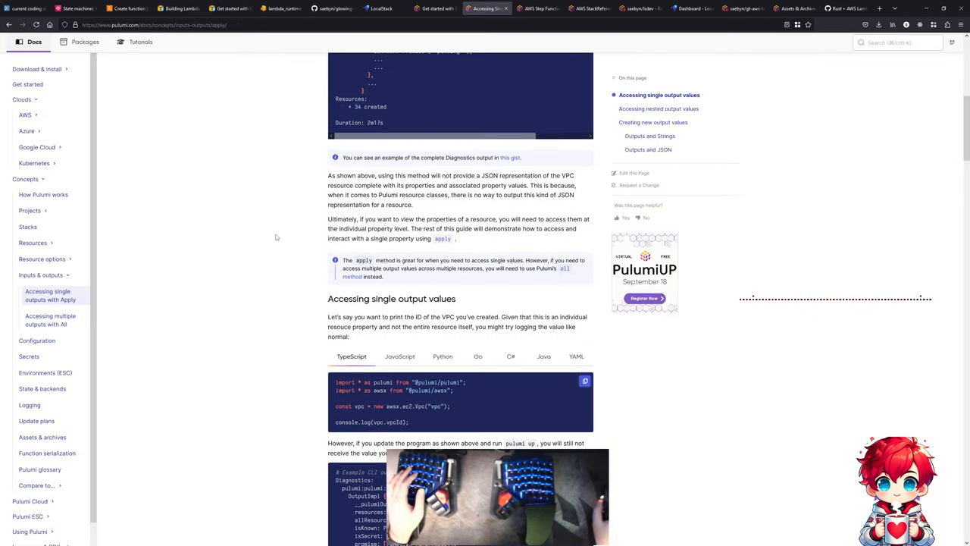
{"action": "scroll", "scroll_direction": "down", "scroll_amount": 3}
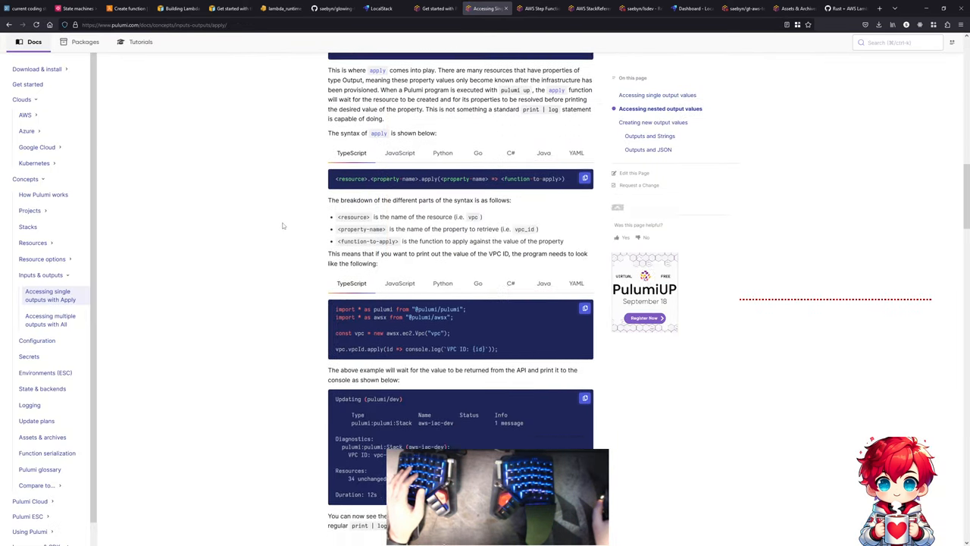
{"action": "scroll", "scroll_direction": "down", "scroll_amount": 3}
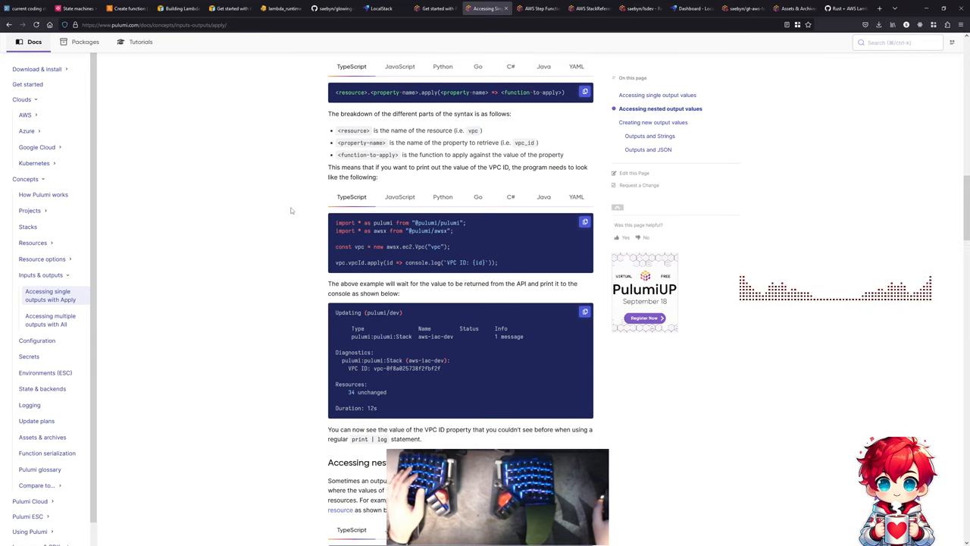
{"action": "scroll", "scroll_direction": "down", "scroll_amount": 3}
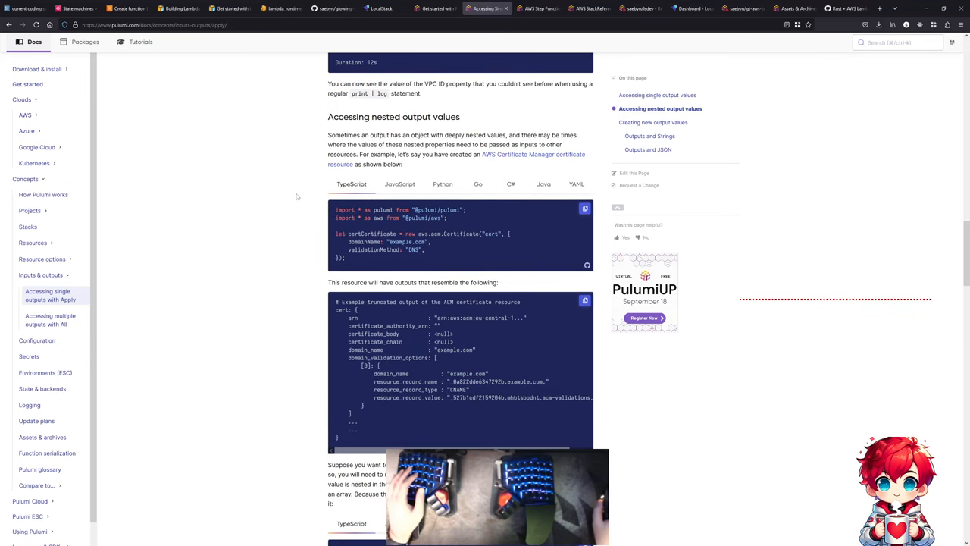
{"action": "scroll", "scroll_direction": "down", "scroll_amount": 3}
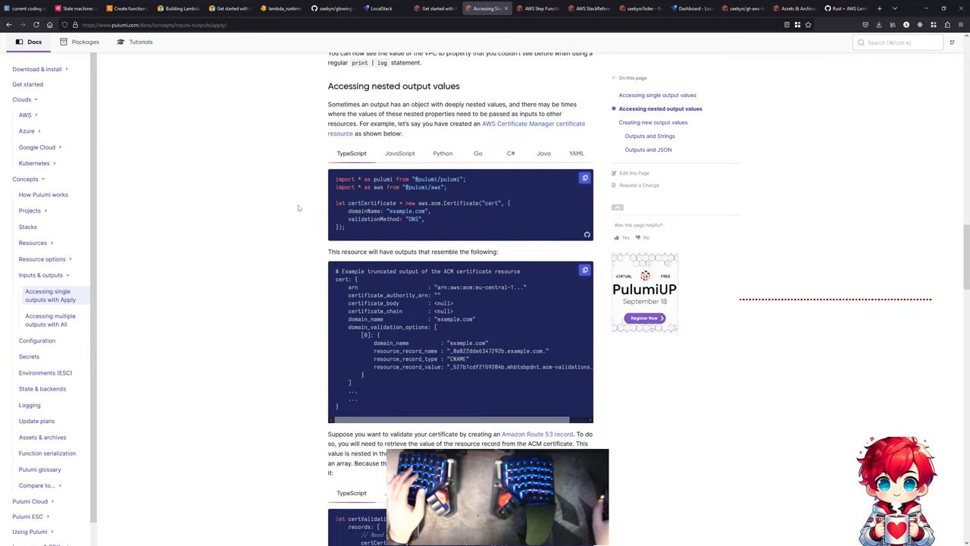
{"action": "scroll", "scroll_direction": "down", "scroll_amount": 3}
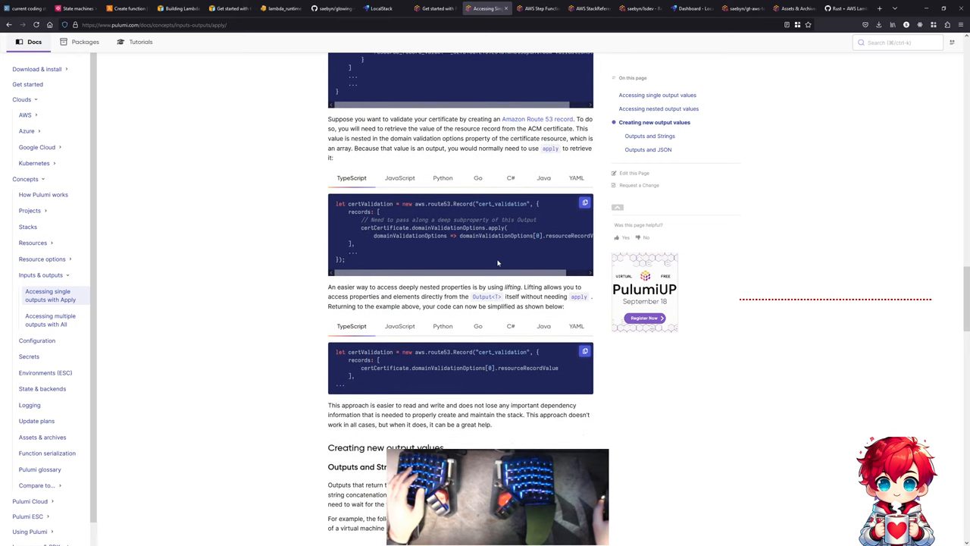
{"action": "mouse_move", "coordinate": [406, 219]}
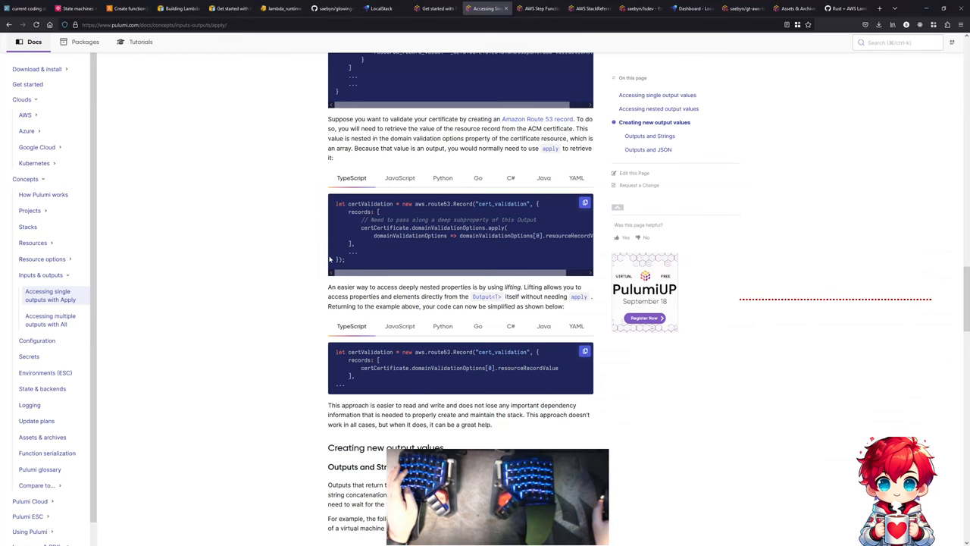
{"action": "scroll", "scroll_direction": "down", "scroll_amount": 3}
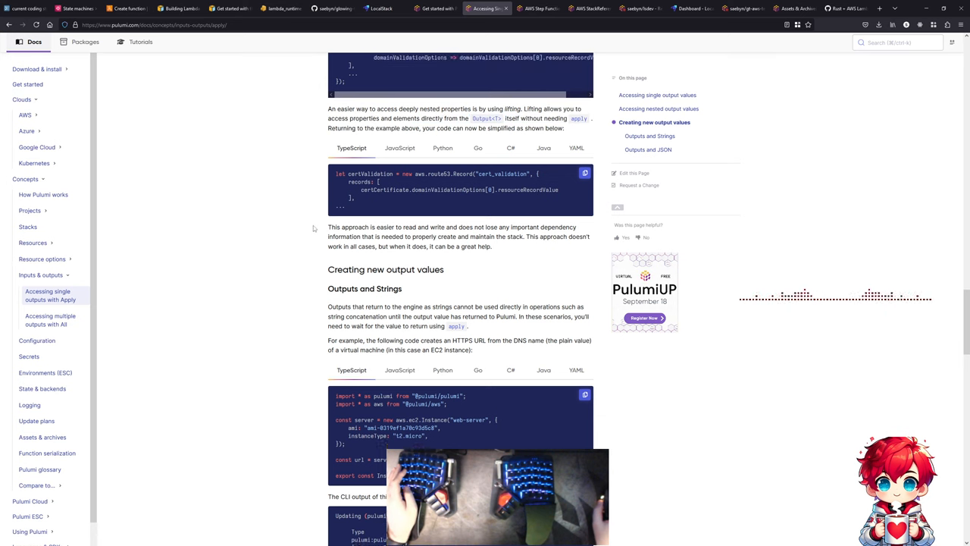
- Scroll past Outputs and Strings to the Outputs and JSON TypeScript example
{"action": "scroll", "scroll_direction": "down", "scroll_amount": 3}
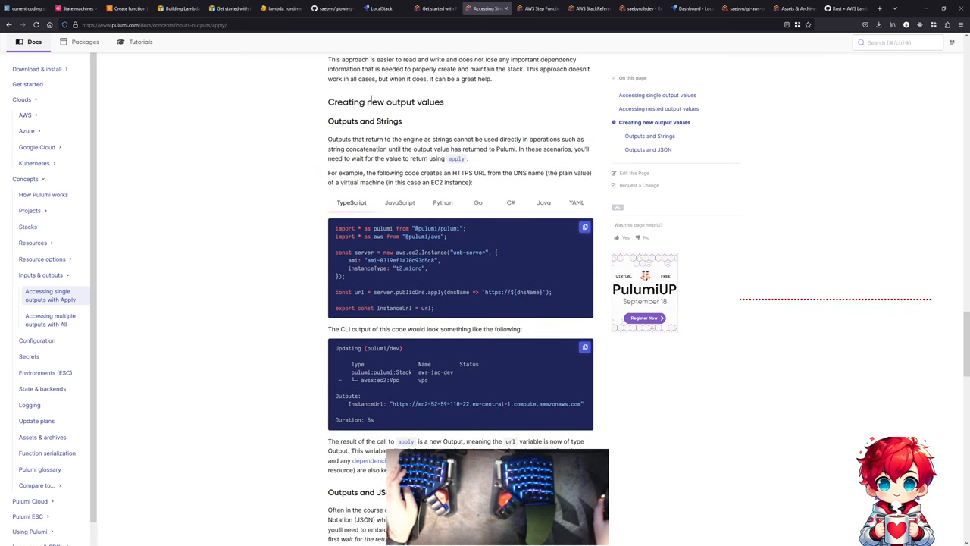
{"action": "scroll", "scroll_direction": "down", "scroll_amount": 3}
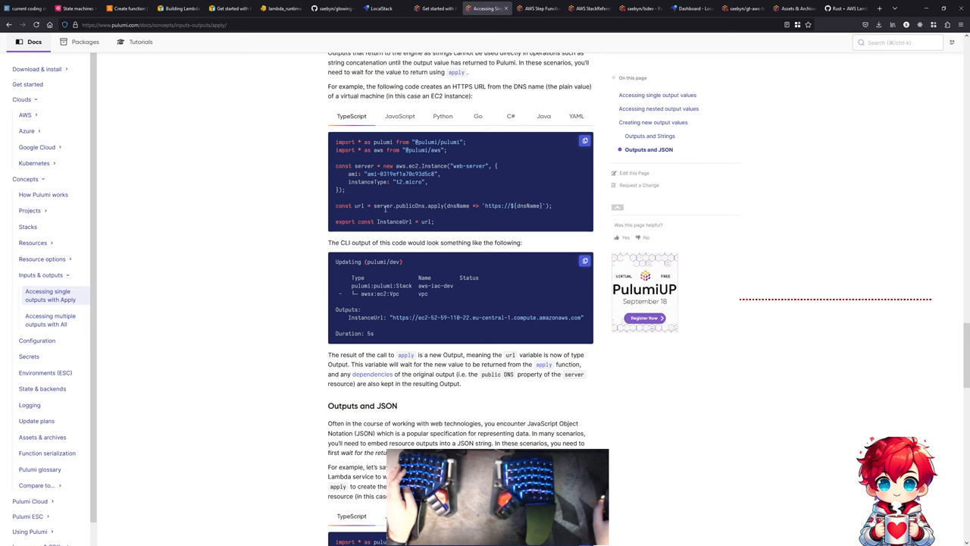
{"action": "scroll", "scroll_direction": "down", "scroll_amount": 3}
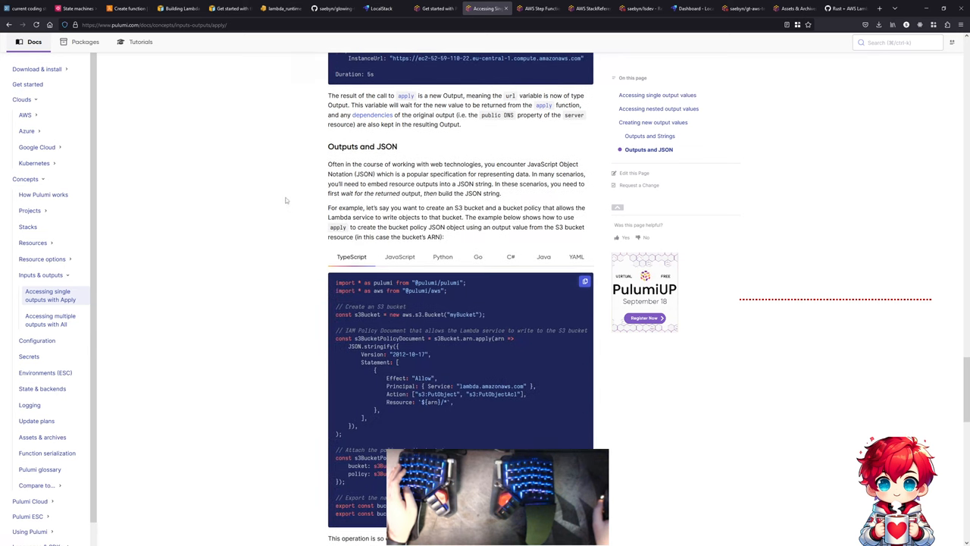
{"action": "scroll", "scroll_direction": "down", "scroll_amount": 3}
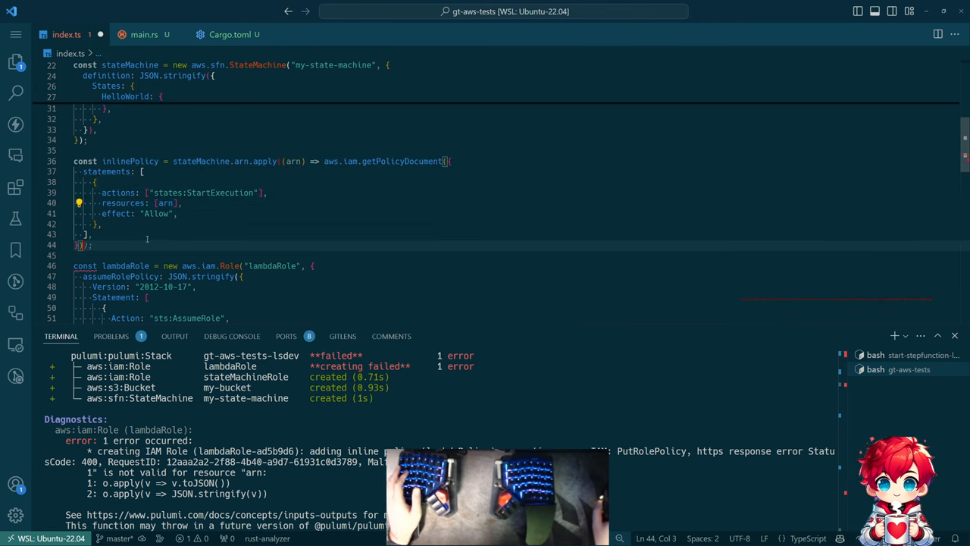
{"action": "mouse_move", "coordinate": [130, 161]}
{"action": "type", "text": ")"}
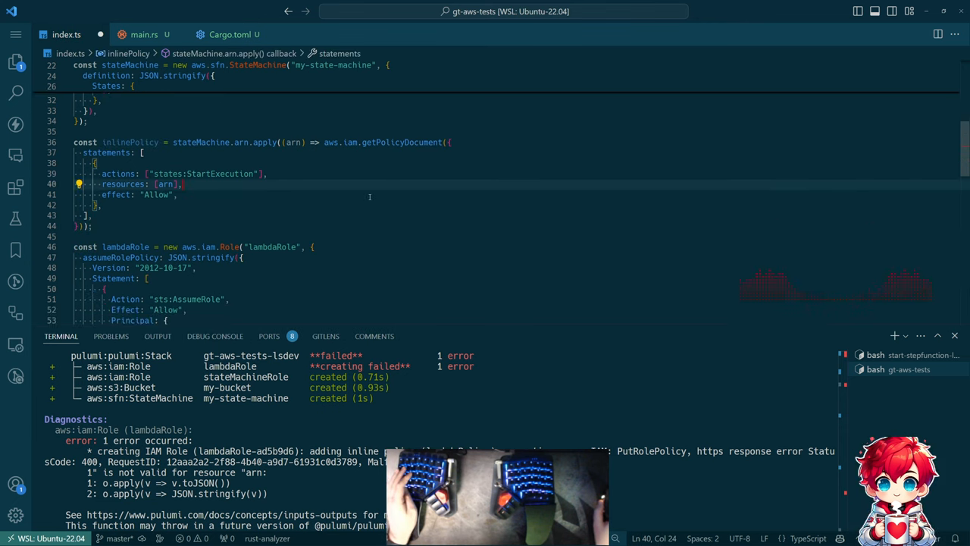
- Delete the promise-based policy block and reference inlinePolicy.json in lambdaRole's inlinePolicies
{"action": "scroll", "scroll_direction": "down", "scroll_amount": 3}
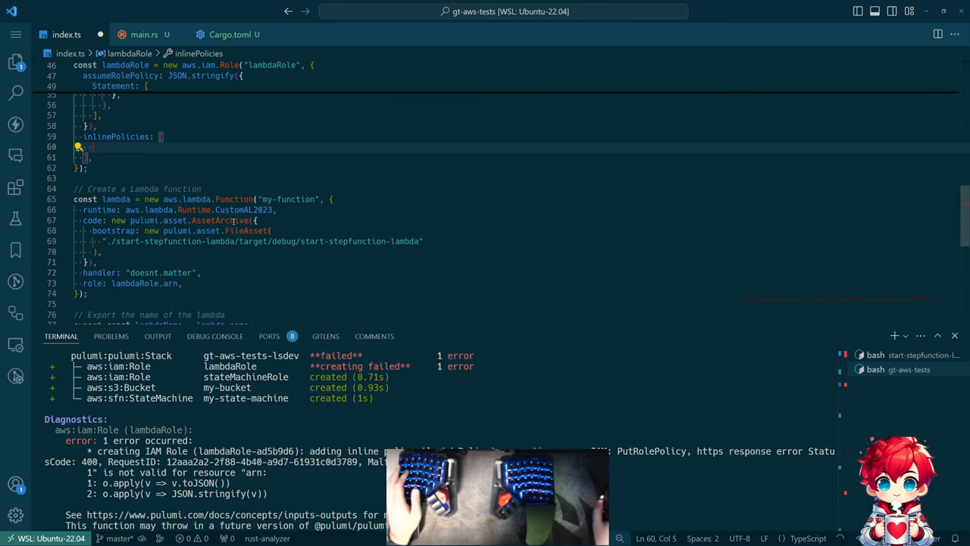
{"action": "scroll", "scroll_direction": "up", "scroll_amount": 3}
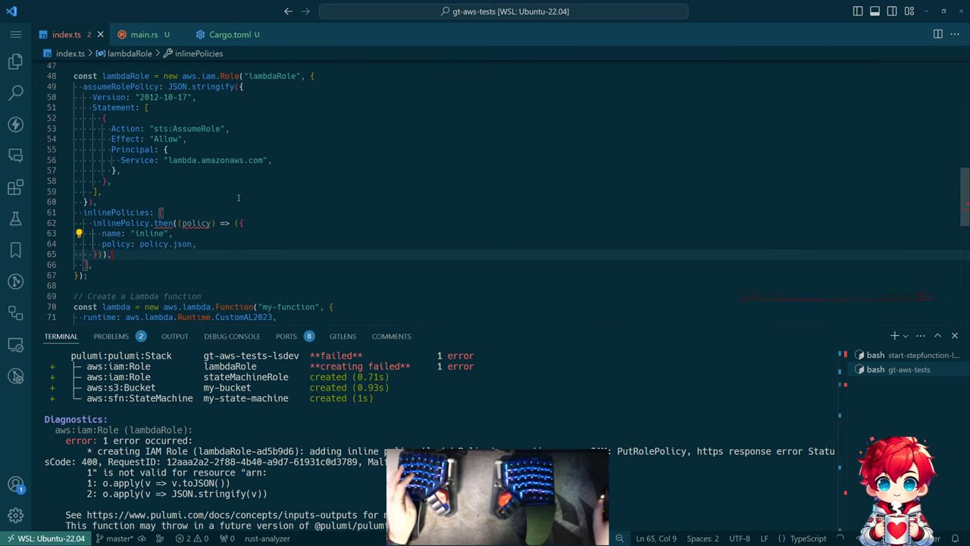
{"action": "mouse_move", "coordinate": [164, 222]}
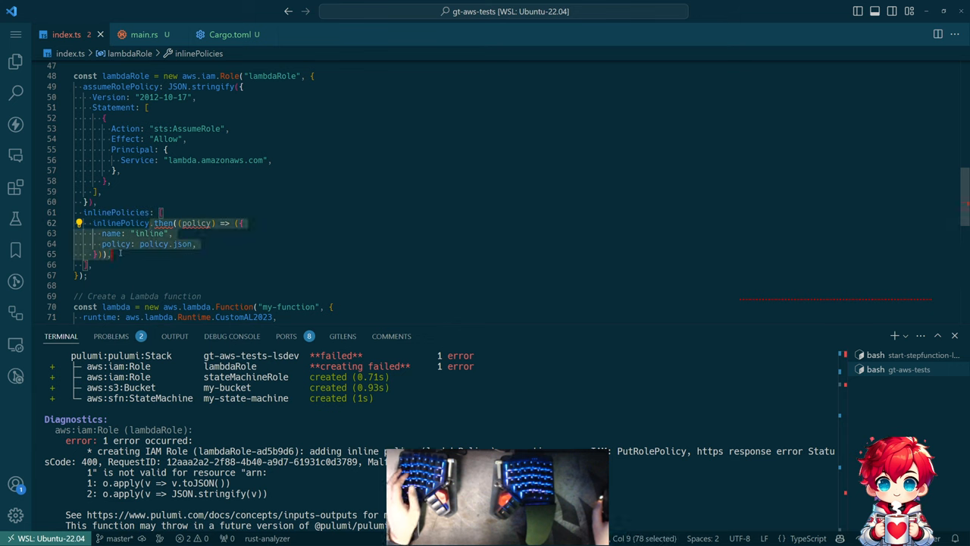
{"action": "key", "text": "Delete"}
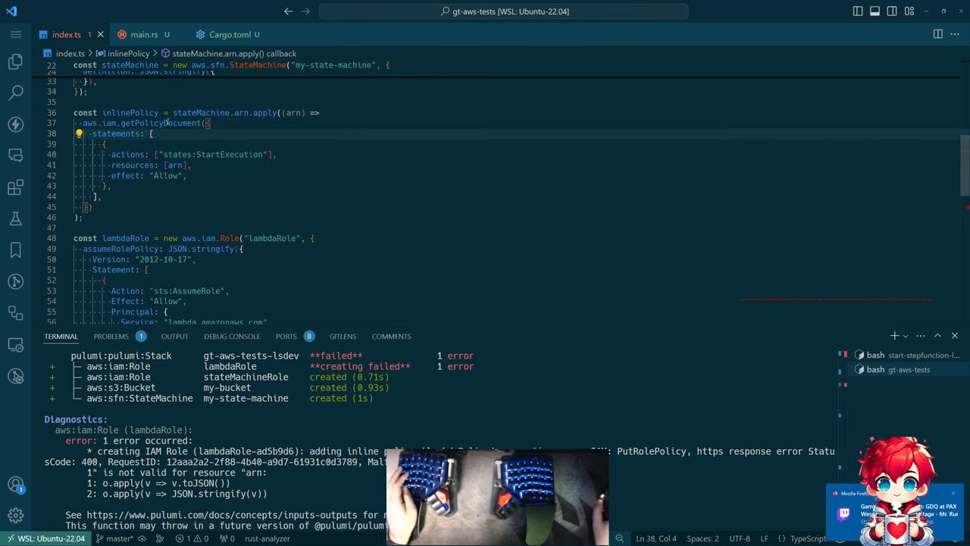
{"action": "scroll", "scroll_direction": "down", "scroll_amount": 3}
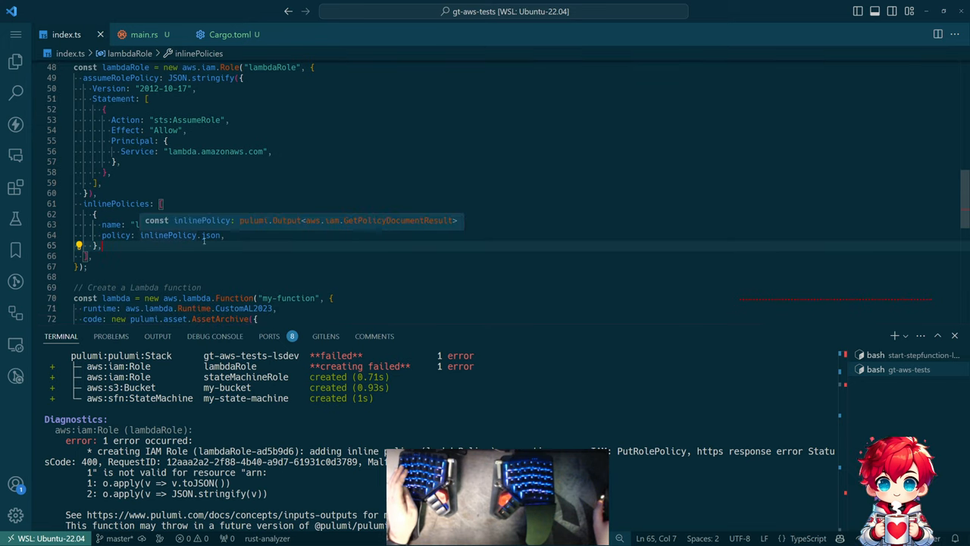
{"action": "double_click", "coordinate": [210, 235]}
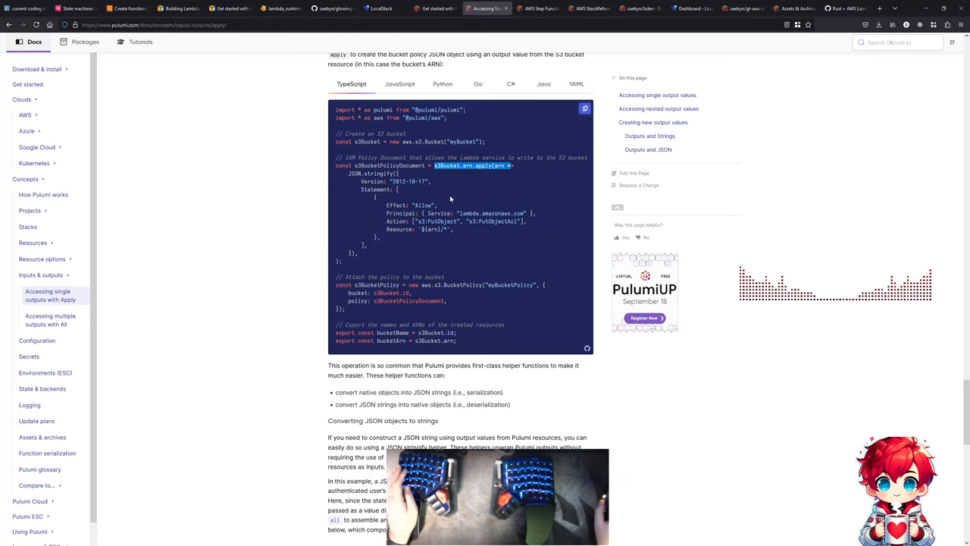
- Scroll the docs' s3Bucket.arn.apply bucket policy example
{"action": "scroll", "scroll_direction": "down", "scroll_amount": 3}
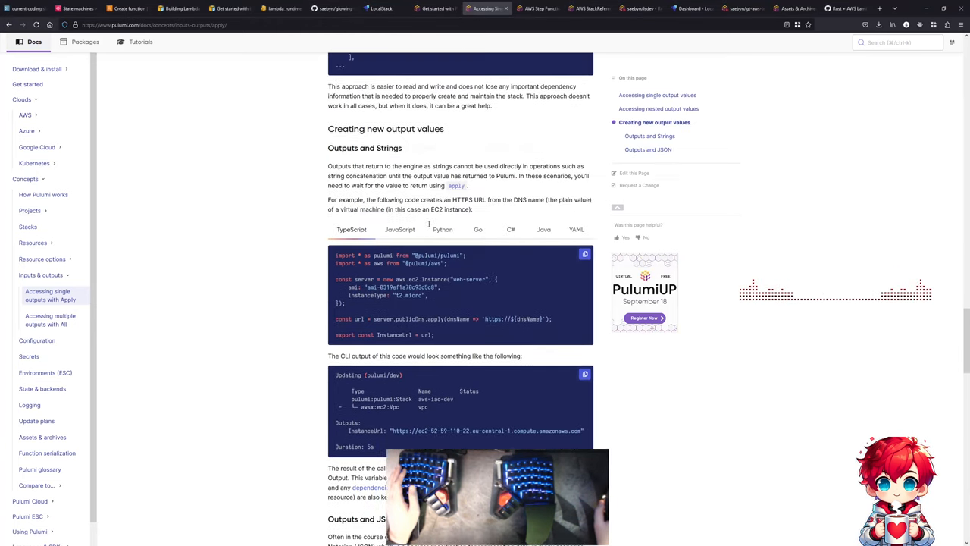
{"action": "scroll", "scroll_direction": "up", "scroll_amount": 3}
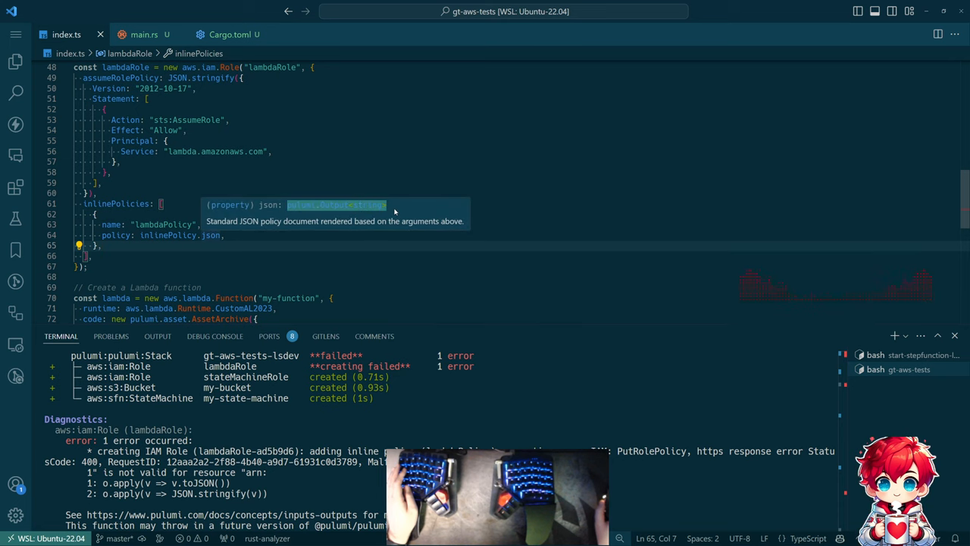
- Dismiss the type popup and run pulumilocal up to preview the revised Lambda role policy
{"action": "left_click", "coordinate": [256, 235]}
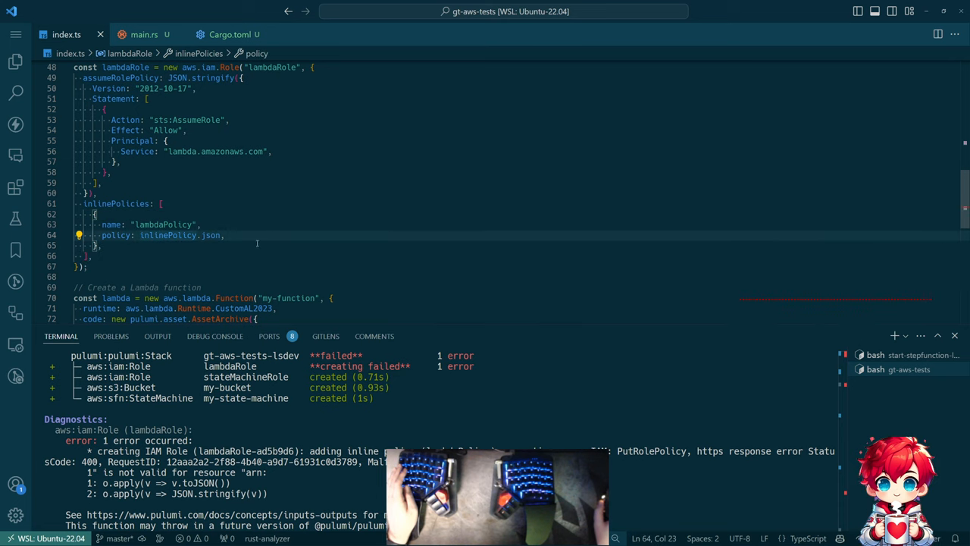
{"action": "scroll", "scroll_direction": "up", "scroll_amount": 3}
{"action": "type", "text": "pulumilocal up"}
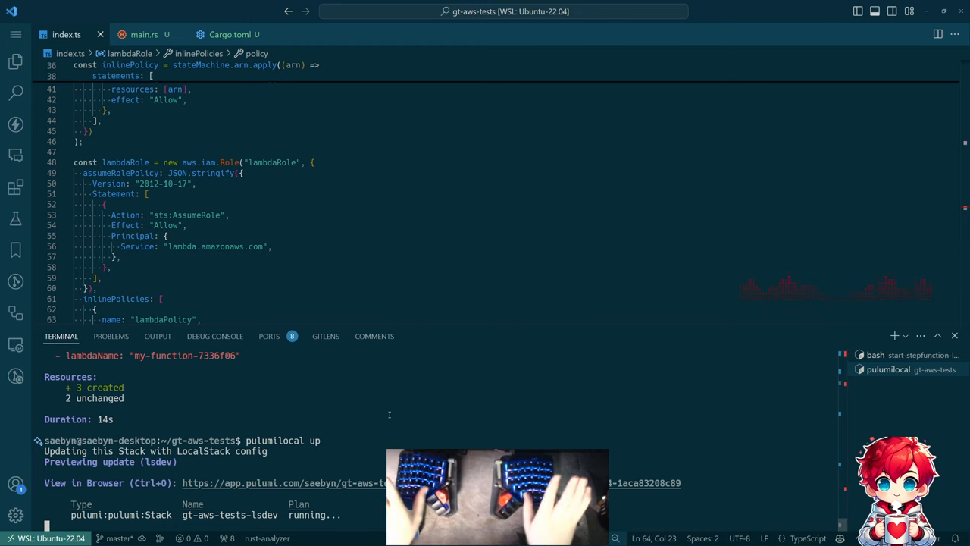
- Approve the pulumilocal update creating four resources and view the lambda crate's Cargo.toml
{"action": "scroll", "scroll_direction": "down", "scroll_amount": 3}
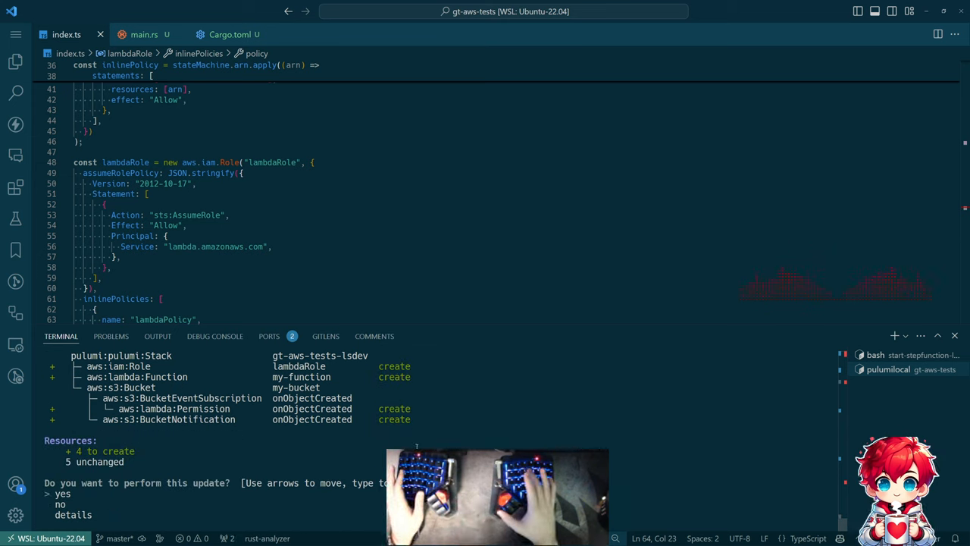
{"action": "key", "text": "Return"}
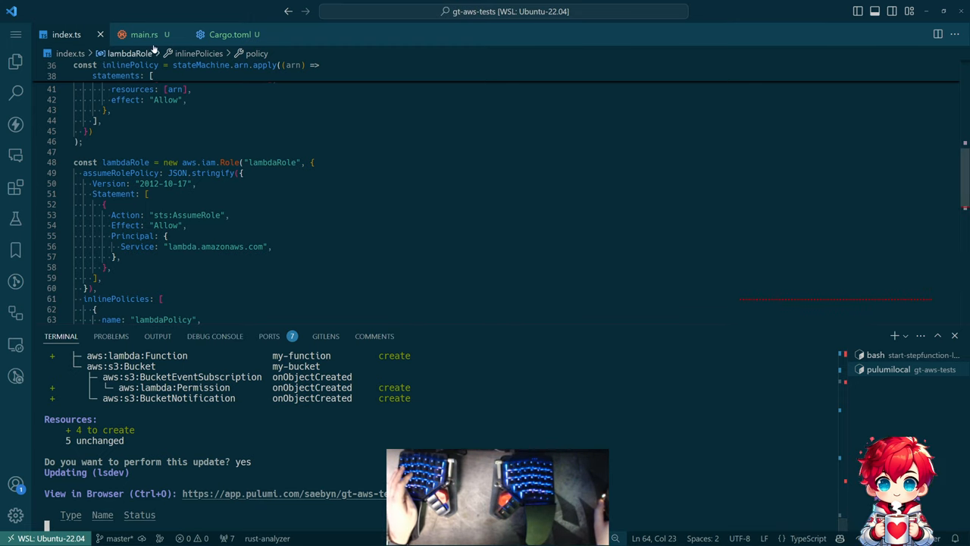
{"action": "left_click", "coordinate": [230, 34]}
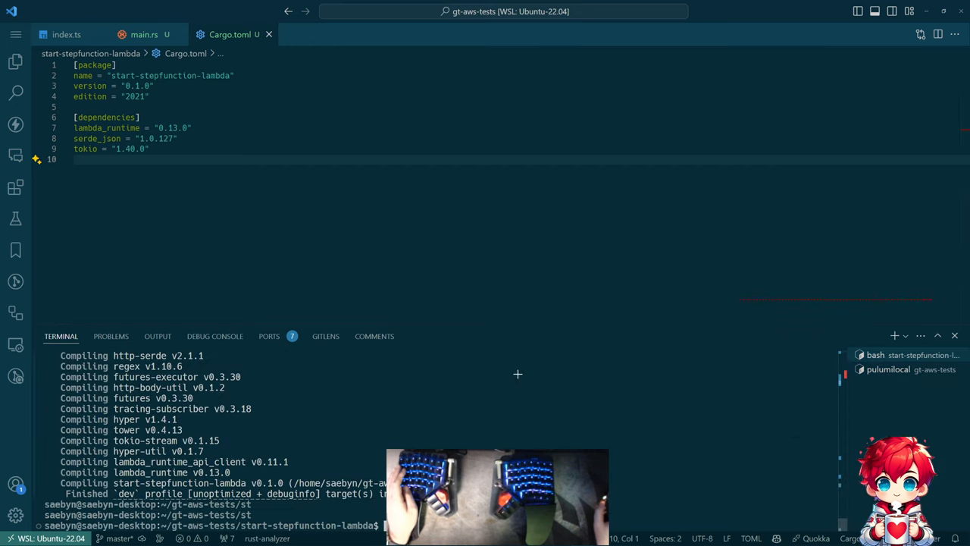
- Read the AWS SDK for Rust authentication and Hello tutorial pages, picking out the aws-config crate
{"action": "key", "text": "alt+tab"}
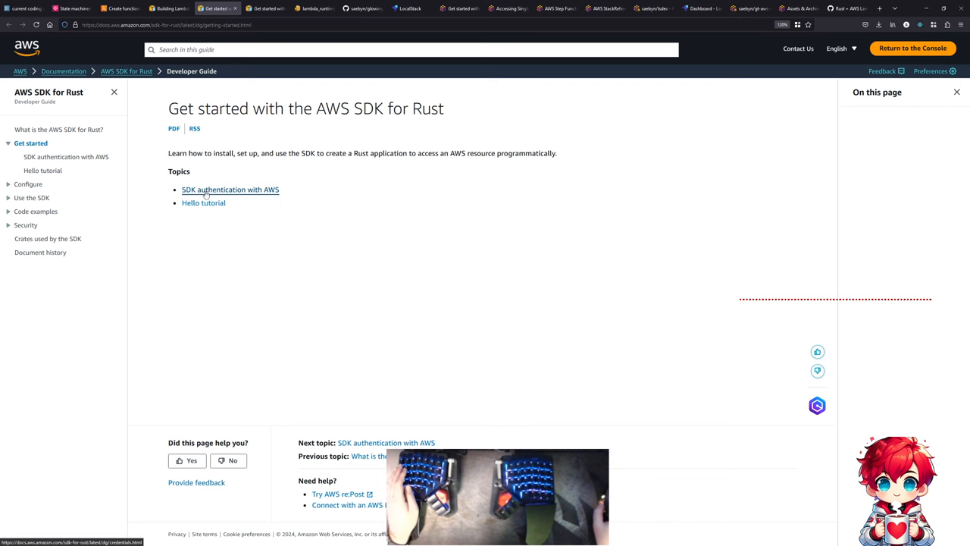
{"action": "left_click", "coordinate": [229, 189]}
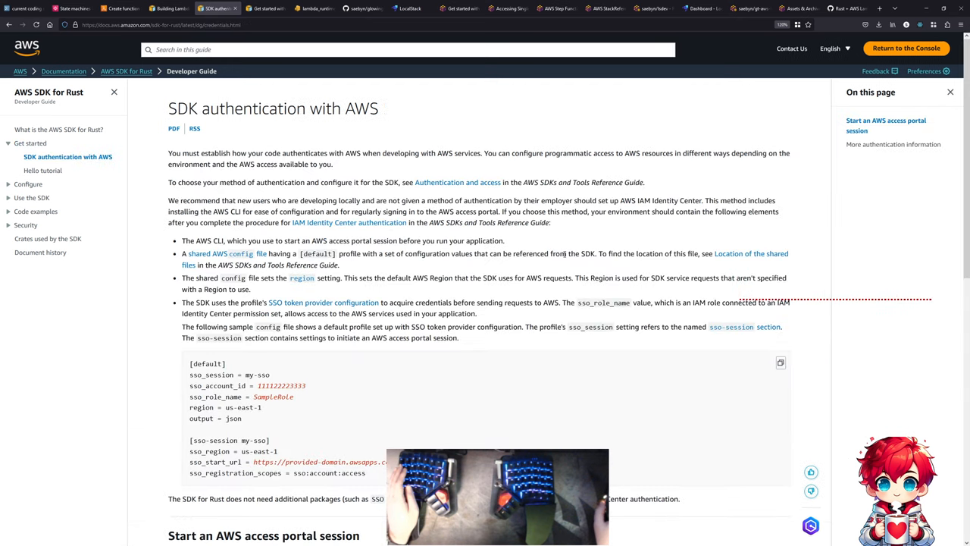
{"action": "scroll", "scroll_direction": "down", "scroll_amount": 3}
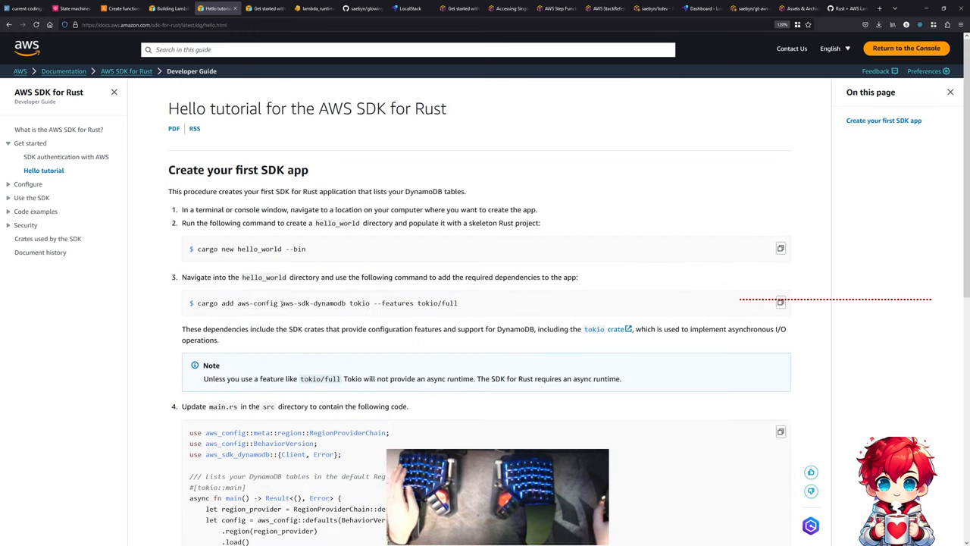
{"action": "double_click", "coordinate": [294, 303]}
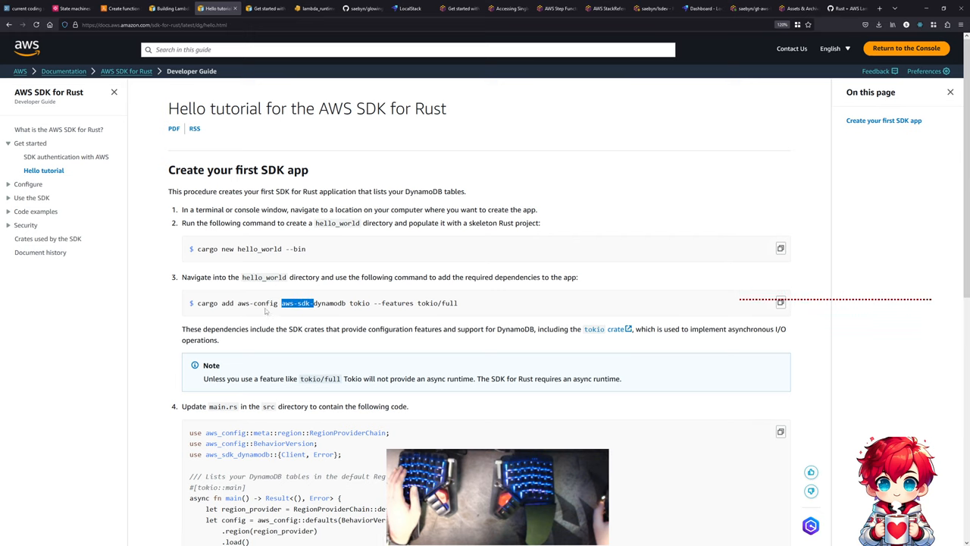
{"action": "left_click", "coordinate": [239, 303]}
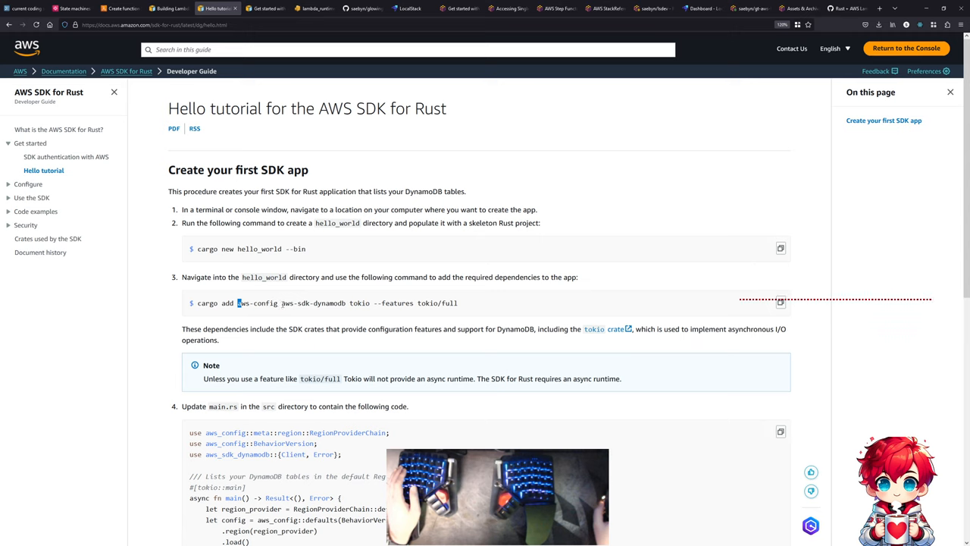
{"action": "double_click", "coordinate": [295, 303]}
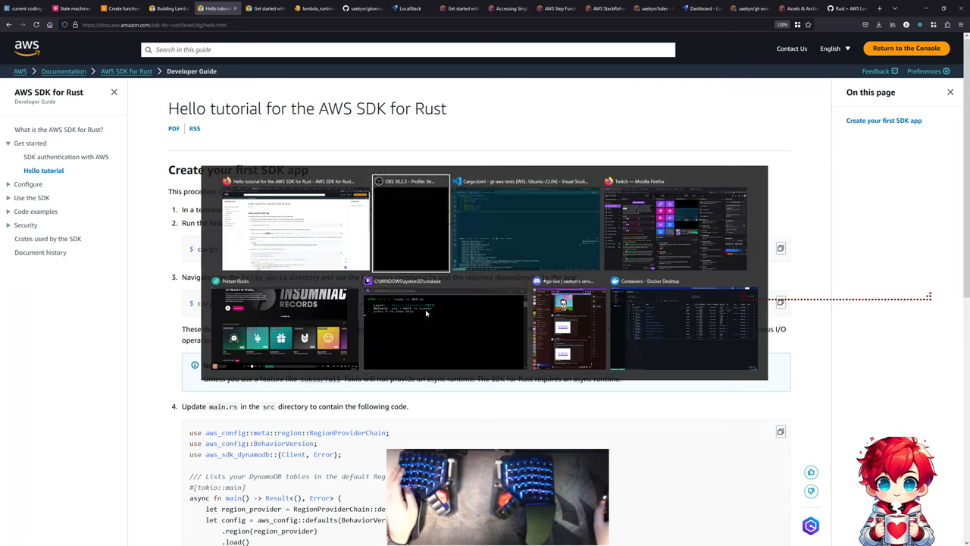
{"action": "left_click", "coordinate": [526, 224]}
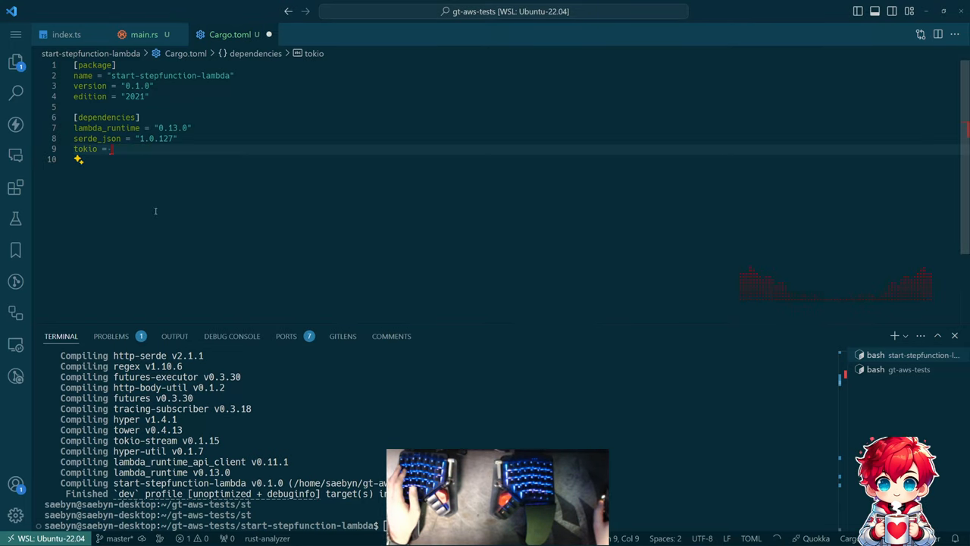
- Set the Cargo.toml tokio dependency to { version = "1", features = ["full"] }
{"action": "type", "text": "{ version = \"1\", features = [\"full\"] }"}
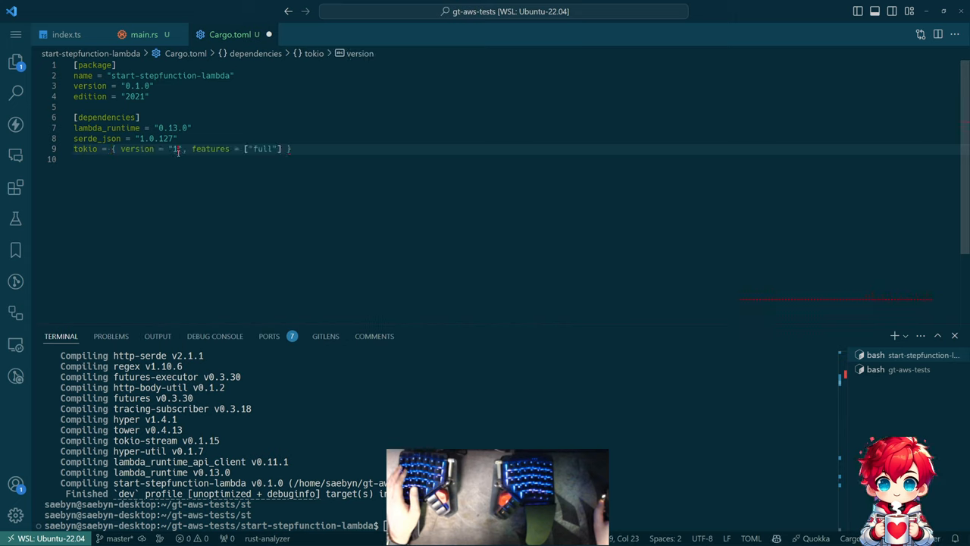
{"action": "key", "text": "Backspace"}
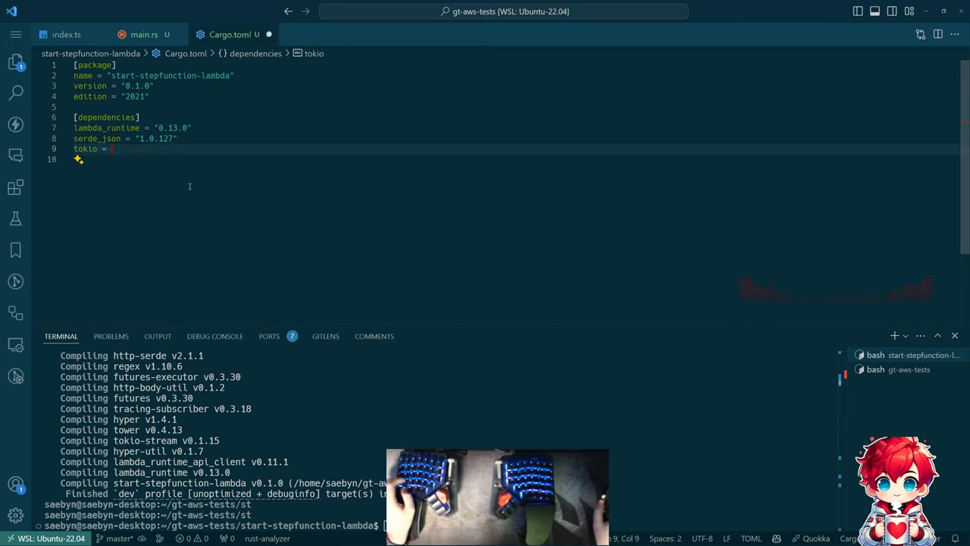
{"action": "type", "text": "{ version = \"1\", features = [\"full\"] }"}
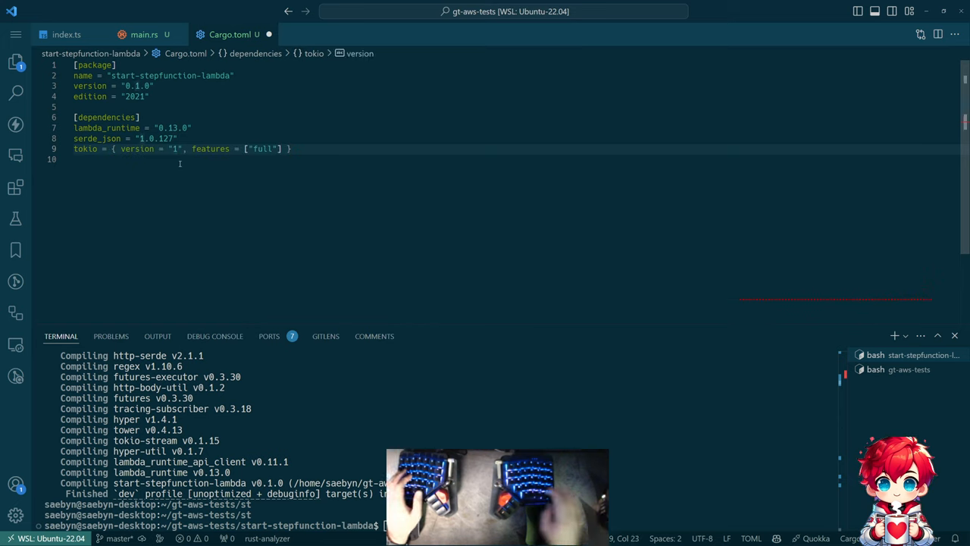
{"action": "type", "text": ".40.0"}
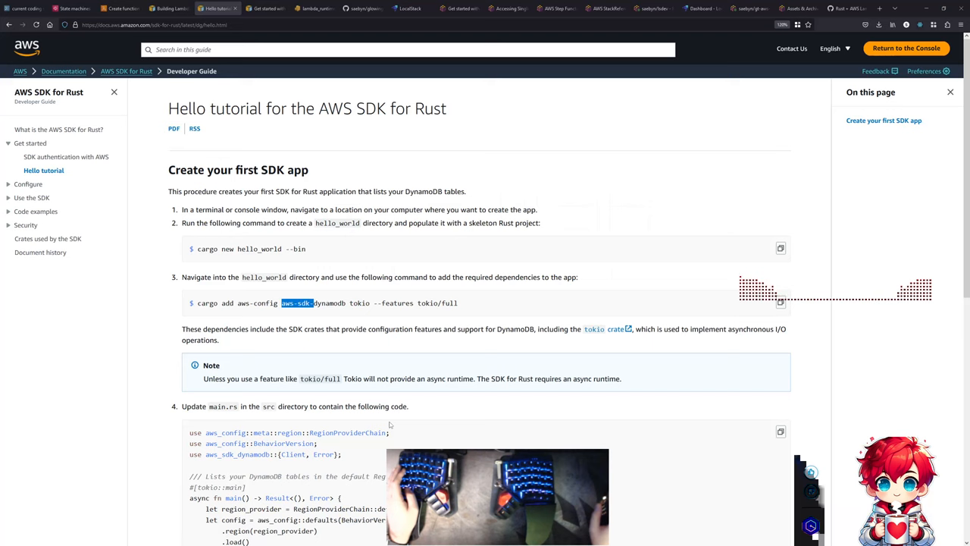
- Search crates.io for aws-sdk crates and sort results by All-Time Downloads
{"action": "type", "text": "ca"}
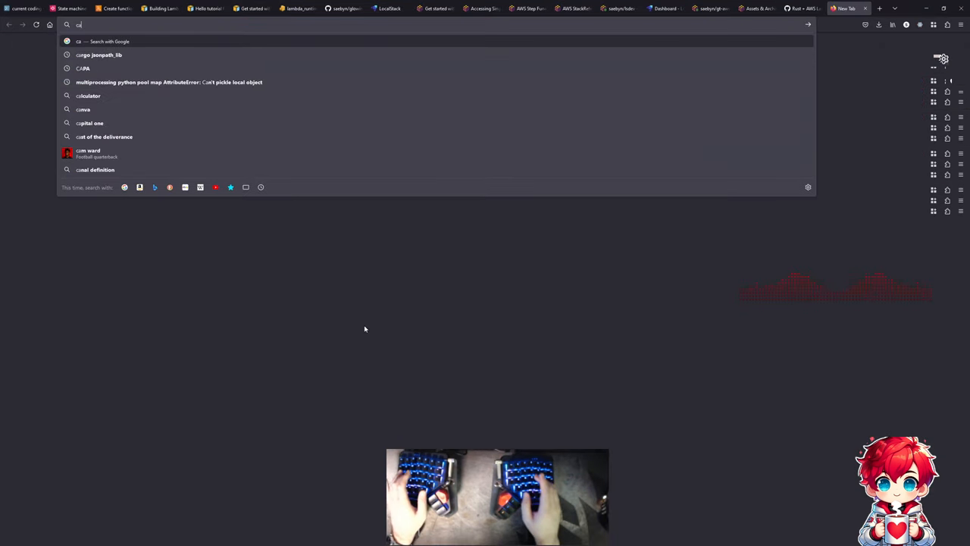
{"action": "type", "text": "ratio"}
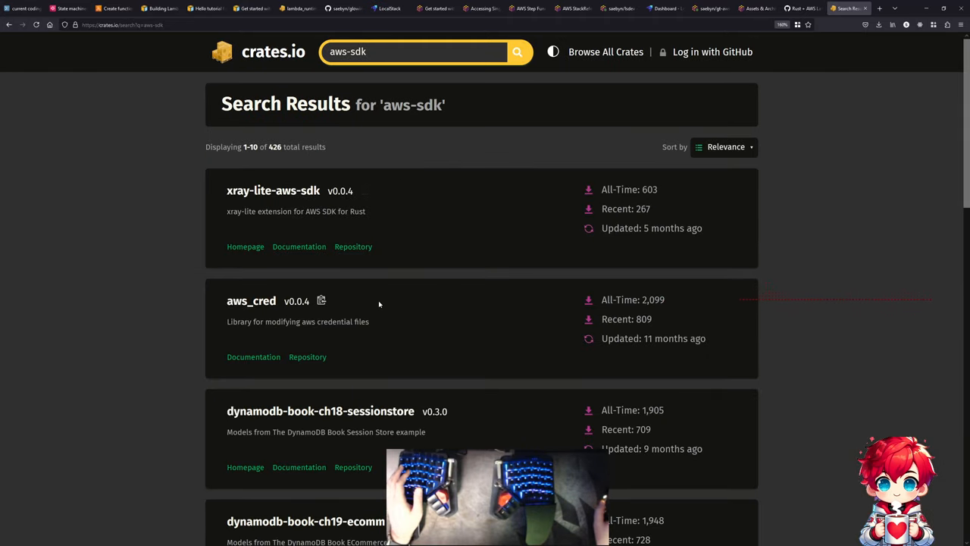
{"action": "scroll", "scroll_direction": "down", "scroll_amount": 3}
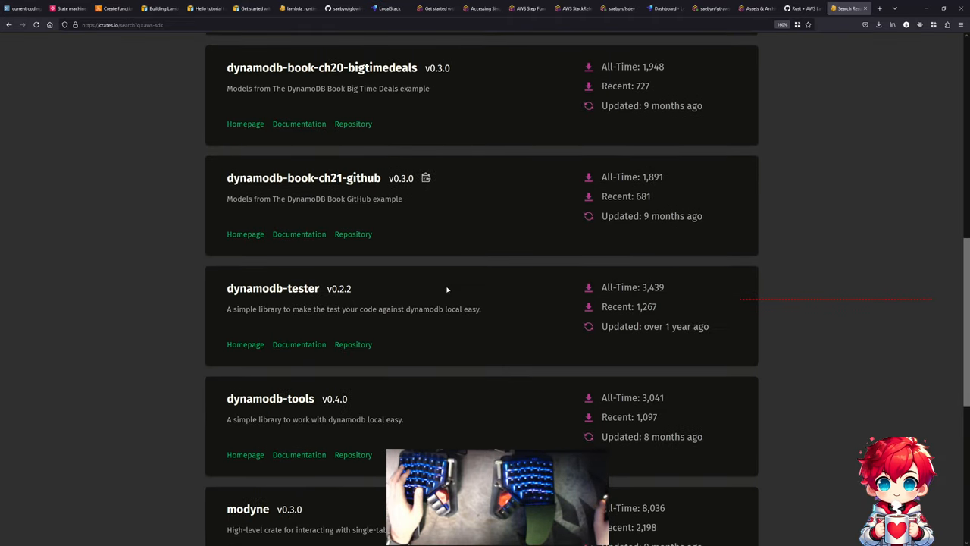
{"action": "scroll", "scroll_direction": "down", "scroll_amount": 3}
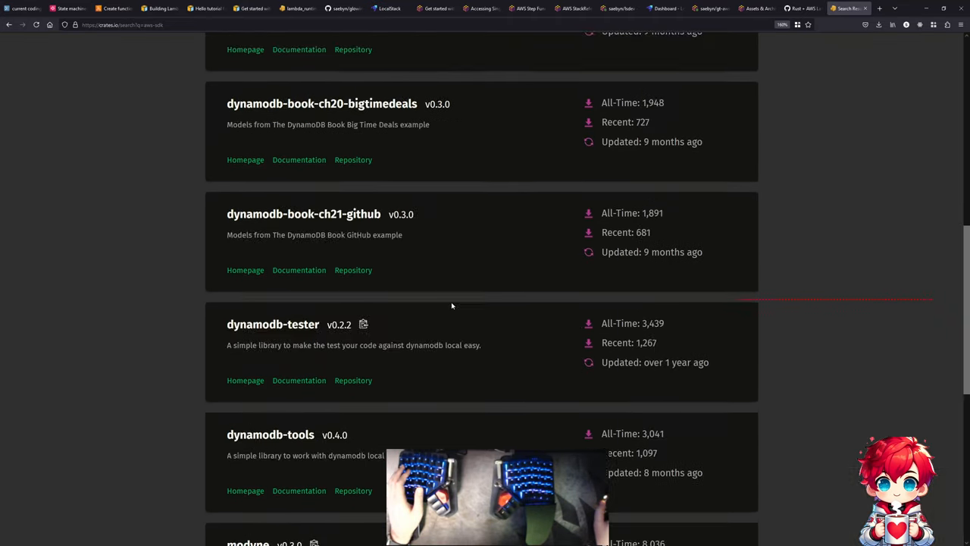
{"action": "left_click", "coordinate": [725, 146]}
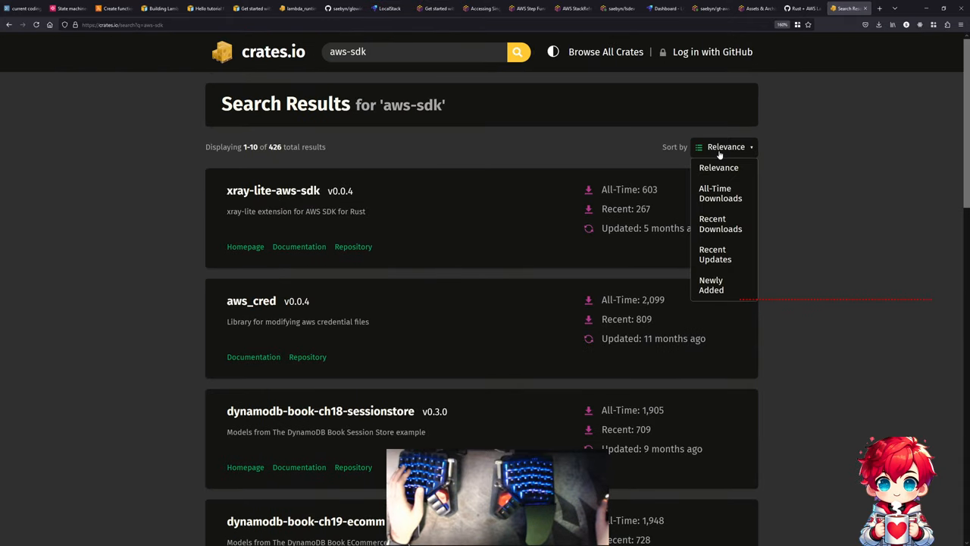
{"action": "mouse_move", "coordinate": [721, 193]}
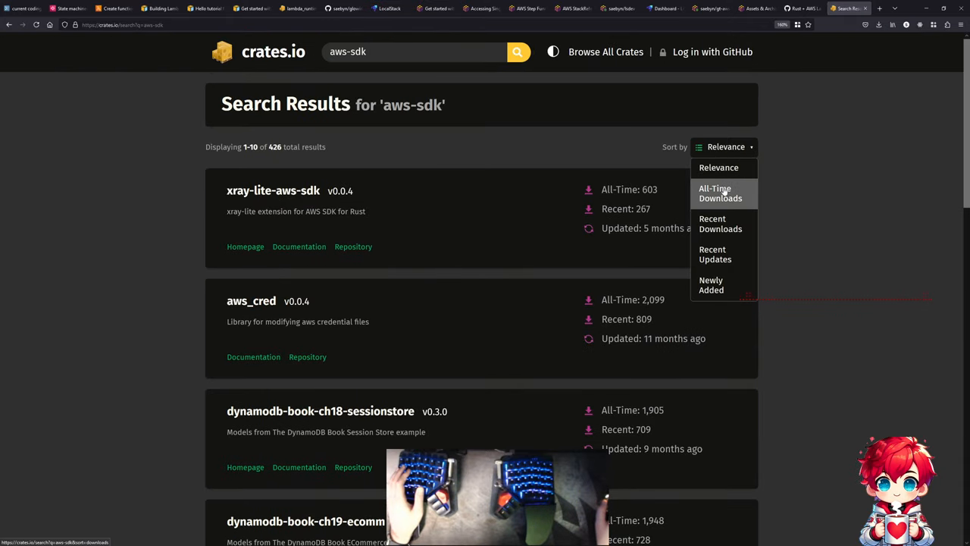
{"action": "left_click", "coordinate": [721, 193]}
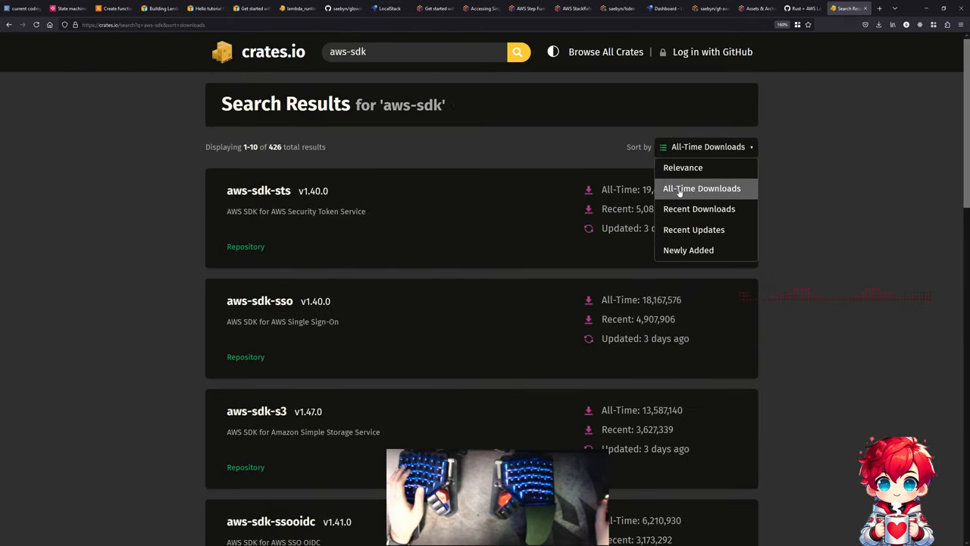
- Search crates.io for aws-sdk-stepfunctions, then try the sfn search term
{"action": "scroll", "scroll_direction": "up", "scroll_amount": 3}
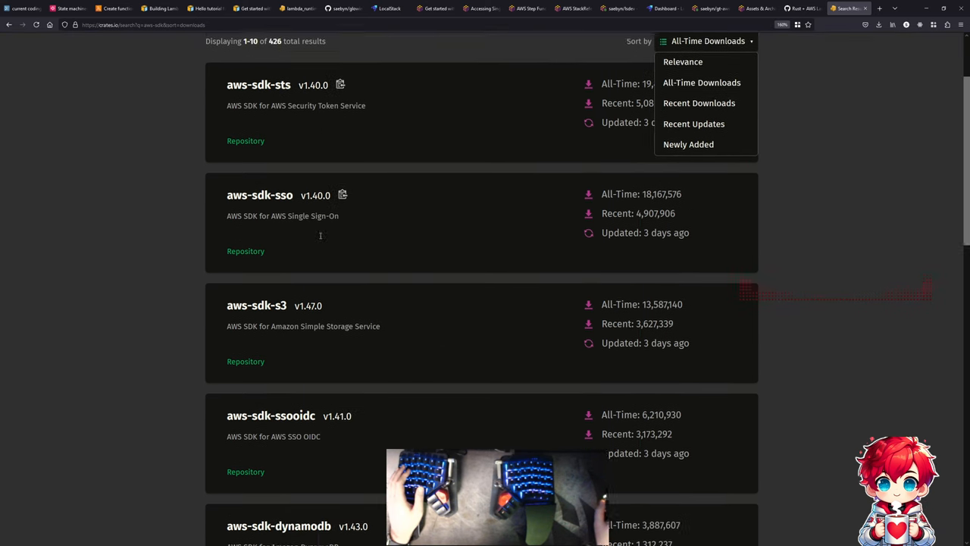
{"action": "scroll", "scroll_direction": "down", "scroll_amount": 3}
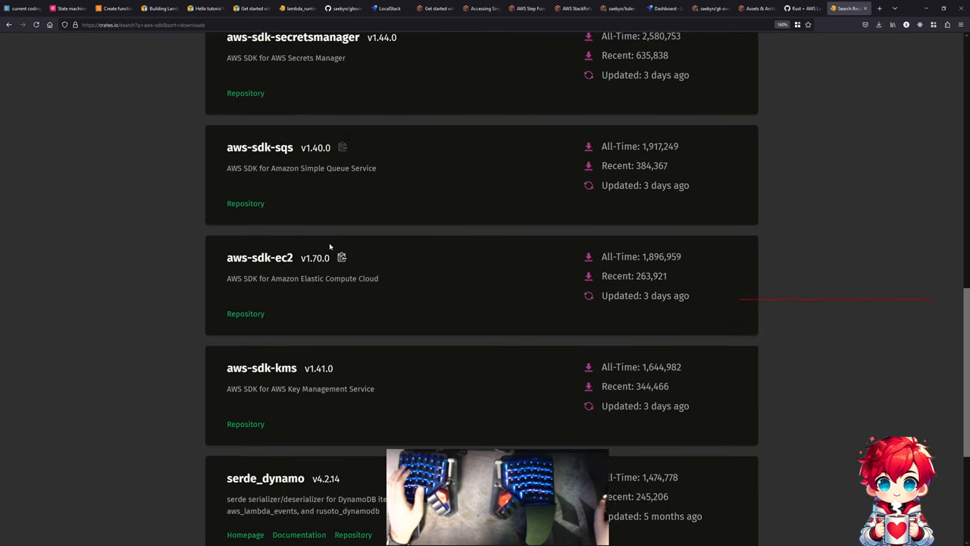
{"action": "scroll", "scroll_direction": "up", "scroll_amount": 3}
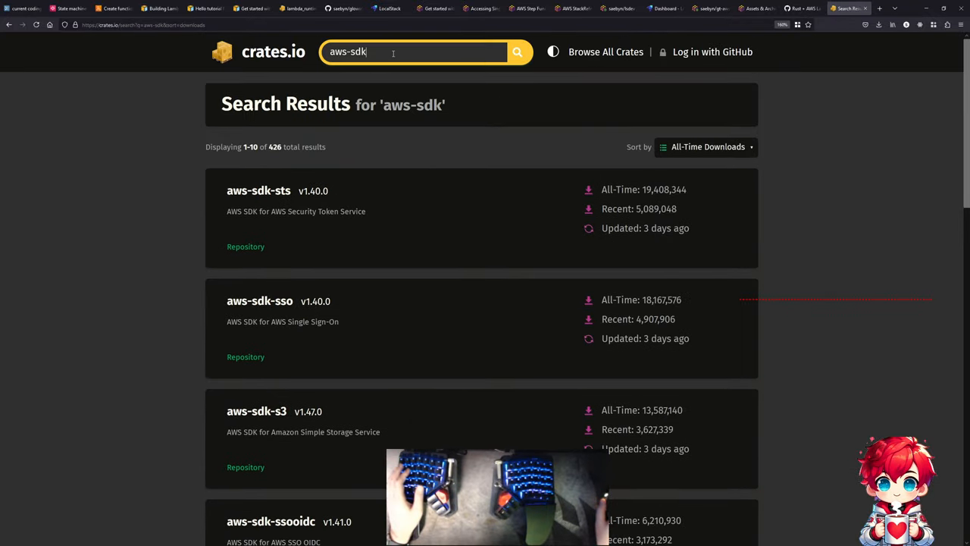
{"action": "type", "text": "-"}
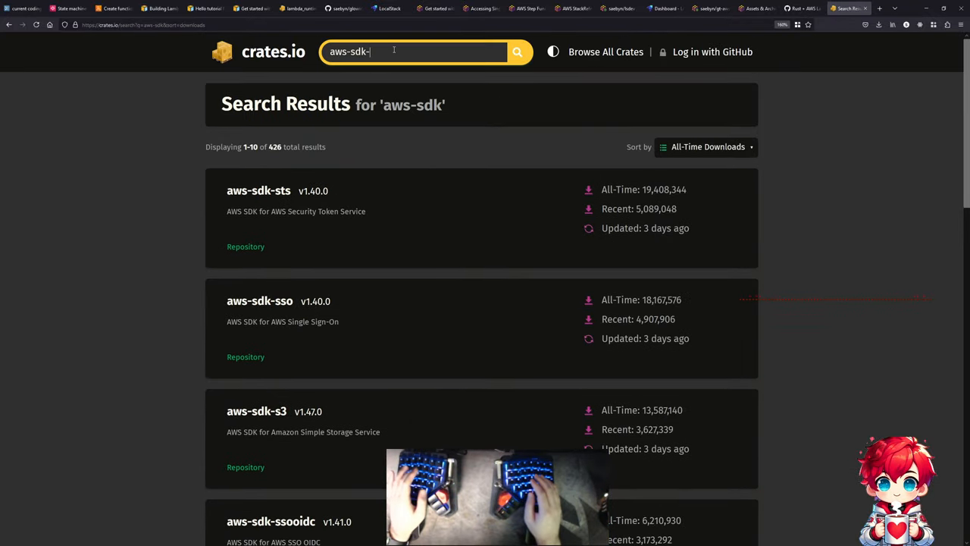
{"action": "type", "text": "step"}
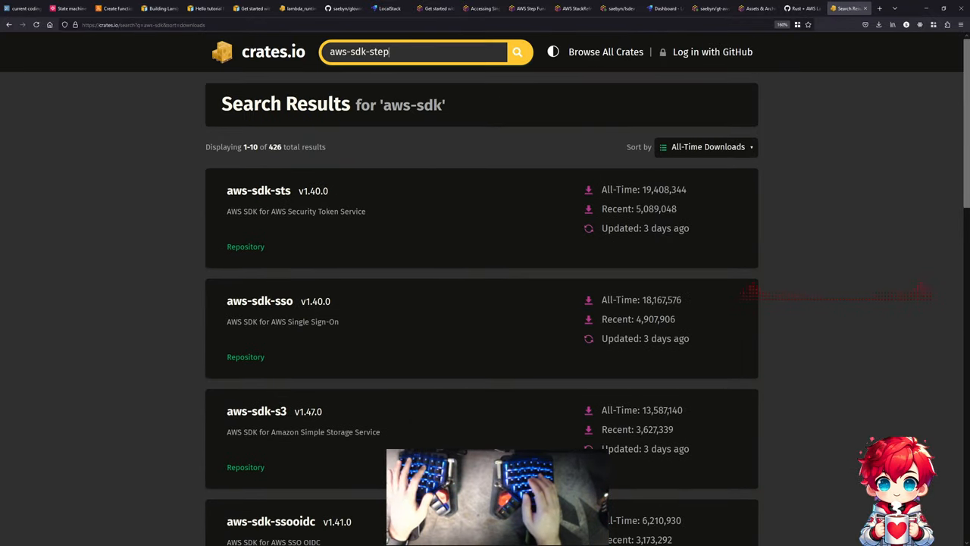
{"action": "type", "text": "function"}
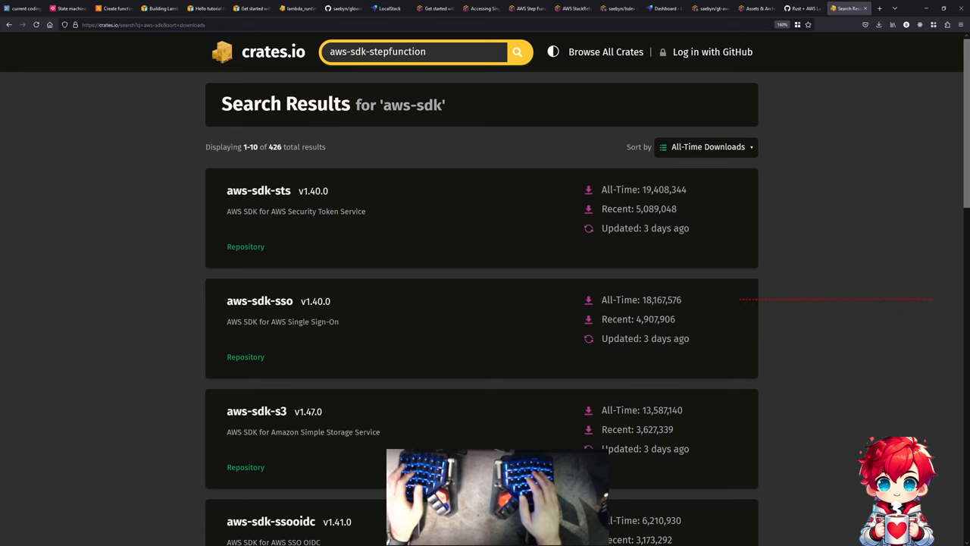
{"action": "key", "text": "Return"}
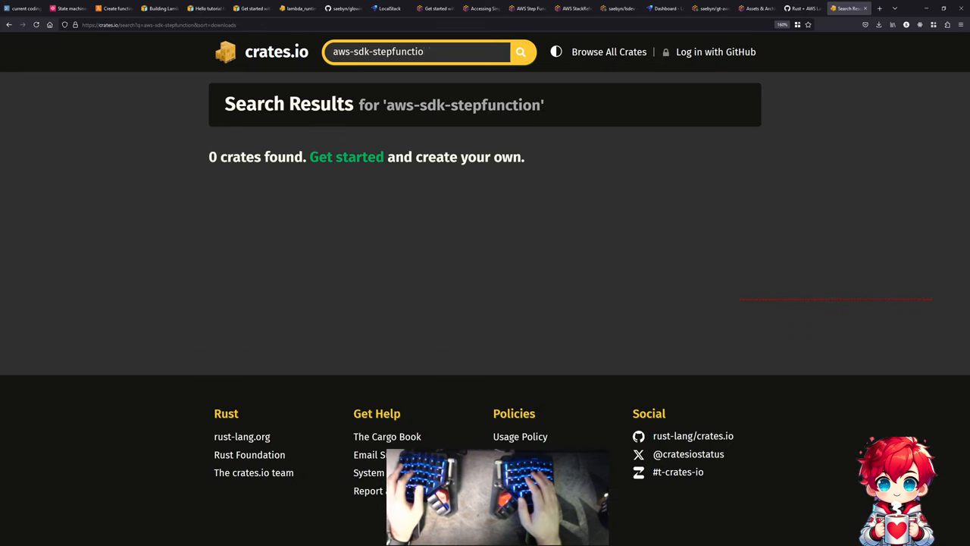
{"action": "type", "text": "ns"}
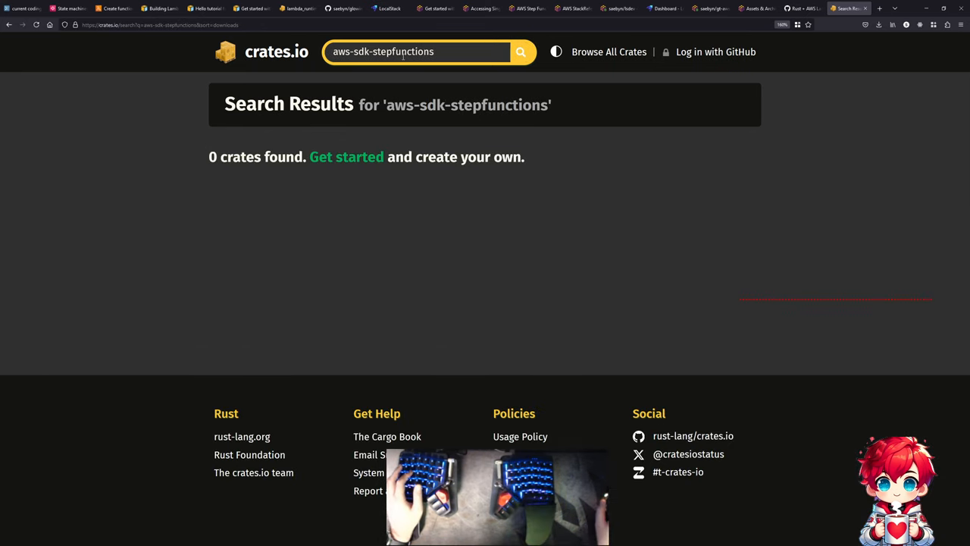
{"action": "type", "text": "stepfunctions"}
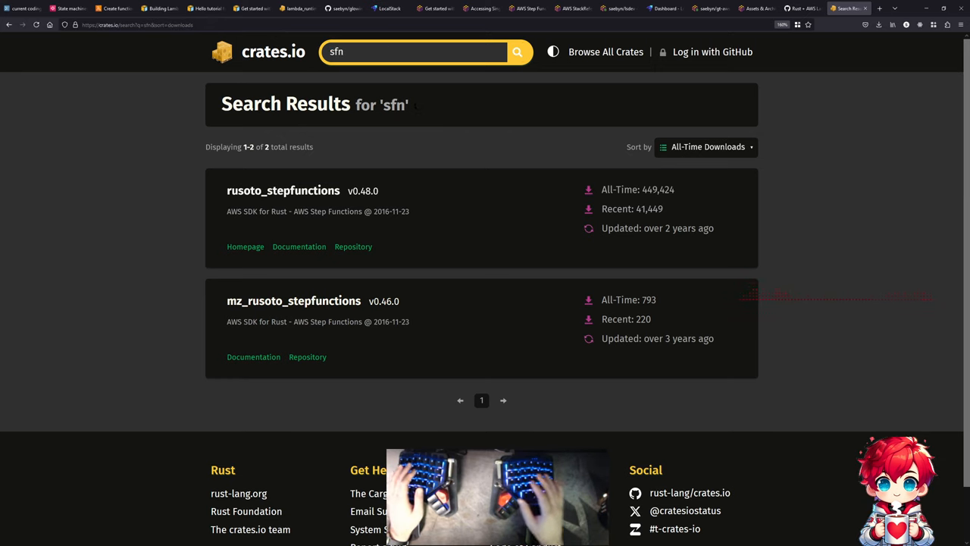
- Re-run the sfn search and open the aws-sdk-sfn crate page
{"action": "left_click", "coordinate": [517, 51]}
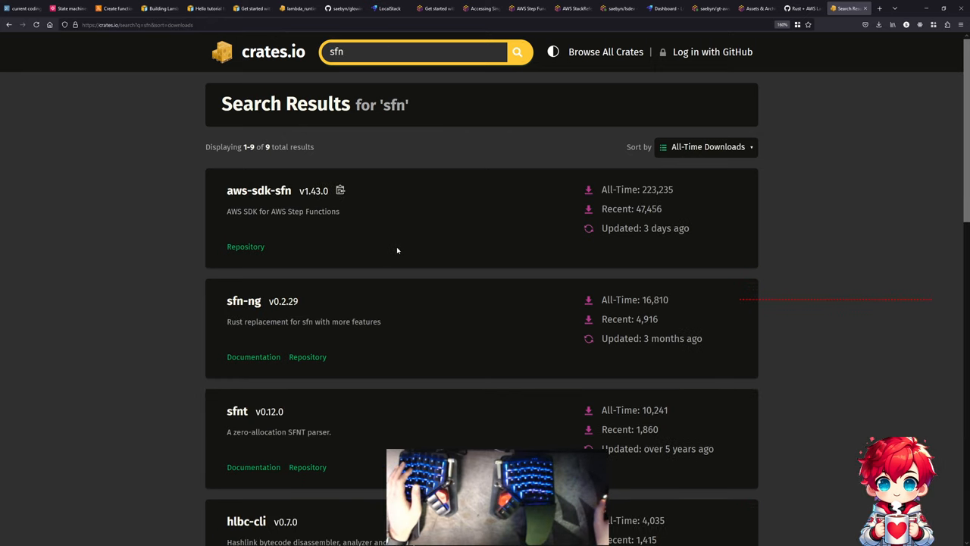
{"action": "left_click", "coordinate": [259, 190]}
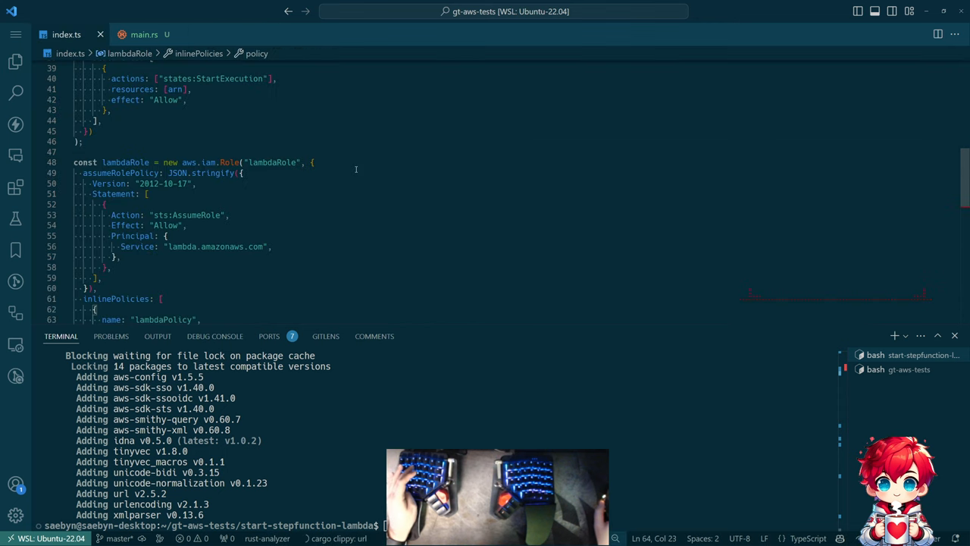
- Review the Rust handler in main.rs, then select the Lambda function block in index.ts
{"action": "left_click", "coordinate": [144, 34]}
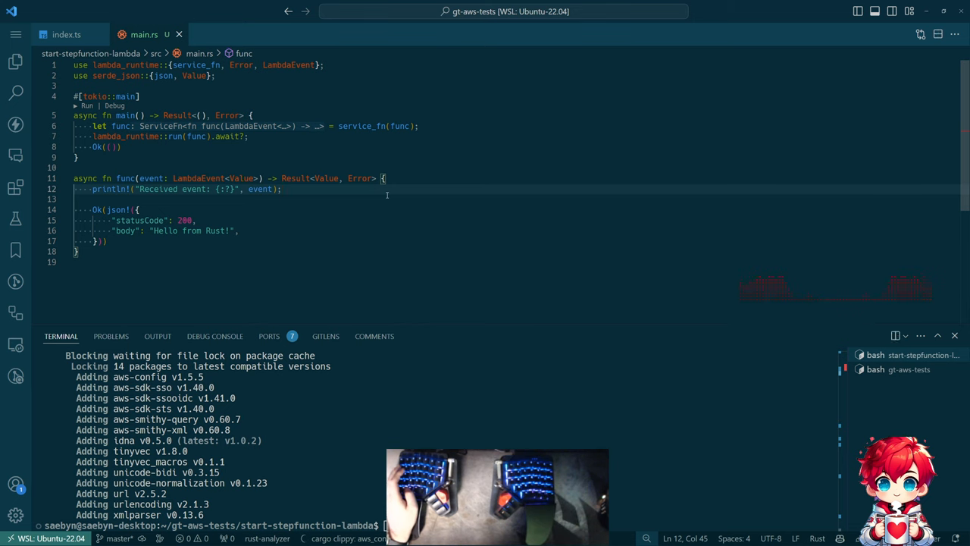
{"action": "key", "text": "alt+tab"}
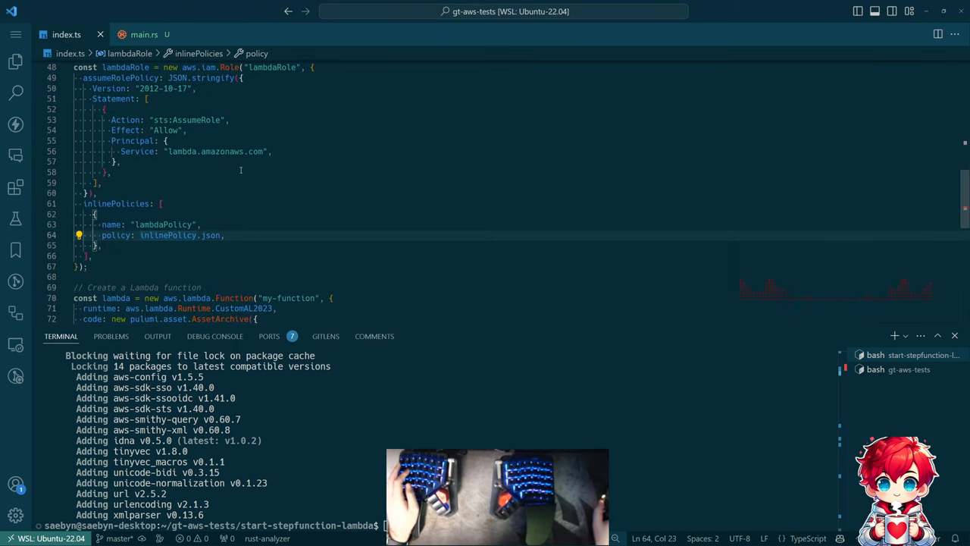
{"action": "scroll", "scroll_direction": "down", "scroll_amount": 3}
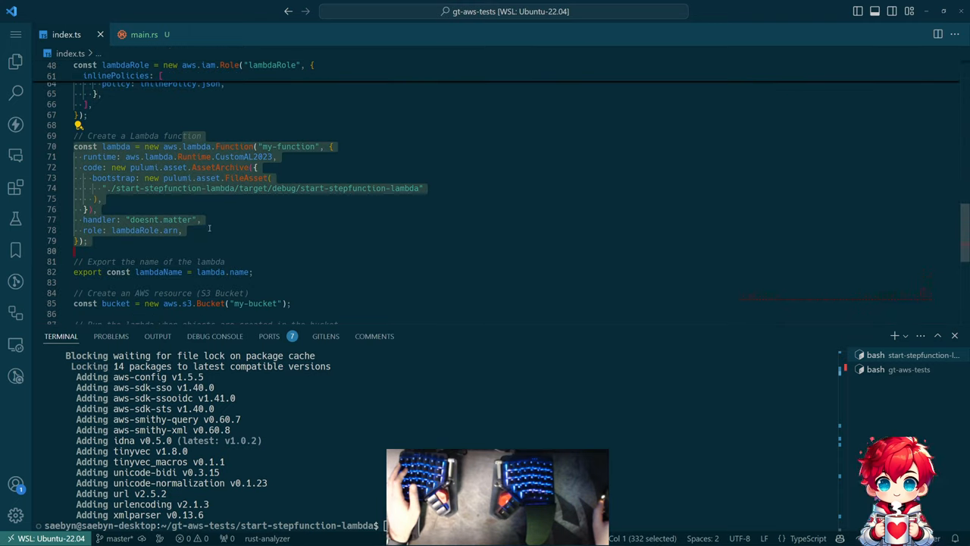
{"action": "left_click", "coordinate": [215, 230]}
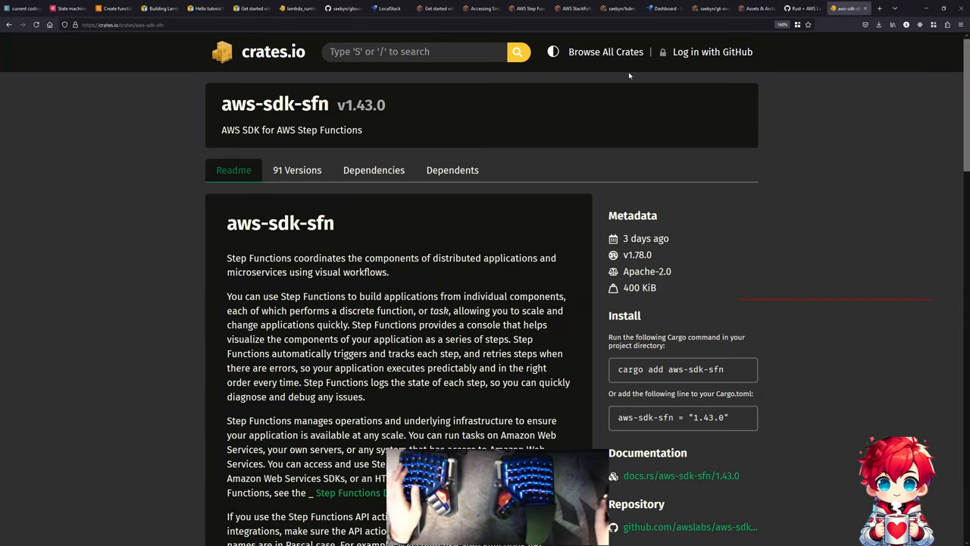
- Open S3 bucket my-bucket-700ccd4 in LocalStack's Resource Browser and upload a file into it
{"action": "left_click", "coordinate": [386, 8]}
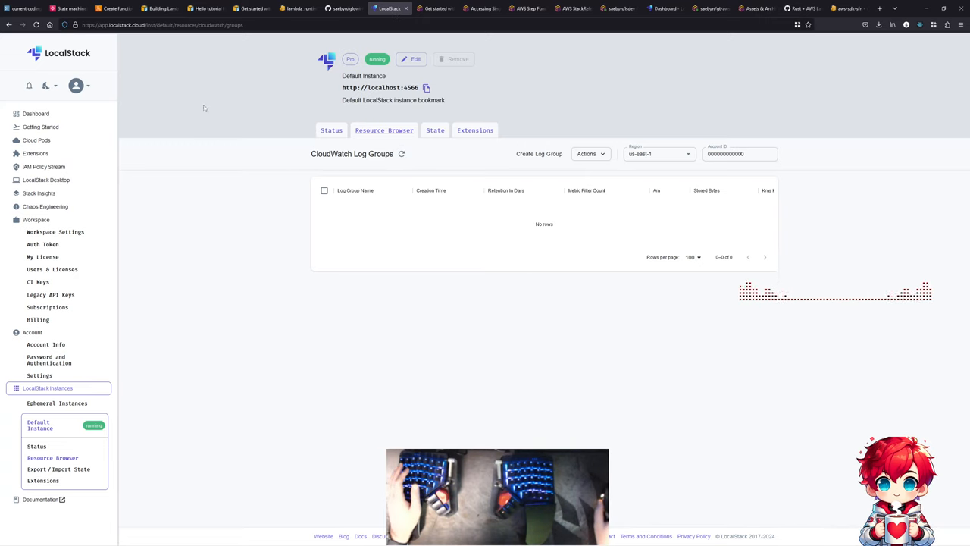
{"action": "left_click", "coordinate": [384, 129]}
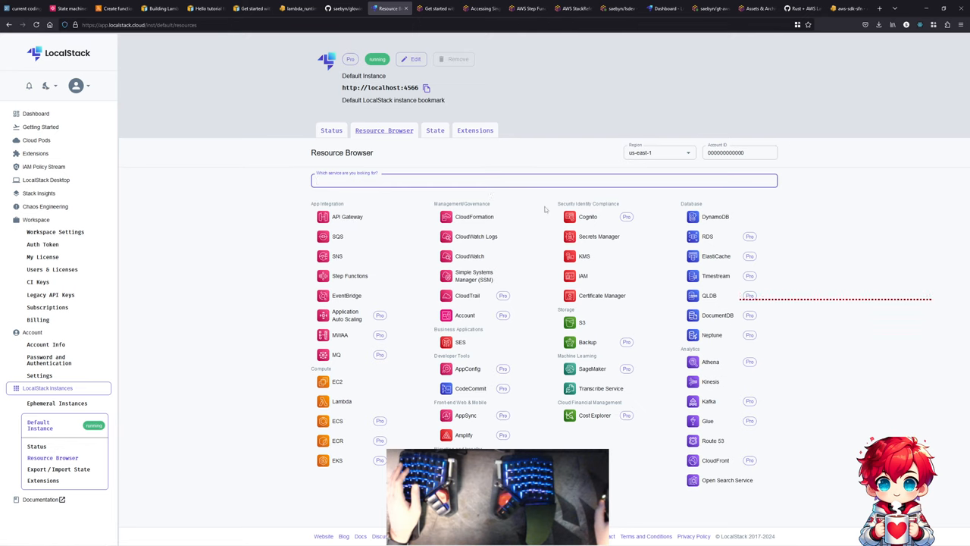
{"action": "mouse_move", "coordinate": [373, 442]}
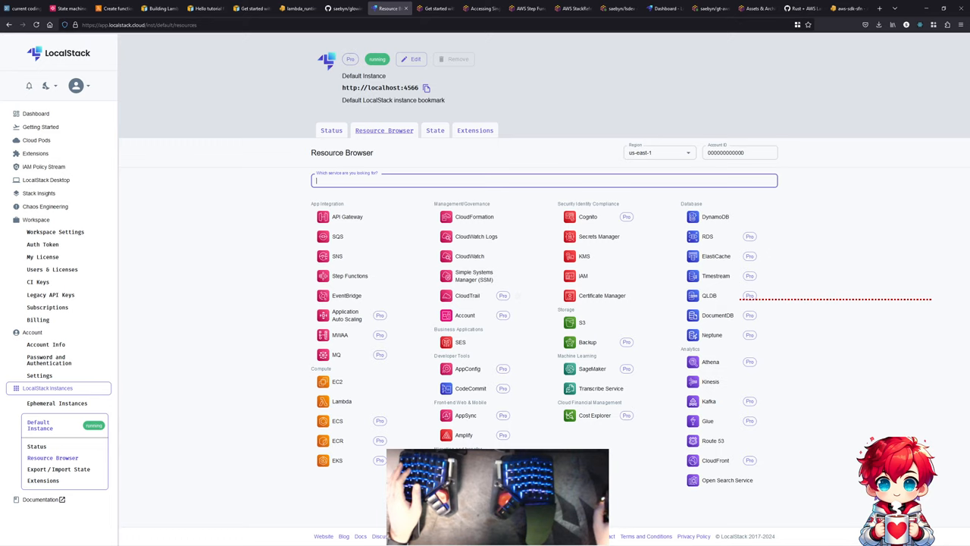
{"action": "left_click", "coordinate": [582, 322]}
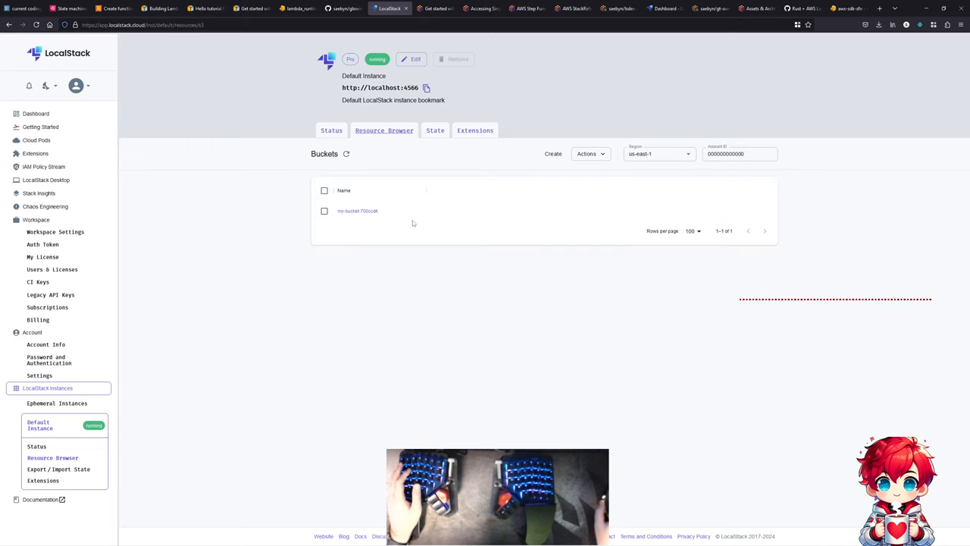
{"action": "left_click", "coordinate": [357, 211]}
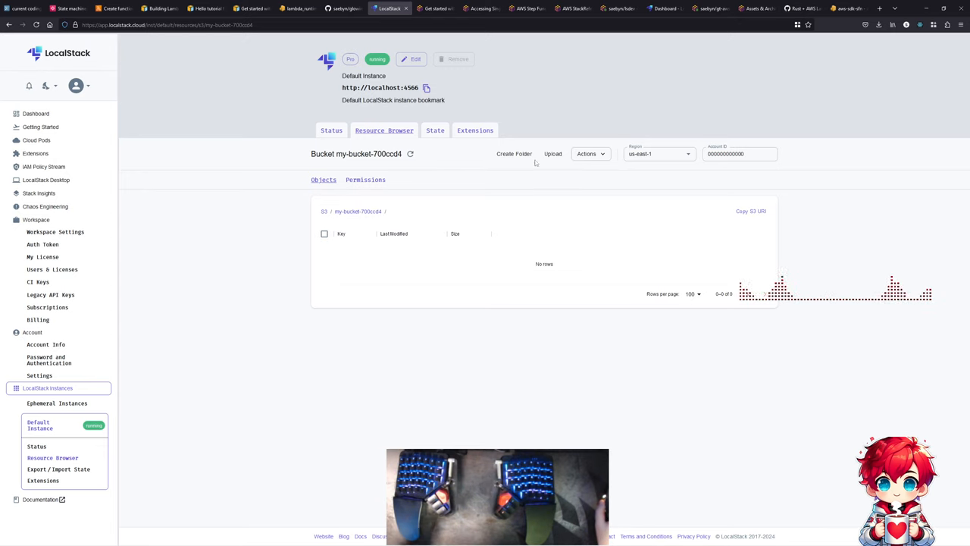
{"action": "left_click", "coordinate": [553, 154]}
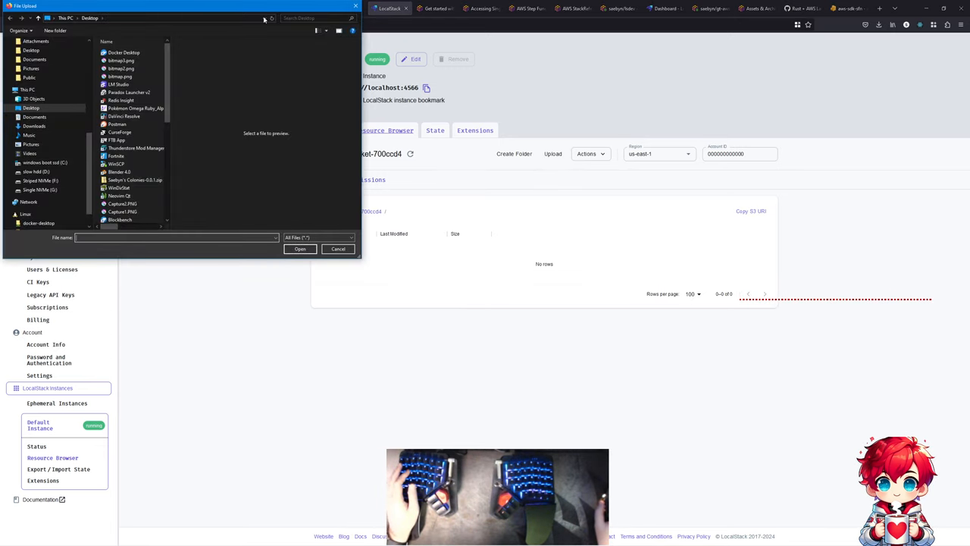
{"action": "left_click", "coordinate": [337, 248]}
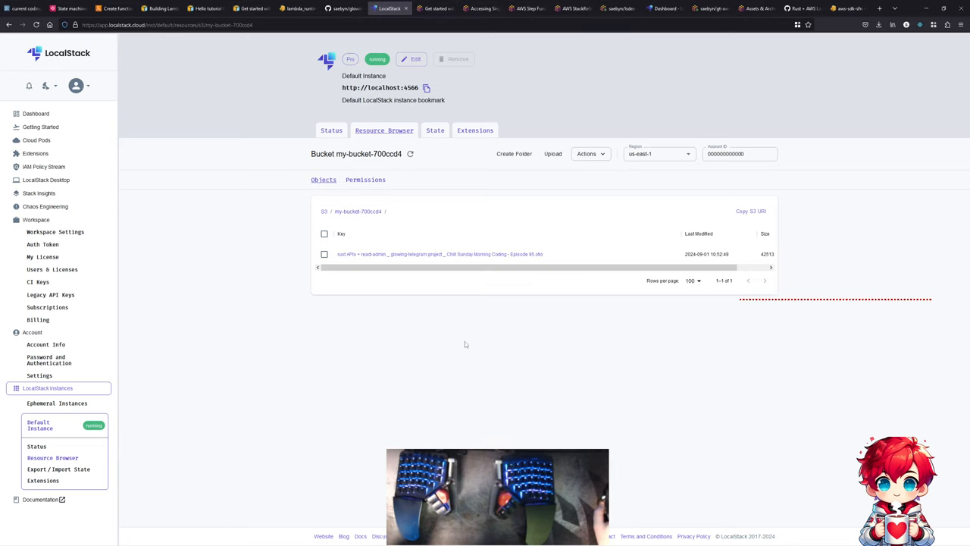
{"action": "mouse_move", "coordinate": [421, 225]}
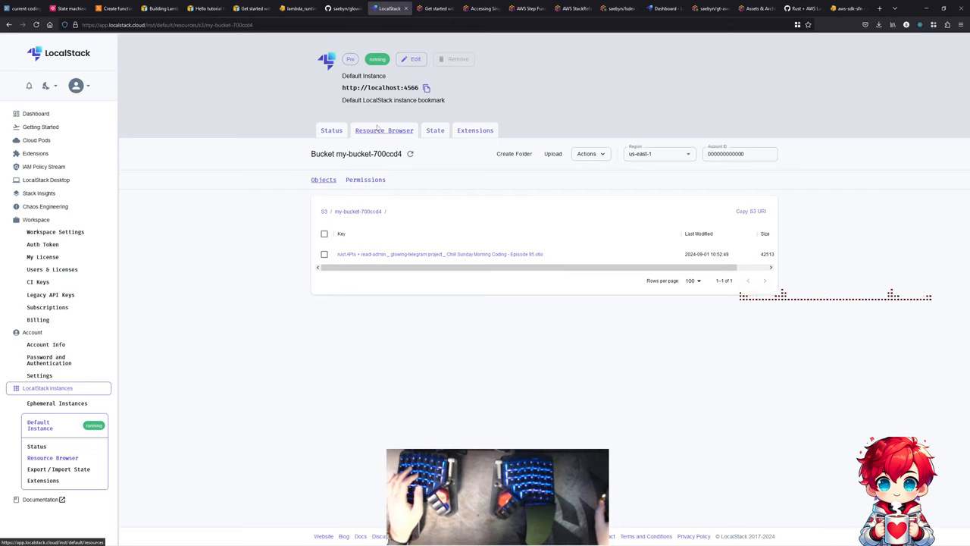
- Browse LocalStack's Lambda functions and open my-function-e570053
{"action": "left_click", "coordinate": [385, 129]}
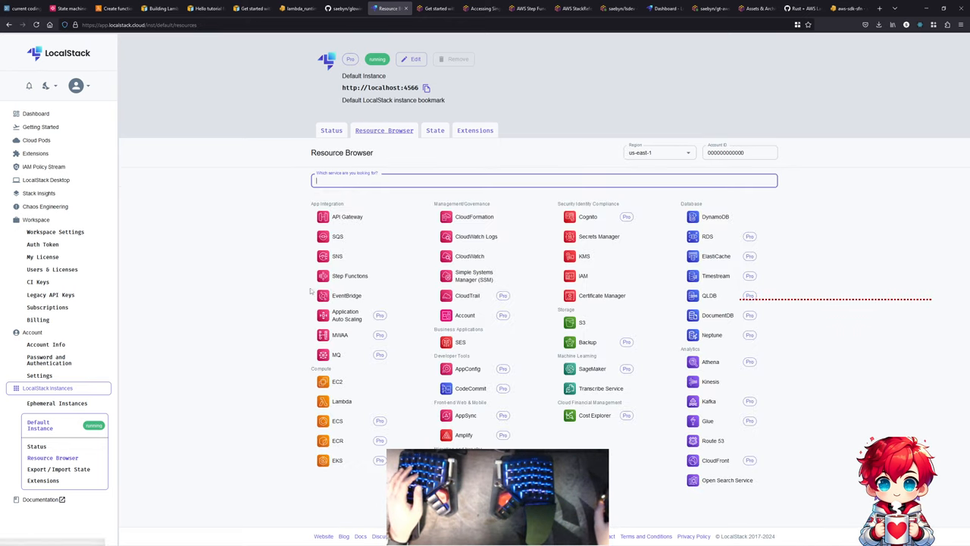
{"action": "left_click", "coordinate": [341, 400]}
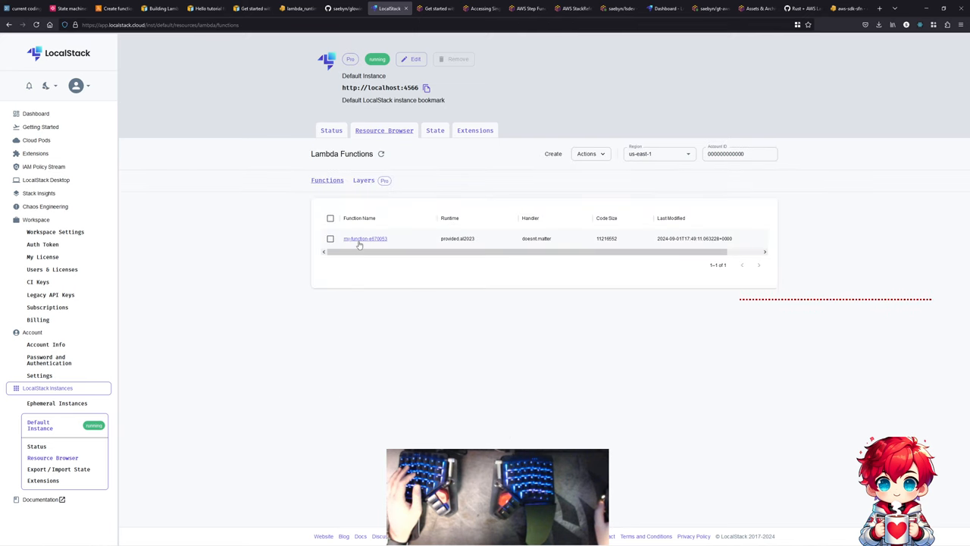
{"action": "left_click", "coordinate": [366, 239]}
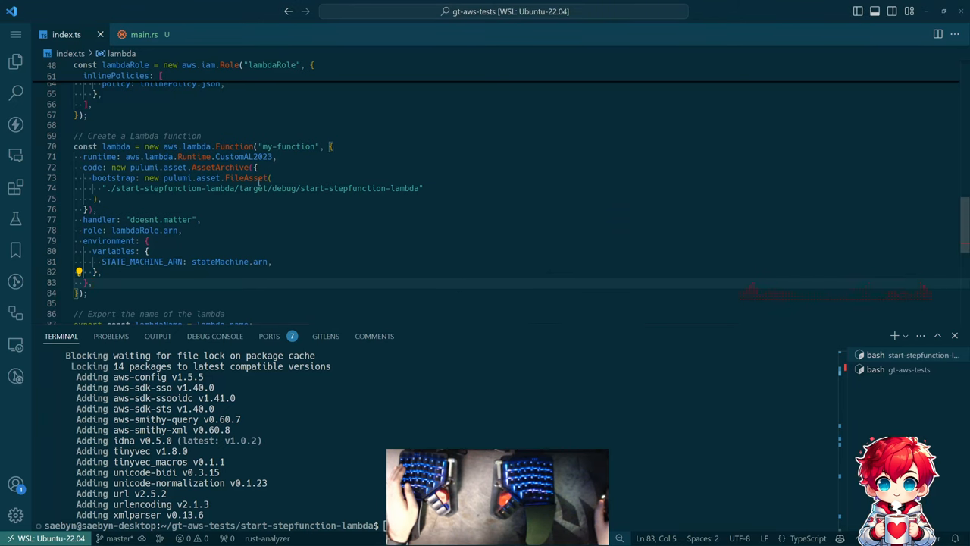
{"action": "mouse_move", "coordinate": [190, 167]}
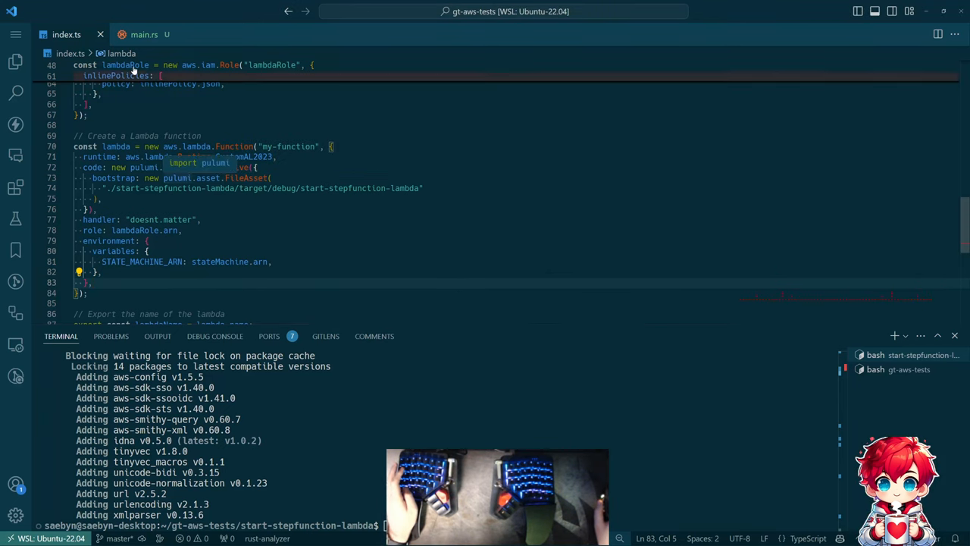
- Switch editor tabs to look over the Lambda's STATE_MACHINE_ARN environment variable
{"action": "left_click", "coordinate": [144, 34]}
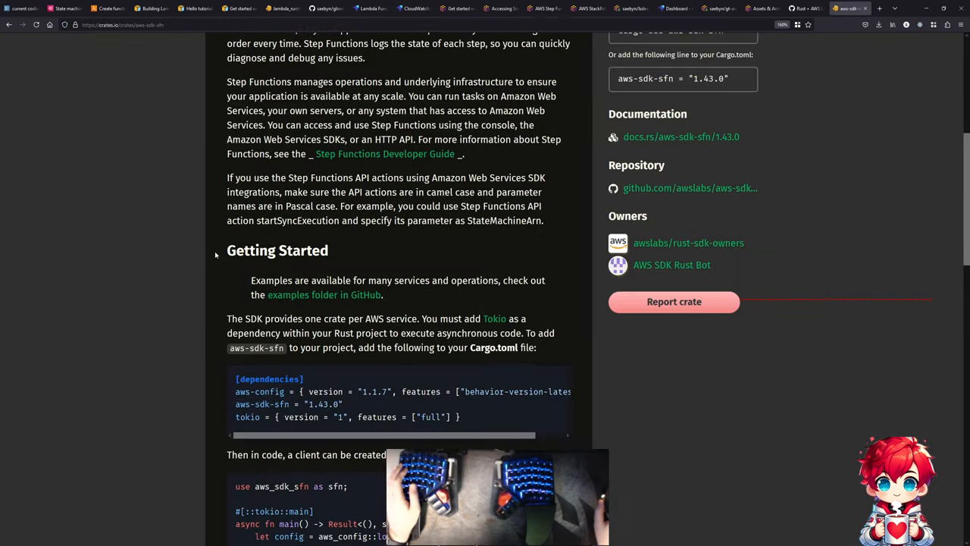
- Scroll the aws-sdk-sfn crate page past the Step Functions client creation example
{"action": "scroll", "scroll_direction": "down", "scroll_amount": 3}
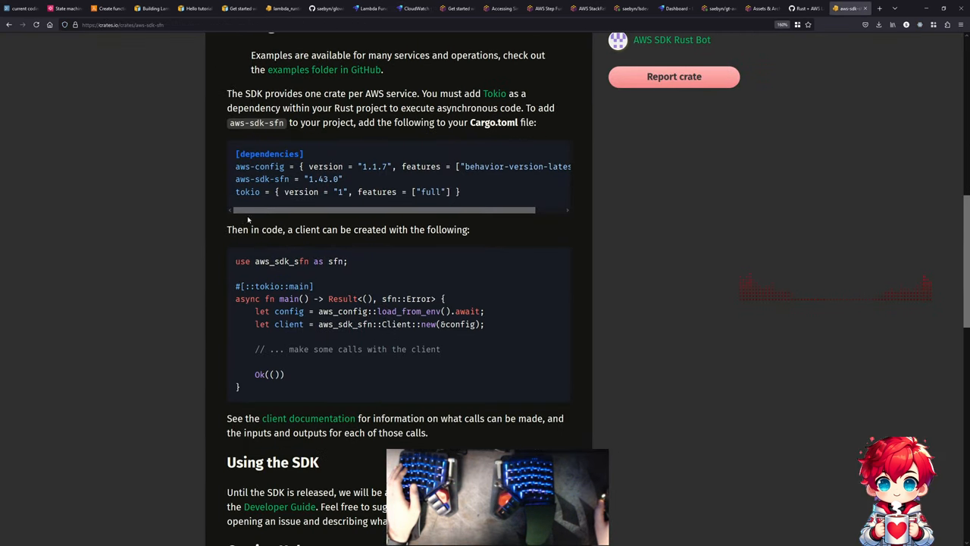
{"action": "scroll", "scroll_direction": "down", "scroll_amount": 3}
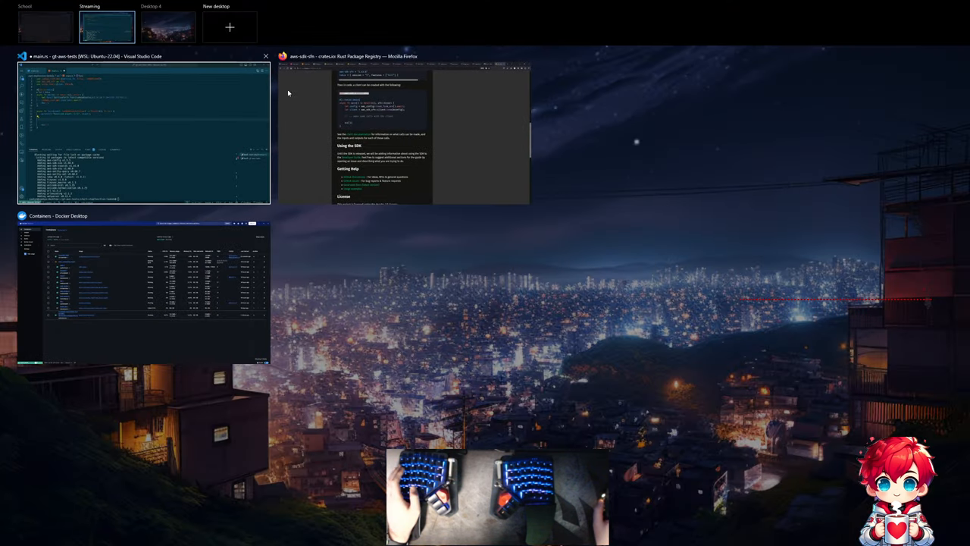
{"action": "left_click", "coordinate": [402, 133]}
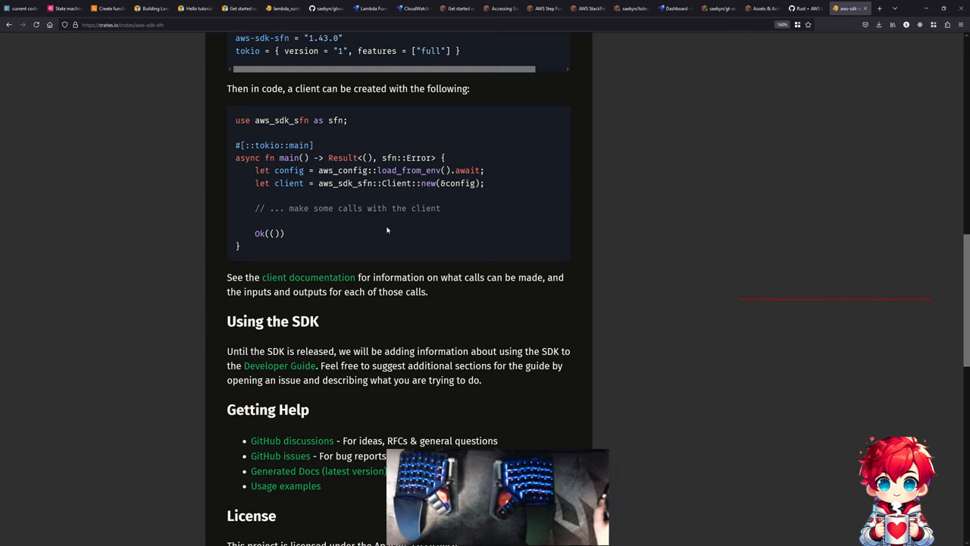
{"action": "mouse_move", "coordinate": [279, 170]}
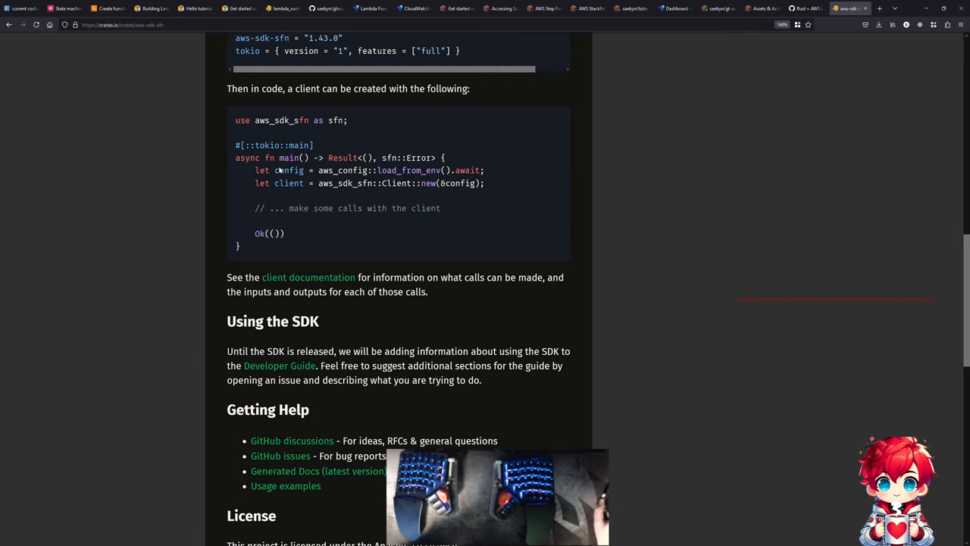
{"action": "mouse_move", "coordinate": [262, 182]}
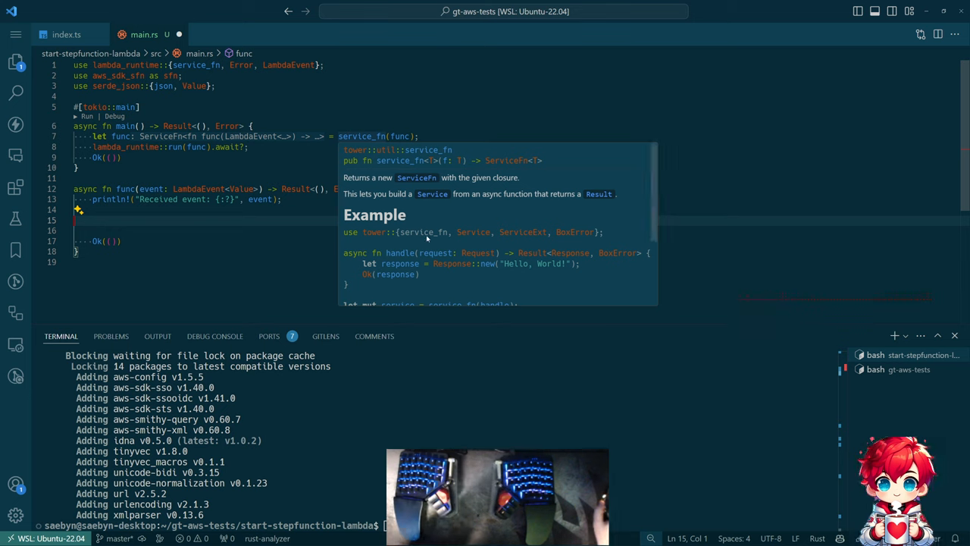
{"action": "mouse_move", "coordinate": [443, 214]}
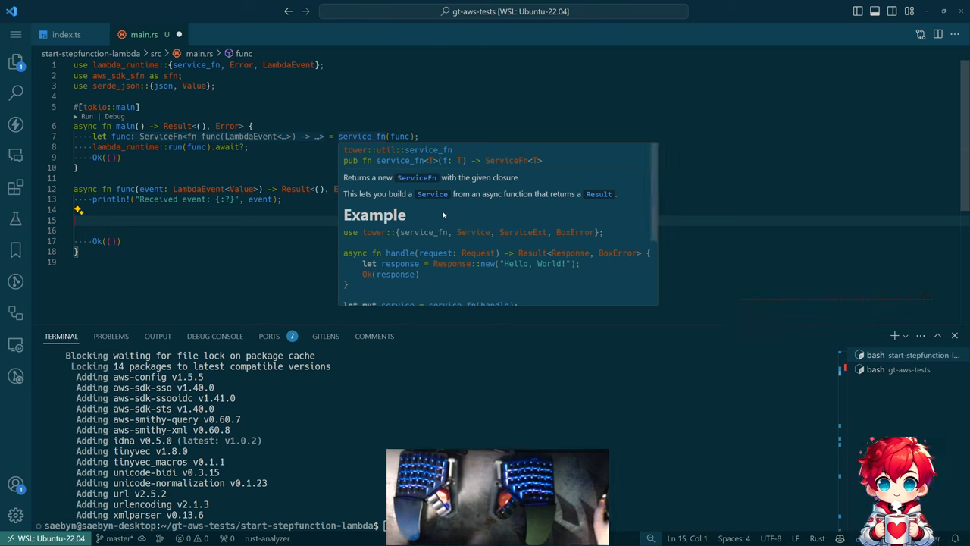
- Load the AWS config from the environment and define an empty json!({}) input in main.rs
{"action": "scroll", "scroll_direction": "down", "scroll_amount": 3}
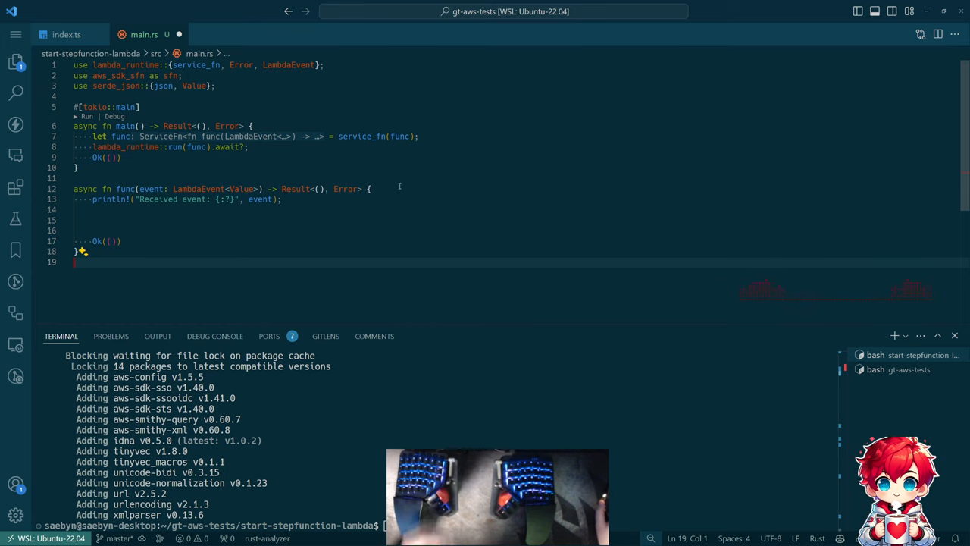
{"action": "type", "text": "let config = aws_config::load_from_env().await;"}
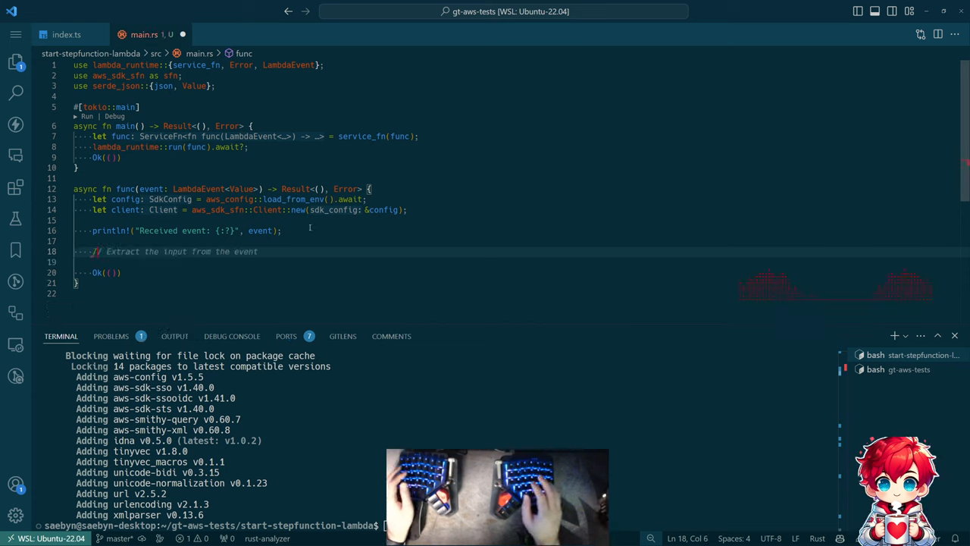
{"action": "type", "text": "// Run the Step Function"}
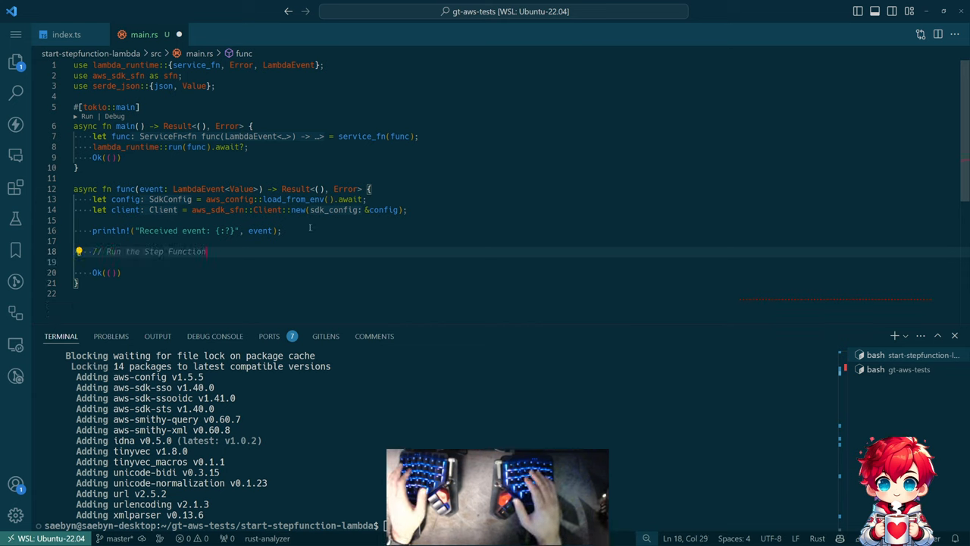
{"action": "type", "text": "let input = json!({});"}
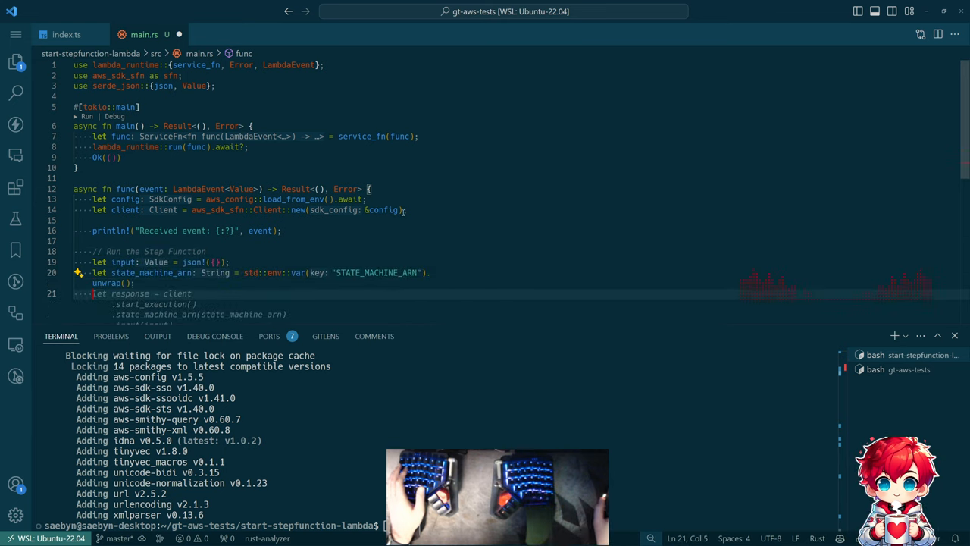
- Replace into() with .to_owned() for start_execution arguments and println the response
{"action": "scroll", "scroll_direction": "down", "scroll_amount": 3}
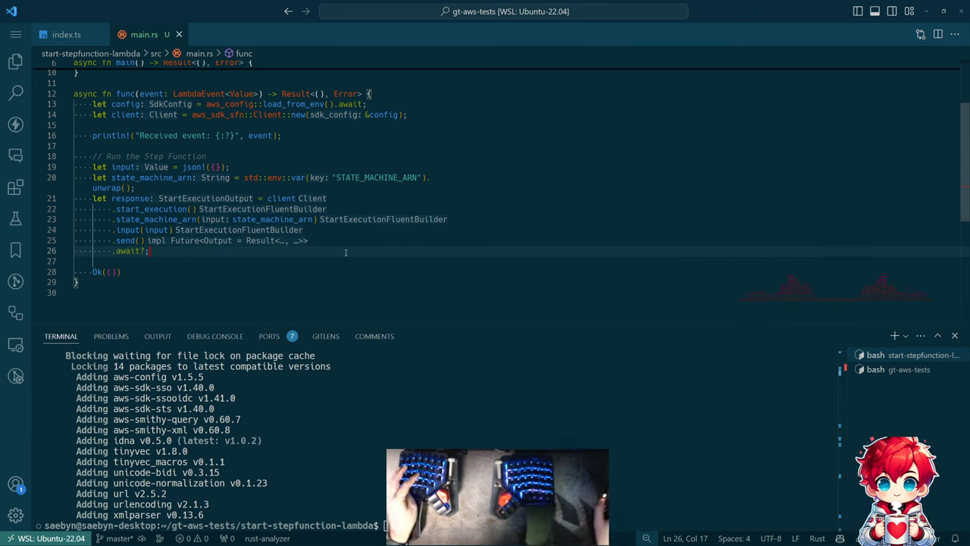
{"action": "mouse_move", "coordinate": [158, 230]}
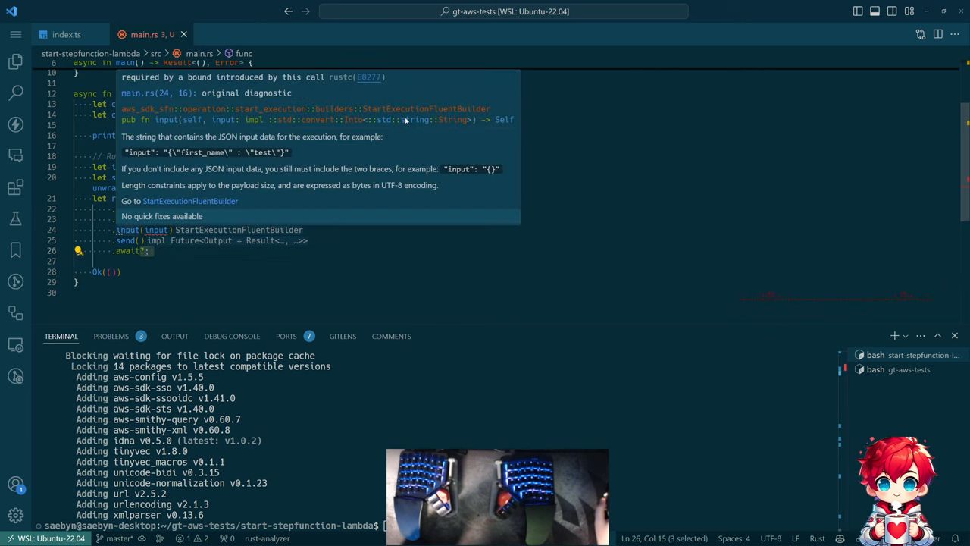
{"action": "mouse_move", "coordinate": [202, 129]}
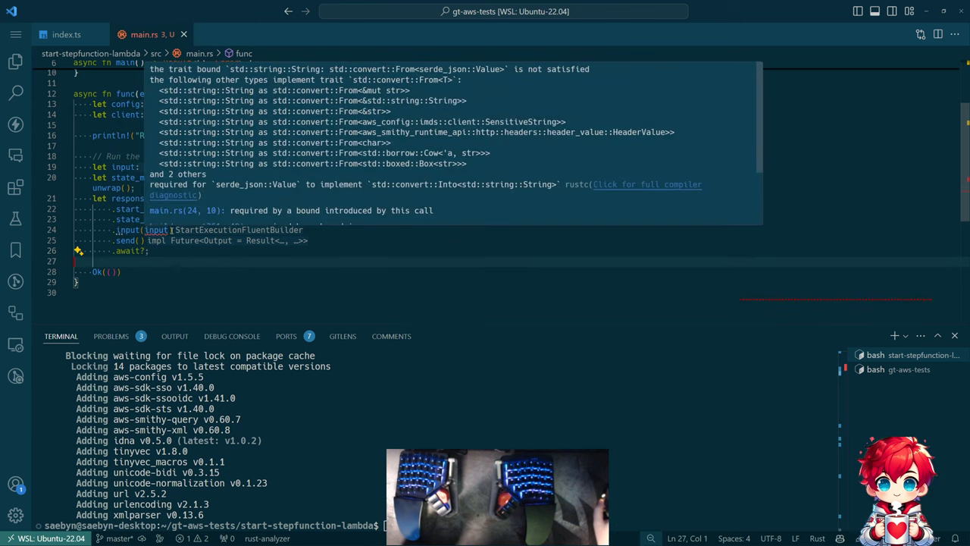
{"action": "type", "text": ".to_owned("}
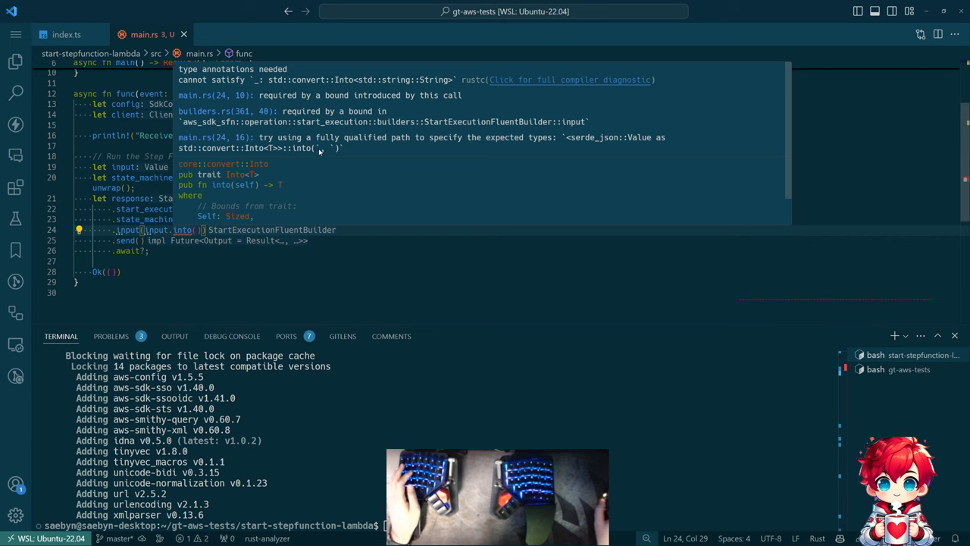
{"action": "mouse_move", "coordinate": [489, 159]}
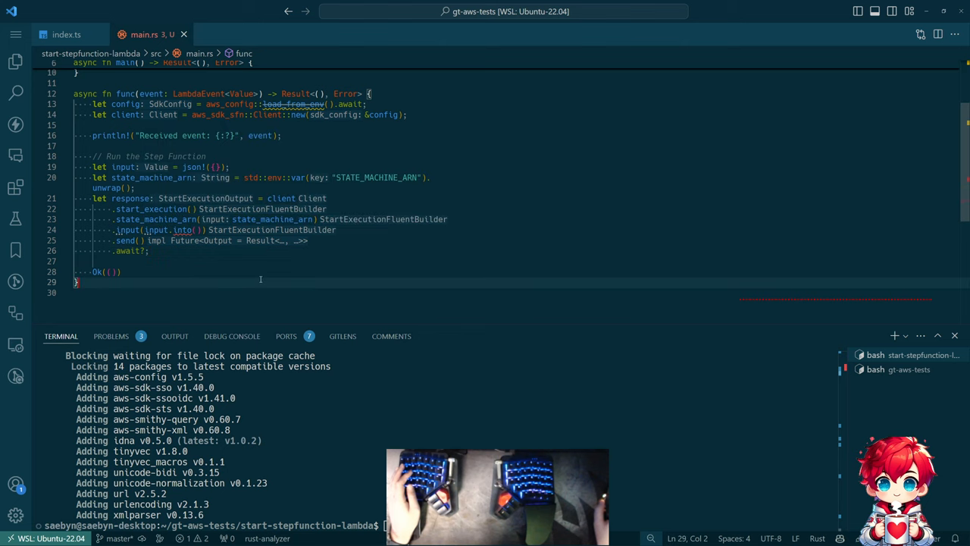
{"action": "double_click", "coordinate": [182, 229]}
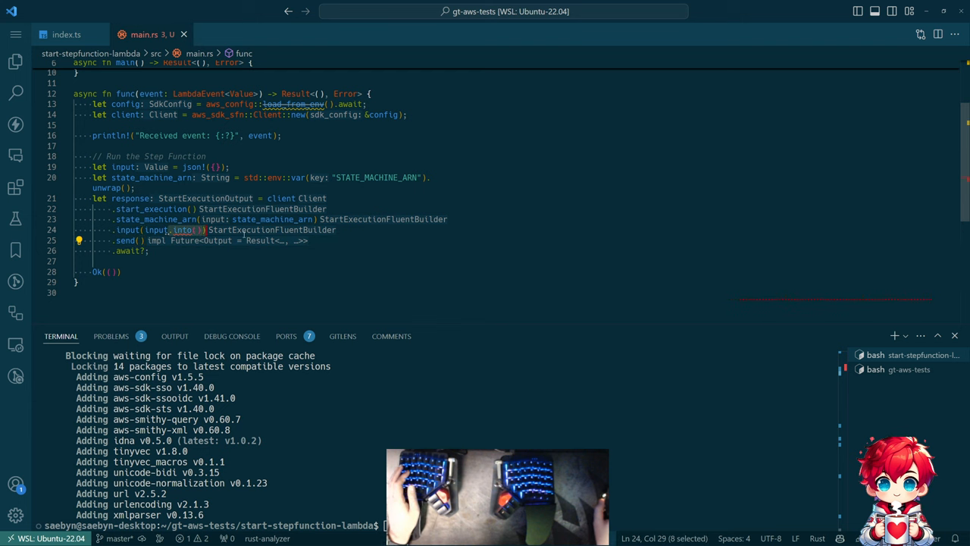
{"action": "type", "text": ".to_owned()"}
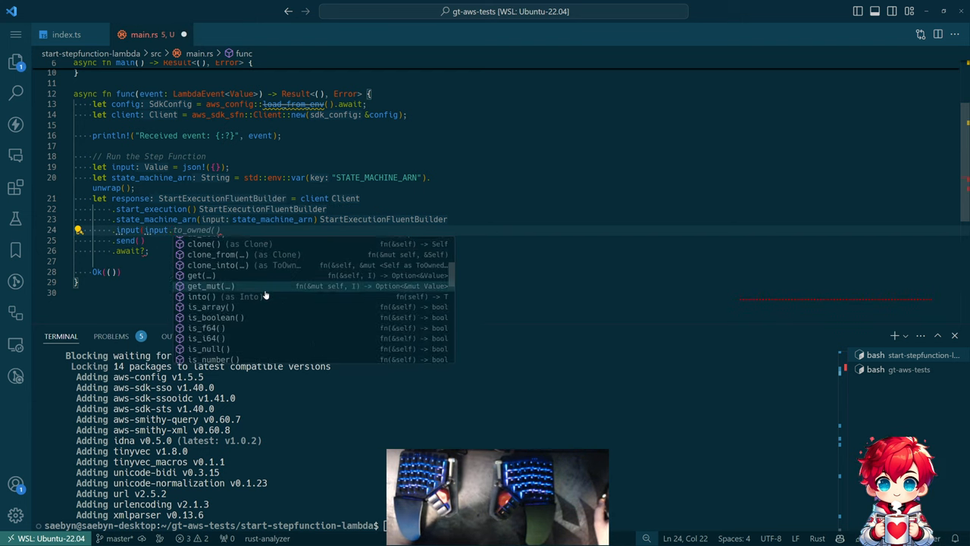
{"action": "scroll", "scroll_direction": "down", "scroll_amount": 3}
{"action": "type", "text": "to_string())"}
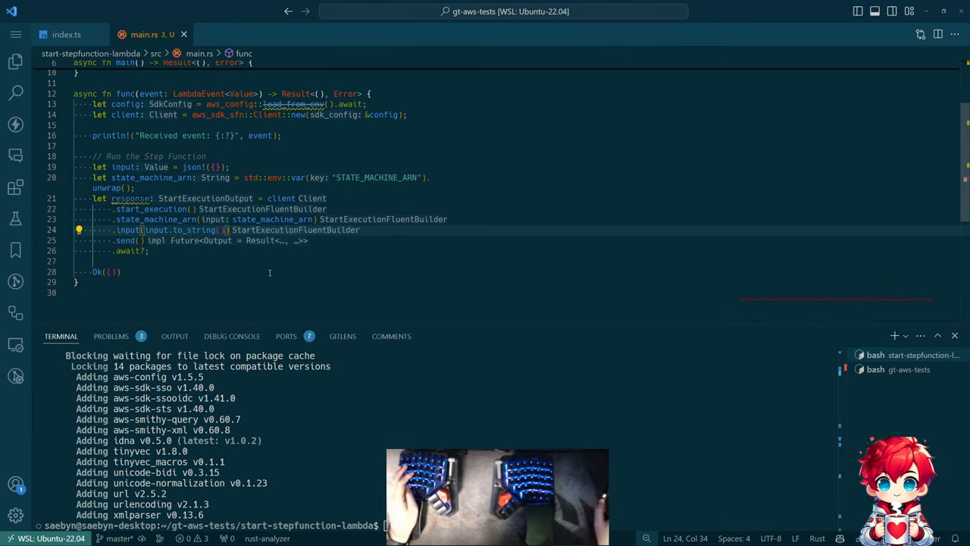
{"action": "mouse_move", "coordinate": [129, 198]}
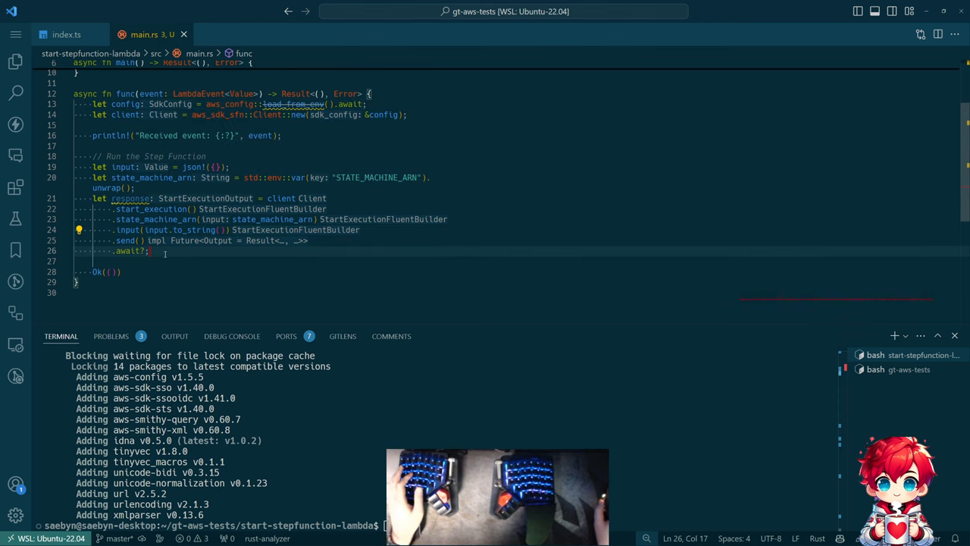
{"action": "type", "text": "println!(\"Response: {:?}\", response);"}
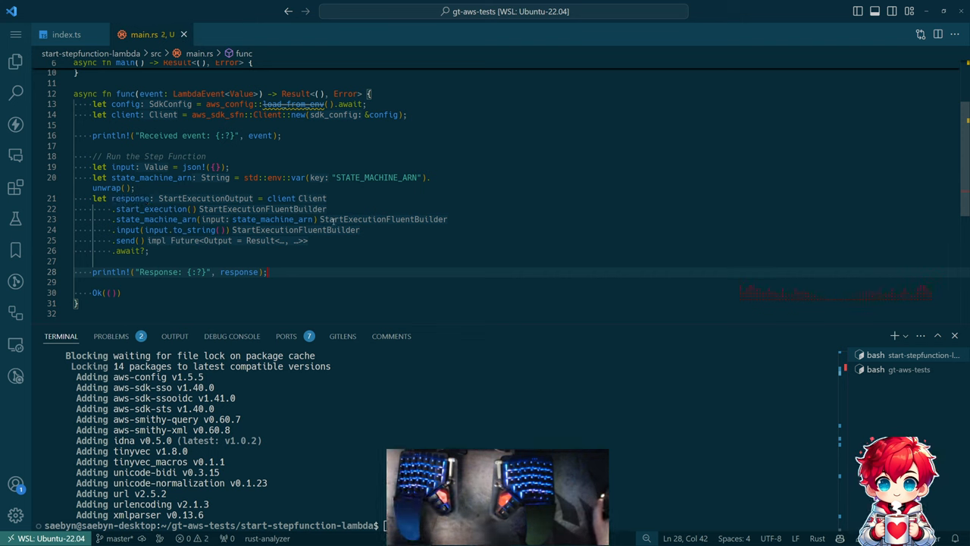
{"action": "mouse_move", "coordinate": [292, 104]}
{"action": "type", "text": "defaults"}
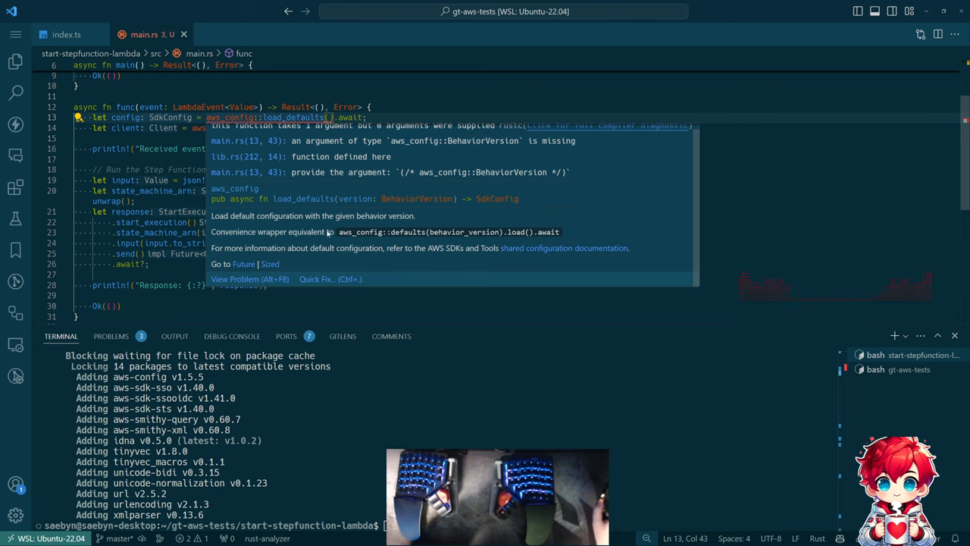
{"action": "mouse_move", "coordinate": [408, 235]}
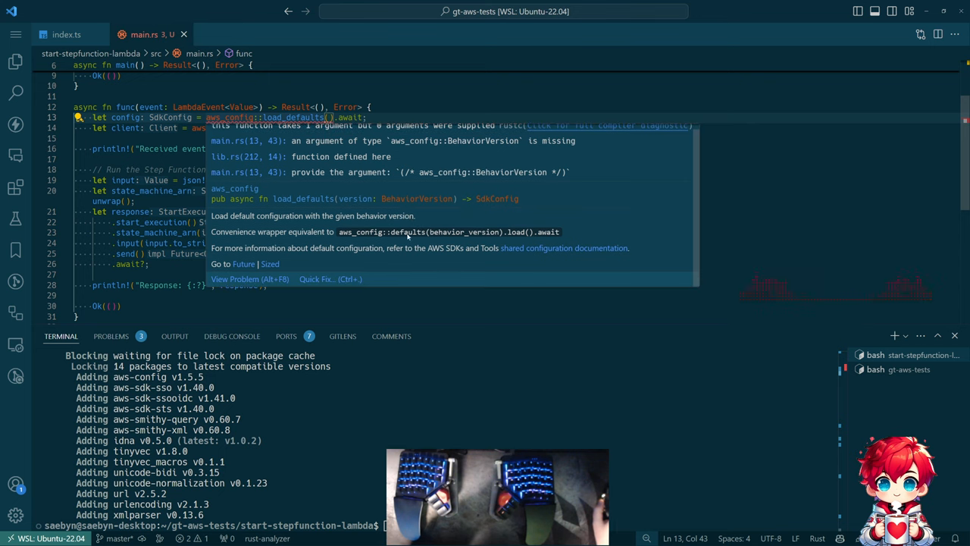
{"action": "mouse_move", "coordinate": [531, 243]}
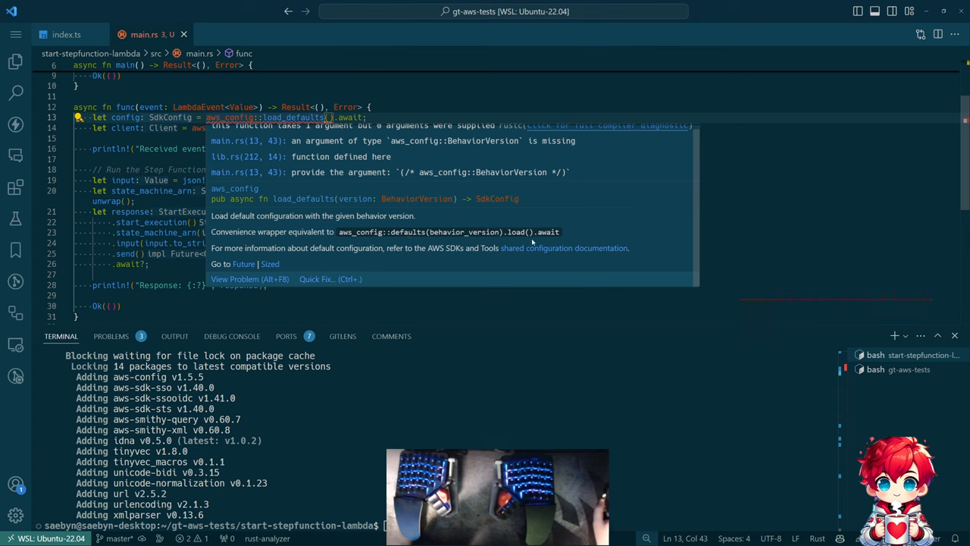
{"action": "mouse_move", "coordinate": [483, 255]}
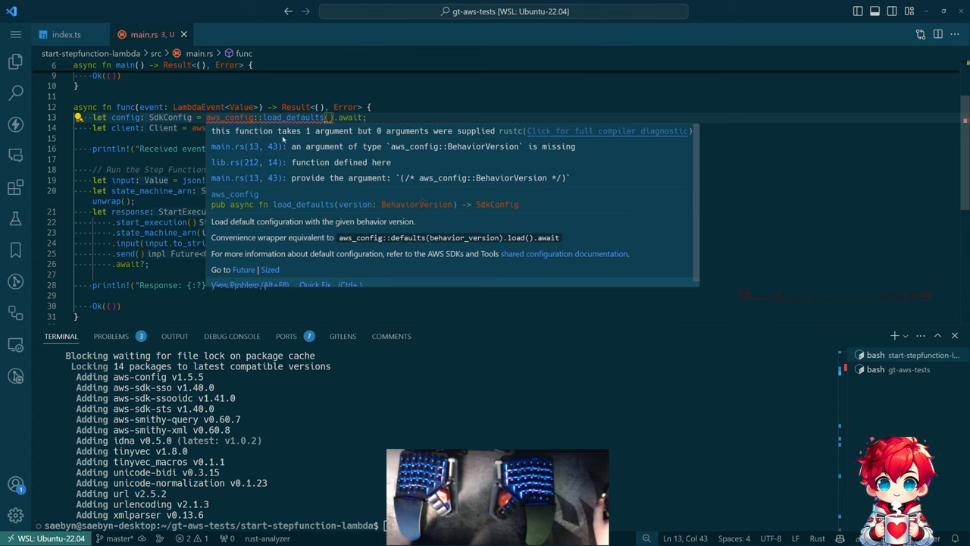
{"action": "mouse_move", "coordinate": [411, 180]}
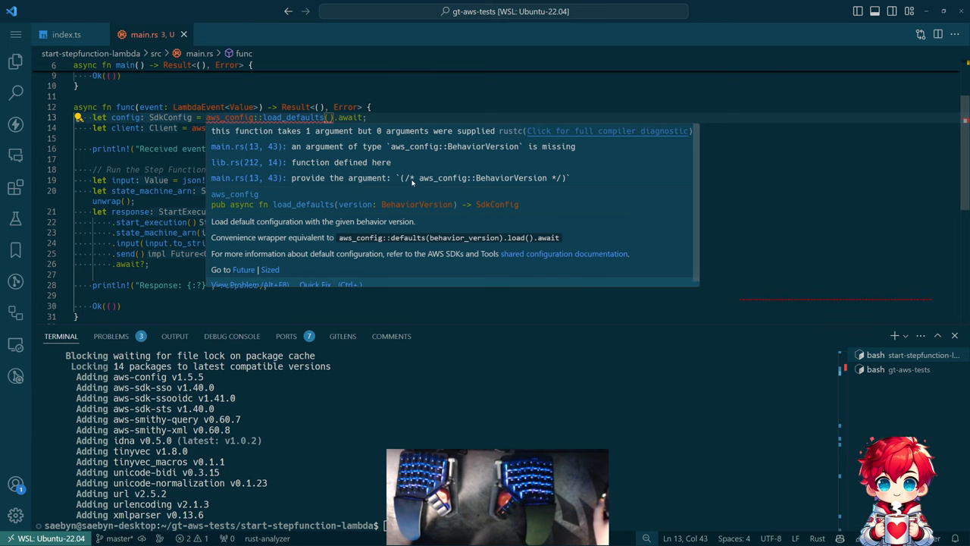
{"action": "mouse_move", "coordinate": [553, 254]}
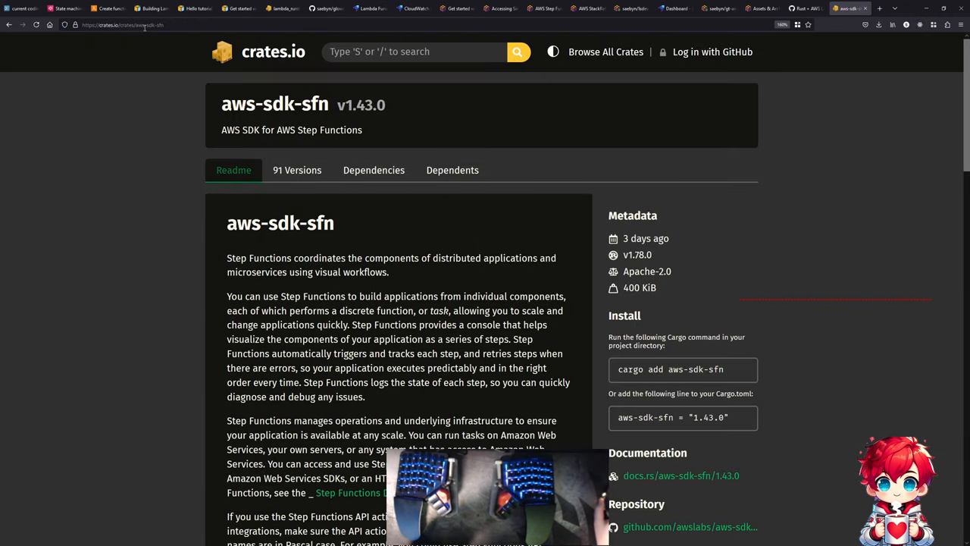
- Load the aws-config crate page and read through its load_from_env examples
{"action": "left_click", "coordinate": [121, 25]}
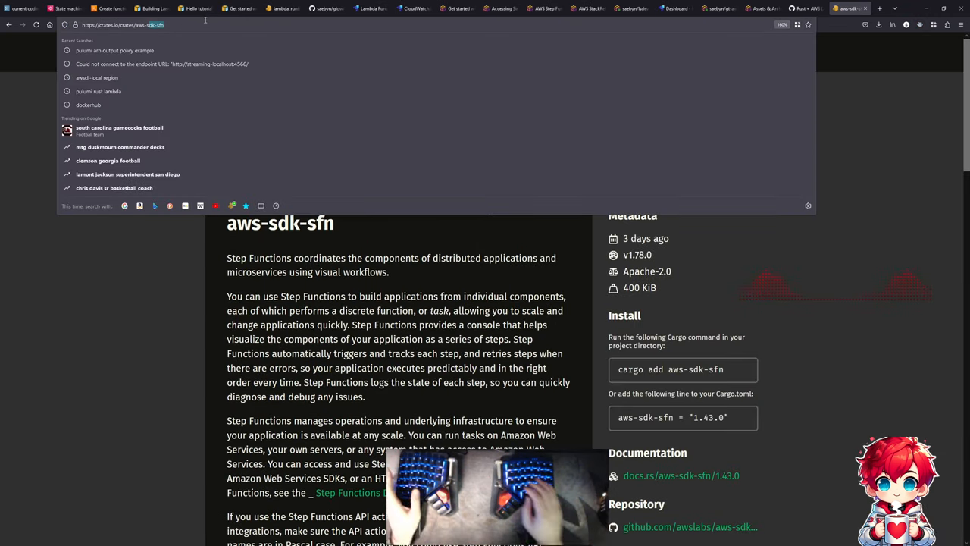
{"action": "type", "text": "config"}
{"action": "key", "text": "Return"}
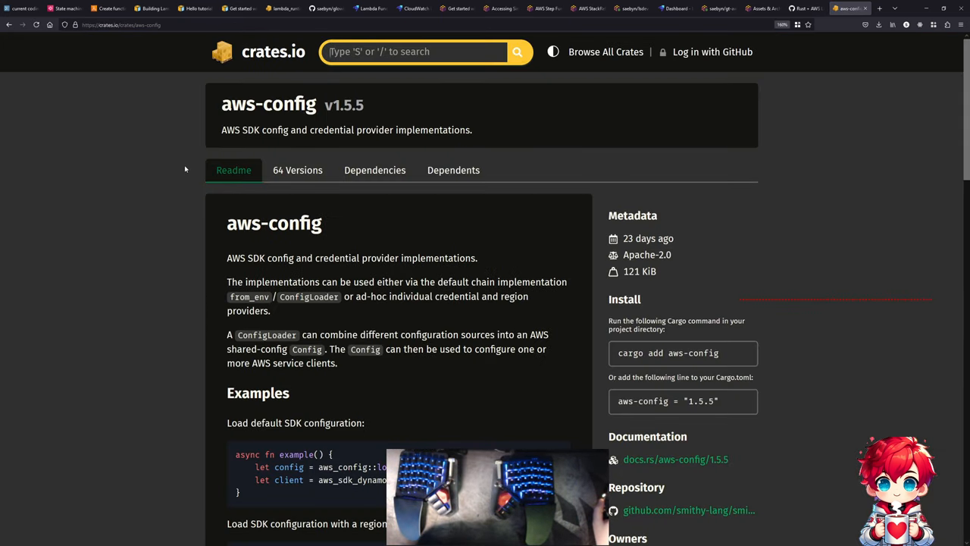
{"action": "scroll", "scroll_direction": "down", "scroll_amount": 3}
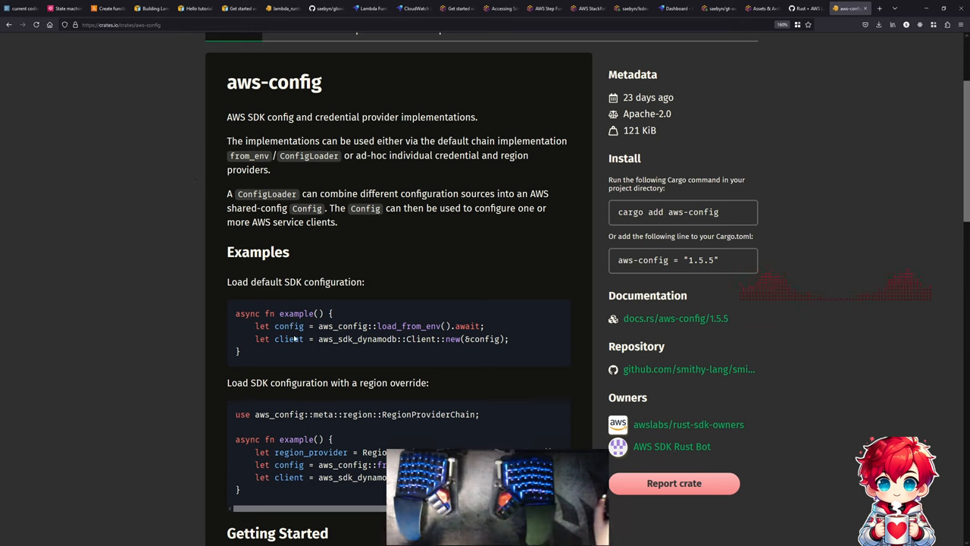
{"action": "double_click", "coordinate": [289, 339]}
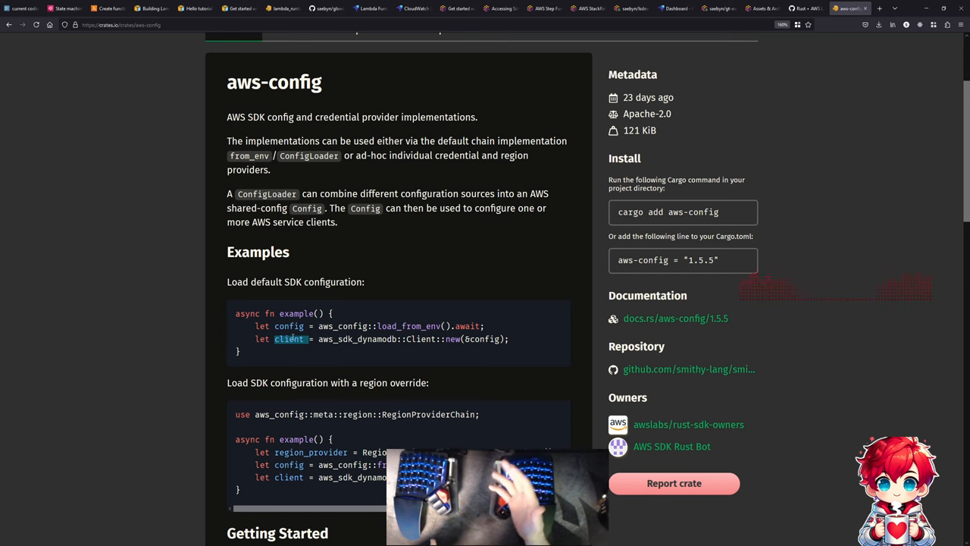
{"action": "scroll", "scroll_direction": "down", "scroll_amount": 3}
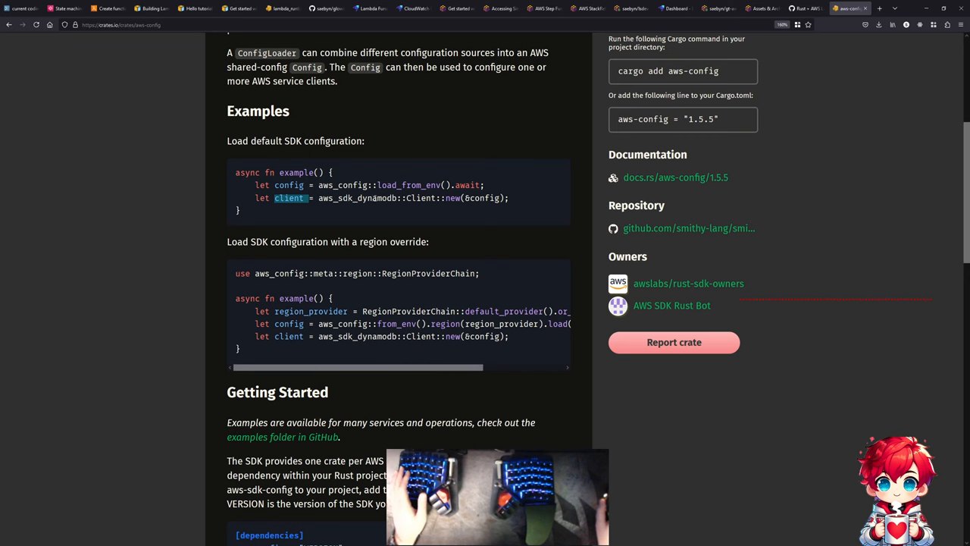
{"action": "scroll", "scroll_direction": "up", "scroll_amount": 3}
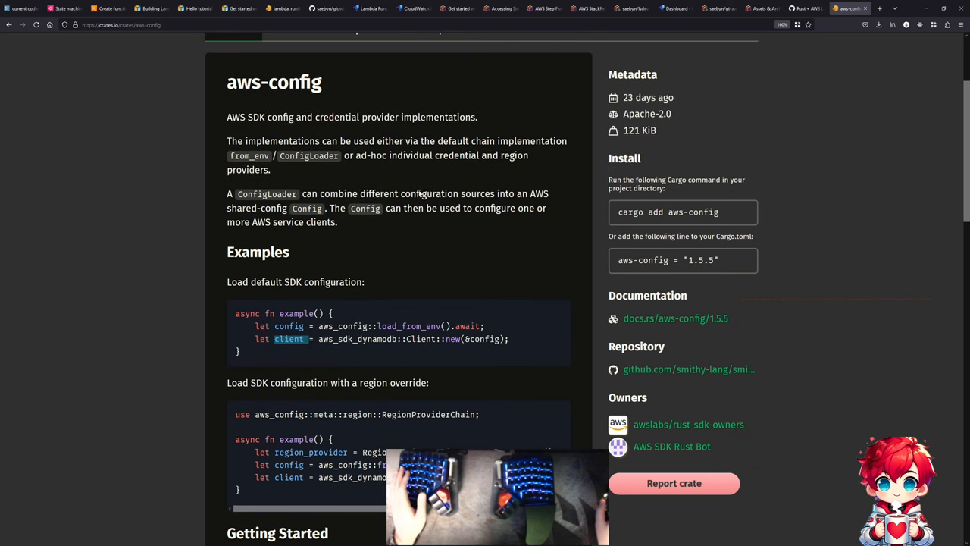
{"action": "scroll", "scroll_direction": "down", "scroll_amount": 3}
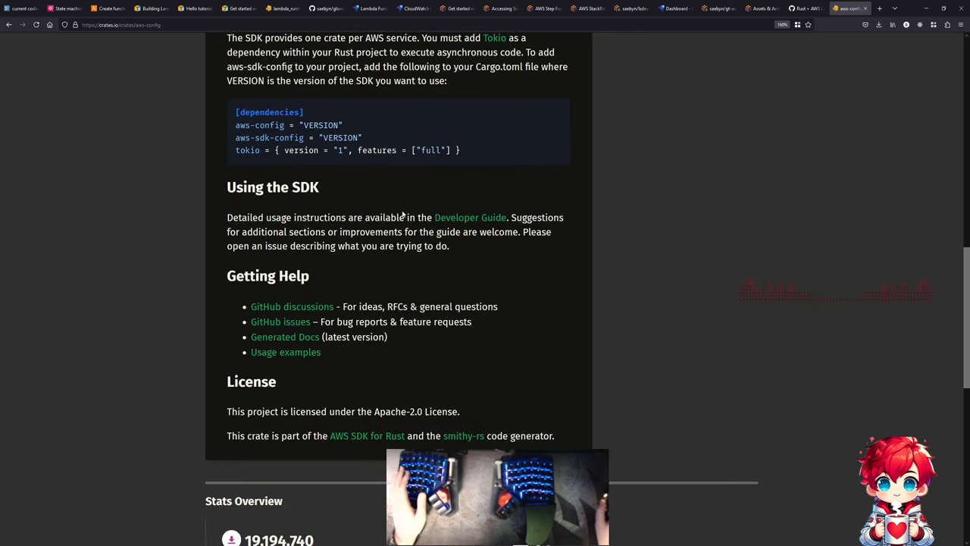
{"action": "mouse_move", "coordinate": [354, 191]}
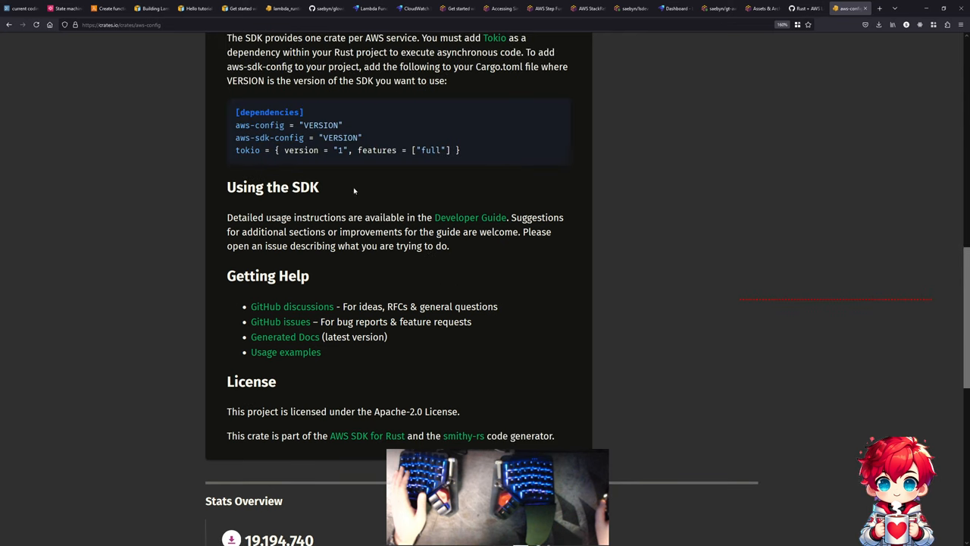
{"action": "left_click", "coordinate": [239, 9]}
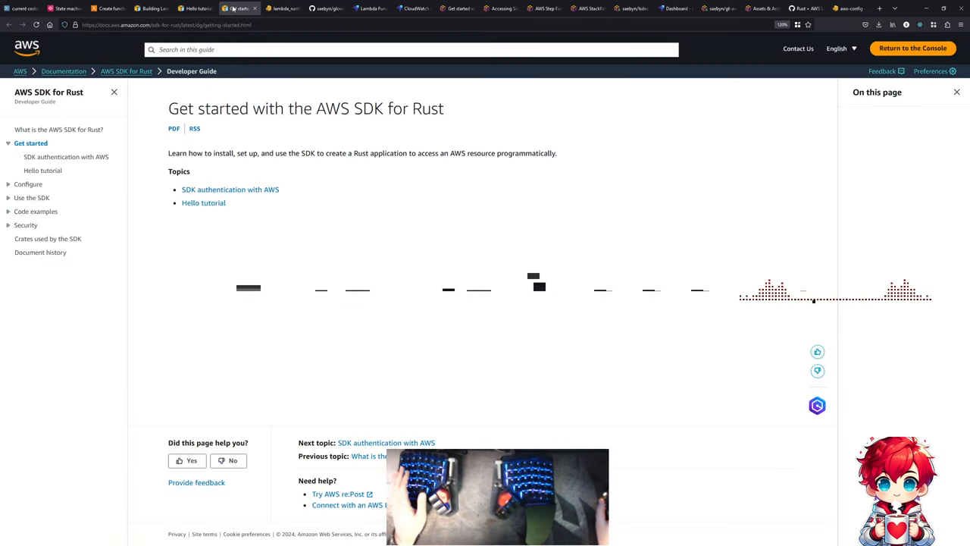
- Navigate the AWS SDK for Rust guide to the Hello tutorial
{"action": "left_click", "coordinate": [230, 189]}
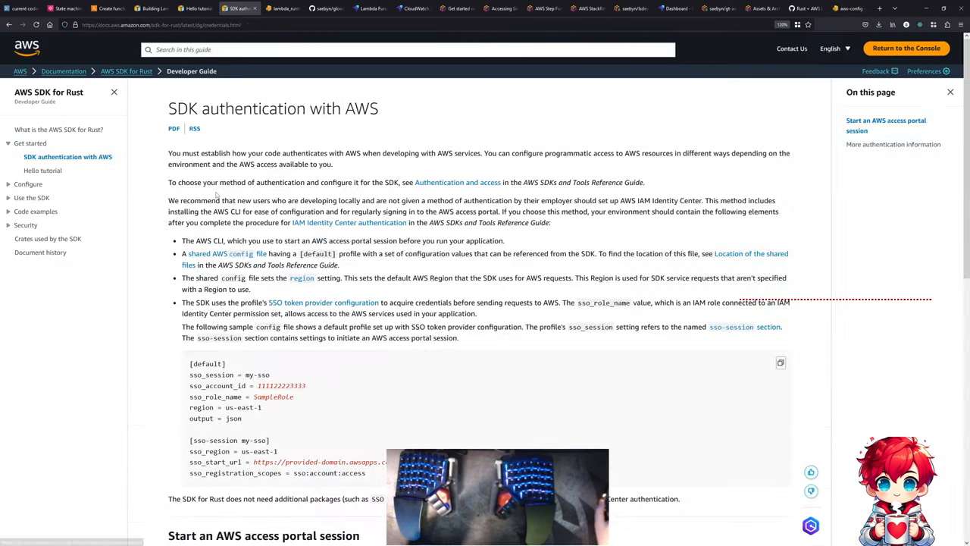
{"action": "scroll", "scroll_direction": "down", "scroll_amount": 3}
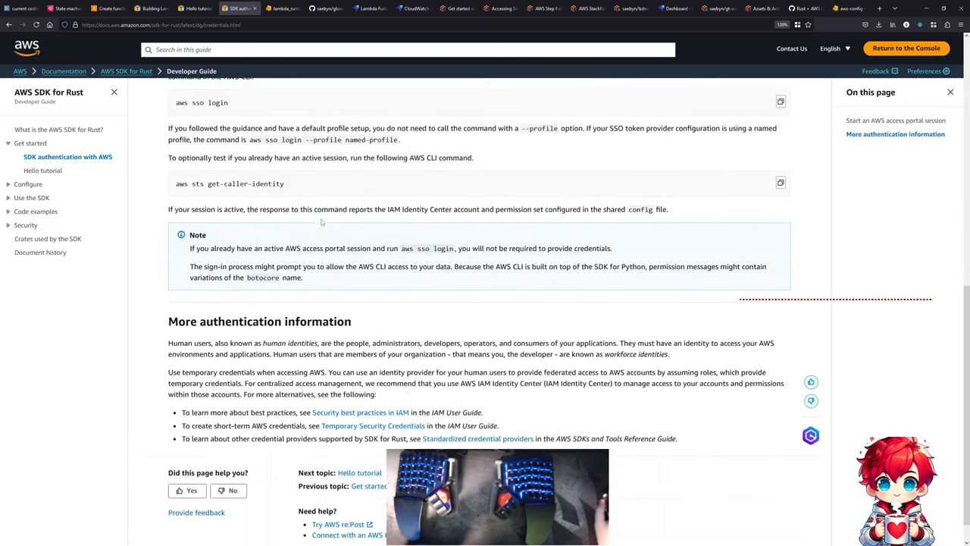
{"action": "left_click", "coordinate": [43, 170]}
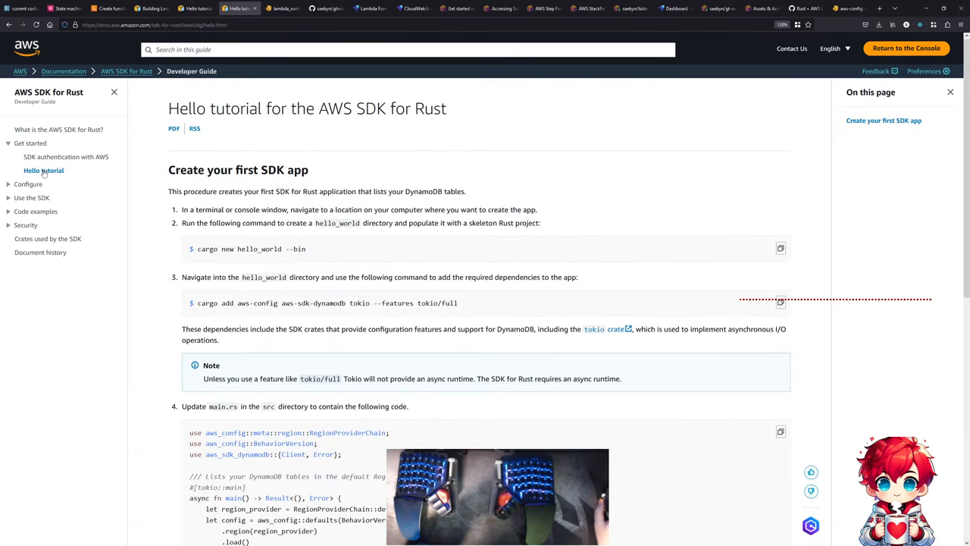
{"action": "scroll", "scroll_direction": "down", "scroll_amount": 3}
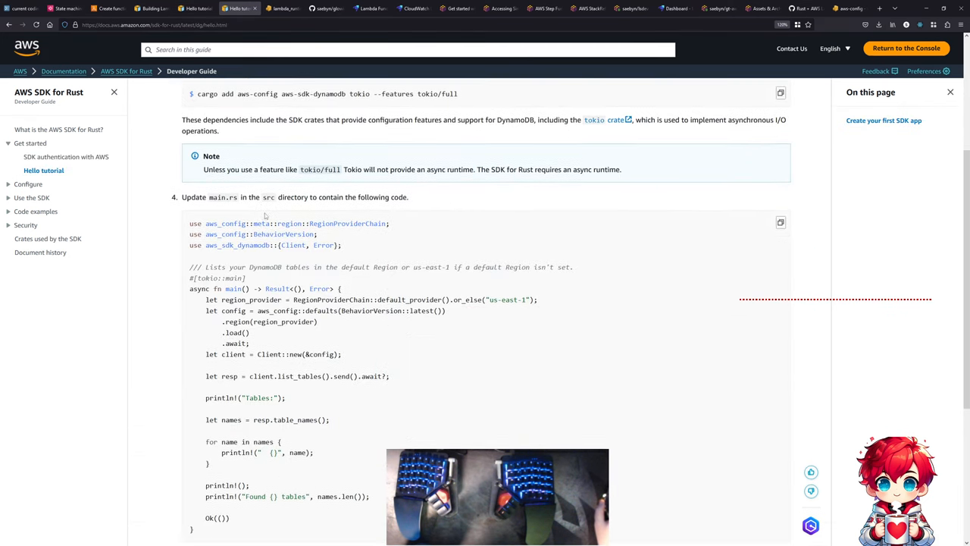
{"action": "mouse_move", "coordinate": [374, 354]}
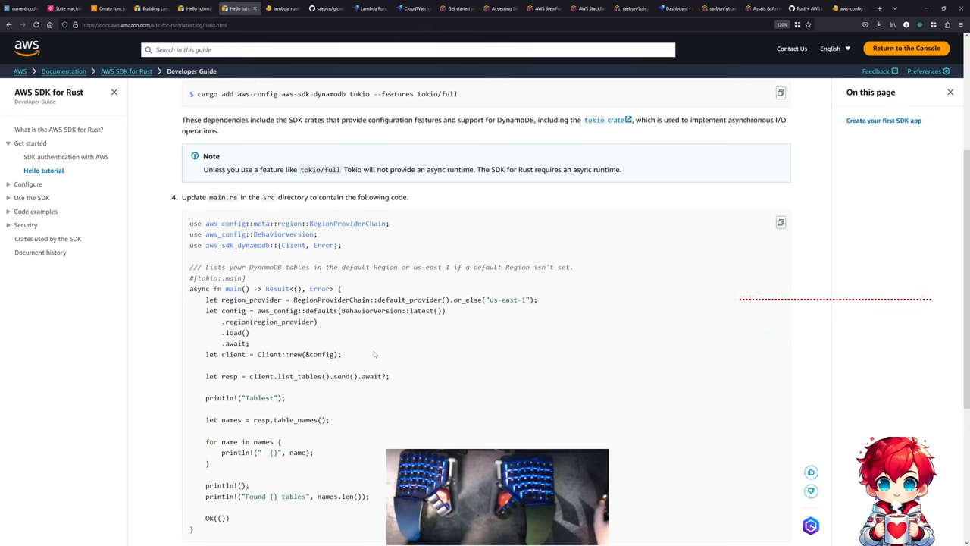
{"action": "mouse_move", "coordinate": [287, 334]}
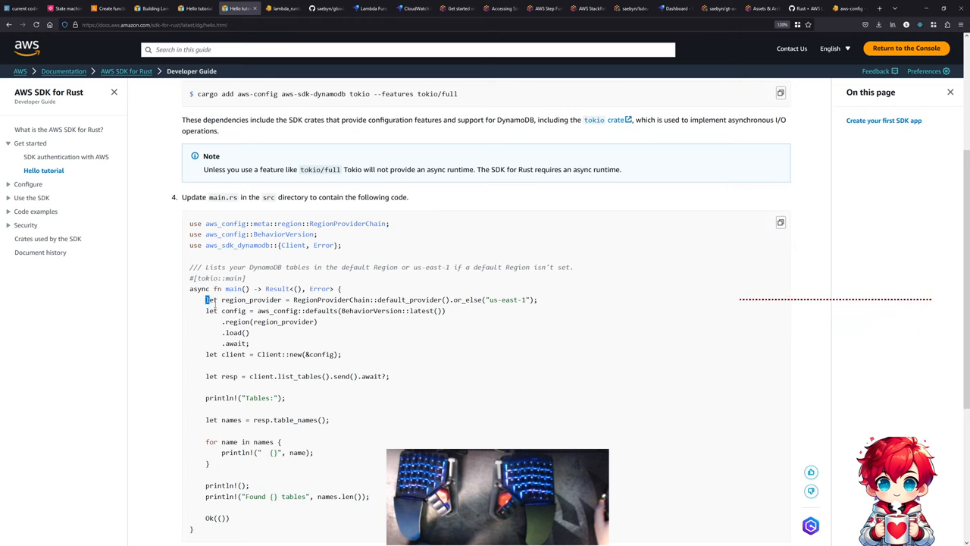
- Select the region_provider and config-loading lines from the Hello tutorial code
{"action": "left_click_drag", "start_coordinate": [206, 300], "coordinate": [390, 299]}
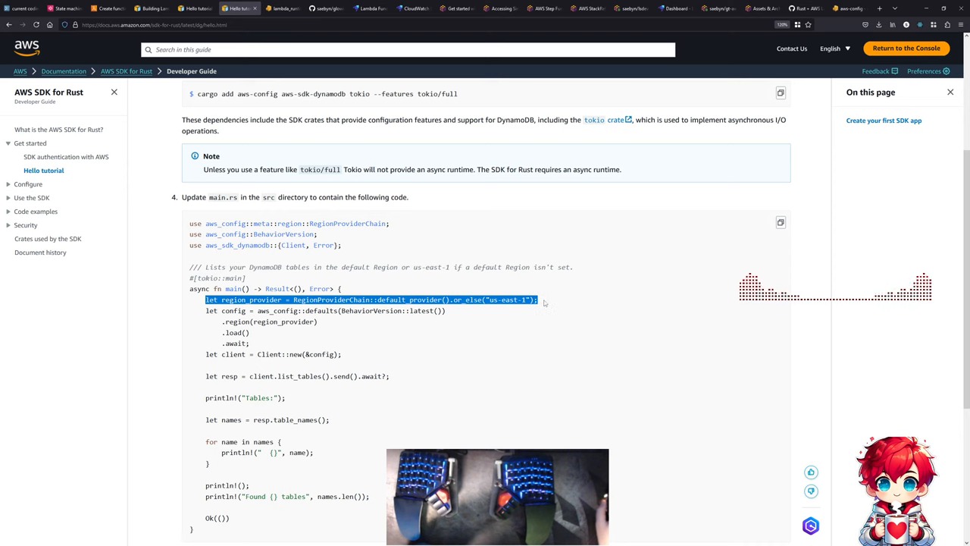
{"action": "left_click_drag", "start_coordinate": [538, 300], "coordinate": [409, 310]}
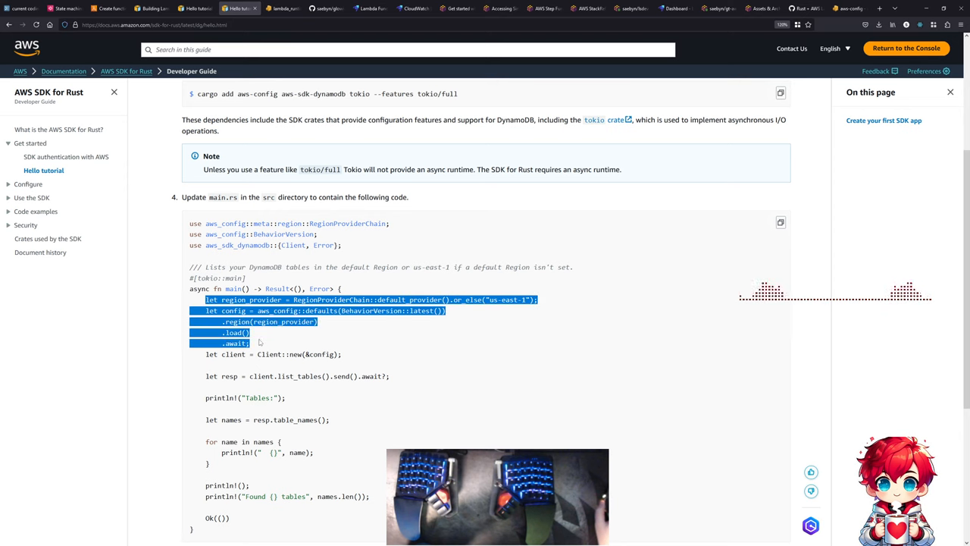
{"action": "left_click_drag", "start_coordinate": [250, 343], "coordinate": [341, 354]}
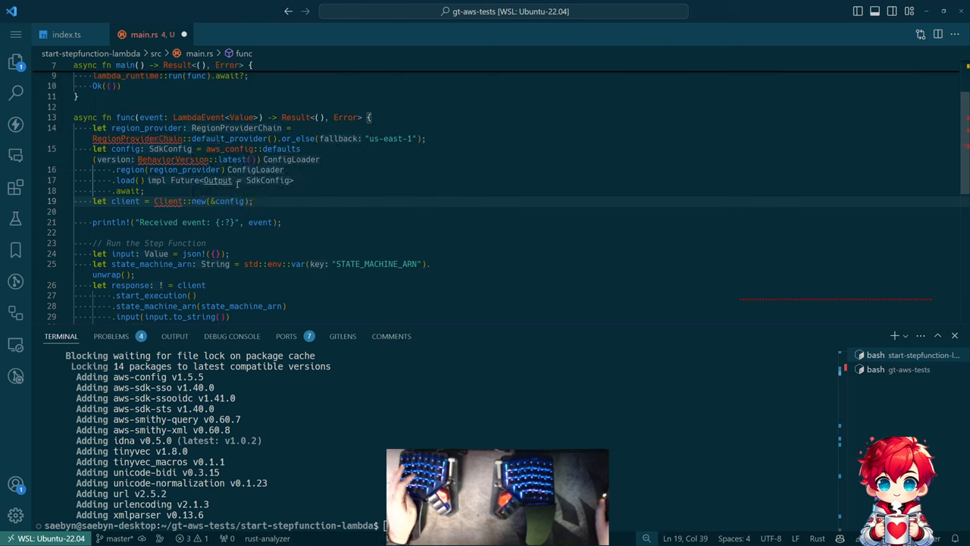
- Import aws_config::BehaviorVersion and qualify Client as aws_sdk_sfn::Client via Quick Fix
{"action": "left_click", "coordinate": [172, 159]}
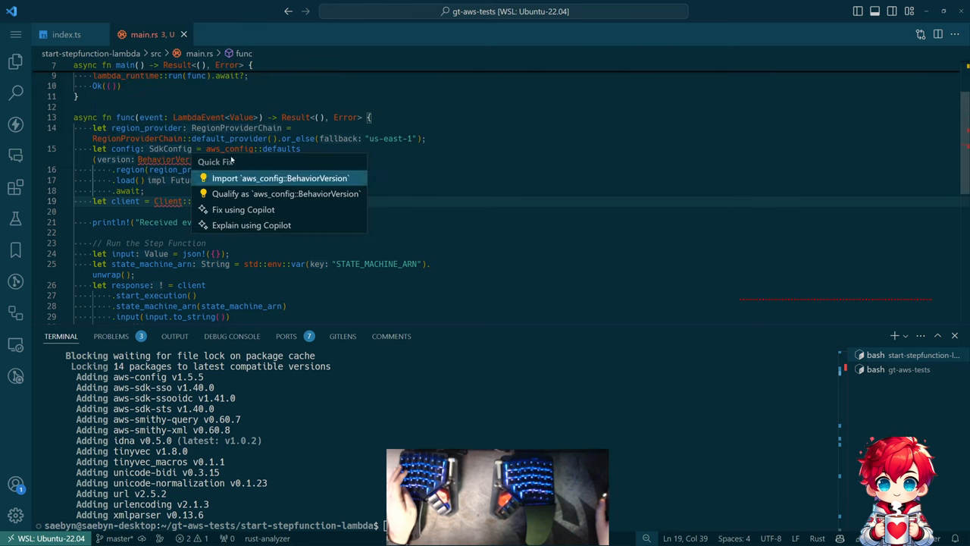
{"action": "left_click", "coordinate": [281, 178]}
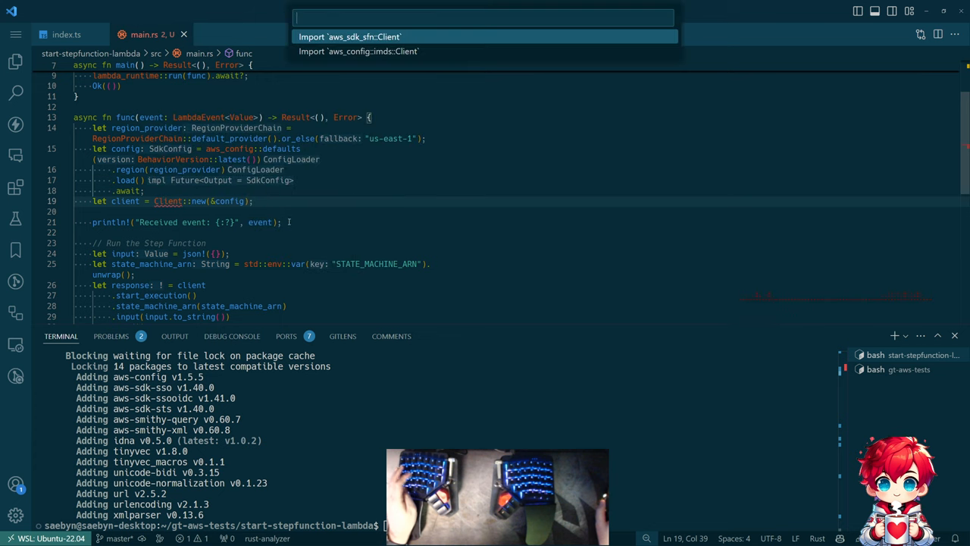
{"action": "mouse_move", "coordinate": [362, 51]}
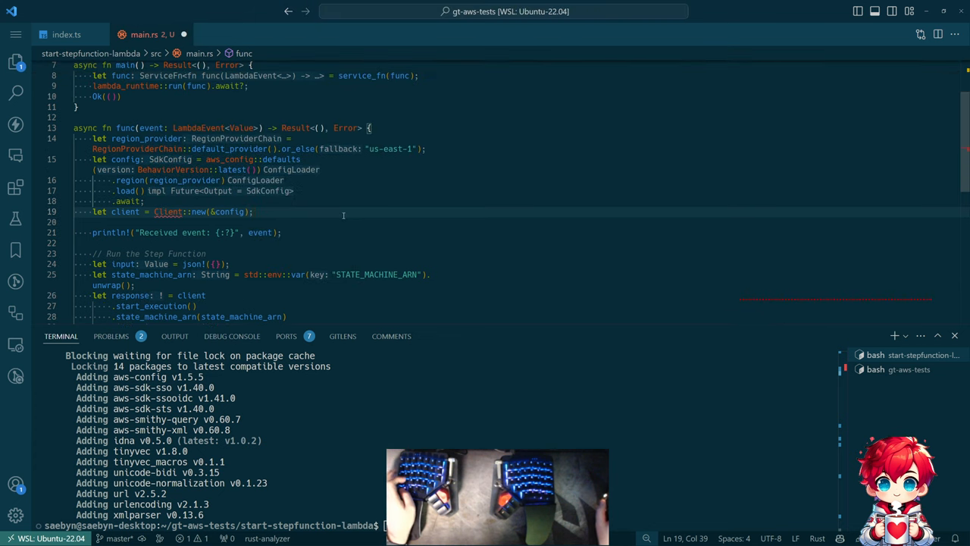
{"action": "scroll", "scroll_direction": "down", "scroll_amount": 3}
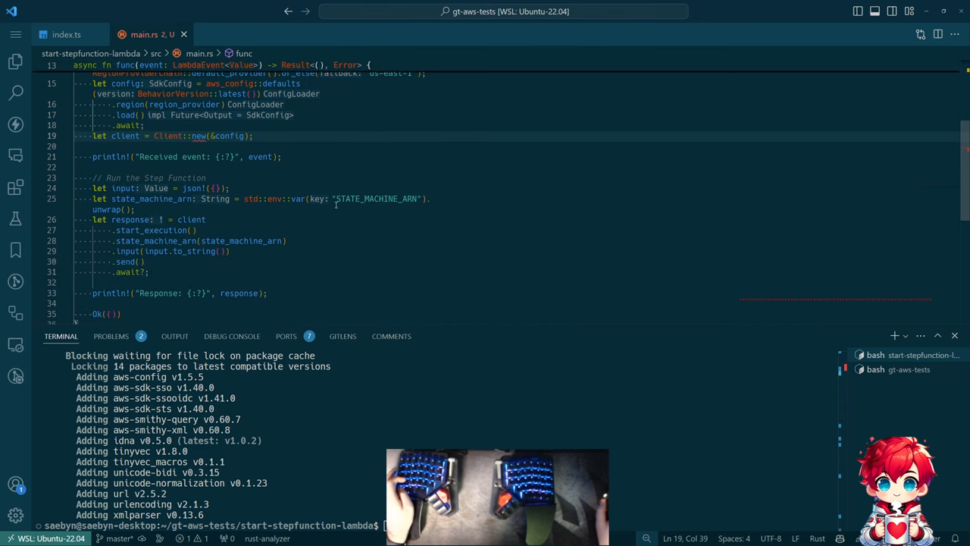
{"action": "scroll", "scroll_direction": "up", "scroll_amount": 3}
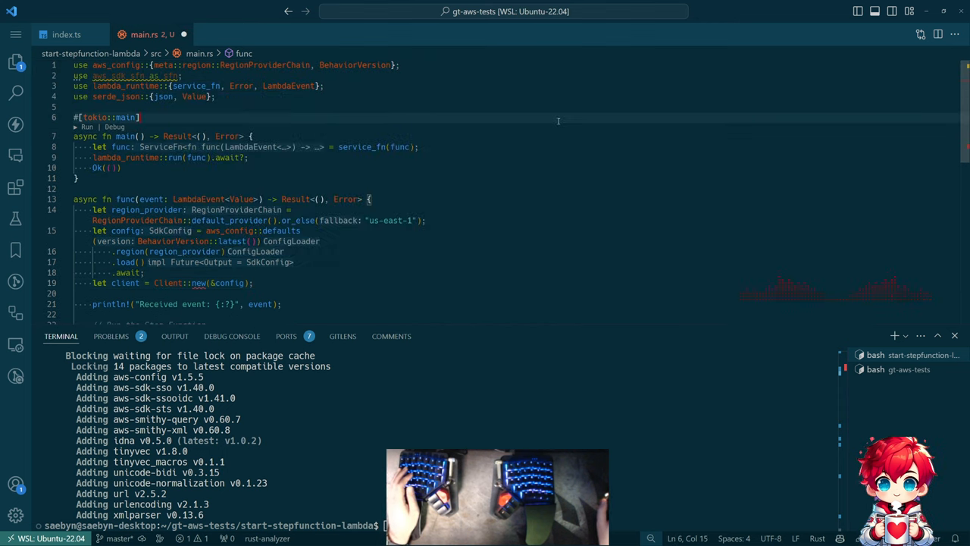
{"action": "scroll", "scroll_direction": "down", "scroll_amount": 3}
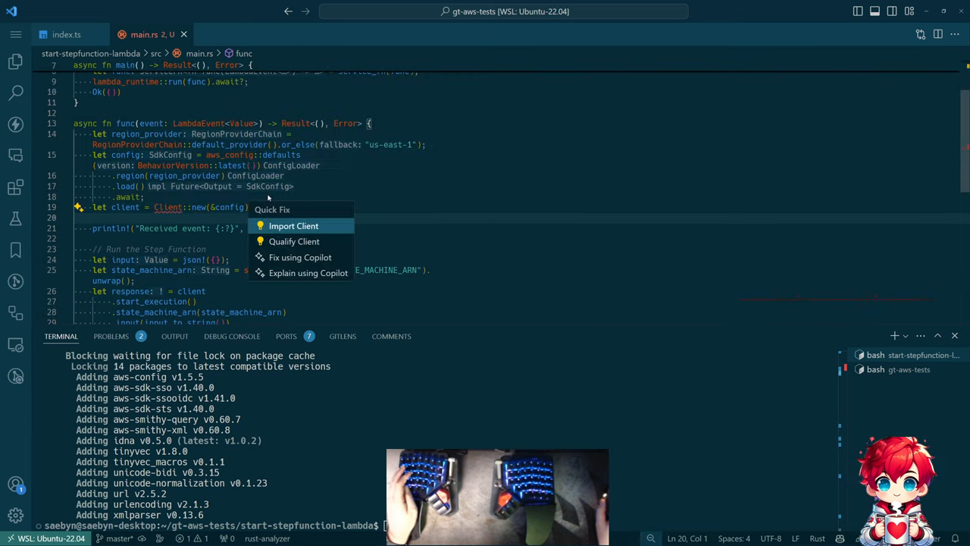
{"action": "left_click", "coordinate": [294, 241]}
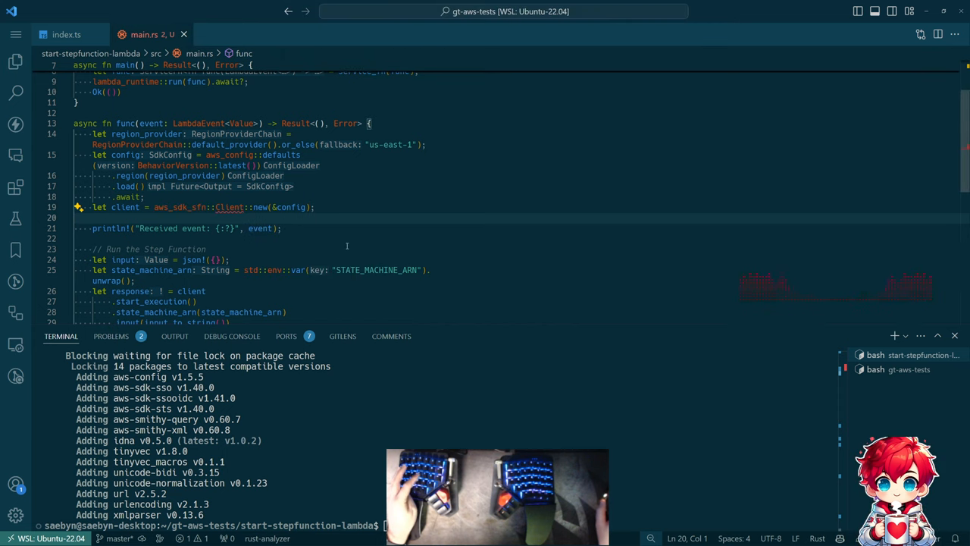
{"action": "scroll", "scroll_direction": "down", "scroll_amount": 3}
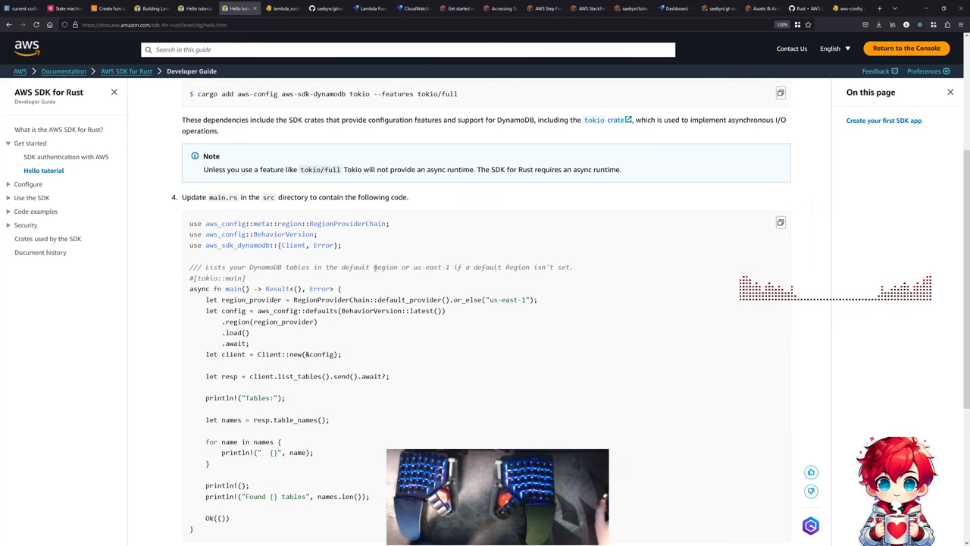
{"action": "scroll", "scroll_direction": "down", "scroll_amount": 3}
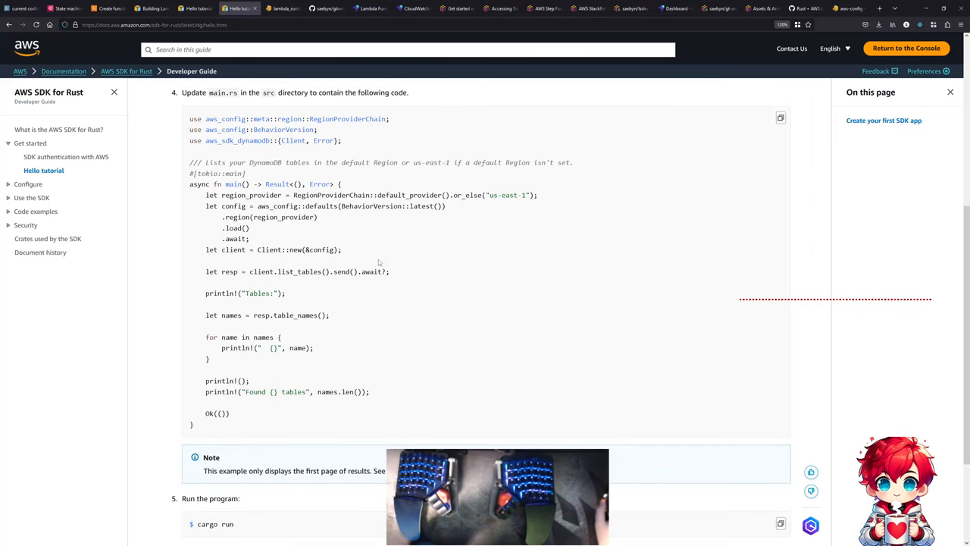
{"action": "scroll", "scroll_direction": "up", "scroll_amount": 3}
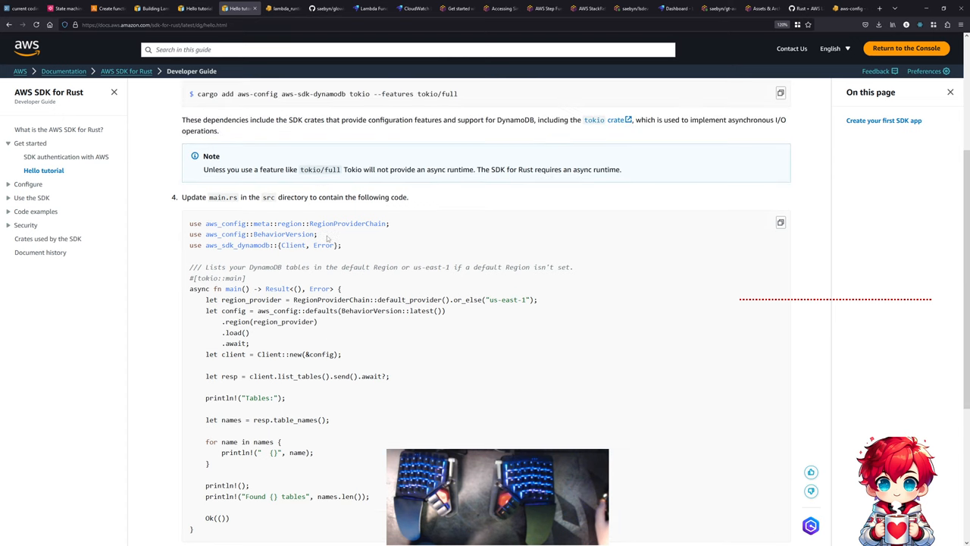
{"action": "scroll", "scroll_direction": "down", "scroll_amount": 3}
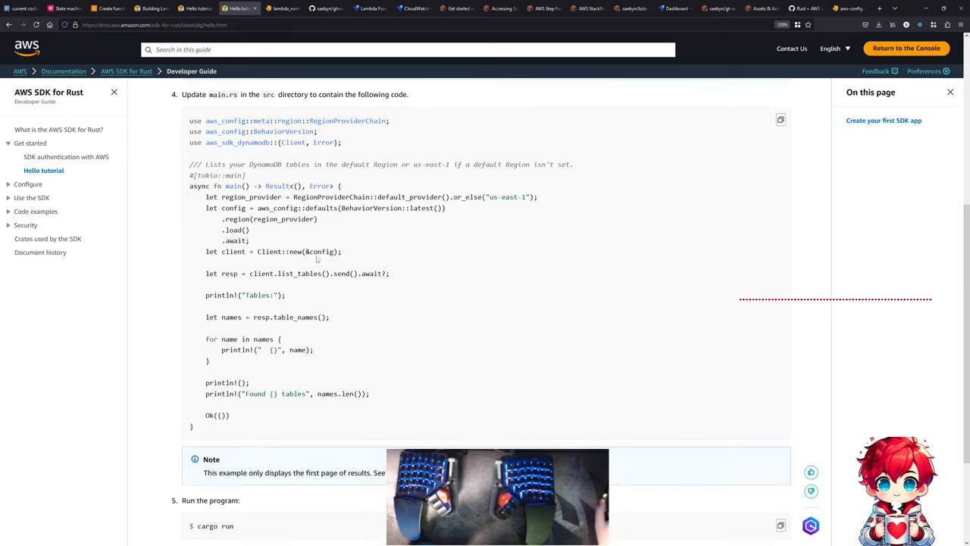
{"action": "scroll", "scroll_direction": "down", "scroll_amount": 3}
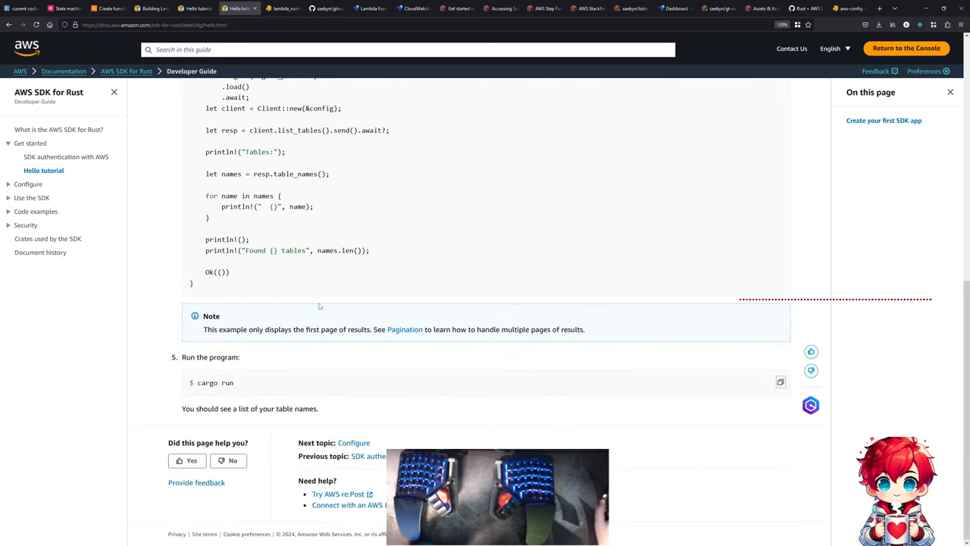
{"action": "scroll", "scroll_direction": "up", "scroll_amount": 3}
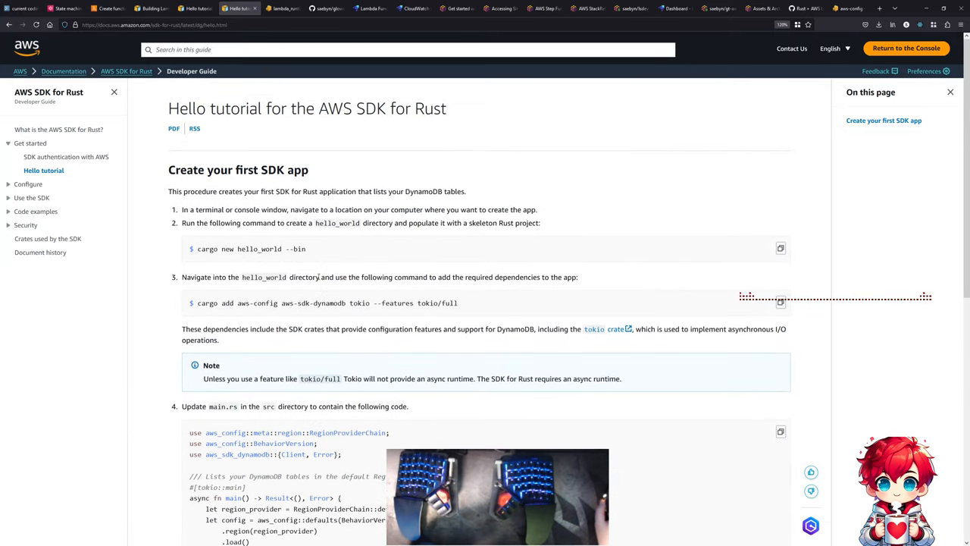
{"action": "scroll", "scroll_direction": "down", "scroll_amount": 3}
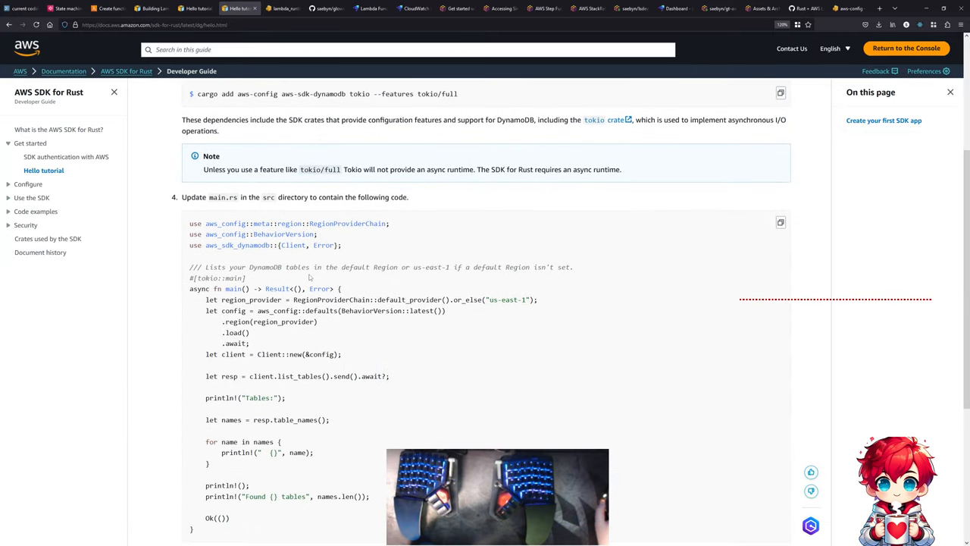
{"action": "key", "text": "alt+tab"}
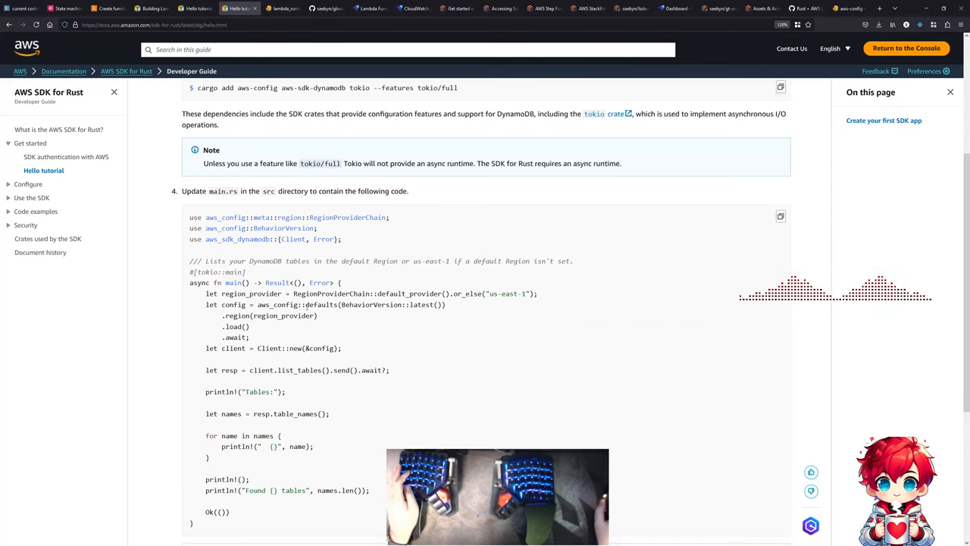
{"action": "scroll", "scroll_direction": "down", "scroll_amount": 3}
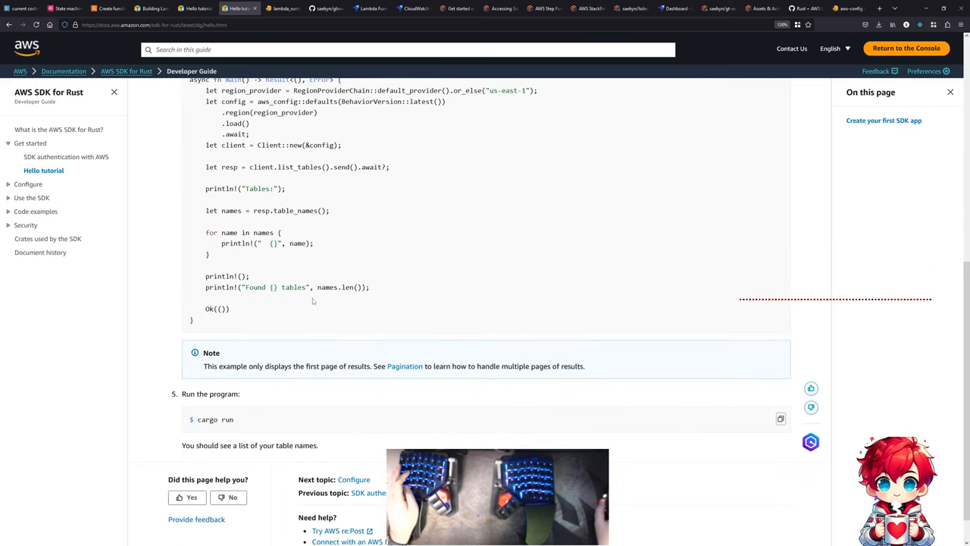
{"action": "scroll", "scroll_direction": "up", "scroll_amount": 3}
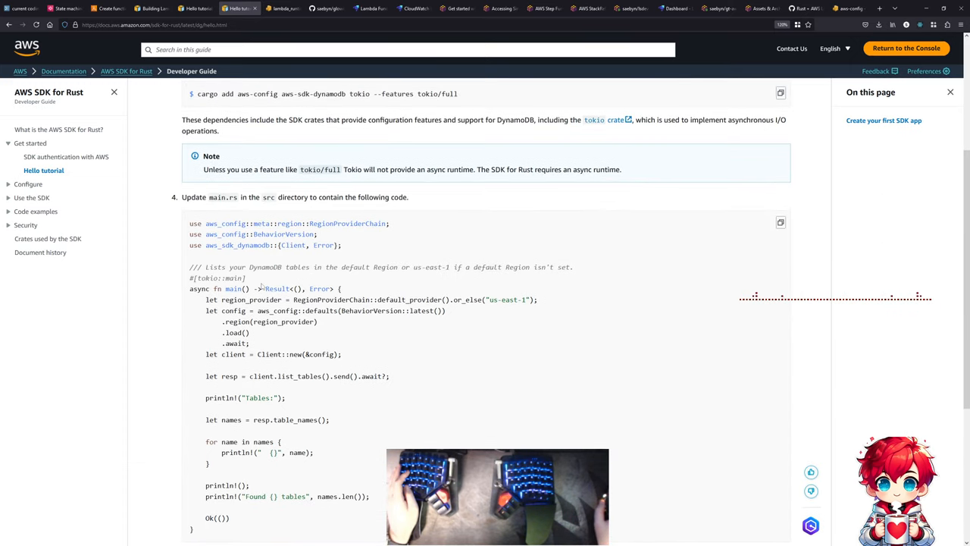
{"action": "mouse_move", "coordinate": [398, 278]}
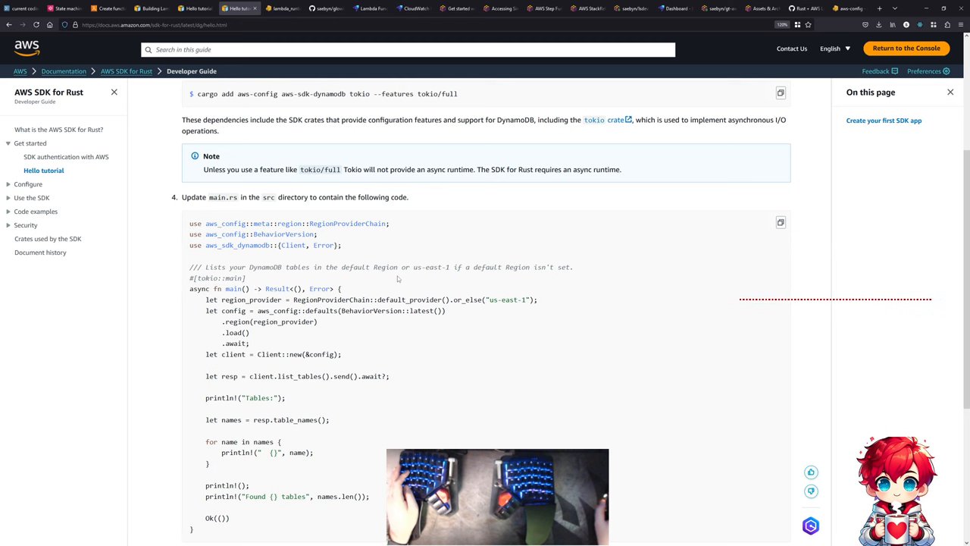
{"action": "scroll", "scroll_direction": "up", "scroll_amount": 3}
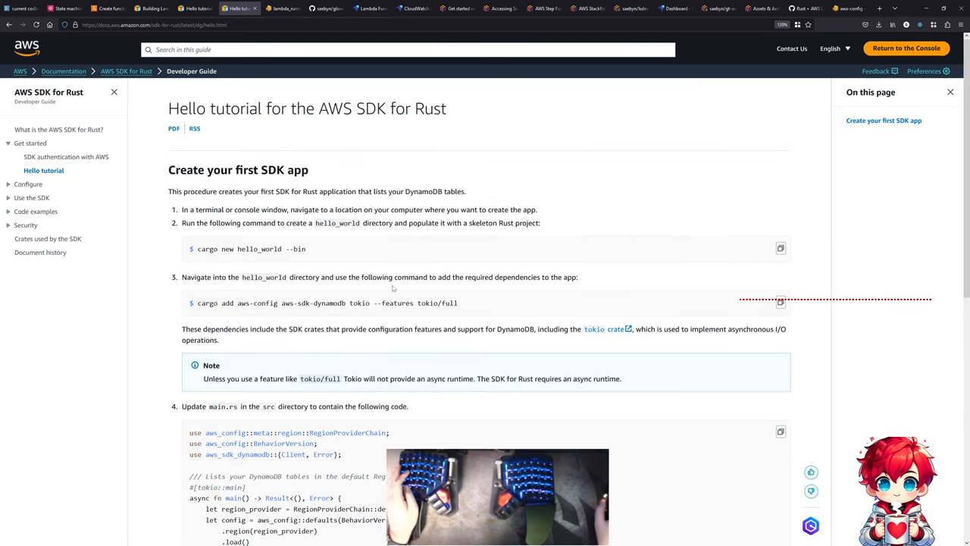
{"action": "mouse_move", "coordinate": [394, 284]}
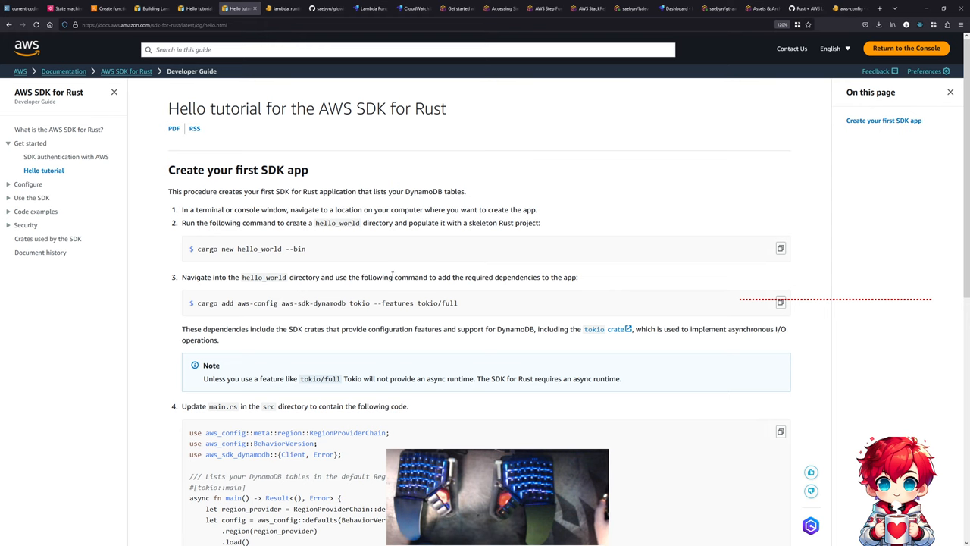
{"action": "scroll", "scroll_direction": "down", "scroll_amount": 3}
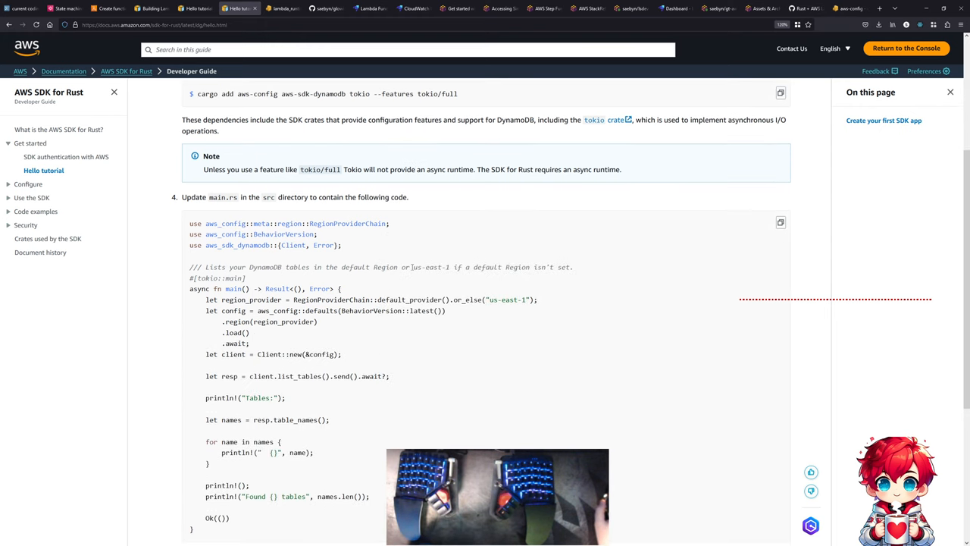
{"action": "scroll", "scroll_direction": "down", "scroll_amount": 3}
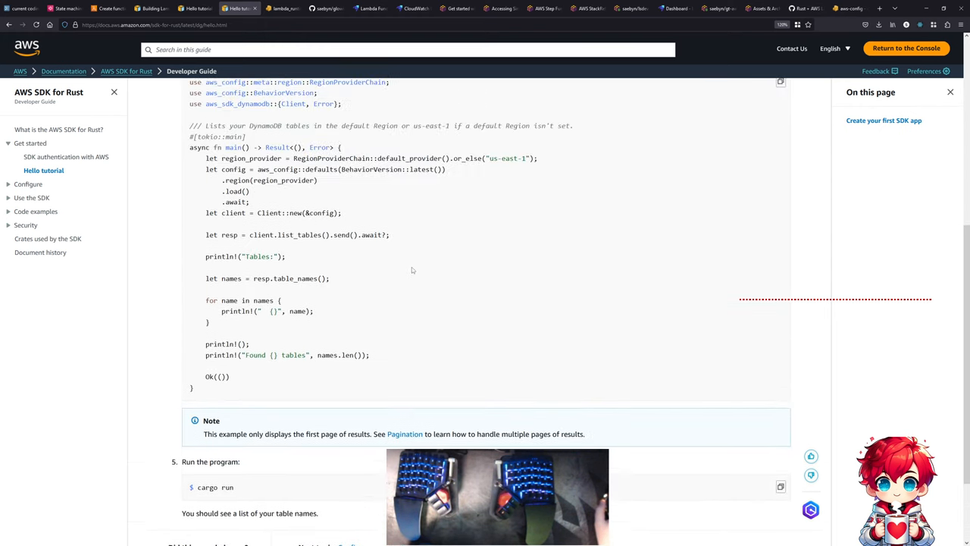
{"action": "scroll", "scroll_direction": "down", "scroll_amount": 3}
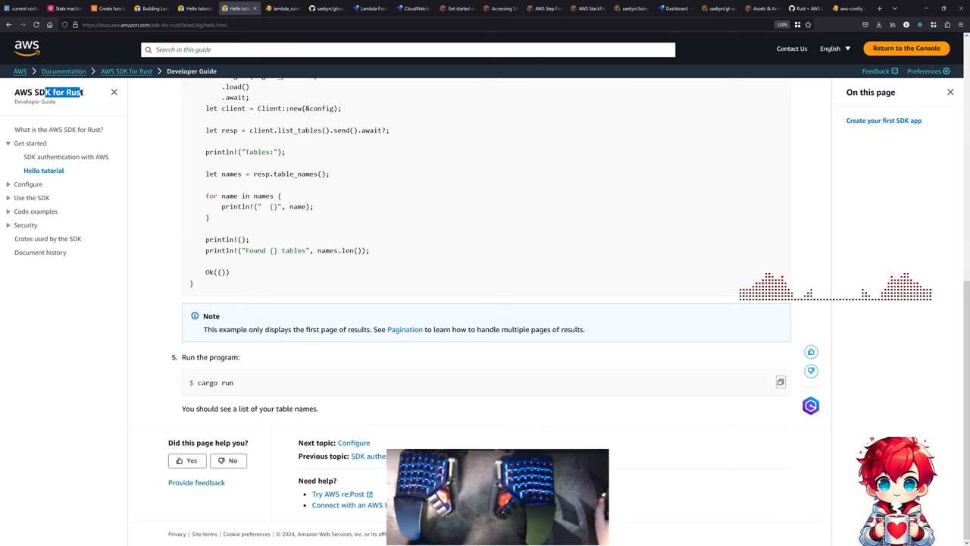
{"action": "scroll", "scroll_direction": "up", "scroll_amount": 3}
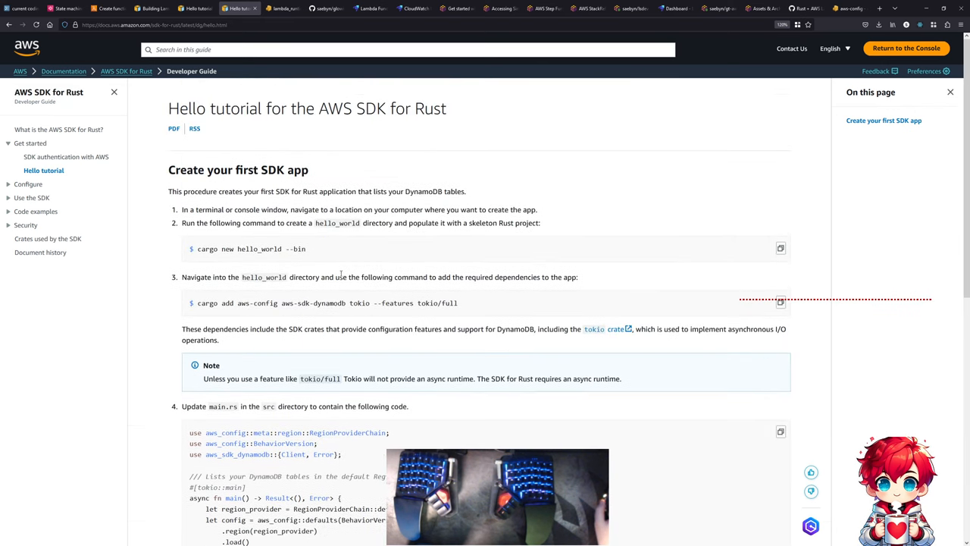
{"action": "mouse_move", "coordinate": [195, 8]}
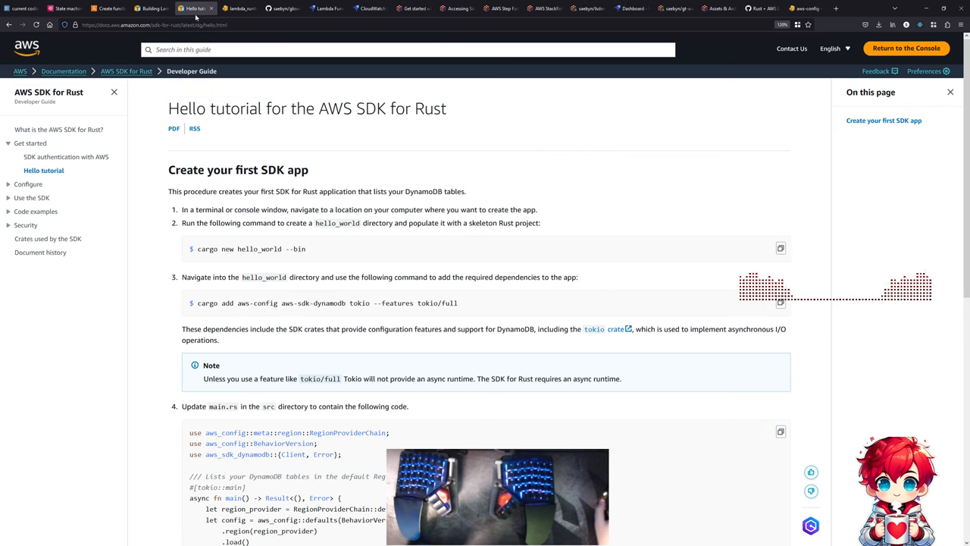
{"action": "scroll", "scroll_direction": "down", "scroll_amount": 3}
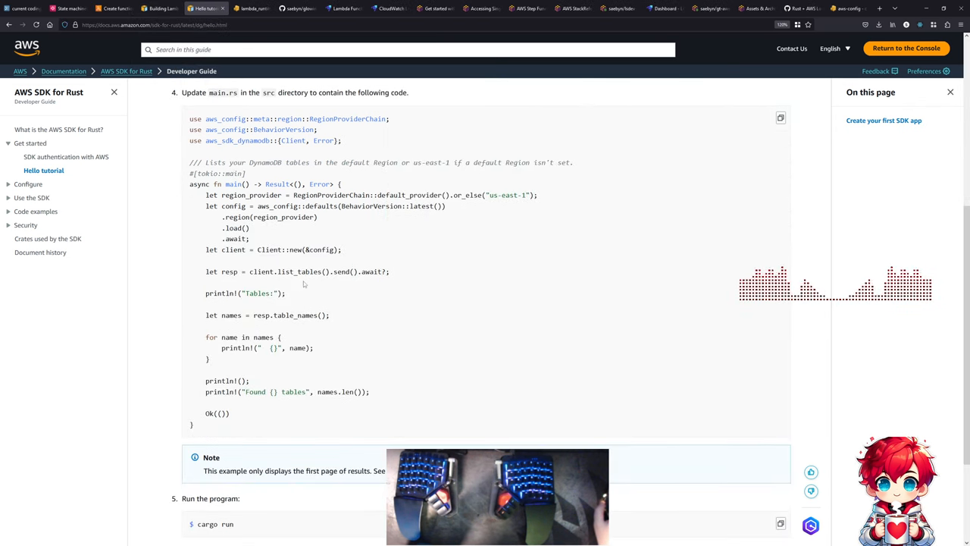
{"action": "scroll", "scroll_direction": "up", "scroll_amount": 3}
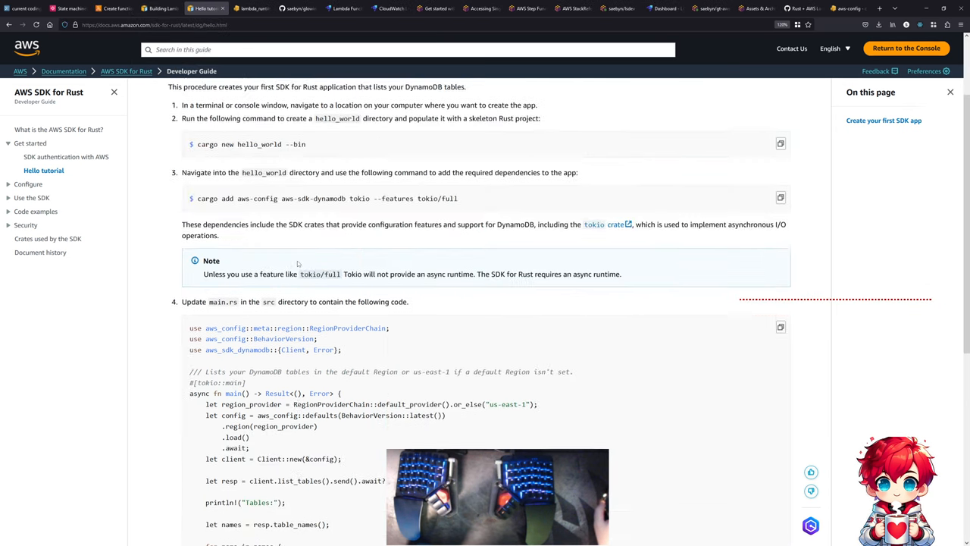
{"action": "scroll", "scroll_direction": "down", "scroll_amount": 3}
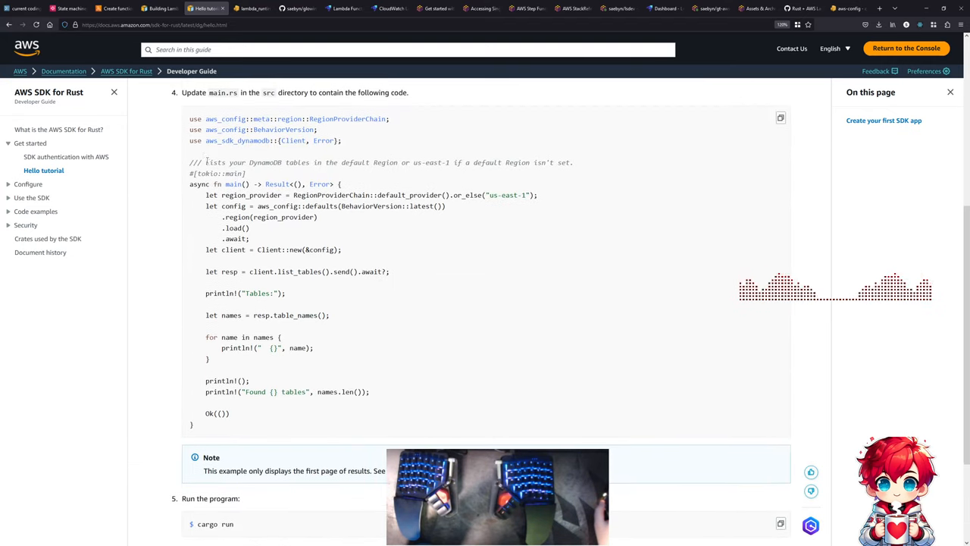
{"action": "scroll", "scroll_direction": "up", "scroll_amount": 3}
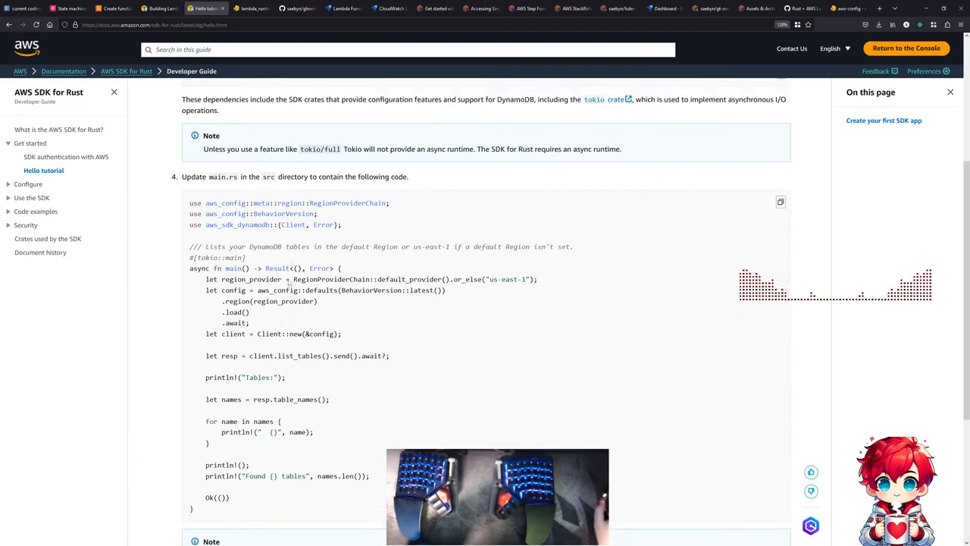
{"action": "scroll", "scroll_direction": "up", "scroll_amount": 3}
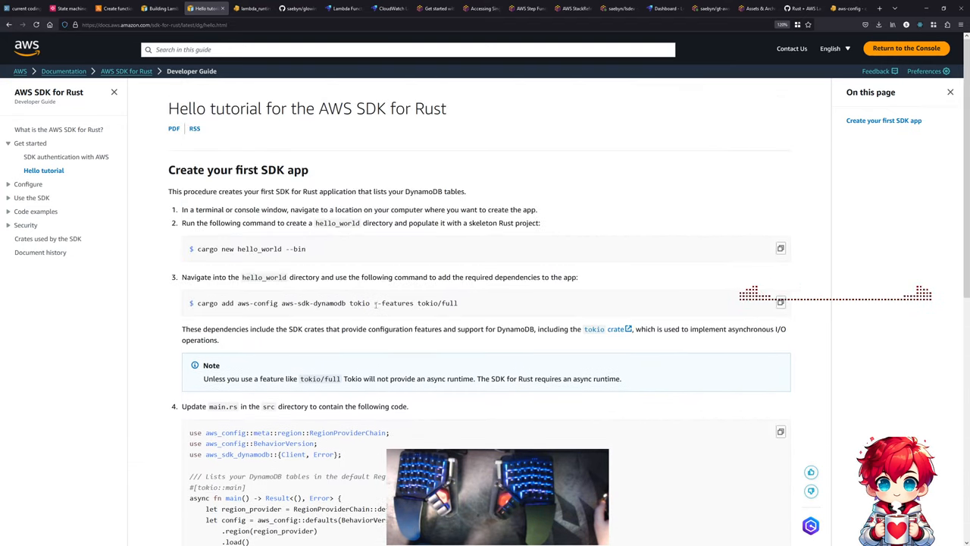
{"action": "scroll", "scroll_direction": "down", "scroll_amount": 3}
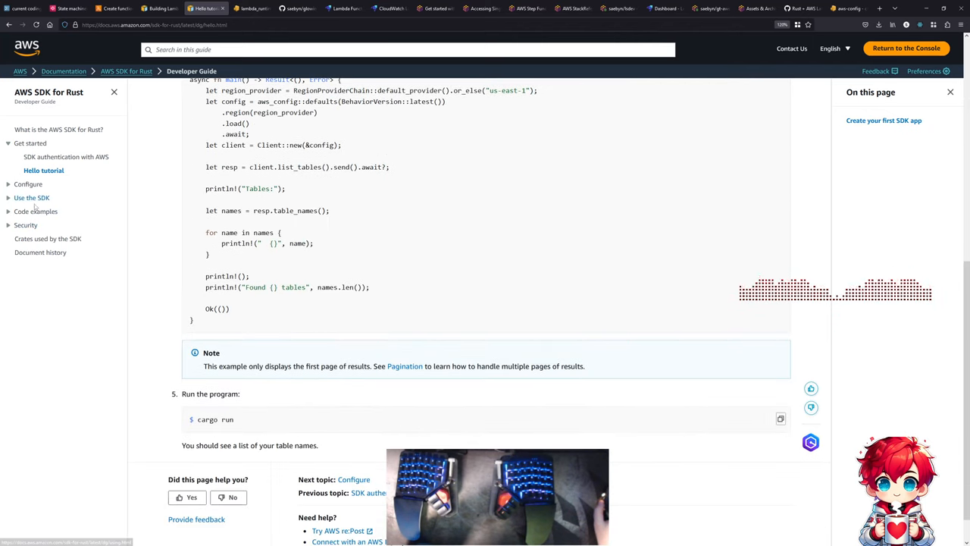
- Browse the SDK for Rust code examples list, then view the Building Lambda functions with Rust page
{"action": "left_click", "coordinate": [37, 212]}
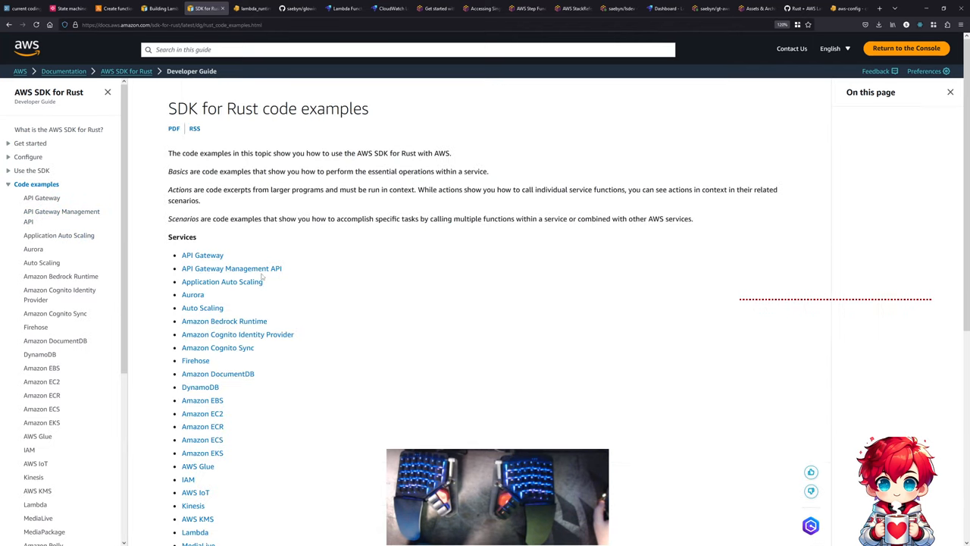
{"action": "scroll", "scroll_direction": "down", "scroll_amount": 3}
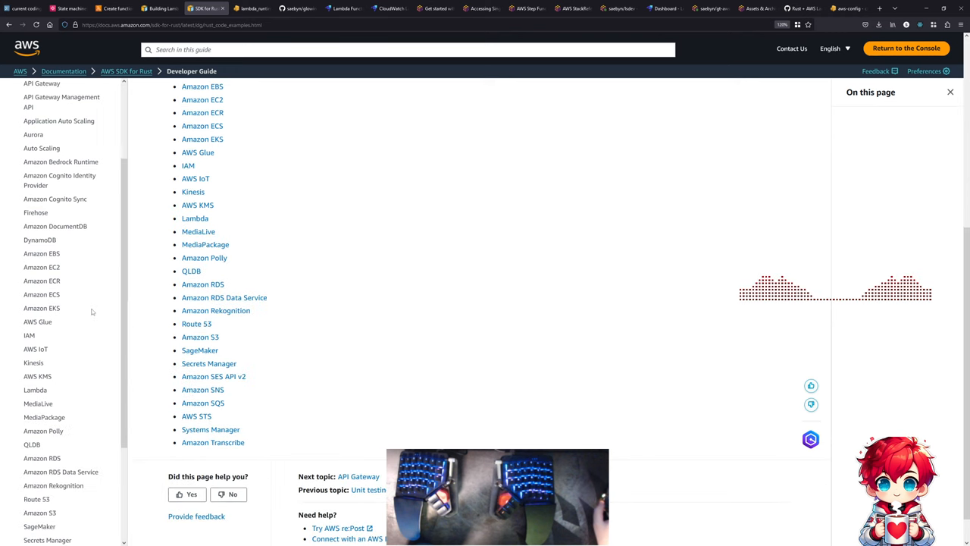
{"action": "scroll", "scroll_direction": "down", "scroll_amount": 3}
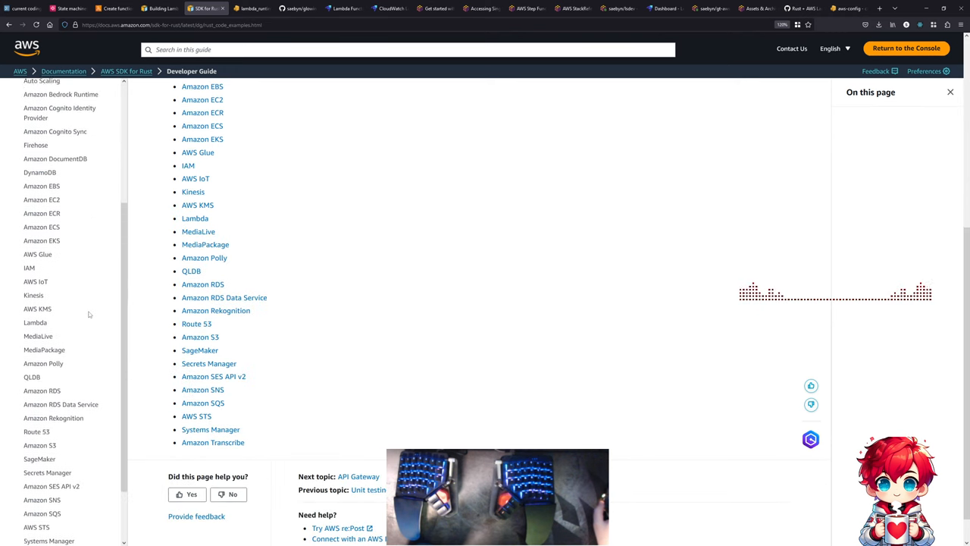
{"action": "left_click", "coordinate": [160, 8]}
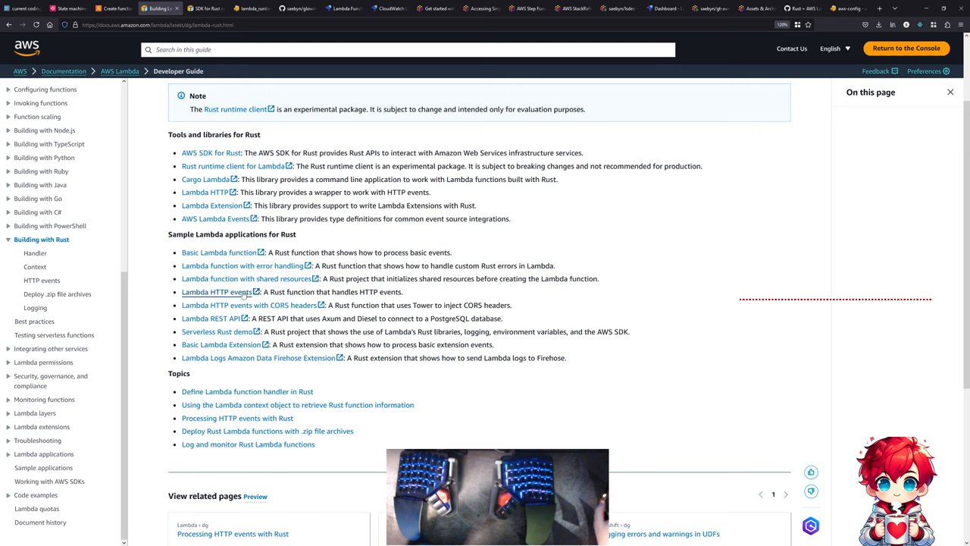
{"action": "mouse_move", "coordinate": [232, 166]}
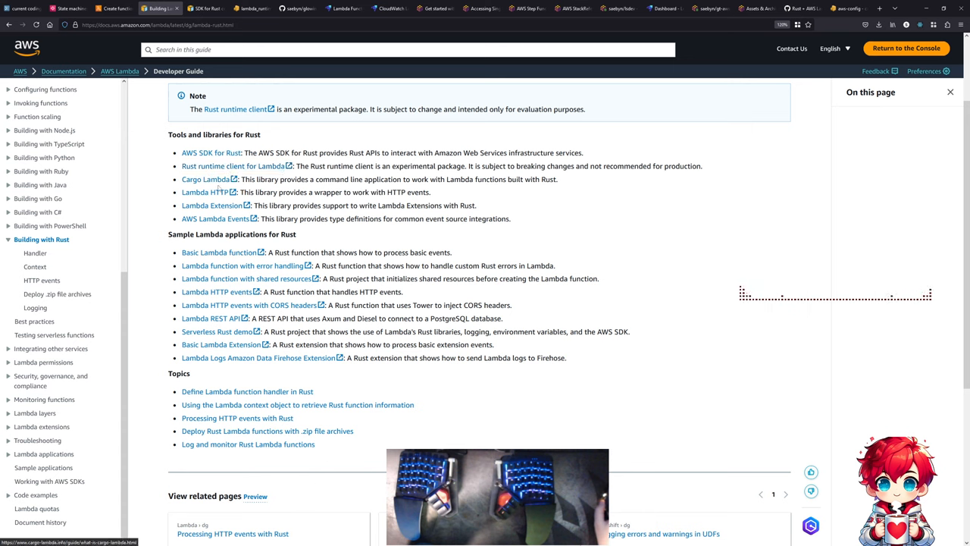
{"action": "mouse_move", "coordinate": [216, 218]}
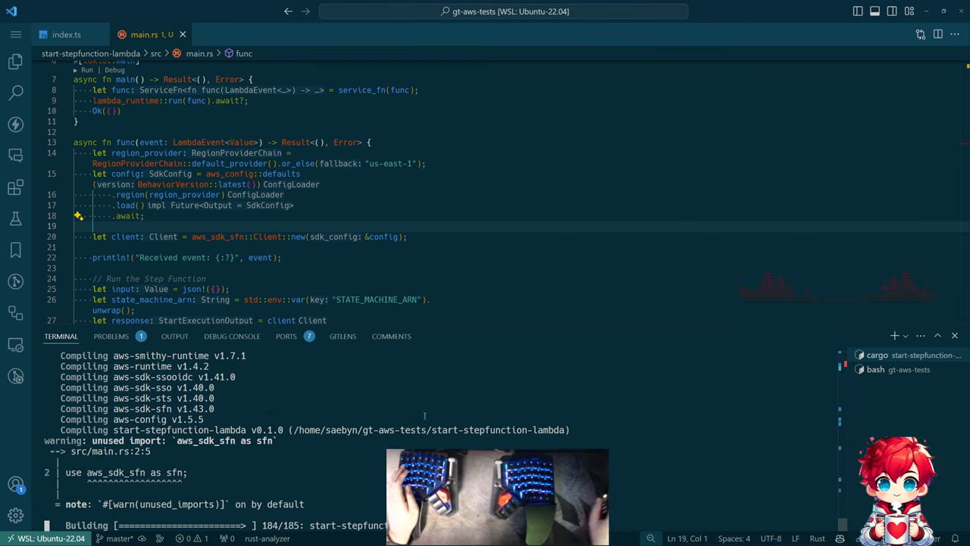
- Scroll the terminal build output to check the aws_sdk_sfn unused-import warning
{"action": "scroll", "scroll_direction": "up", "scroll_amount": 3}
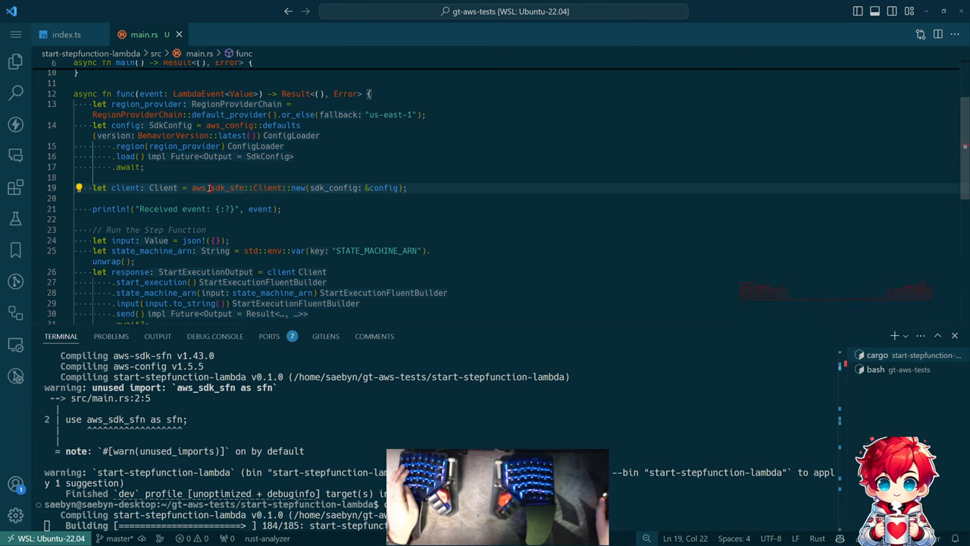
{"action": "scroll", "scroll_direction": "up", "scroll_amount": 3}
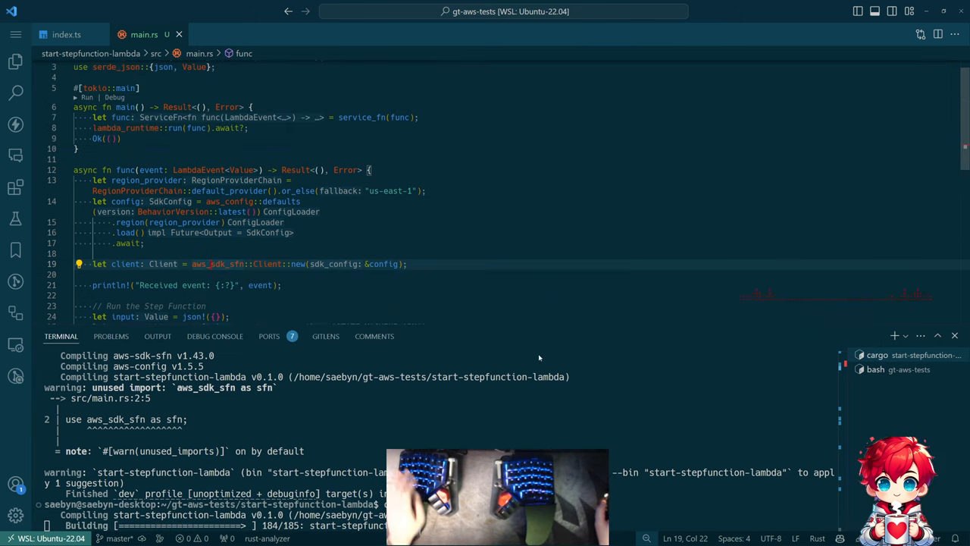
{"action": "mouse_move", "coordinate": [469, 429]}
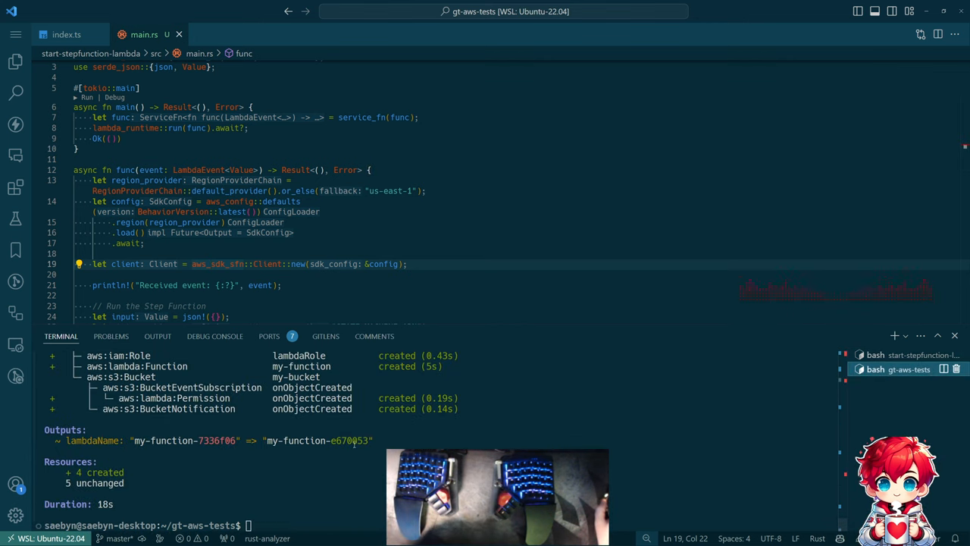
- Run pulumilocal up and wait for my-function's code and environment to update
{"action": "type", "text": "pulumilocal up"}
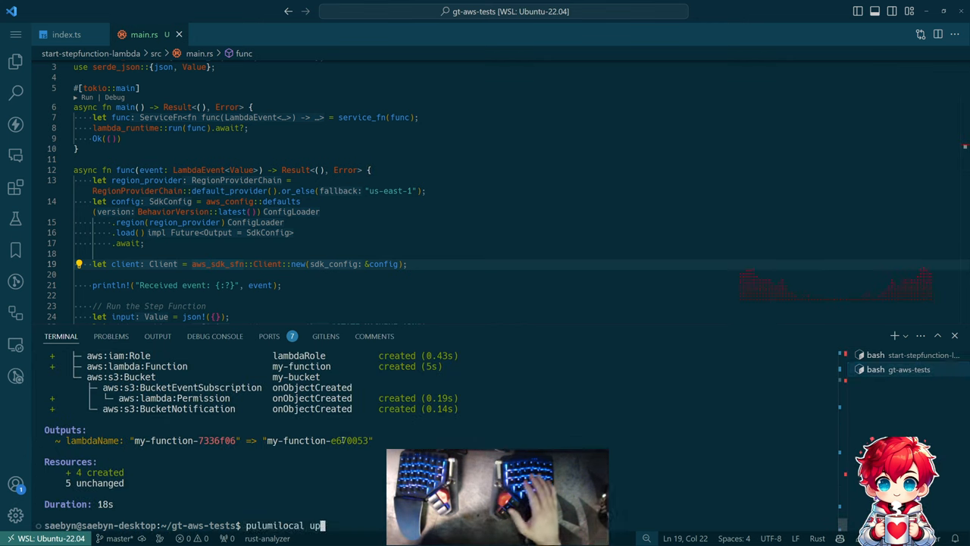
{"action": "key", "text": "Return"}
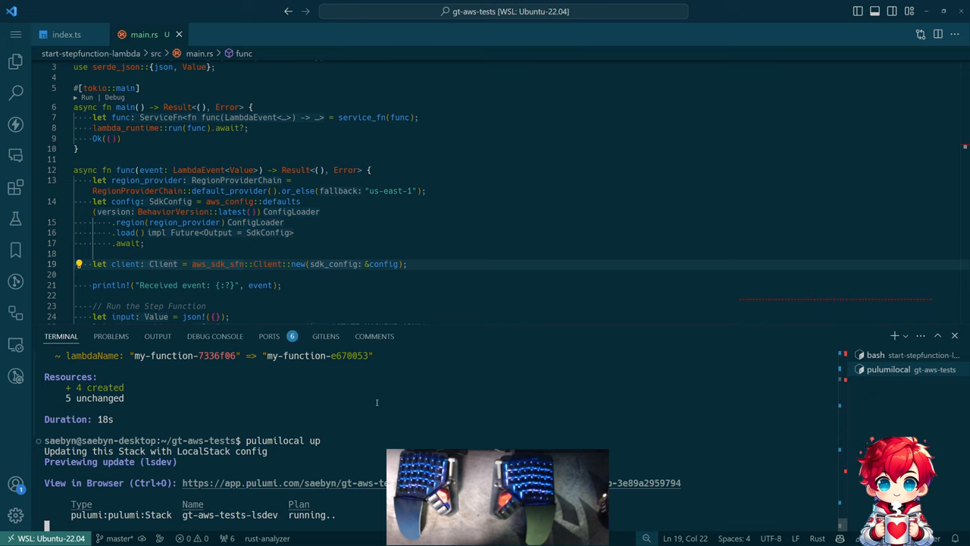
{"action": "scroll", "scroll_direction": "down", "scroll_amount": 3}
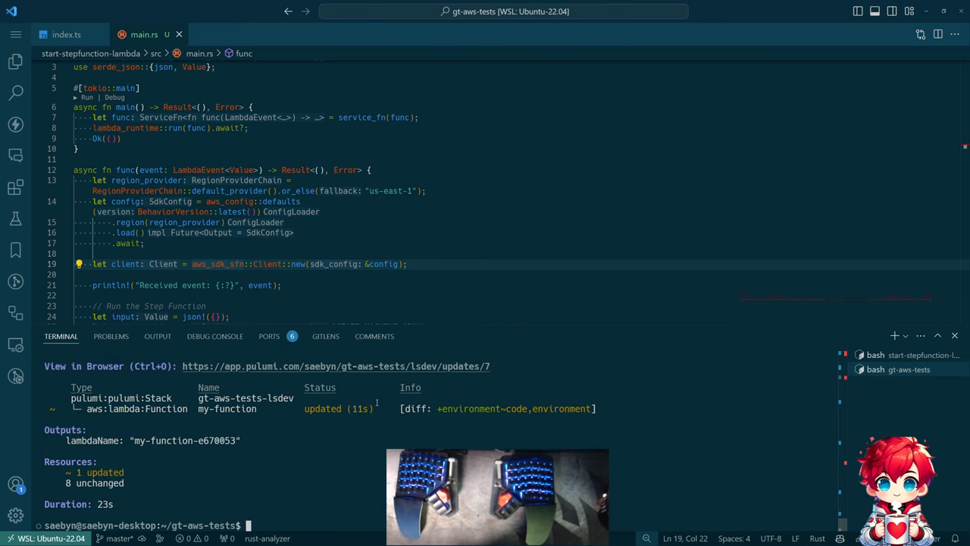
{"action": "key", "text": "alt+Tab"}
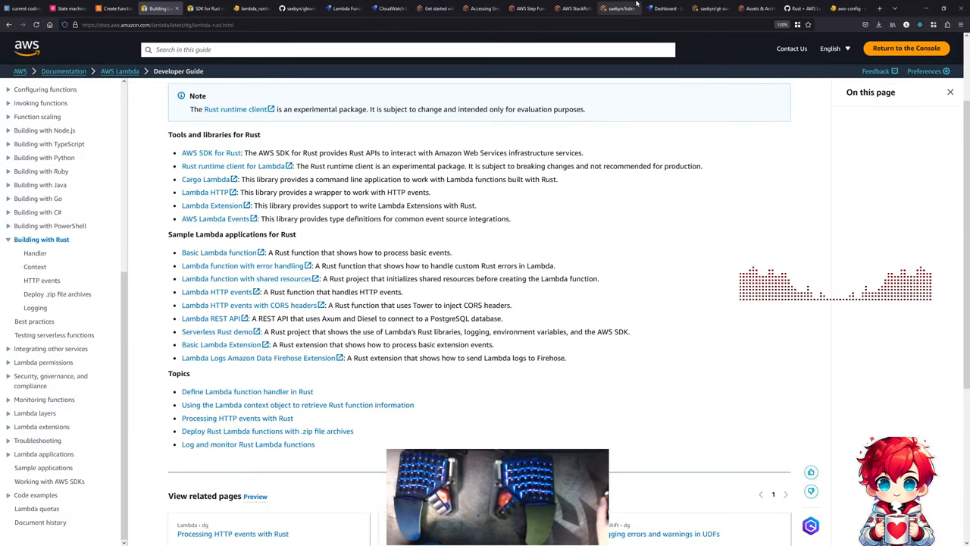
- Open the default instance's Resource Browser from the LocalStack dashboard
{"action": "left_click", "coordinate": [663, 8]}
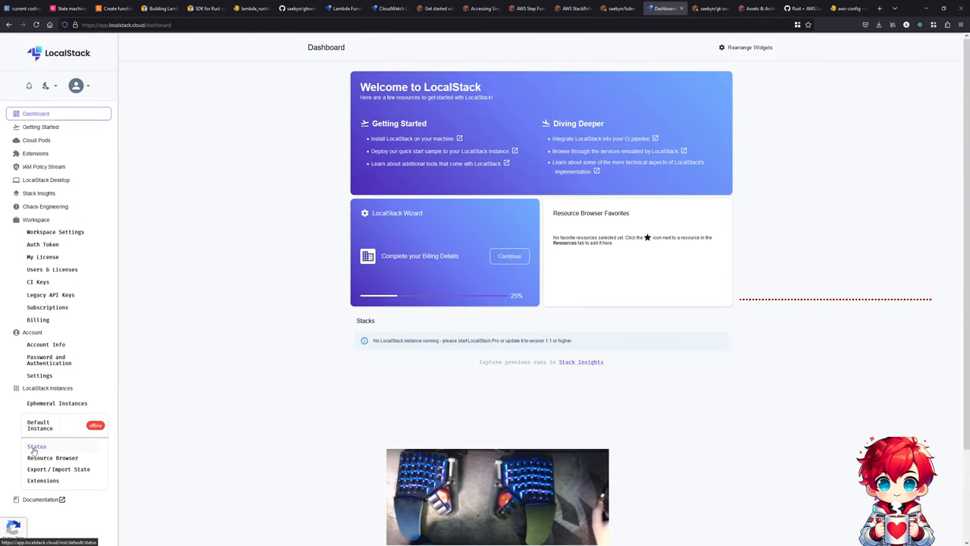
{"action": "left_click", "coordinate": [52, 457]}
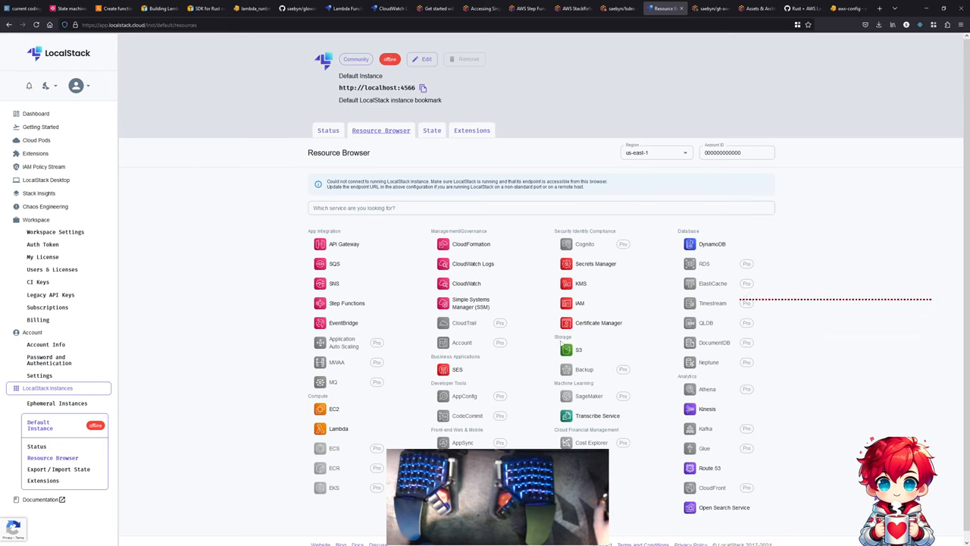
{"action": "mouse_move", "coordinate": [577, 350]}
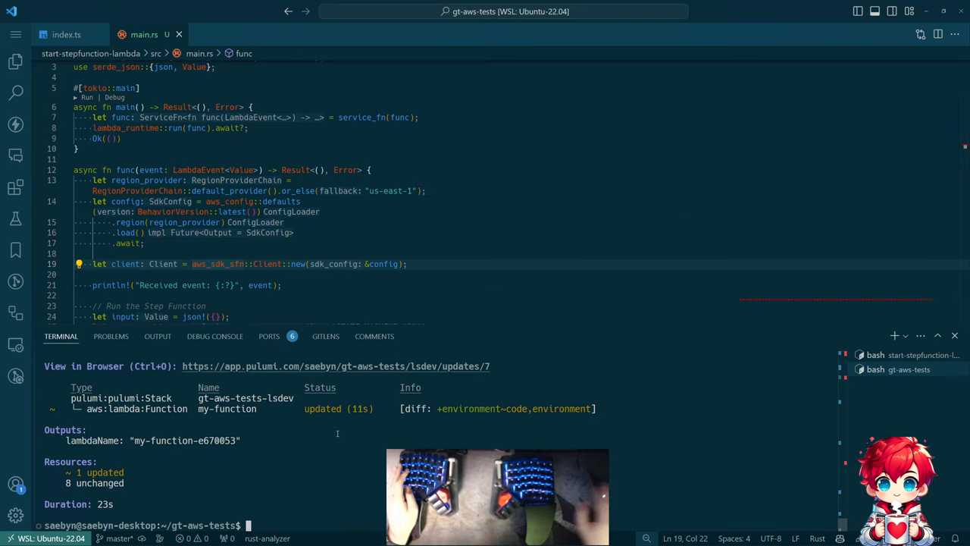
- Start LocalStack with localstack start, then clear the terminal
{"action": "type", "text": "pulumilocal up"}
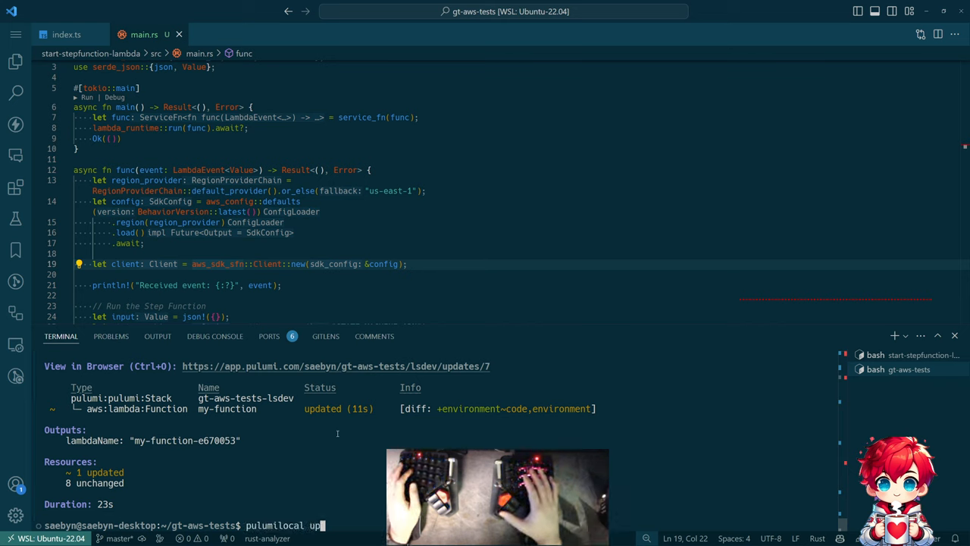
{"action": "type", "text": "localstack start"}
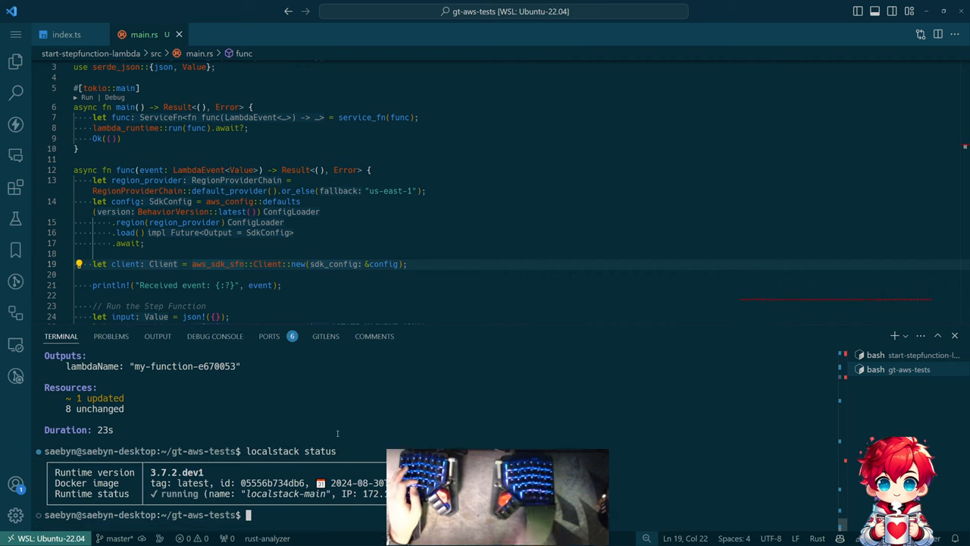
{"action": "type", "text": "clear"}
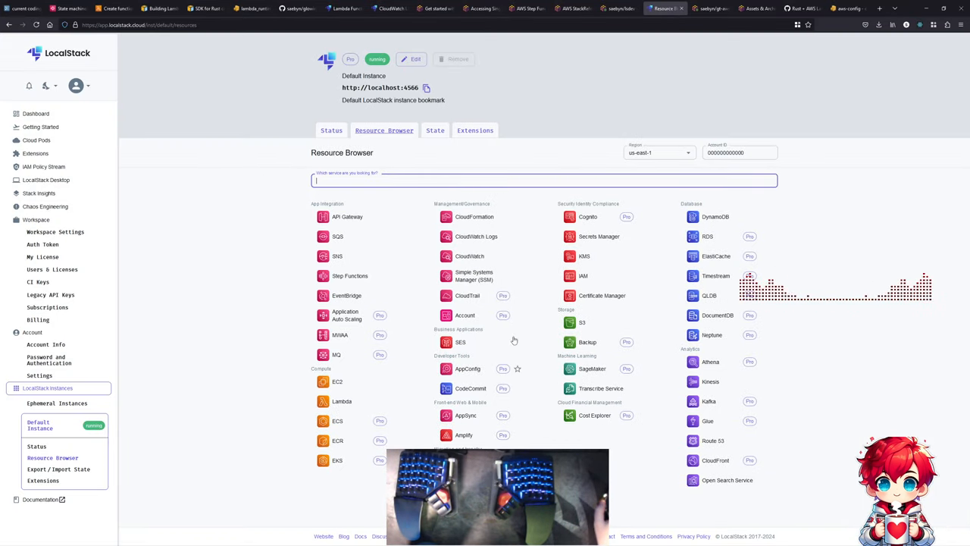
{"action": "left_click", "coordinate": [582, 321]}
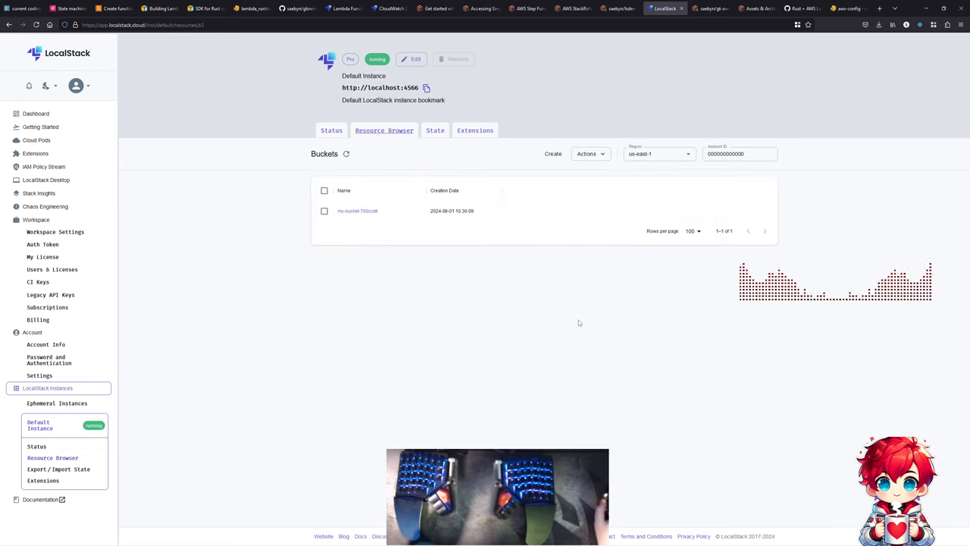
{"action": "left_click", "coordinate": [357, 211]}
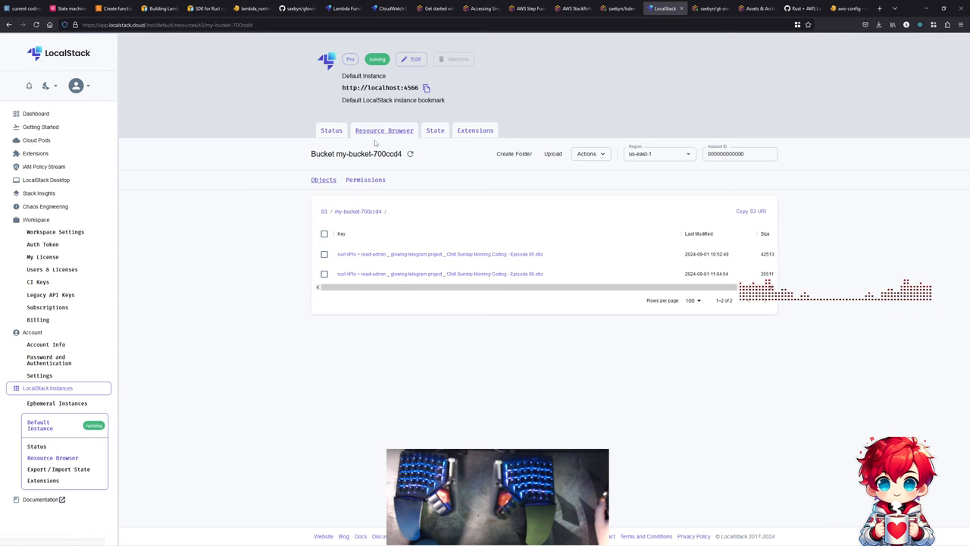
{"action": "left_click", "coordinate": [385, 130]}
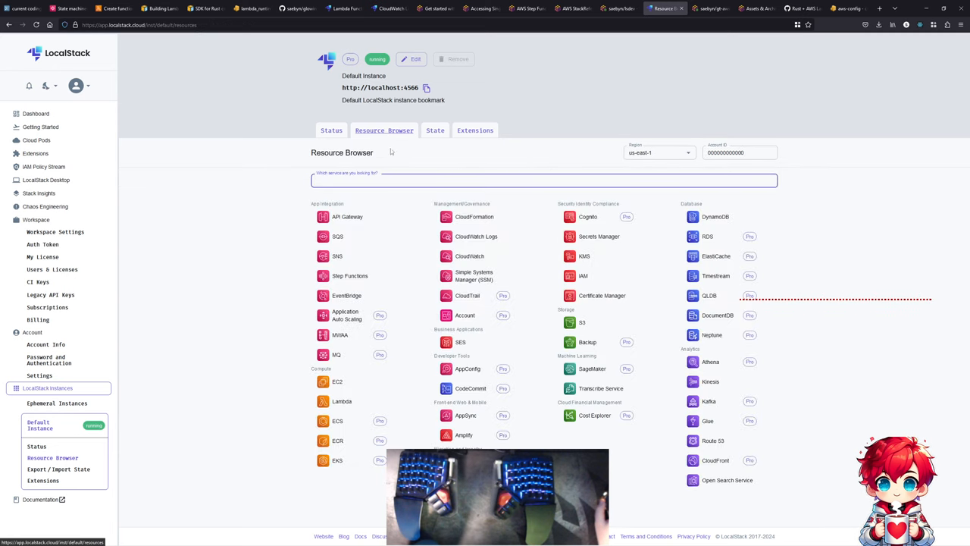
{"action": "left_click", "coordinate": [349, 275]}
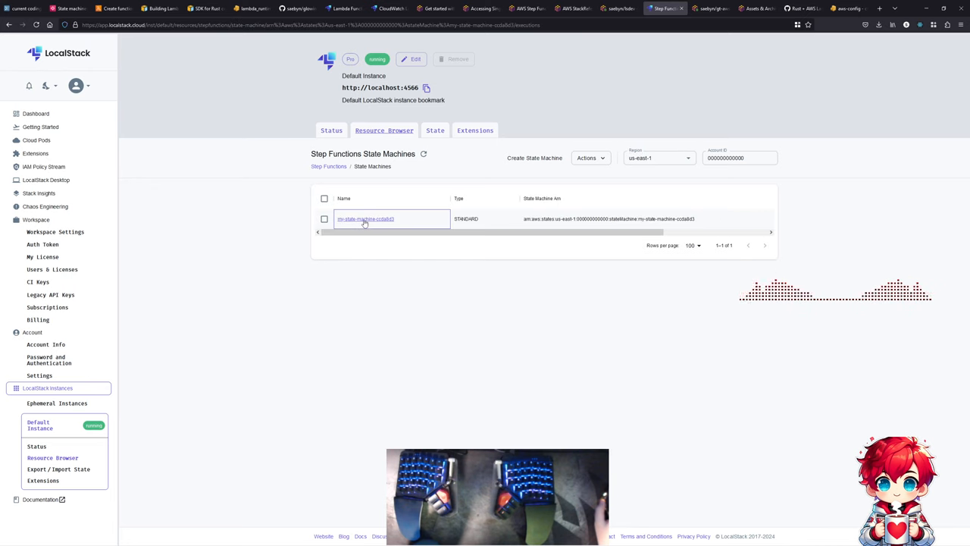
{"action": "left_click", "coordinate": [366, 219]}
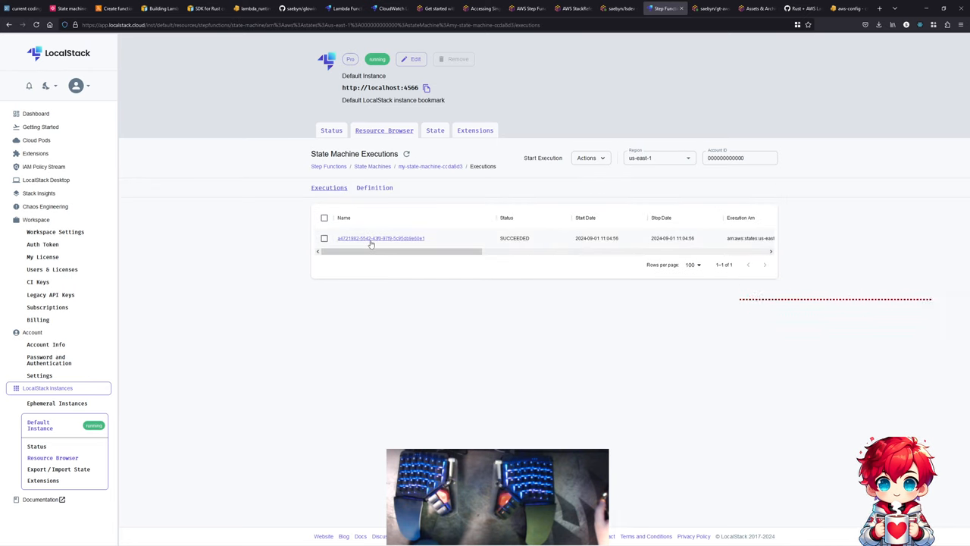
{"action": "left_click", "coordinate": [380, 238]}
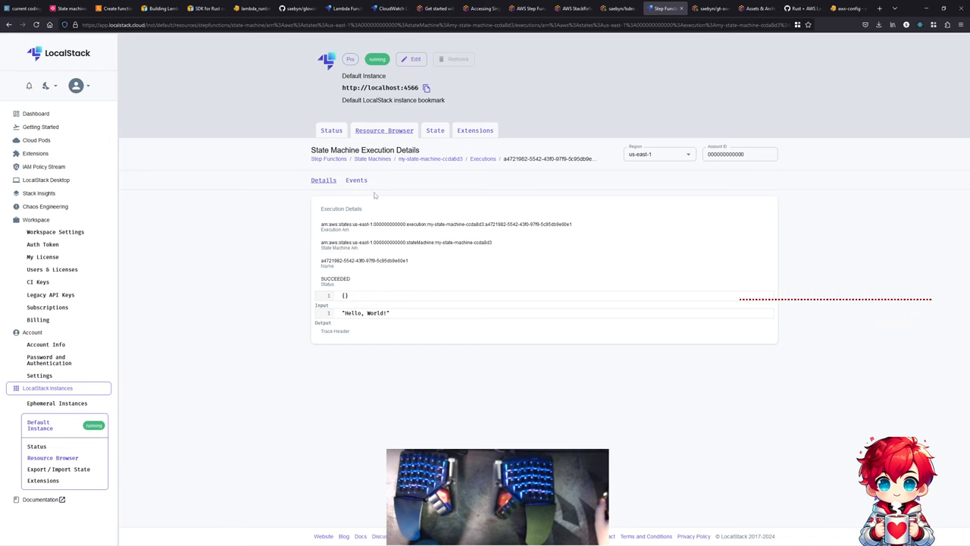
{"action": "left_click", "coordinate": [357, 188]}
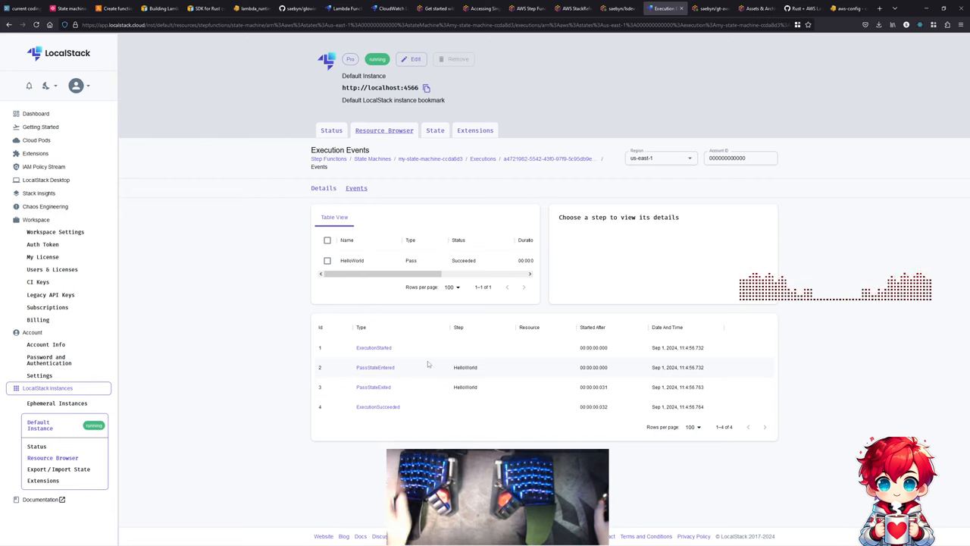
{"action": "mouse_move", "coordinate": [484, 384]}
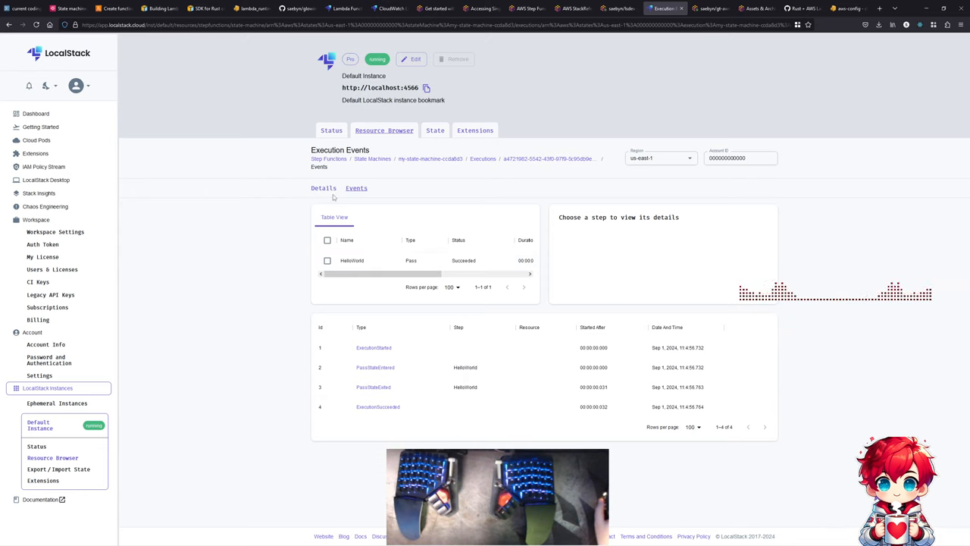
{"action": "left_click", "coordinate": [323, 179]}
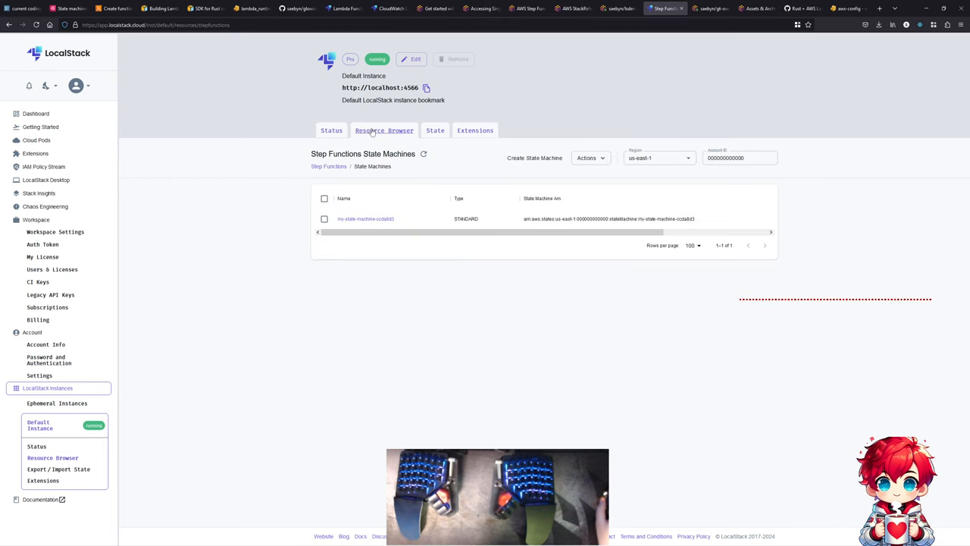
{"action": "left_click", "coordinate": [384, 131]}
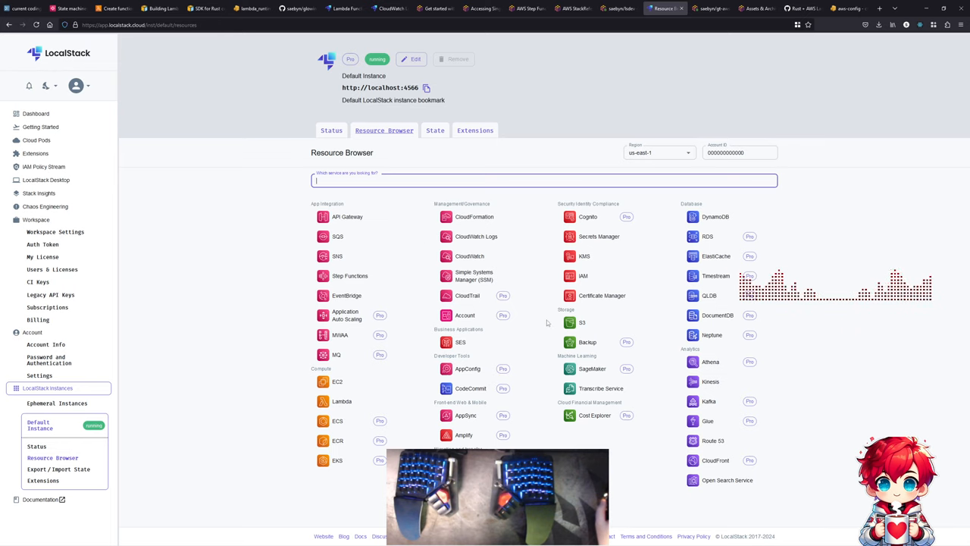
{"action": "mouse_move", "coordinate": [463, 430]}
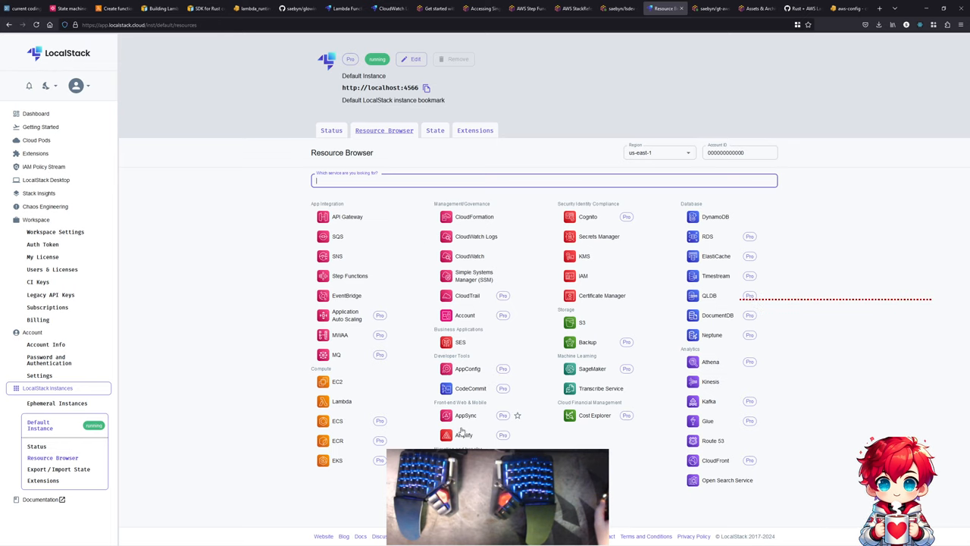
- Open my-function-e670053's Logs in LocalStack to see the S3 event and StartExecution response
{"action": "left_click", "coordinate": [342, 401]}
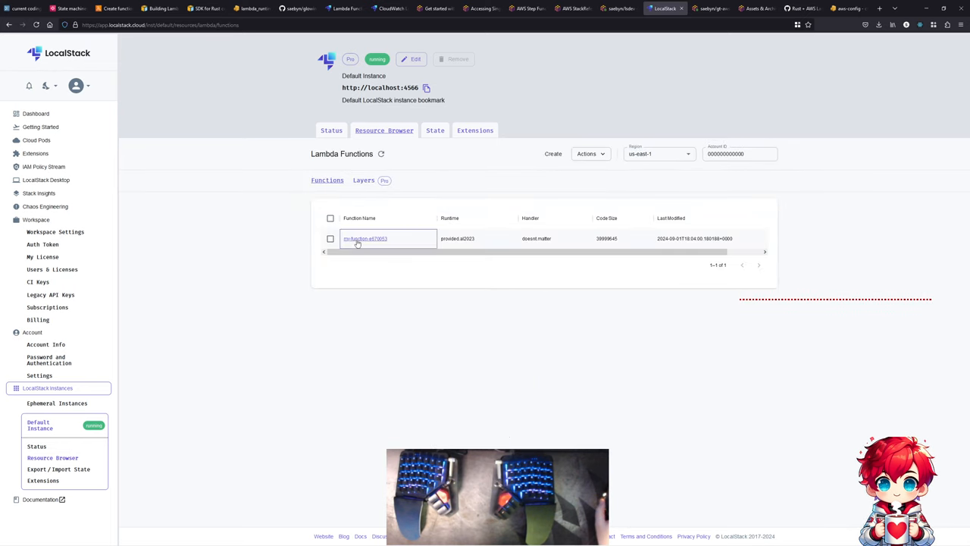
{"action": "left_click", "coordinate": [366, 238]}
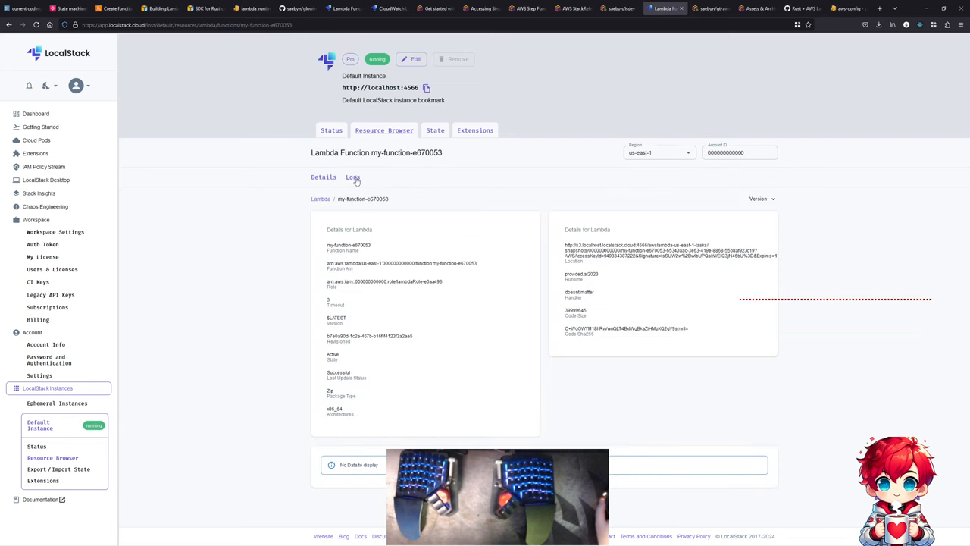
{"action": "left_click", "coordinate": [352, 178]}
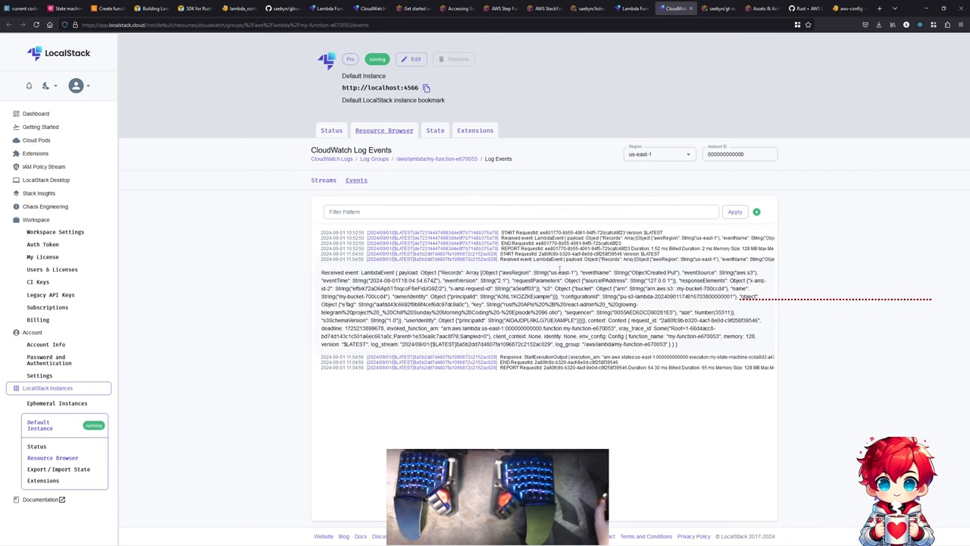
{"action": "double_click", "coordinate": [645, 296]}
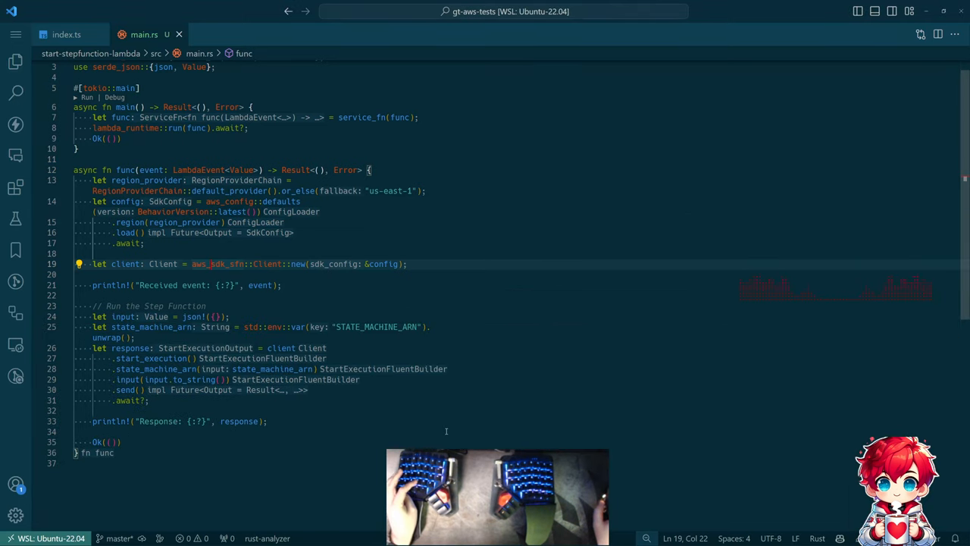
- In index.ts, start an aws.sfn line above the state machine comment, typing StateMachine.get
{"action": "left_click", "coordinate": [66, 34]}
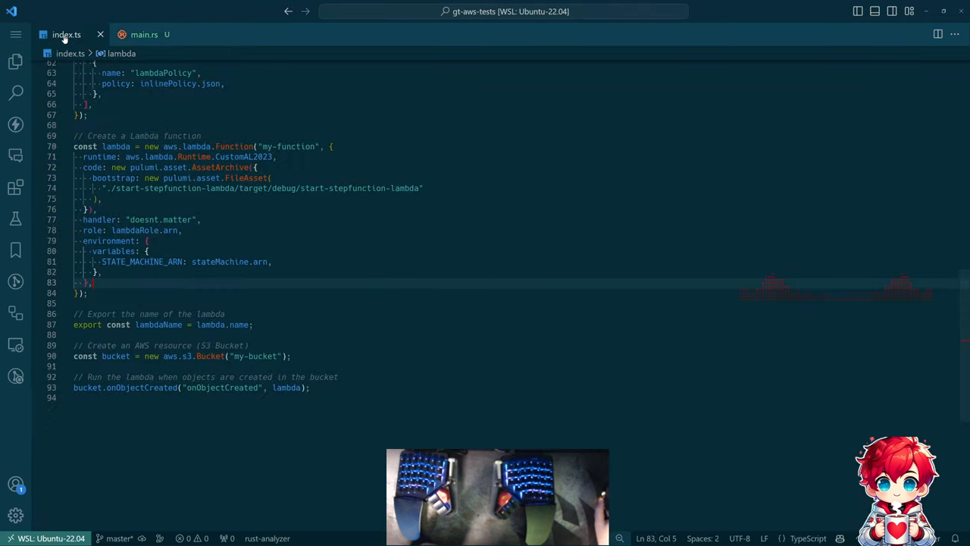
{"action": "scroll", "scroll_direction": "up", "scroll_amount": 3}
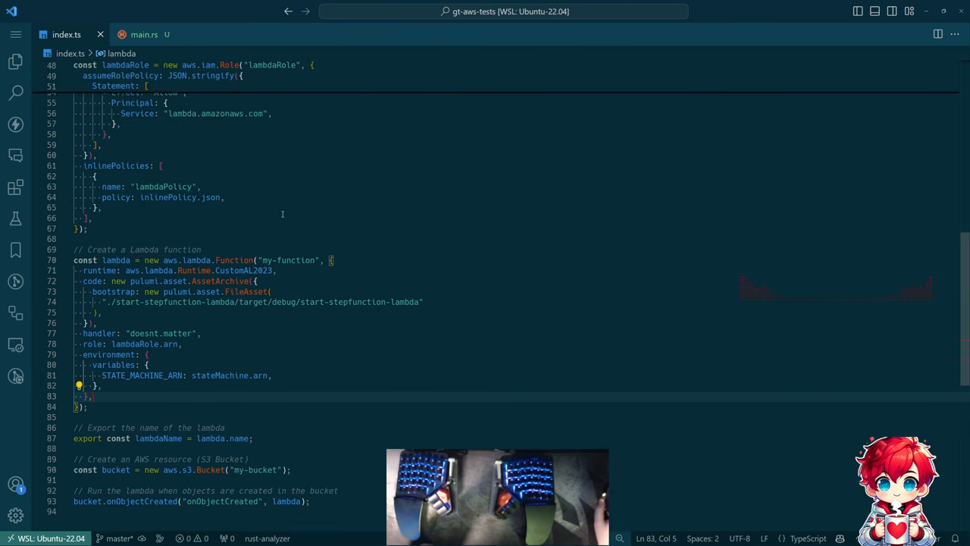
{"action": "scroll", "scroll_direction": "up", "scroll_amount": 3}
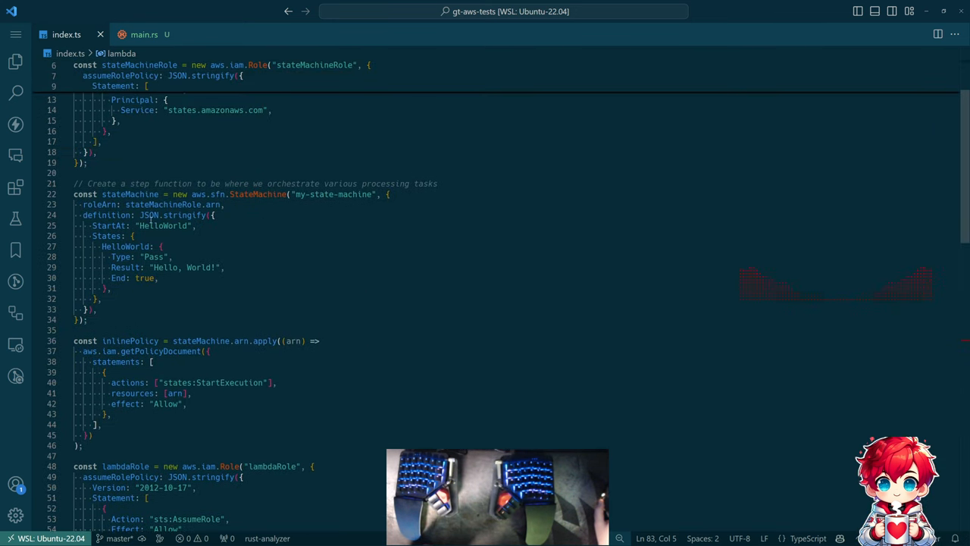
{"action": "mouse_move", "coordinate": [110, 215]}
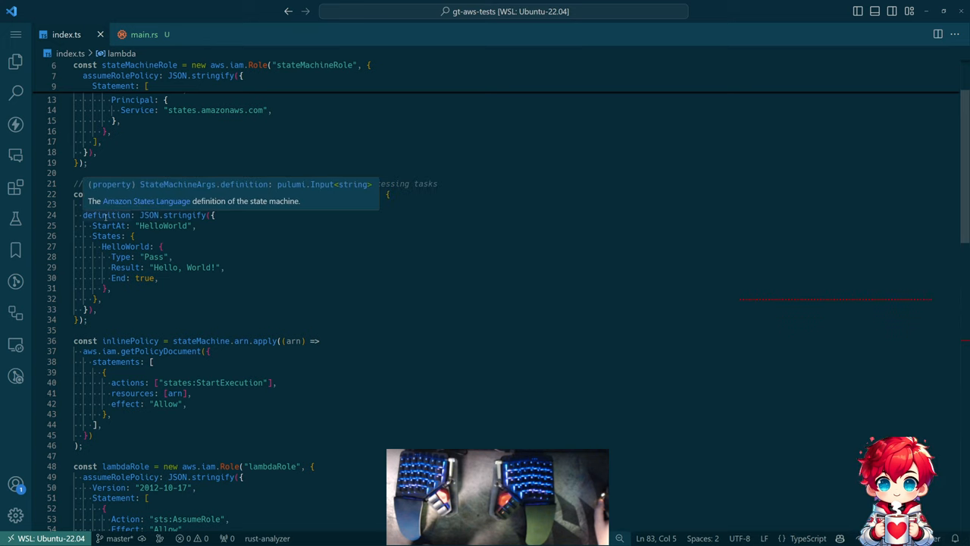
{"action": "mouse_move", "coordinate": [319, 224]}
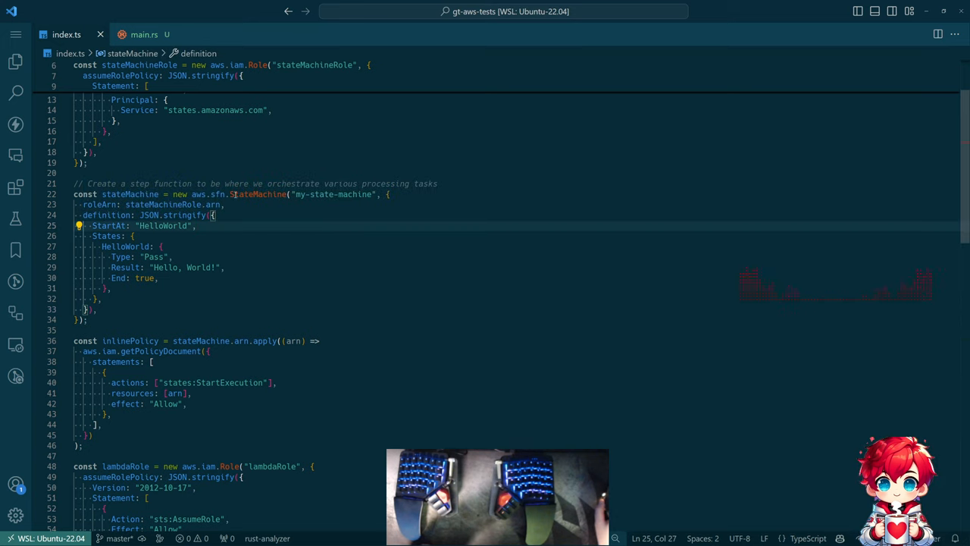
{"action": "double_click", "coordinate": [205, 194]}
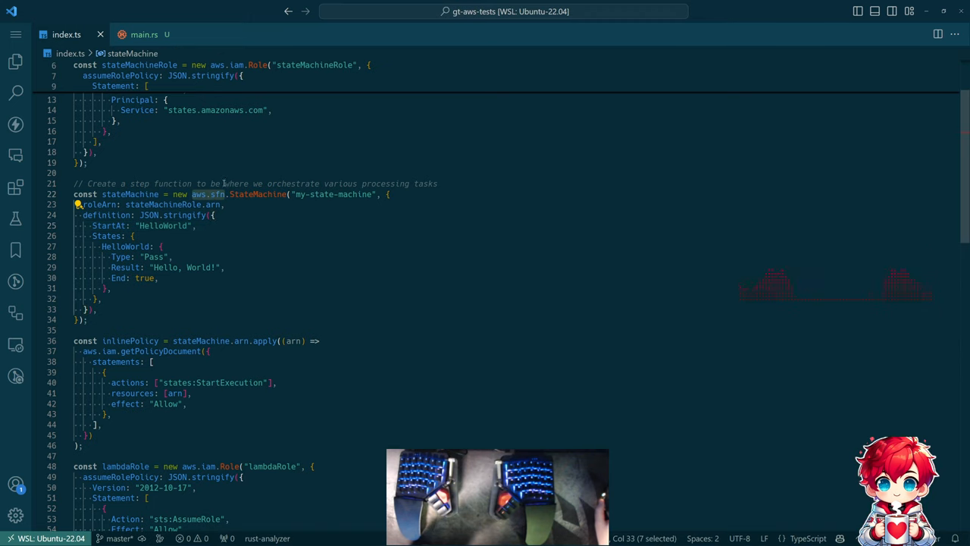
{"action": "left_click", "coordinate": [194, 160]}
{"action": "type", "text": "aws.sfn."}
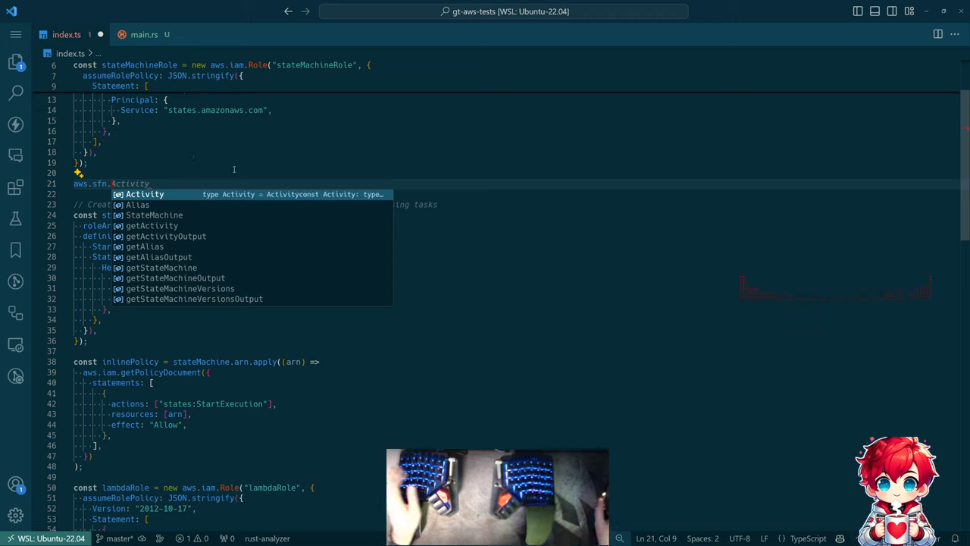
{"action": "type", "text": "StateMachine.get"}
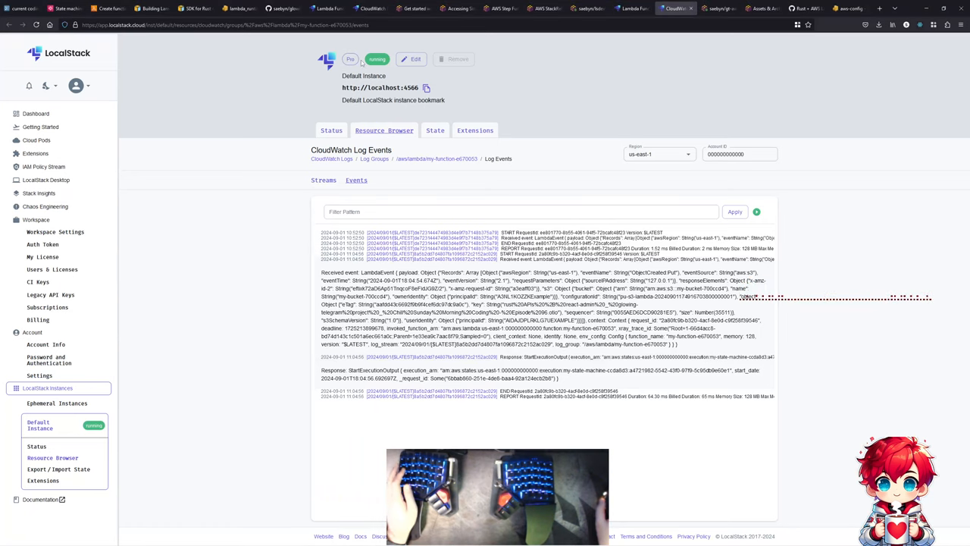
- Switch to the Pulumi Docs 'Get started with Pulumi & AWS' tab
{"action": "left_click", "coordinate": [414, 9]}
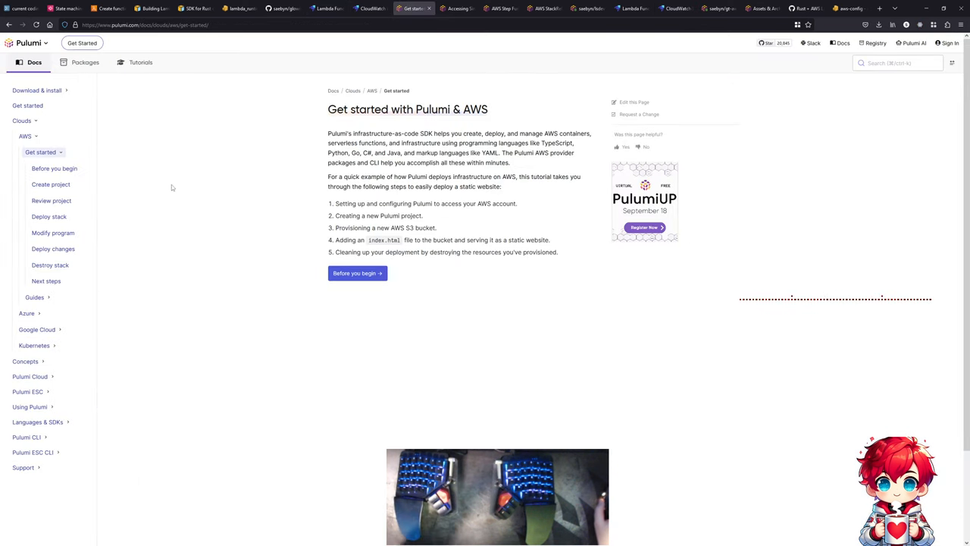
{"action": "mouse_move", "coordinate": [128, 298]}
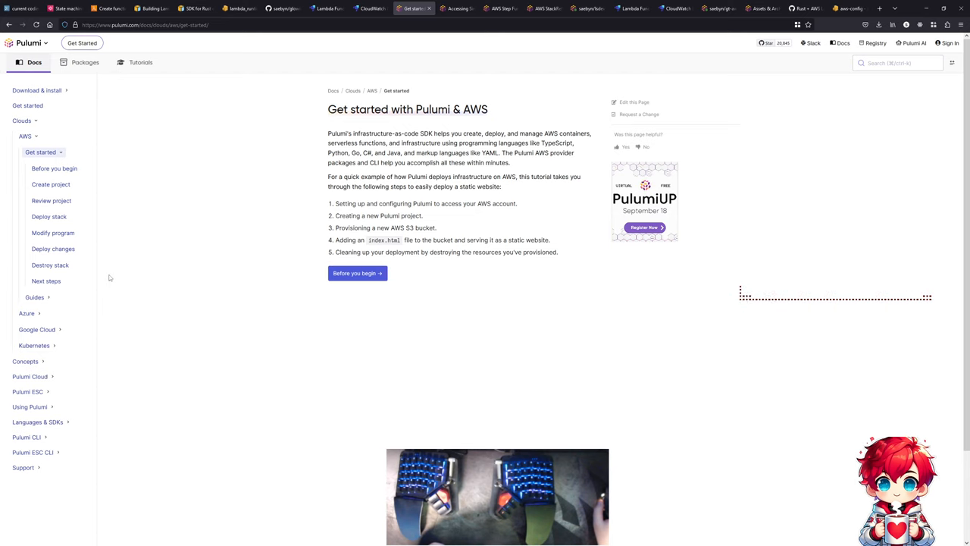
{"action": "mouse_move", "coordinate": [112, 275]}
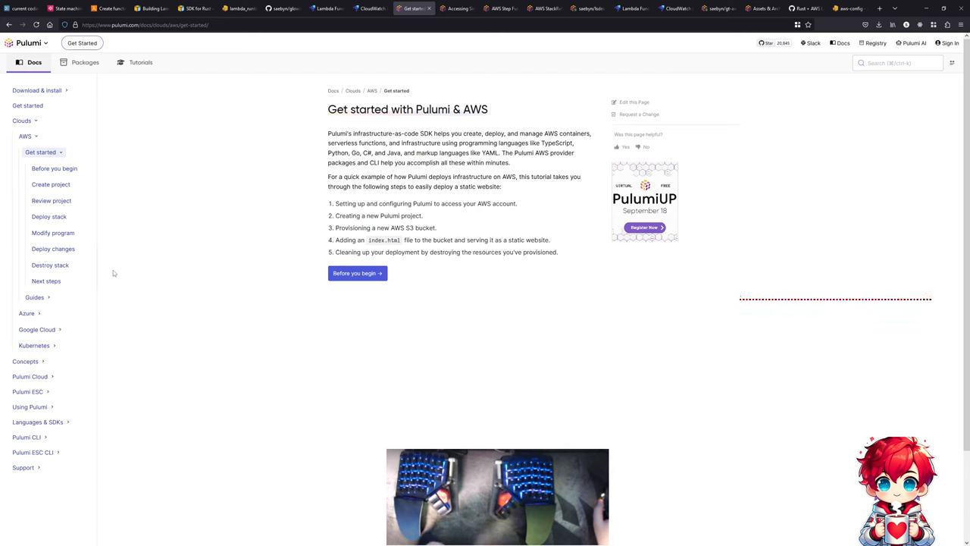
{"action": "mouse_move", "coordinate": [37, 422]}
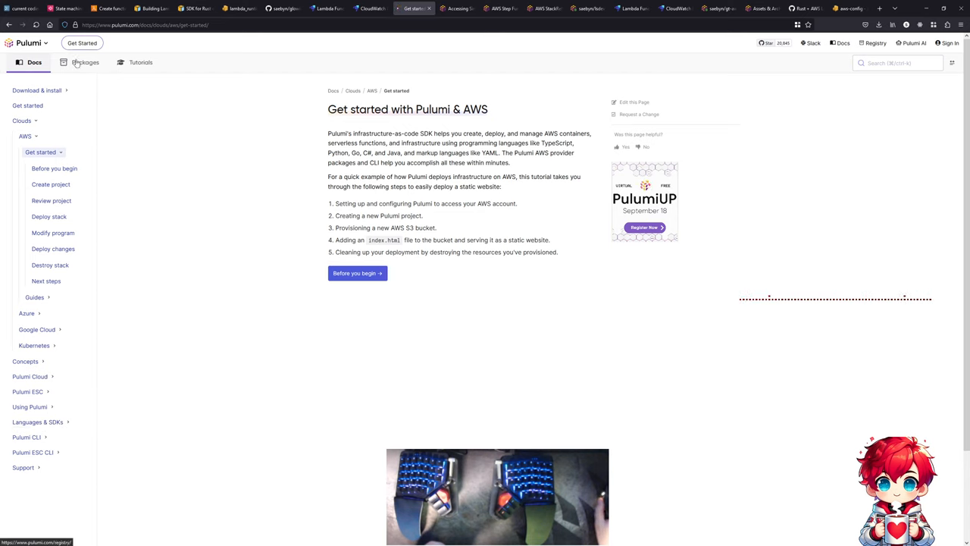
- Open the AWS Classic package docs and navigate to the sfn module
{"action": "left_click", "coordinate": [84, 63]}
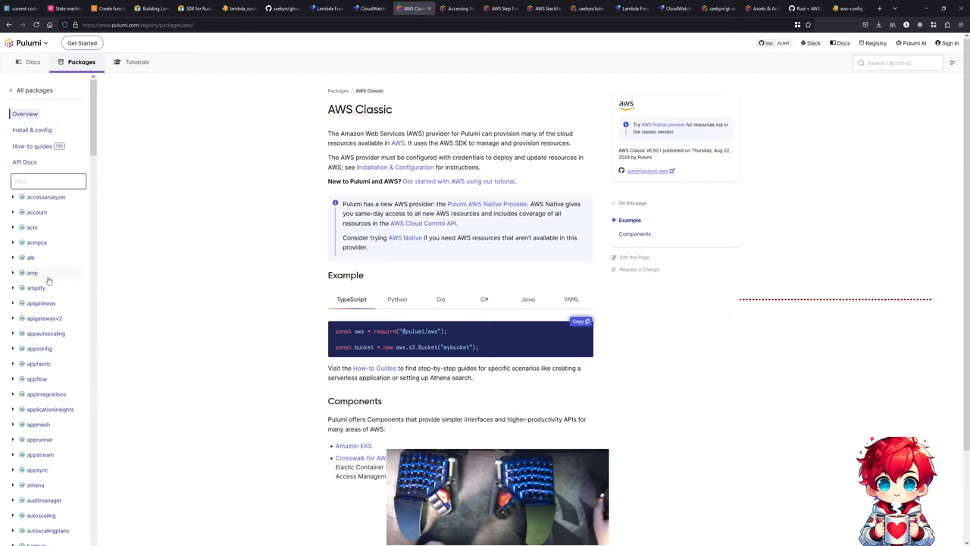
{"action": "scroll", "scroll_direction": "down", "scroll_amount": 3}
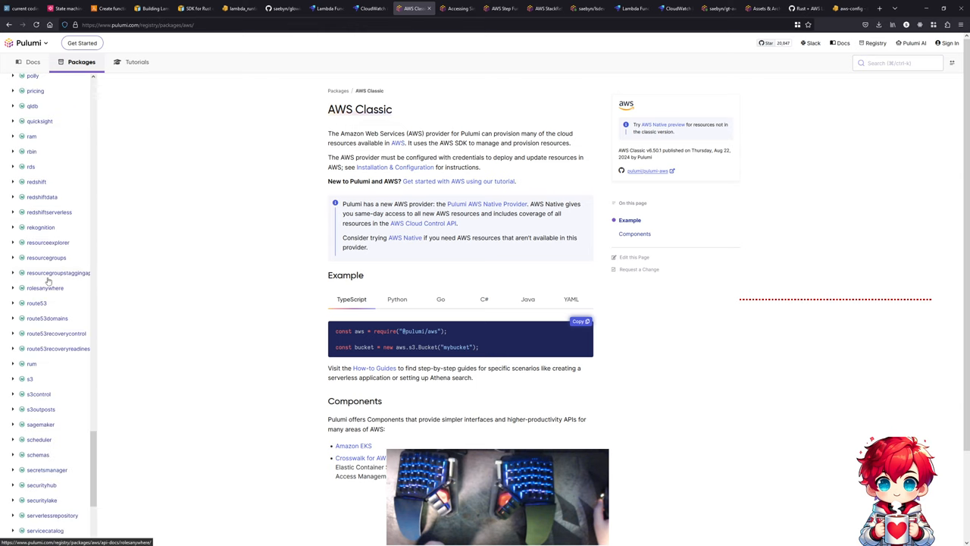
{"action": "scroll", "scroll_direction": "down", "scroll_amount": 3}
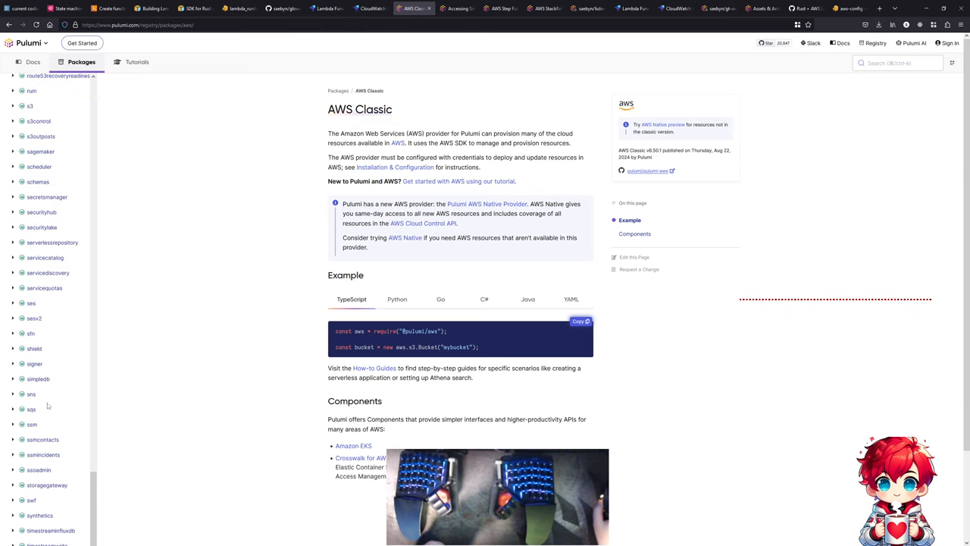
{"action": "left_click", "coordinate": [31, 333]}
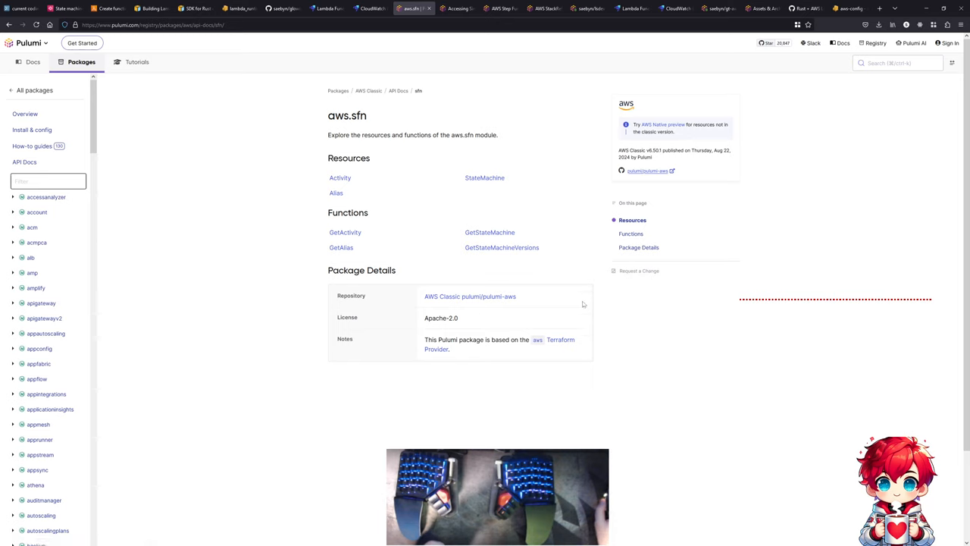
{"action": "double_click", "coordinate": [465, 340]}
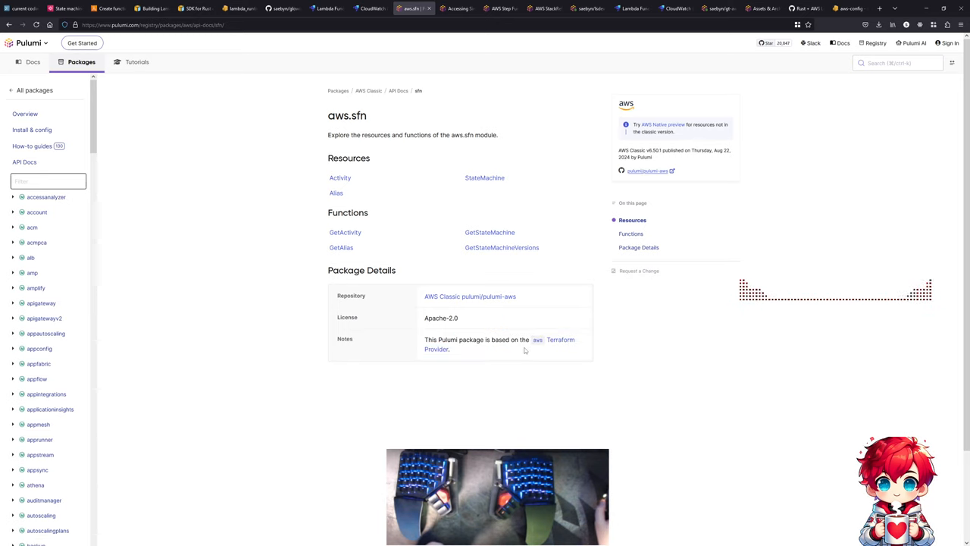
{"action": "mouse_move", "coordinate": [484, 178]}
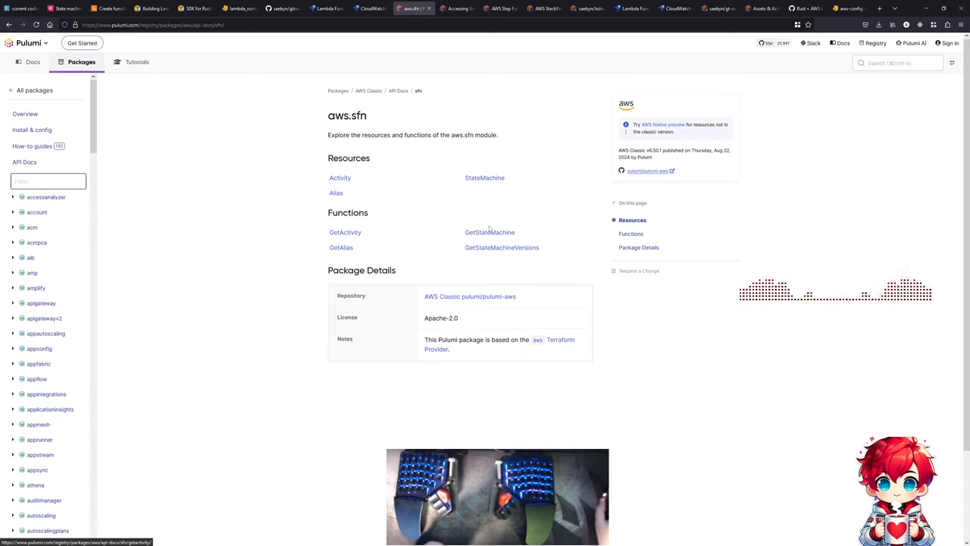
- Open the aws.sfn.StateMachine reference and read down to Package Details
{"action": "left_click", "coordinate": [484, 177]}
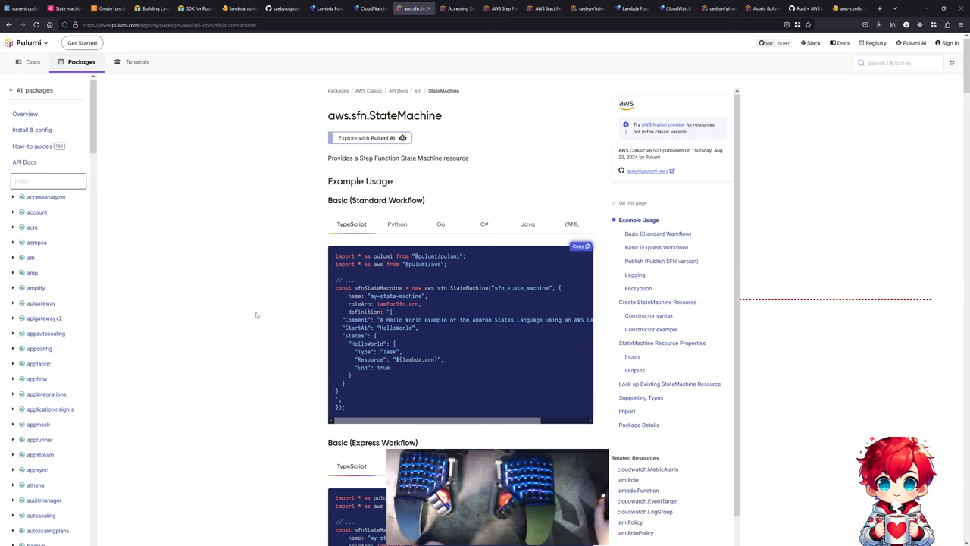
{"action": "scroll", "scroll_direction": "down", "scroll_amount": 3}
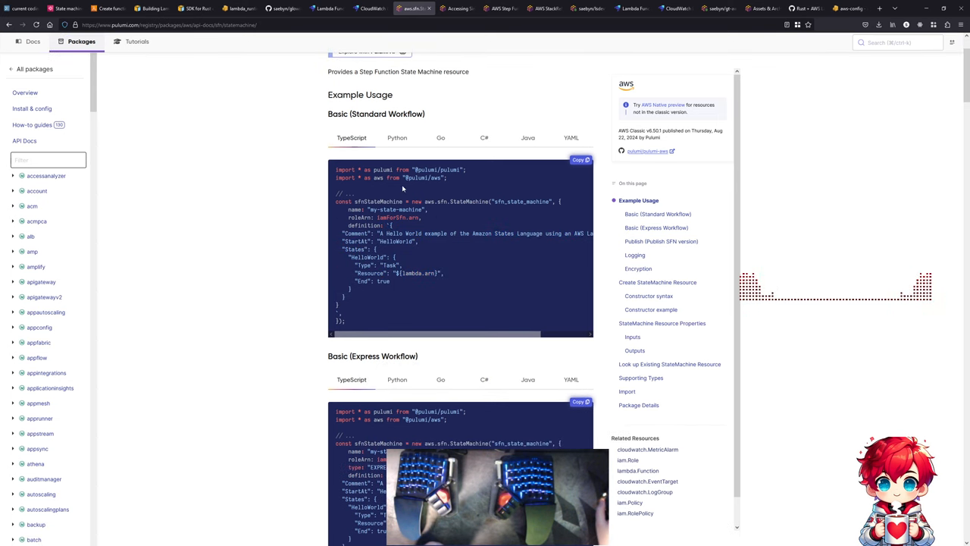
{"action": "double_click", "coordinate": [356, 233]}
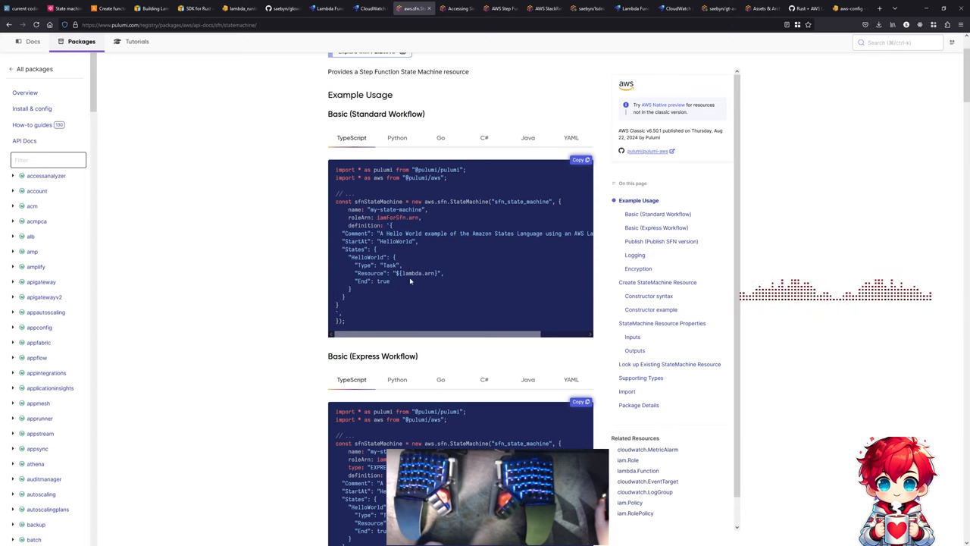
{"action": "scroll", "scroll_direction": "down", "scroll_amount": 3}
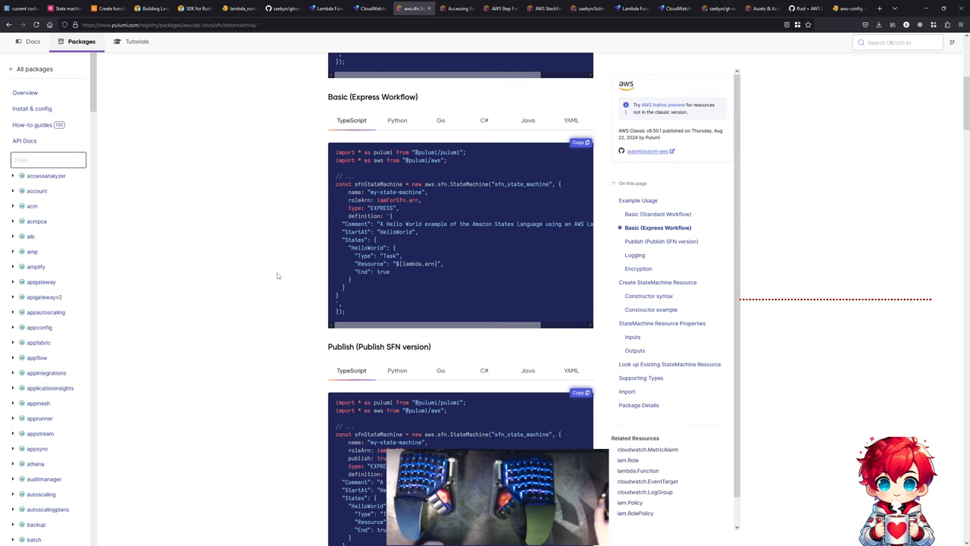
{"action": "scroll", "scroll_direction": "down", "scroll_amount": 3}
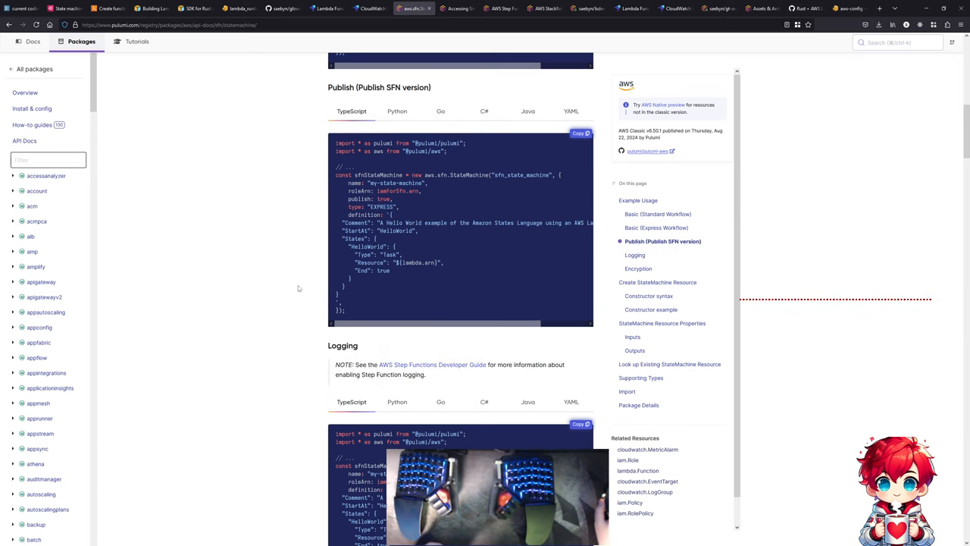
{"action": "scroll", "scroll_direction": "down", "scroll_amount": 3}
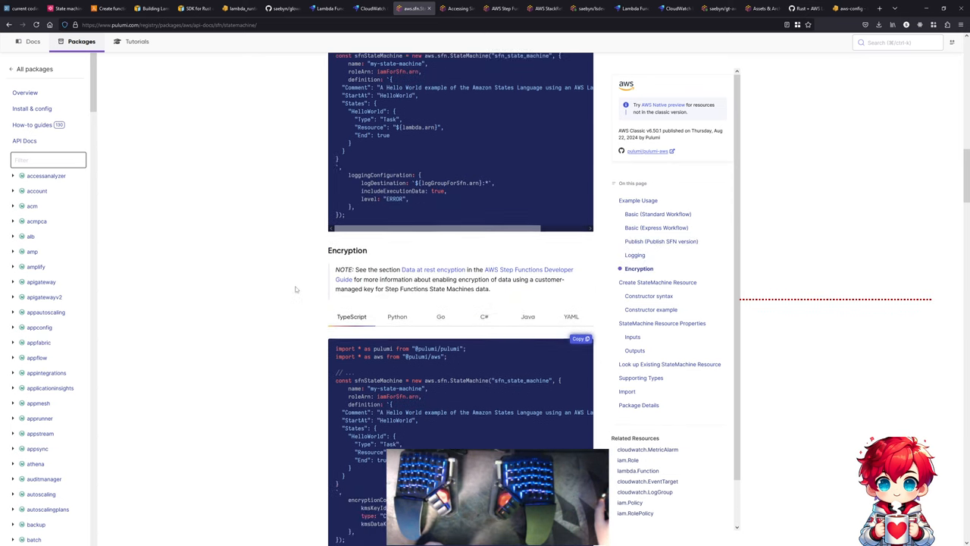
{"action": "scroll", "scroll_direction": "down", "scroll_amount": 3}
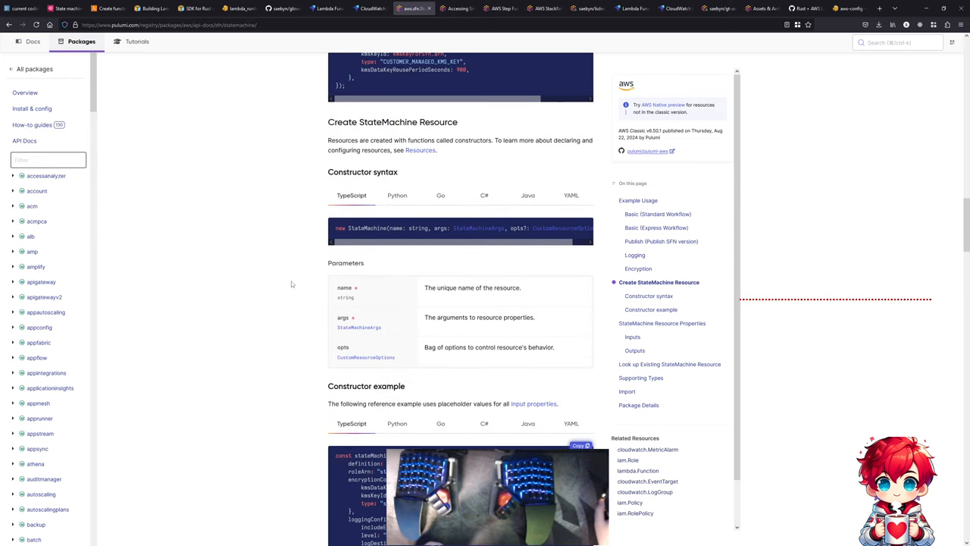
{"action": "scroll", "scroll_direction": "down", "scroll_amount": 3}
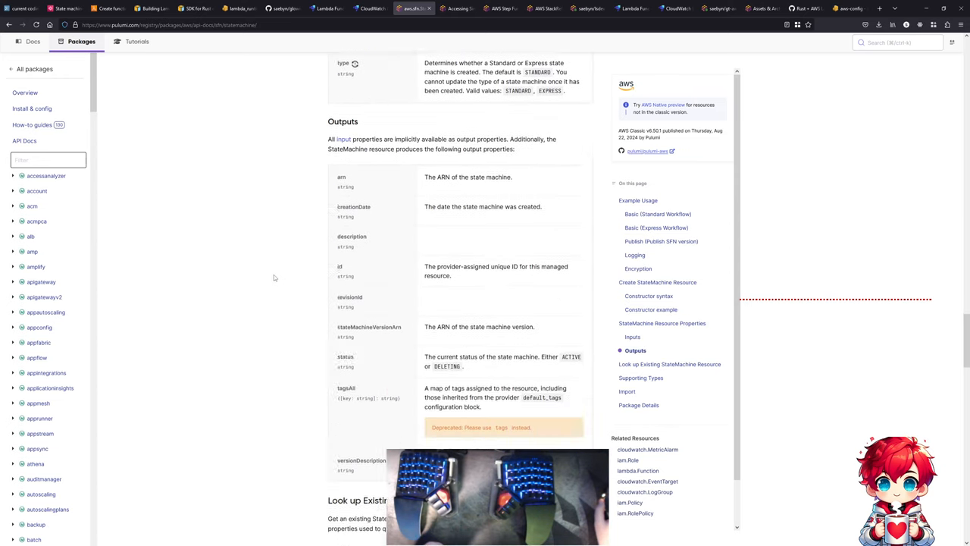
{"action": "scroll", "scroll_direction": "down", "scroll_amount": 3}
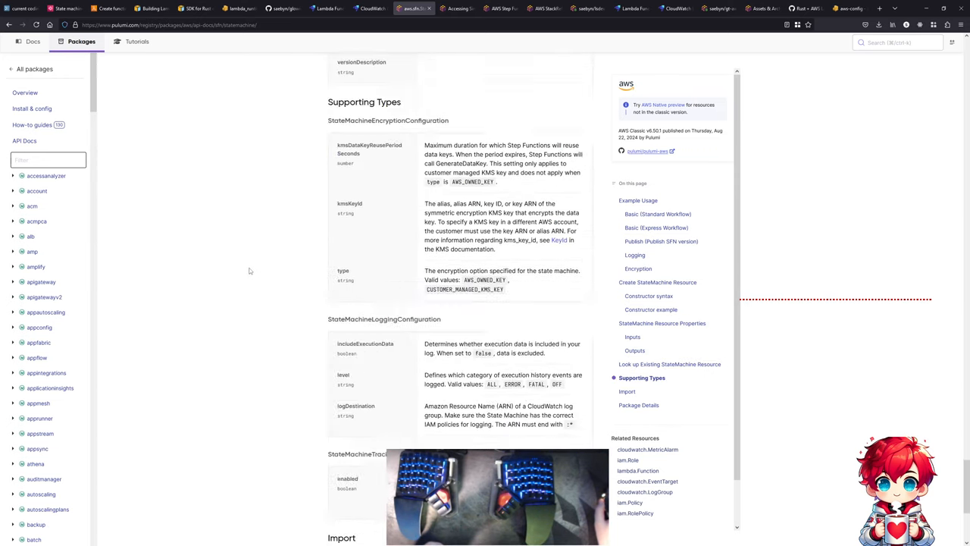
{"action": "scroll", "scroll_direction": "down", "scroll_amount": 3}
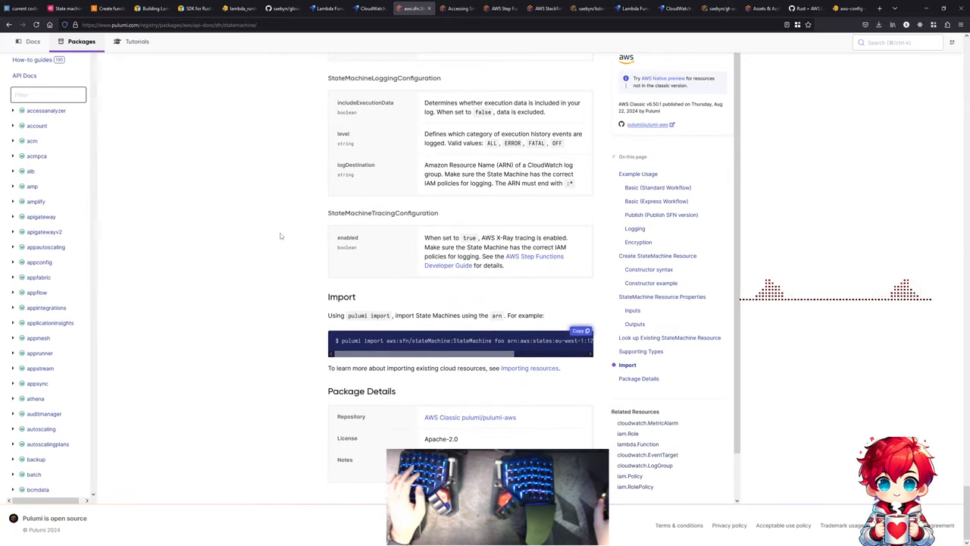
{"action": "left_click", "coordinate": [64, 9]}
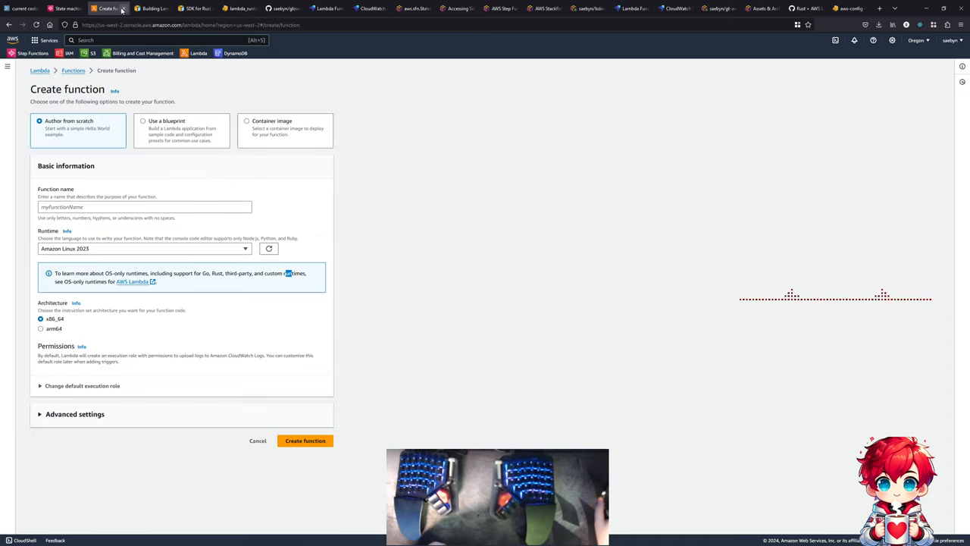
- Create a new state machine draft from the machine learning data preprocessing template
{"action": "left_click", "coordinate": [64, 8]}
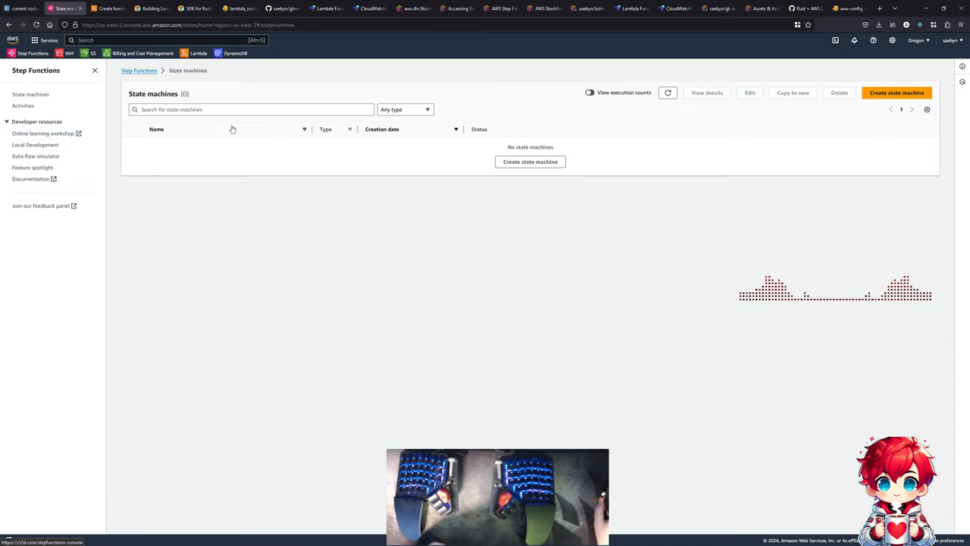
{"action": "left_click", "coordinate": [897, 92]}
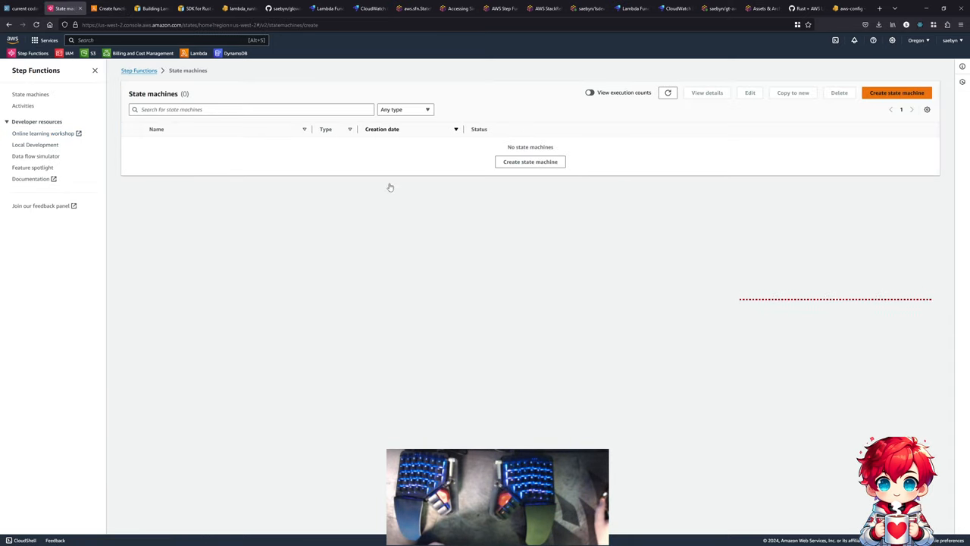
{"action": "left_click", "coordinate": [897, 92]}
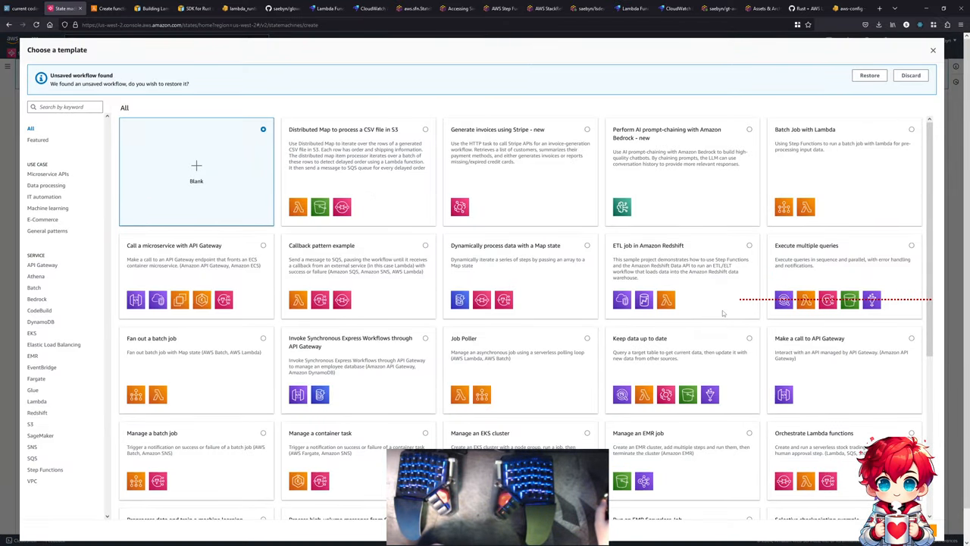
{"action": "scroll", "scroll_direction": "down", "scroll_amount": 3}
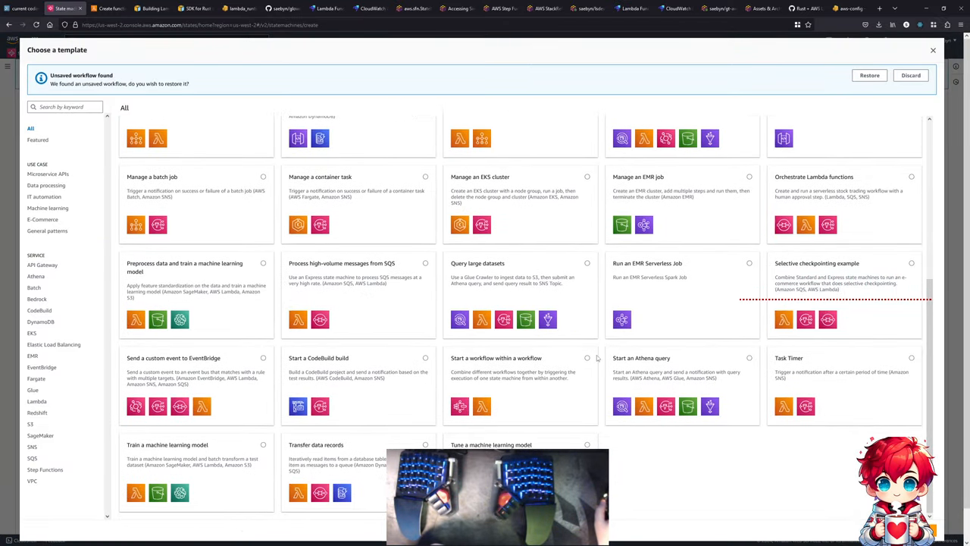
{"action": "mouse_move", "coordinate": [192, 272]}
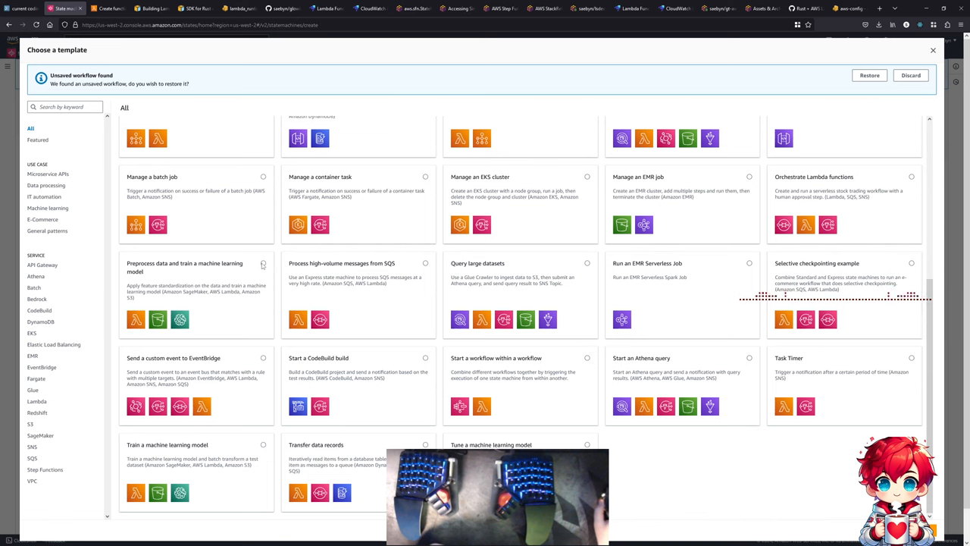
{"action": "left_click", "coordinate": [197, 292]}
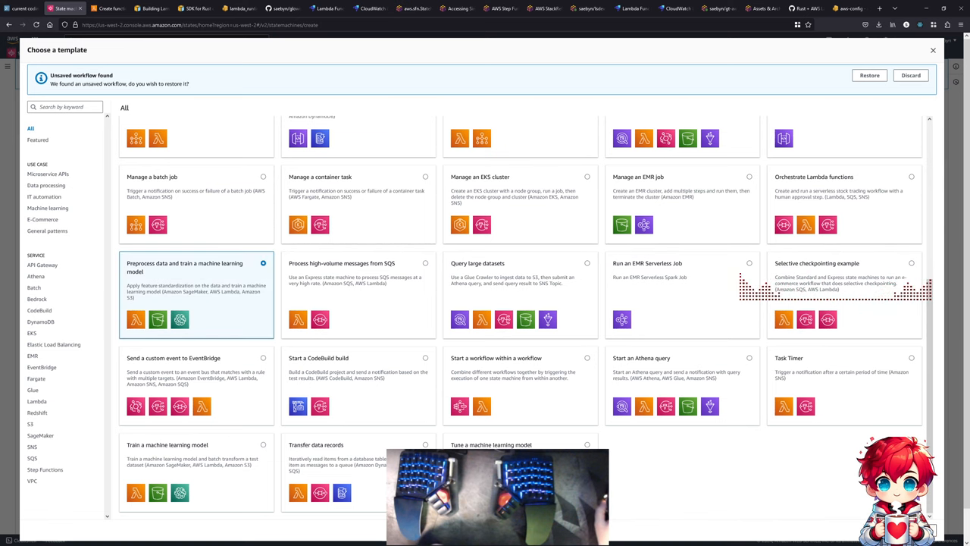
{"action": "left_click", "coordinate": [196, 292]}
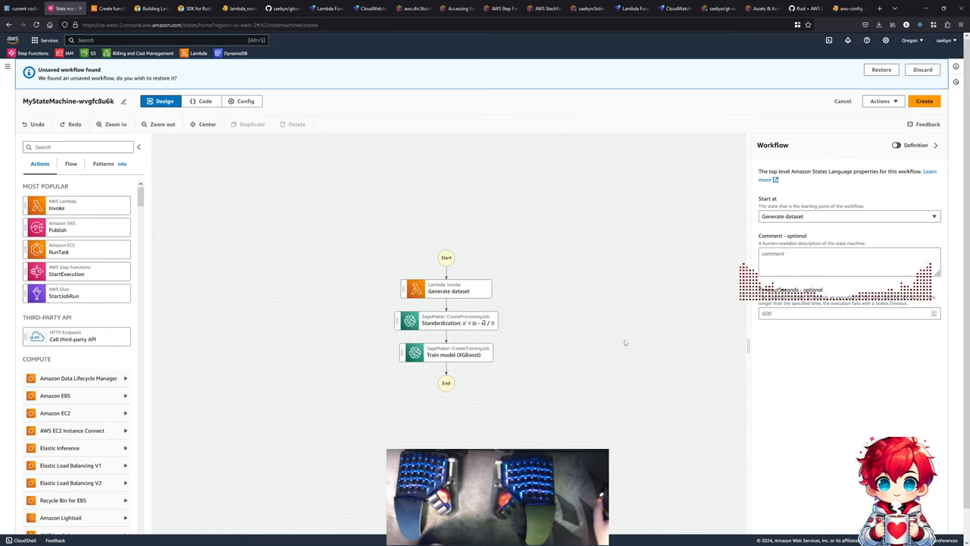
- Read the draft's JSON definition to its end, checking the Config settings along the way
{"action": "left_click", "coordinate": [205, 101]}
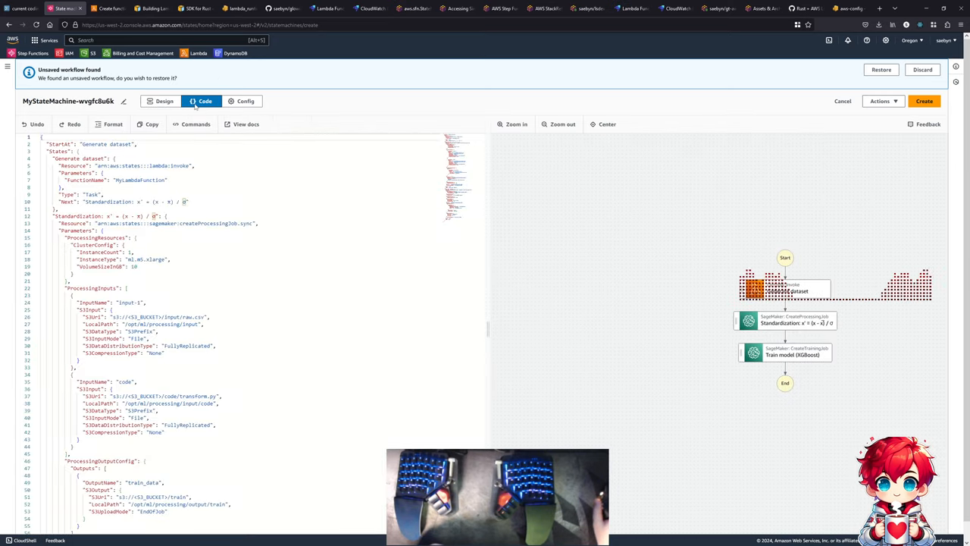
{"action": "scroll", "scroll_direction": "down", "scroll_amount": 3}
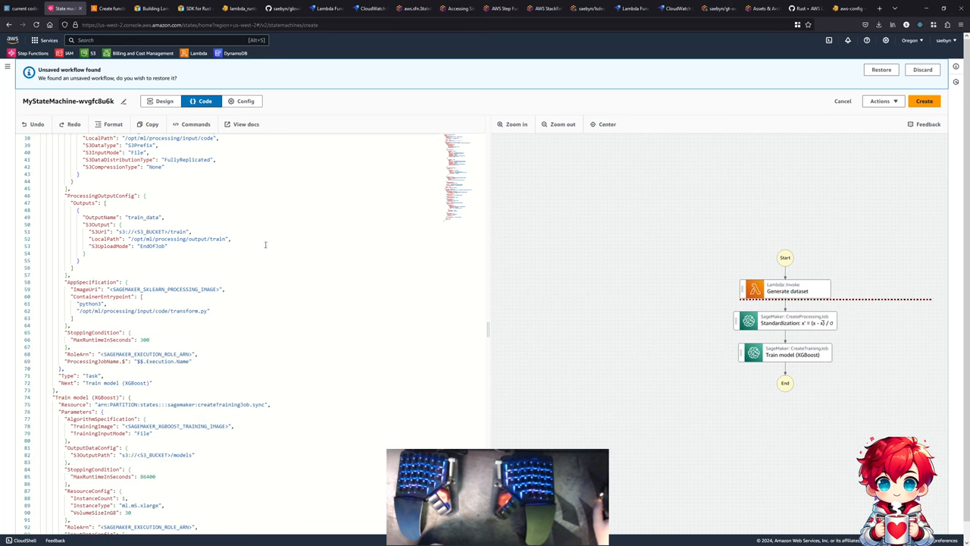
{"action": "scroll", "scroll_direction": "down", "scroll_amount": 3}
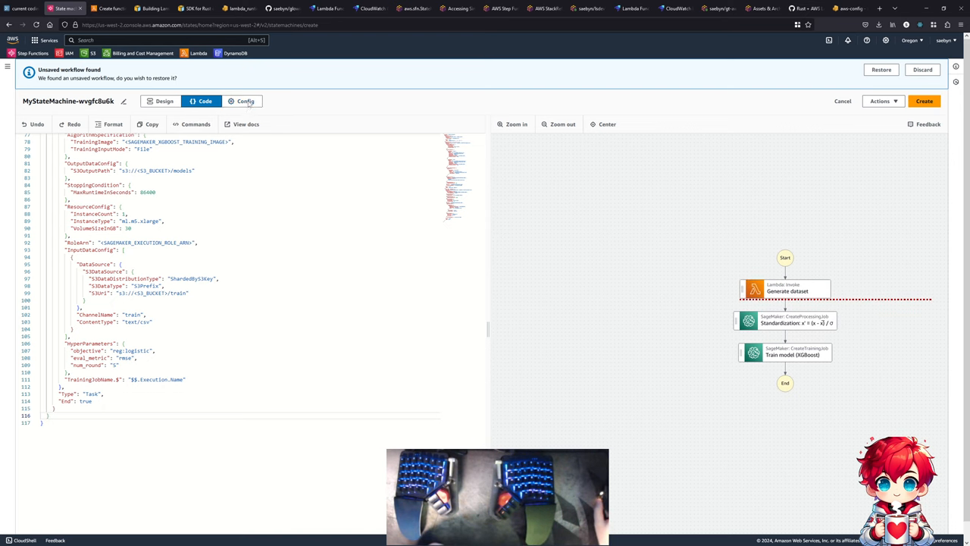
{"action": "left_click", "coordinate": [246, 101]}
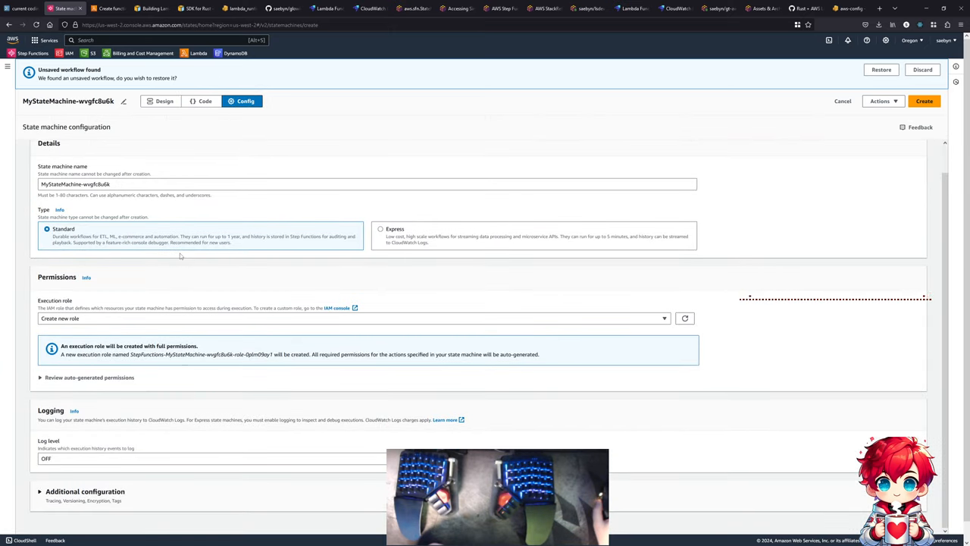
{"action": "left_click", "coordinate": [205, 101]}
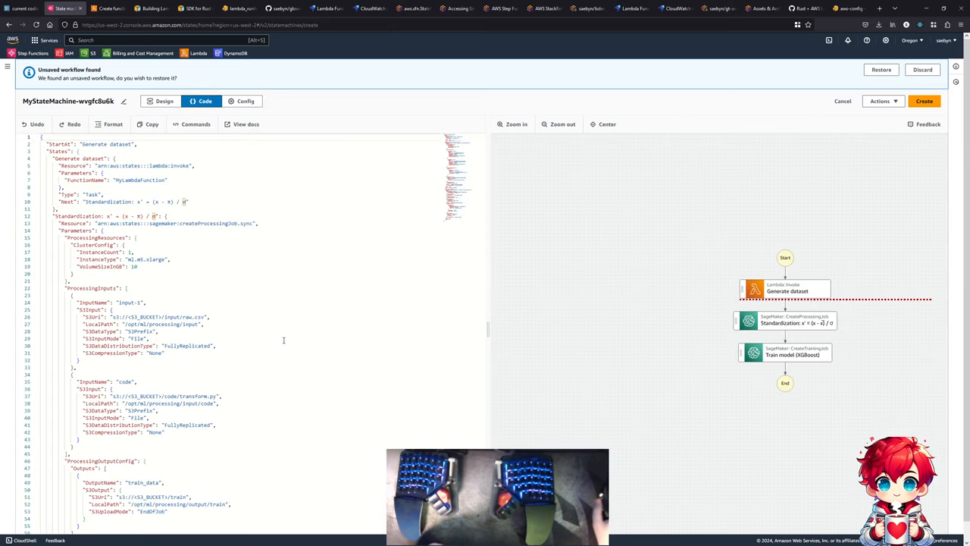
{"action": "mouse_move", "coordinate": [277, 342]}
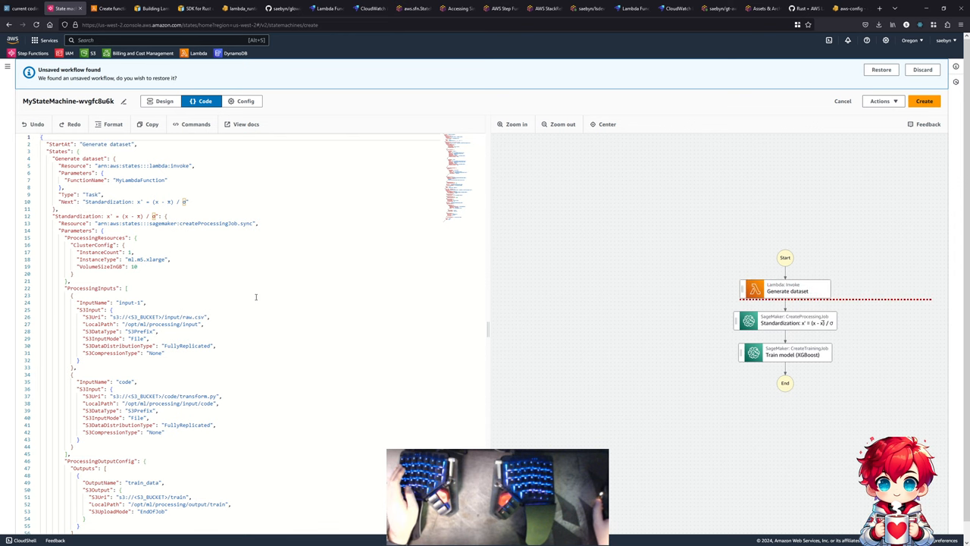
{"action": "scroll", "scroll_direction": "down", "scroll_amount": 3}
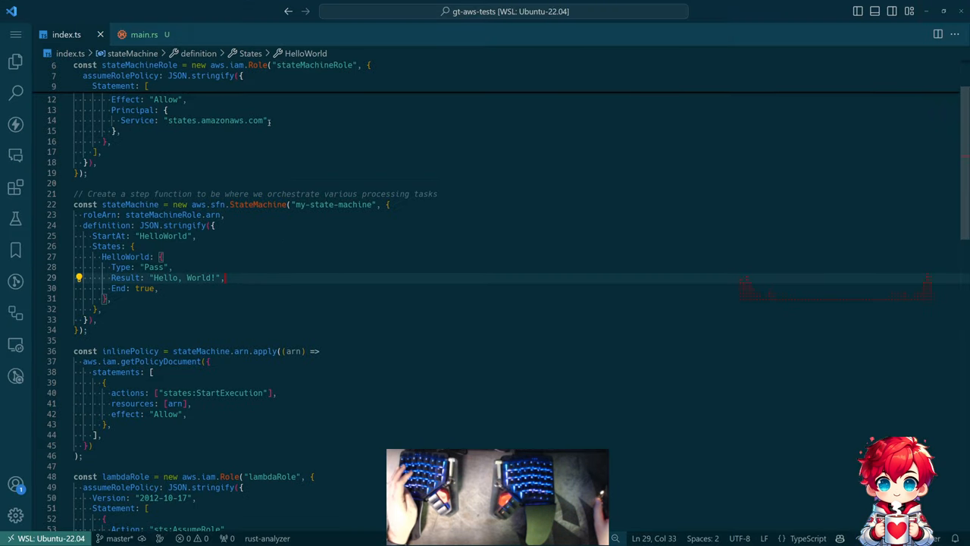
{"action": "scroll", "scroll_direction": "down", "scroll_amount": 3}
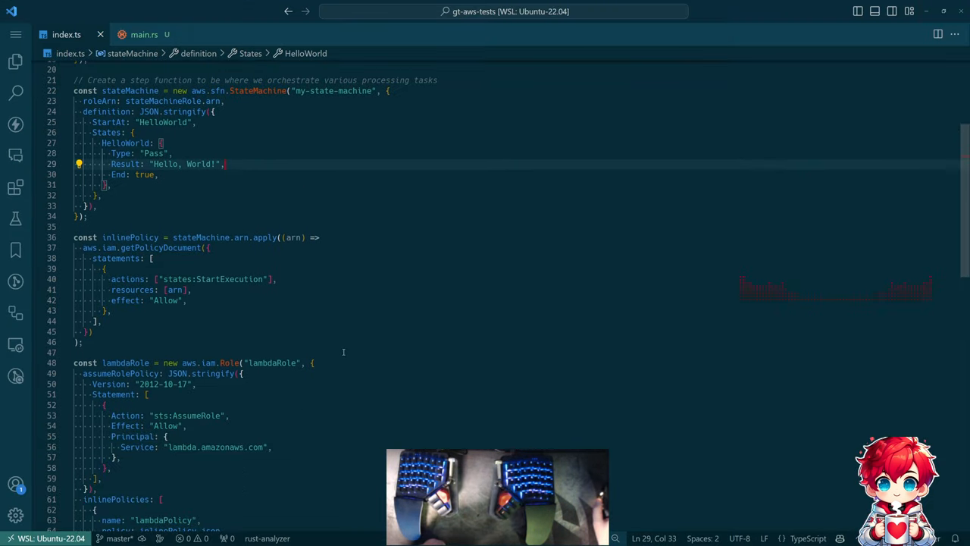
{"action": "scroll", "scroll_direction": "down", "scroll_amount": 3}
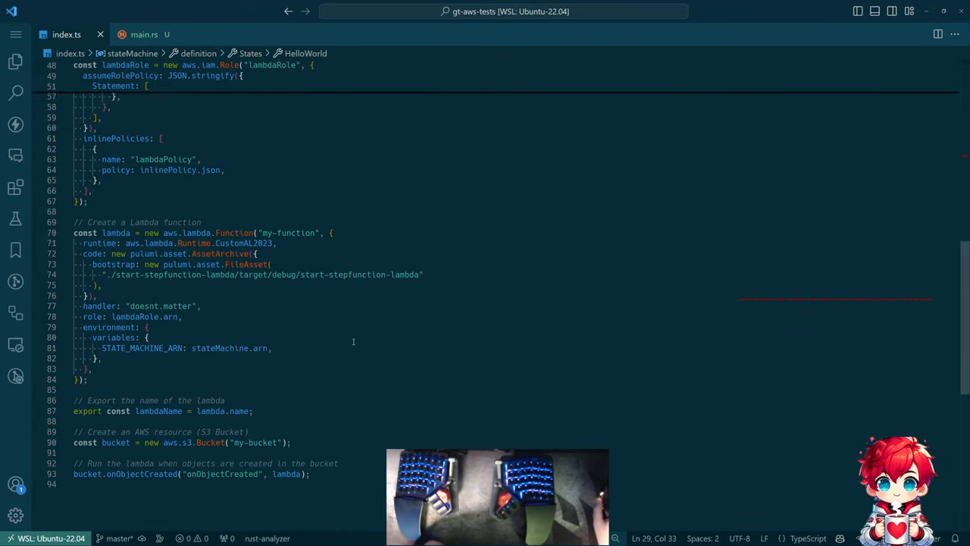
{"action": "scroll", "scroll_direction": "up", "scroll_amount": 3}
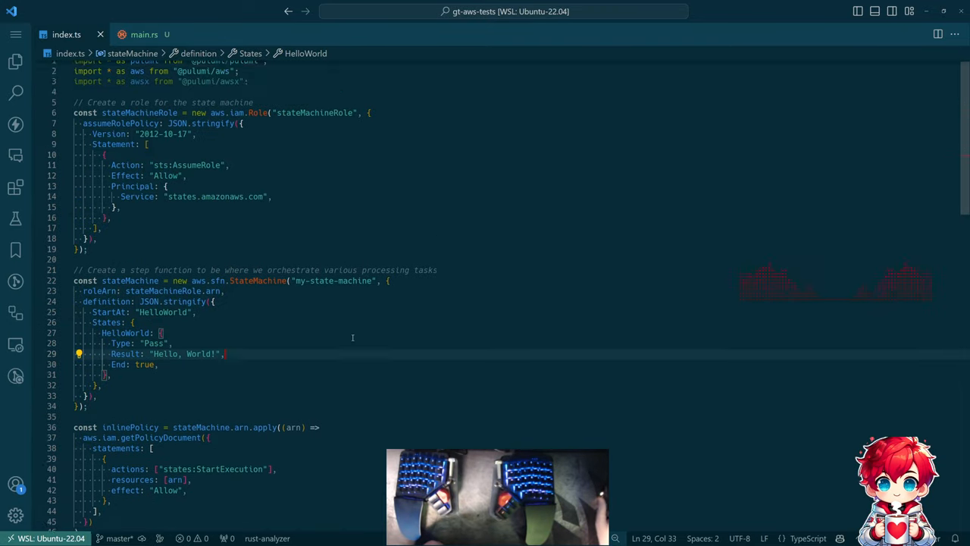
{"action": "key", "text": "alt+tab"}
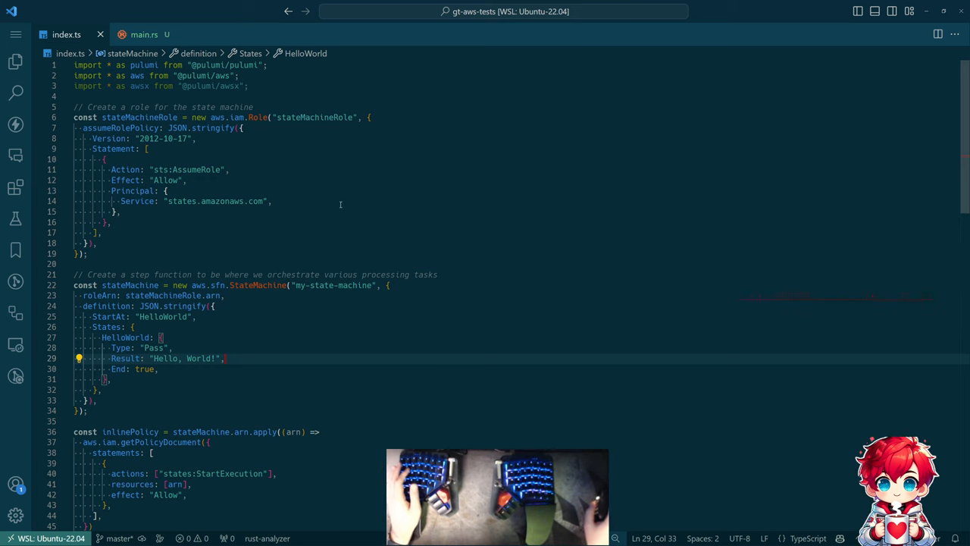
{"action": "scroll", "scroll_direction": "down", "scroll_amount": 3}
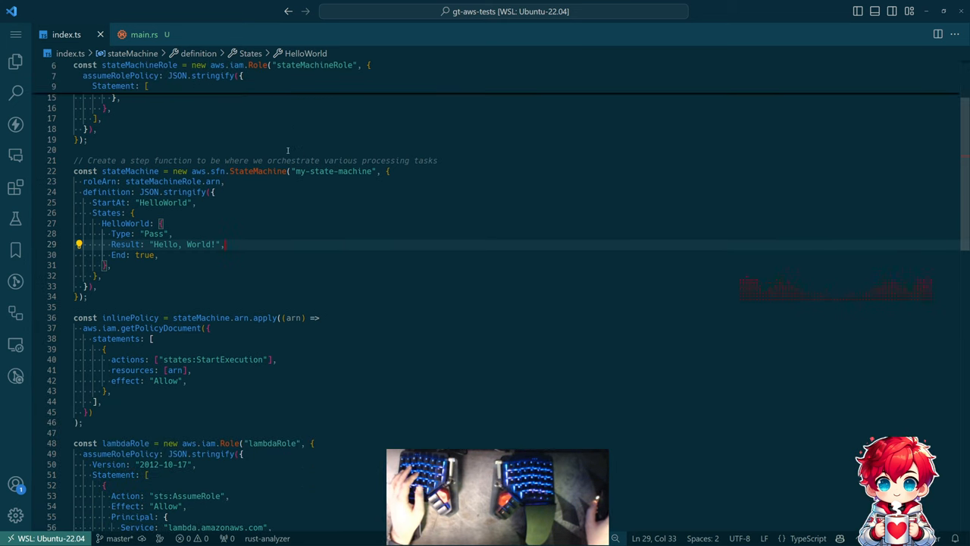
{"action": "scroll", "scroll_direction": "down", "scroll_amount": 3}
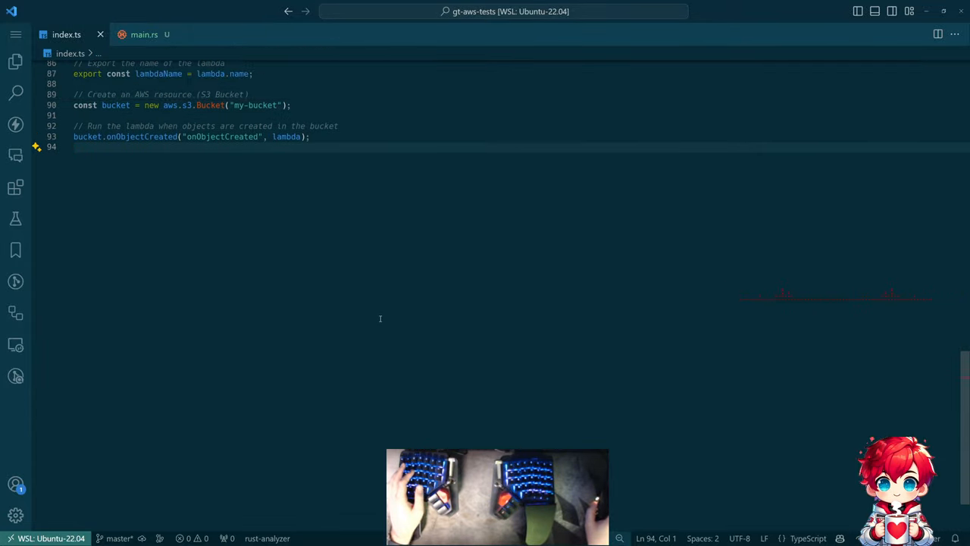
{"action": "scroll", "scroll_direction": "up", "scroll_amount": 3}
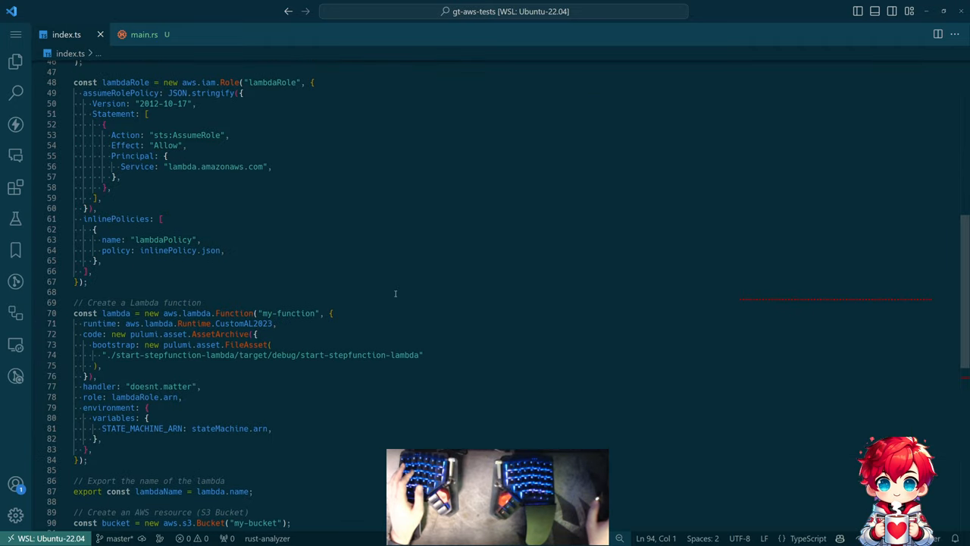
{"action": "scroll", "scroll_direction": "up", "scroll_amount": 3}
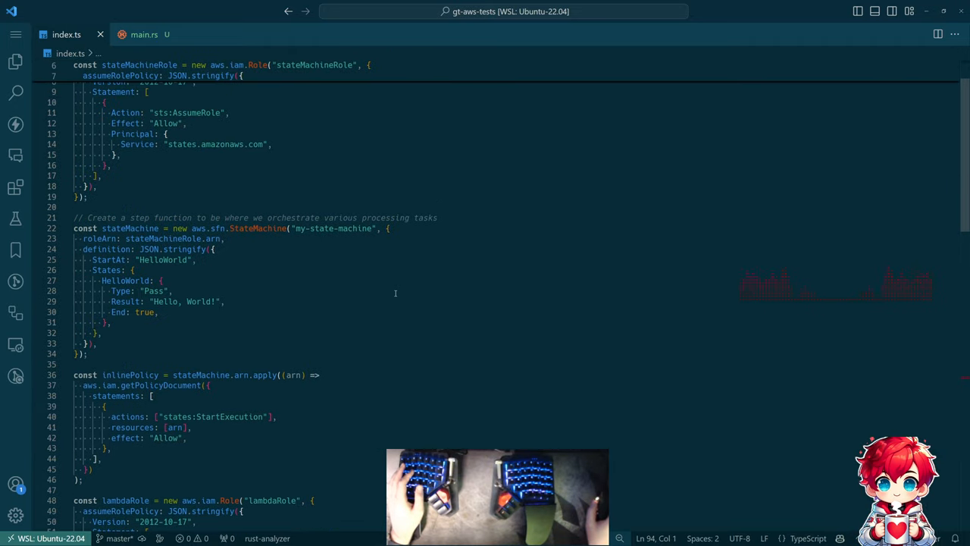
{"action": "left_click", "coordinate": [167, 207]}
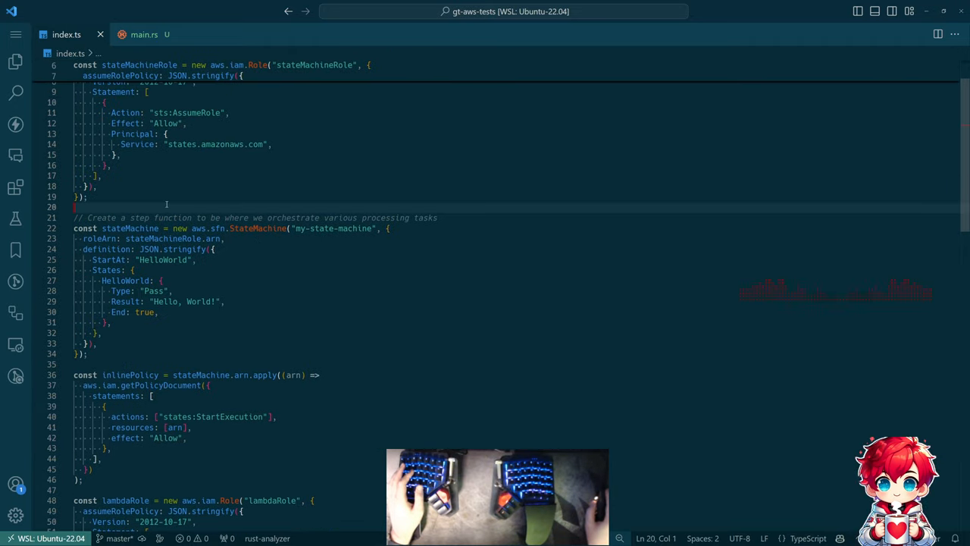
{"action": "scroll", "scroll_direction": "down", "scroll_amount": 3}
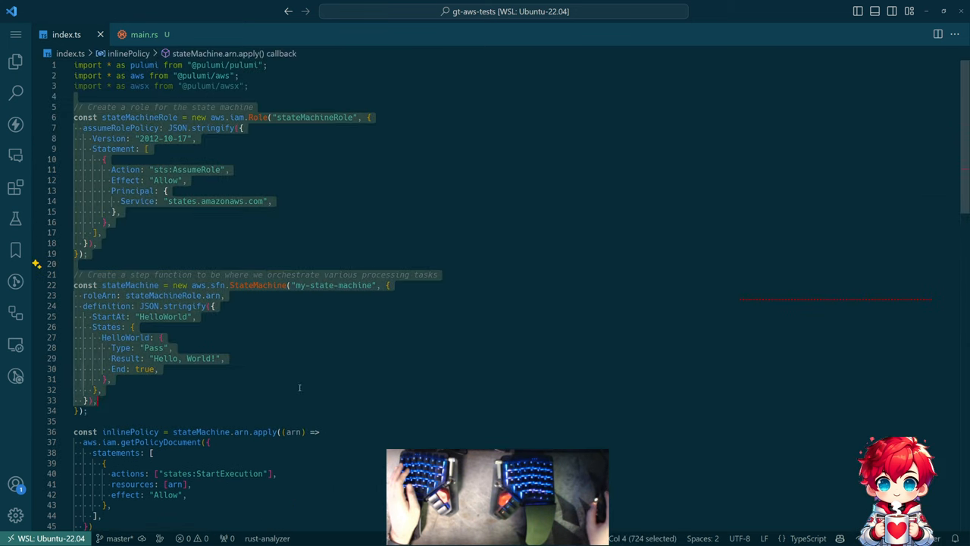
{"action": "left_click", "coordinate": [291, 390]}
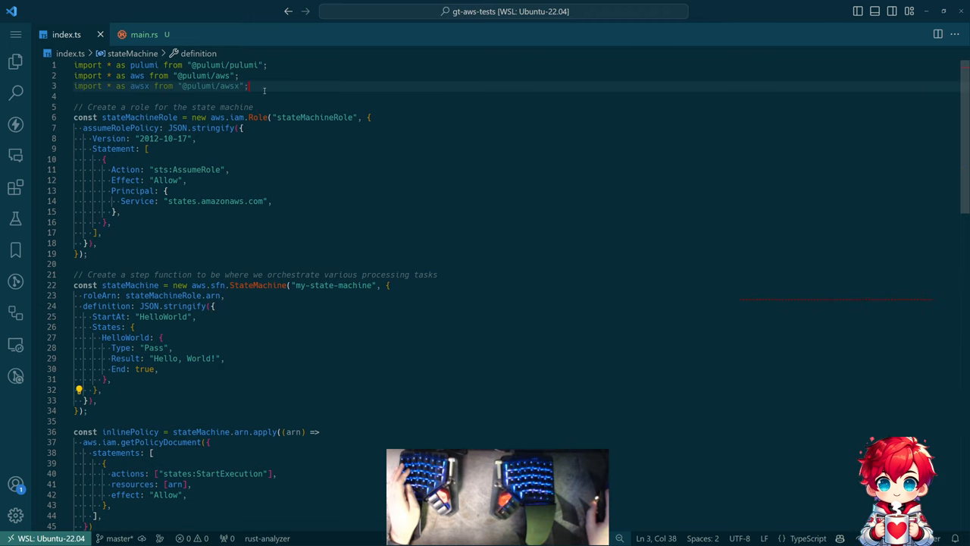
{"action": "scroll", "scroll_direction": "down", "scroll_amount": 3}
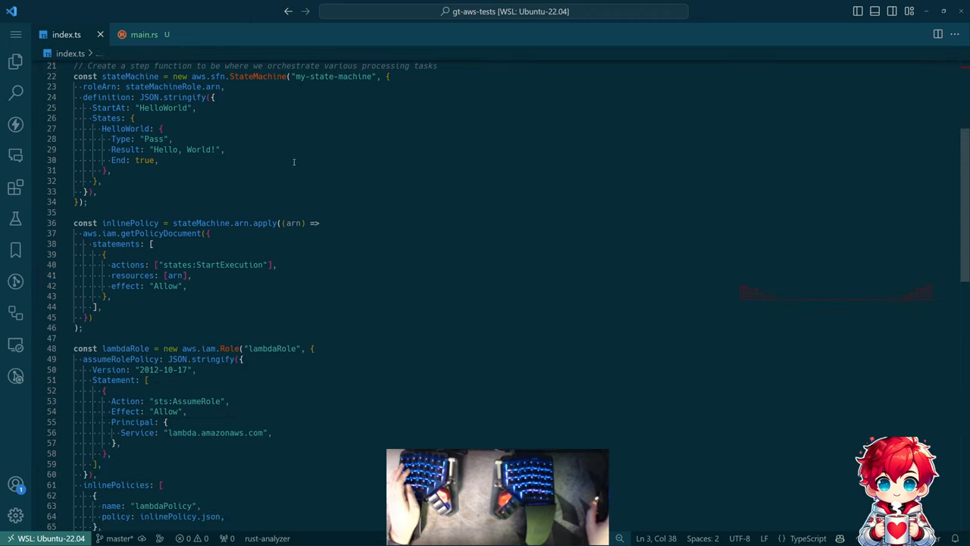
{"action": "scroll", "scroll_direction": "down", "scroll_amount": 3}
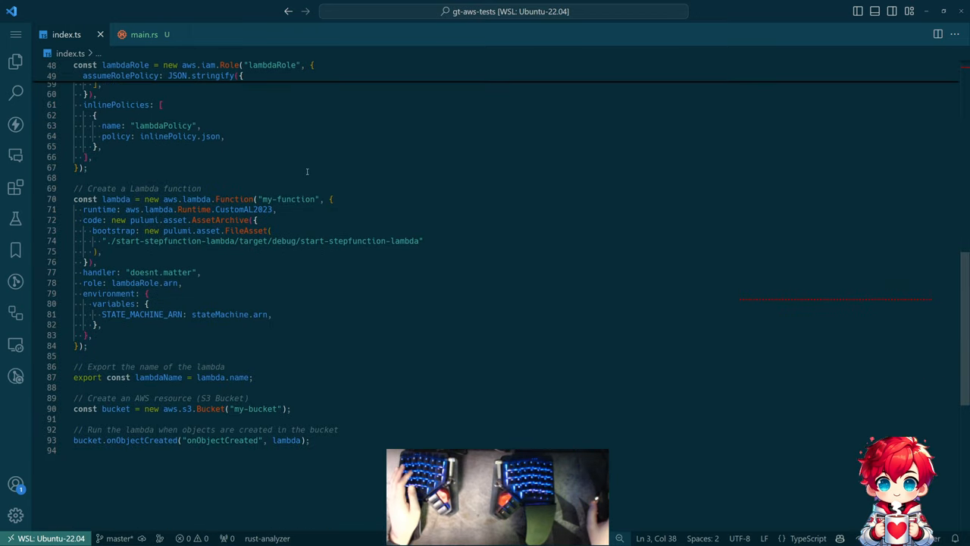
{"action": "scroll", "scroll_direction": "up", "scroll_amount": 3}
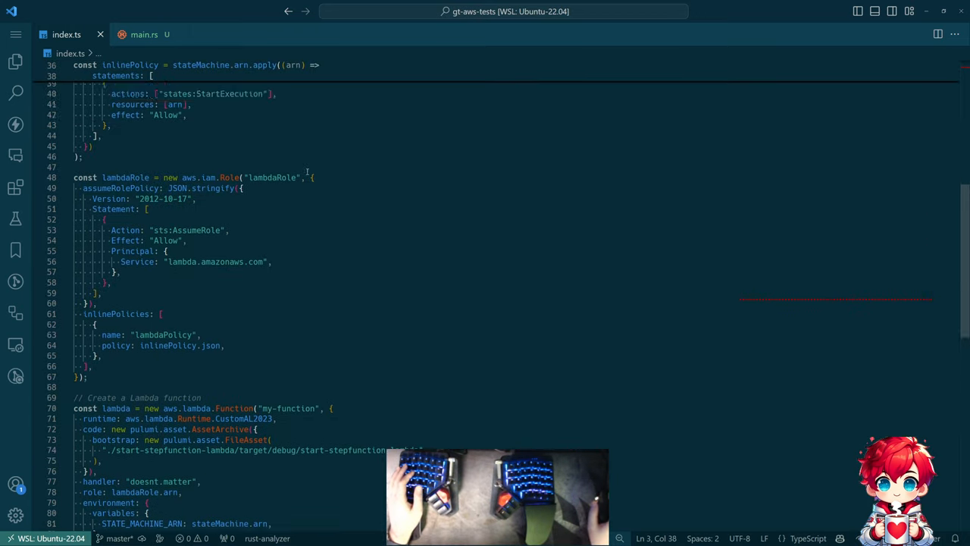
{"action": "scroll", "scroll_direction": "up", "scroll_amount": 3}
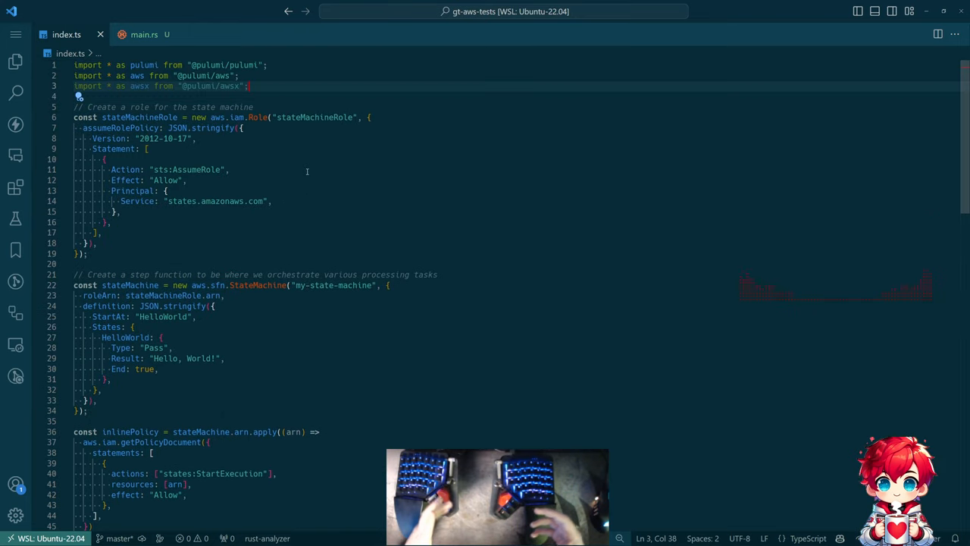
{"action": "scroll", "scroll_direction": "down", "scroll_amount": 3}
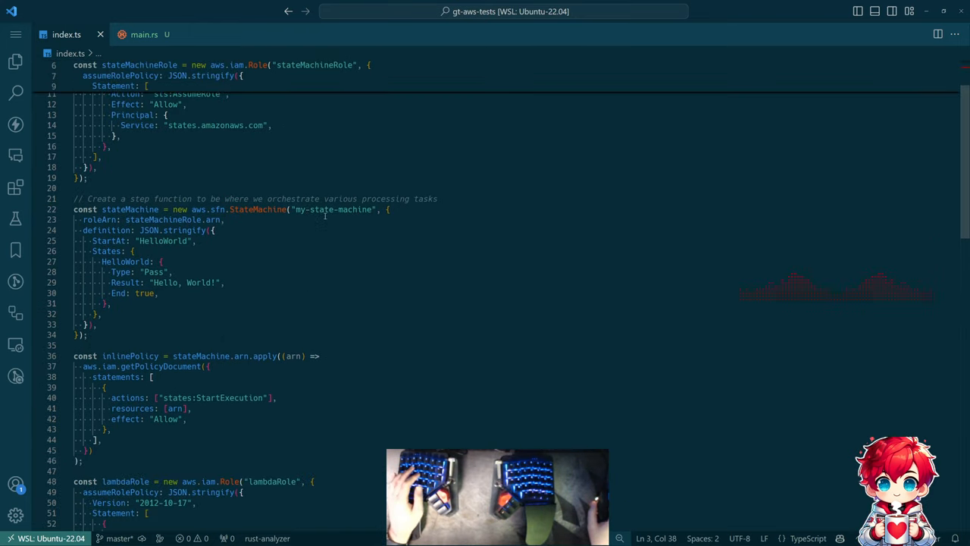
{"action": "scroll", "scroll_direction": "down", "scroll_amount": 3}
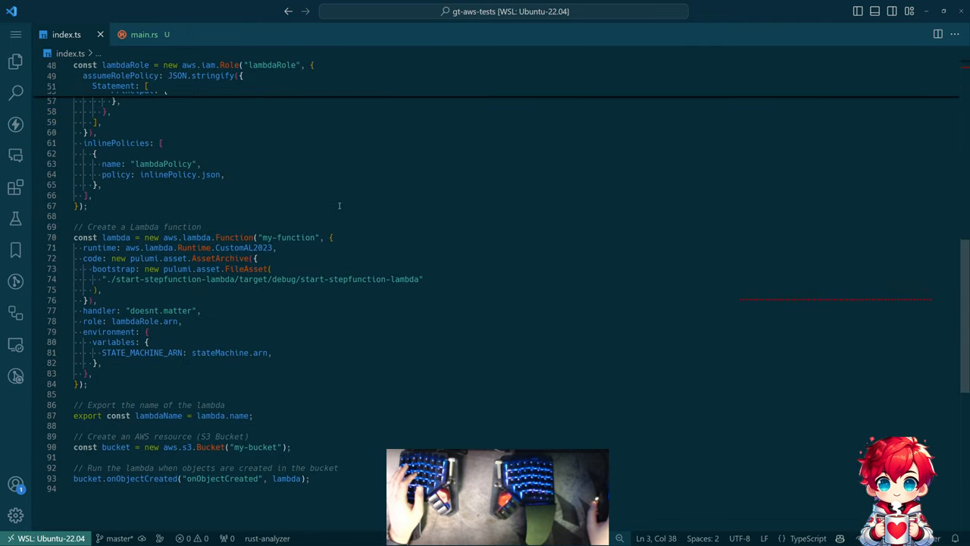
{"action": "scroll", "scroll_direction": "up", "scroll_amount": 3}
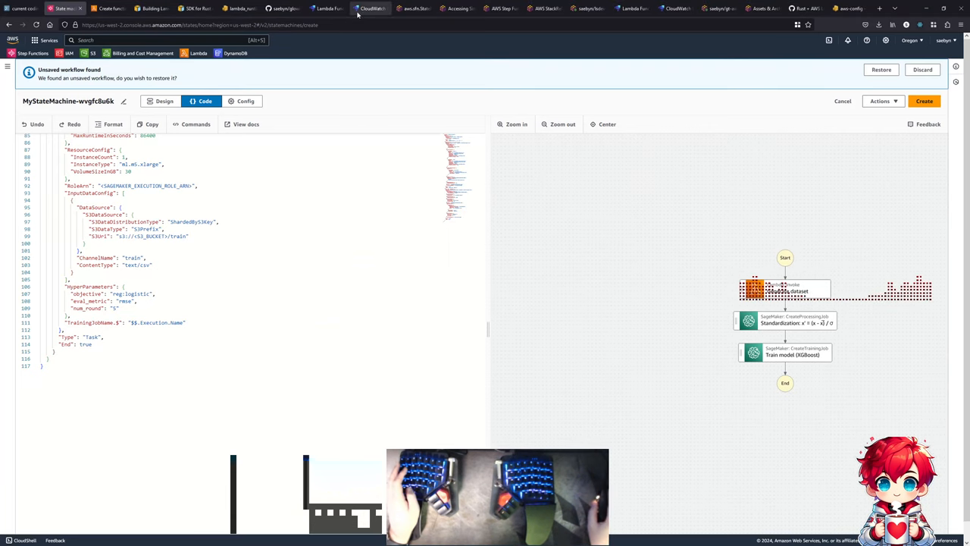
- Switch to LocalStack's details page for Lambda function my-function-e670053
{"action": "left_click", "coordinate": [326, 8]}
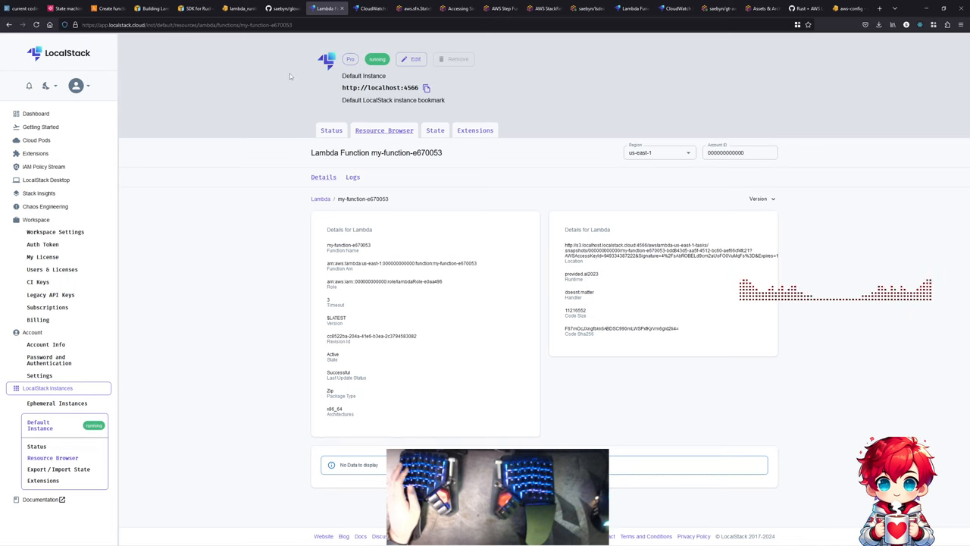
{"action": "mouse_move", "coordinate": [352, 42]}
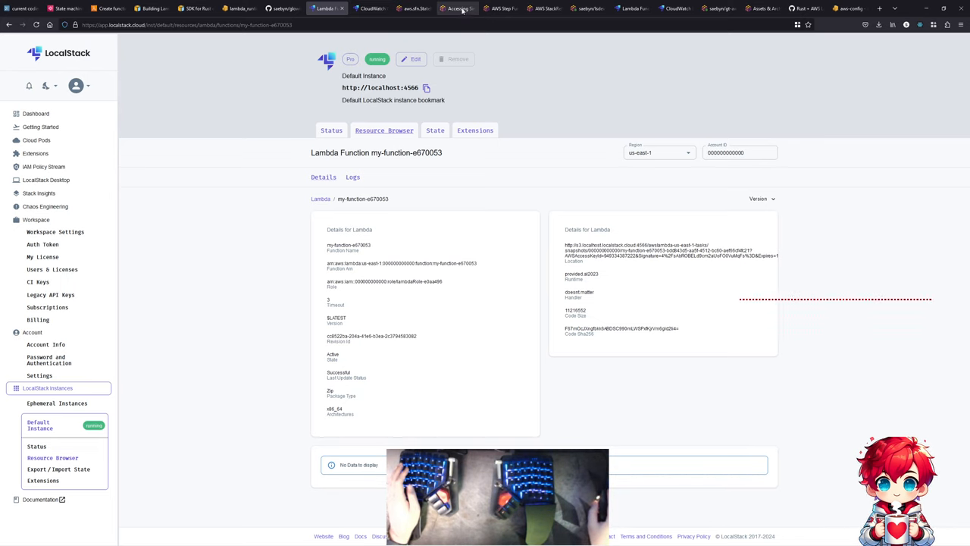
- Read the How Pulumi works page, jumping to the declarative and imperative section
{"action": "left_click", "coordinate": [457, 8]}
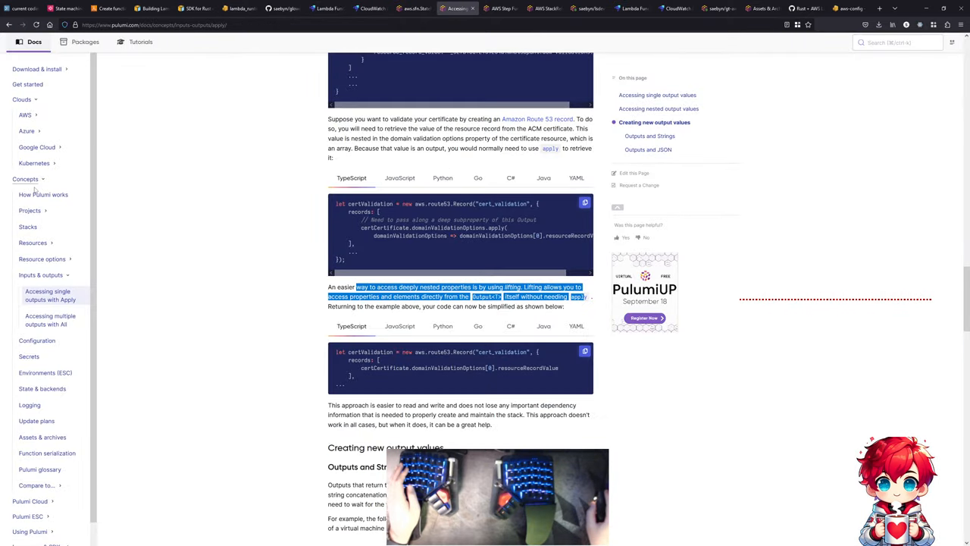
{"action": "left_click", "coordinate": [43, 195]}
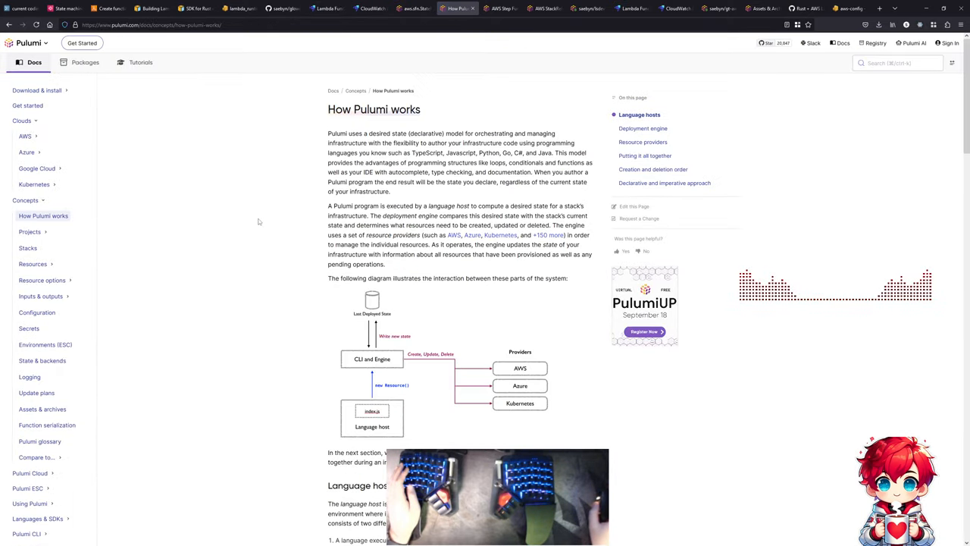
{"action": "scroll", "scroll_direction": "down", "scroll_amount": 3}
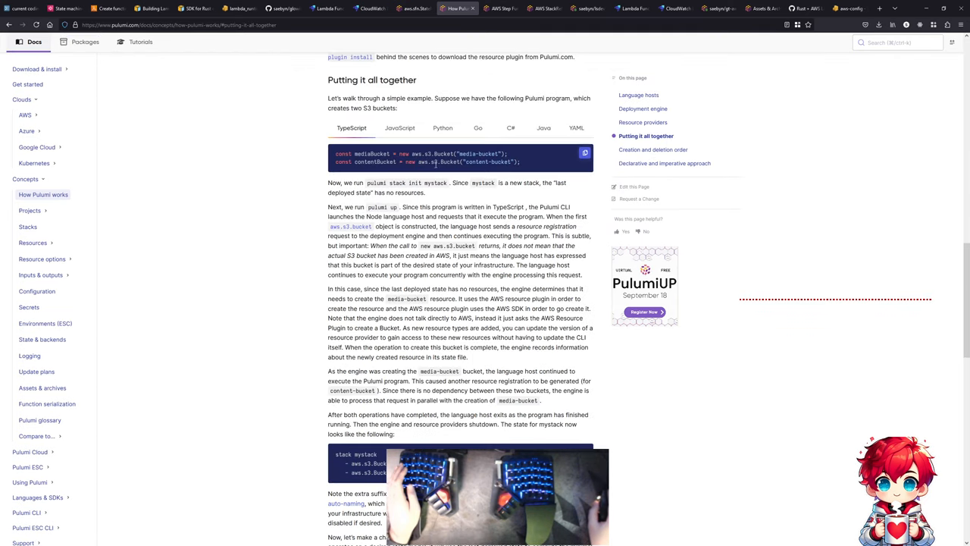
{"action": "scroll", "scroll_direction": "down", "scroll_amount": 3}
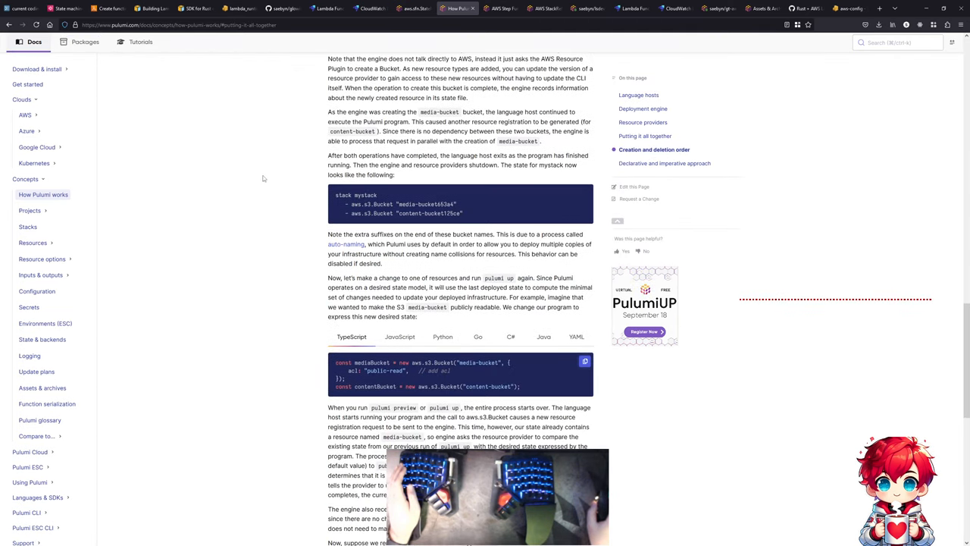
{"action": "scroll", "scroll_direction": "down", "scroll_amount": 3}
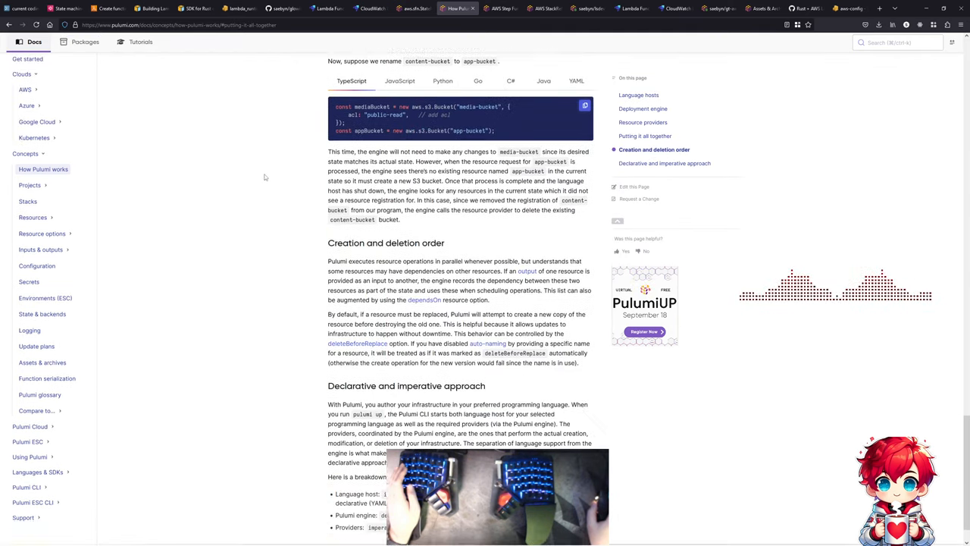
{"action": "scroll", "scroll_direction": "down", "scroll_amount": 3}
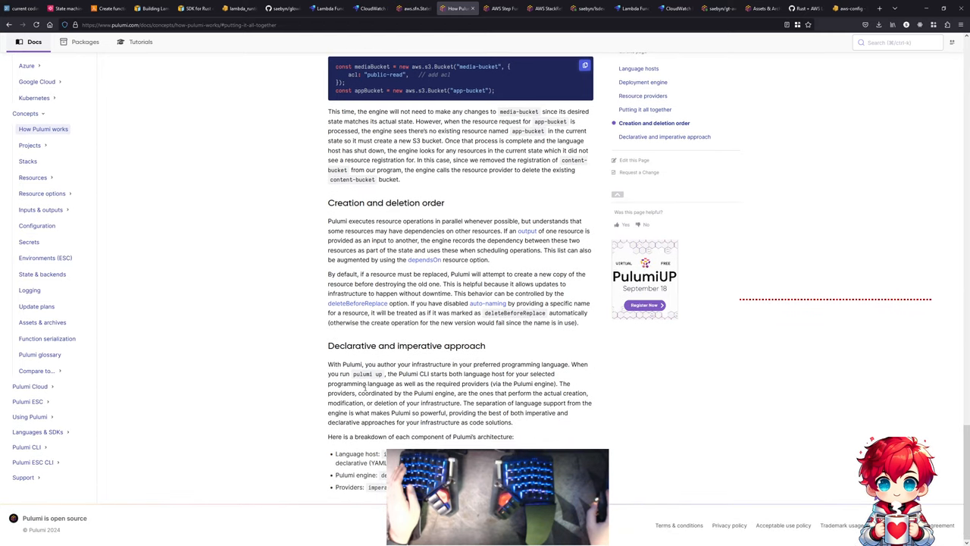
{"action": "left_click", "coordinate": [665, 137]}
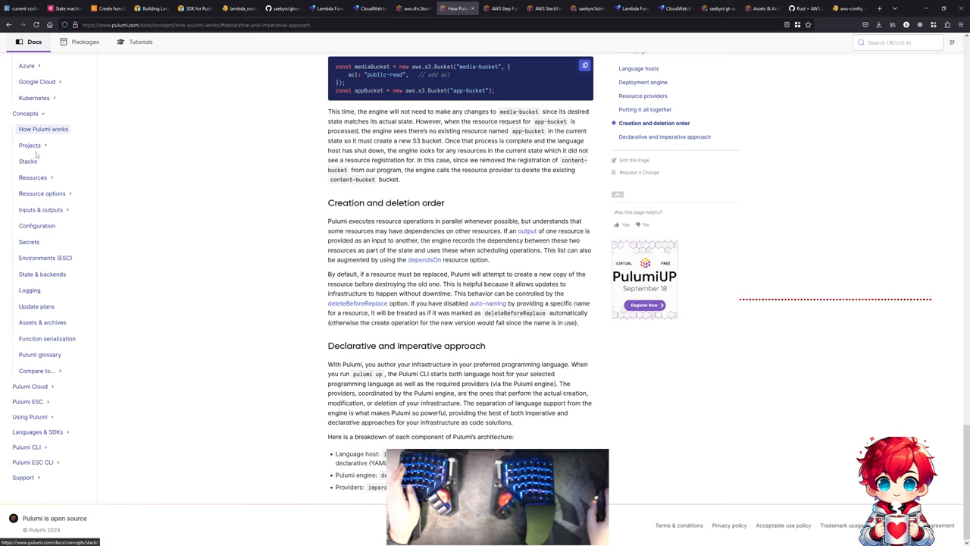
- Open Projects, then Languages & SDKs, and read the TypeScript (Node.js) guide
{"action": "left_click", "coordinate": [30, 145]}
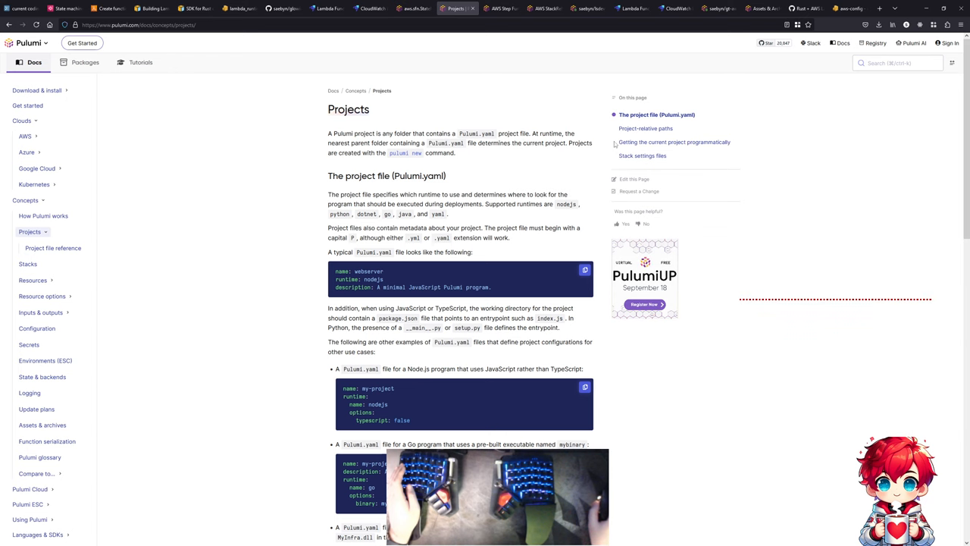
{"action": "scroll", "scroll_direction": "down", "scroll_amount": 3}
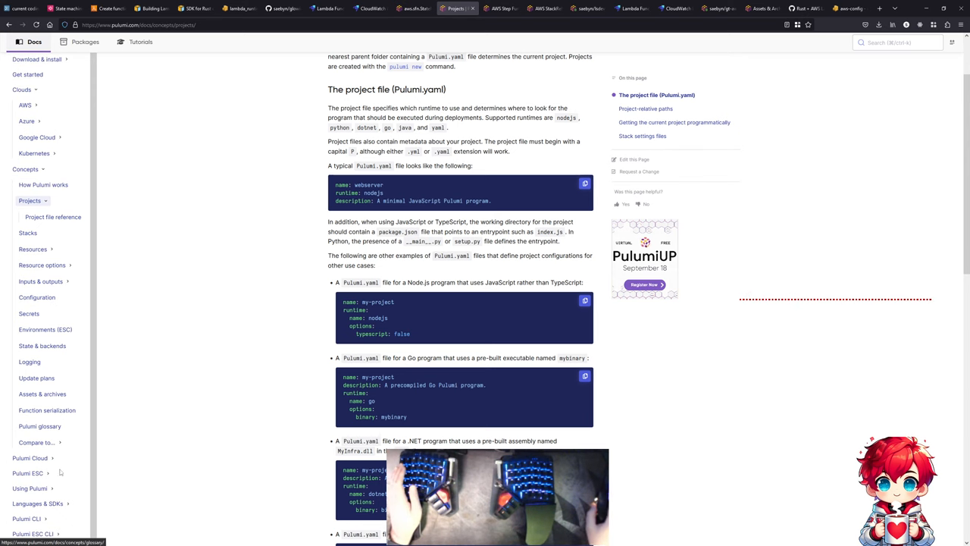
{"action": "left_click", "coordinate": [37, 504]}
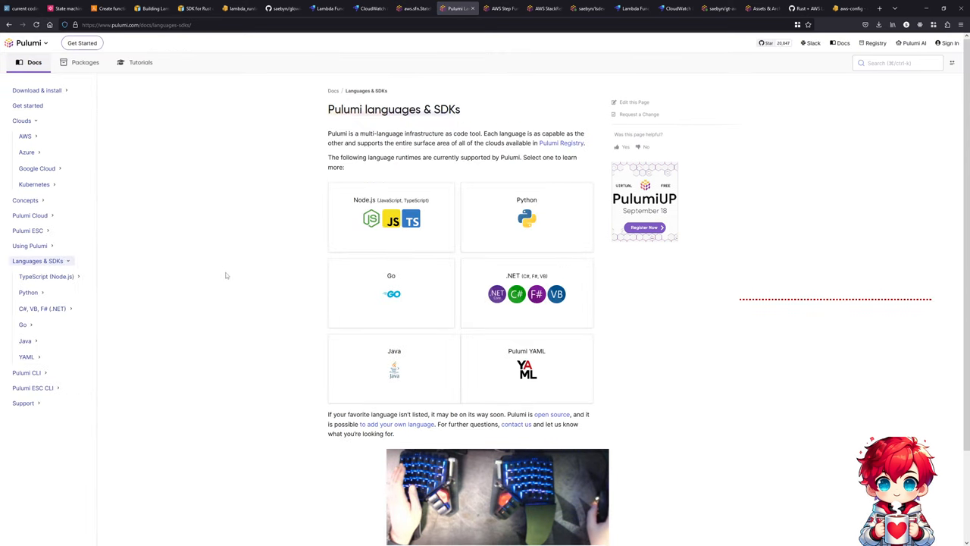
{"action": "left_click", "coordinate": [391, 216]}
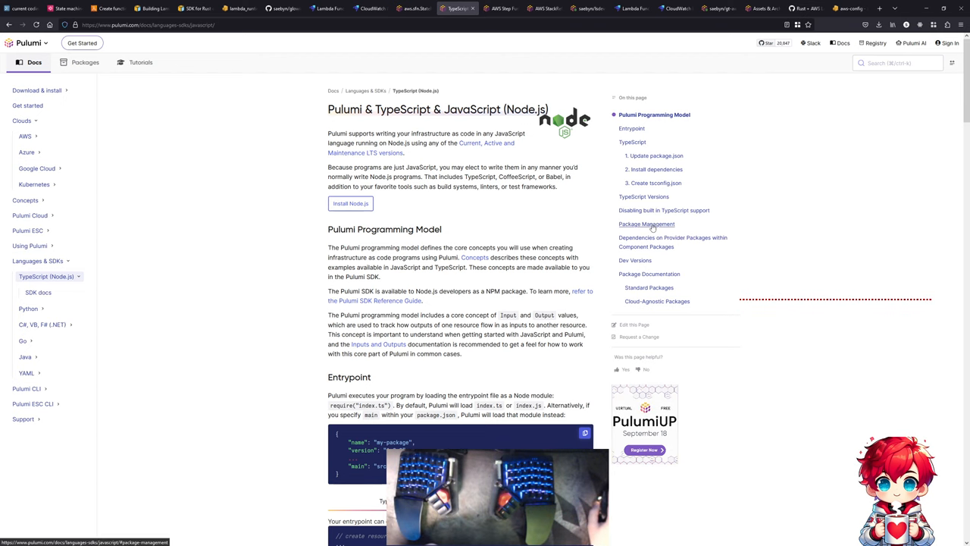
{"action": "mouse_move", "coordinate": [659, 266]}
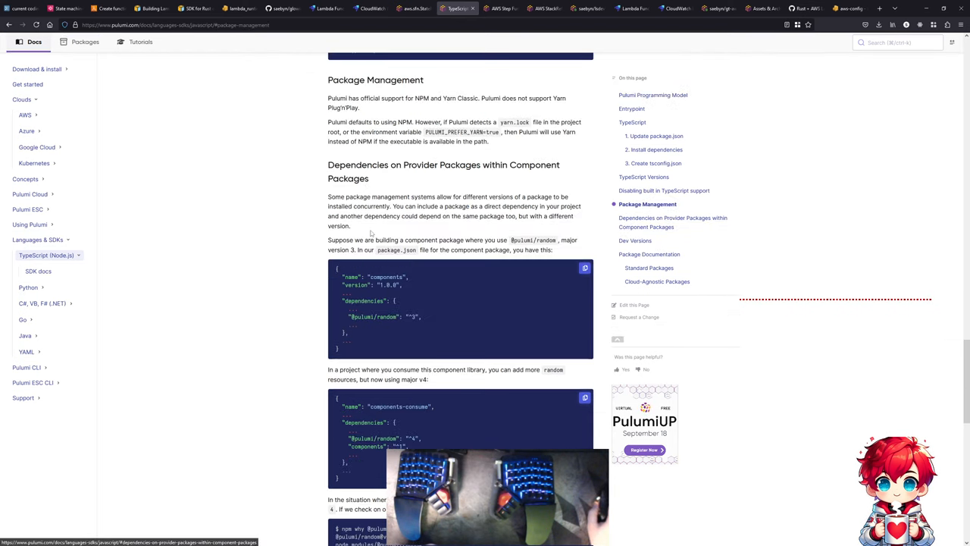
{"action": "scroll", "scroll_direction": "down", "scroll_amount": 3}
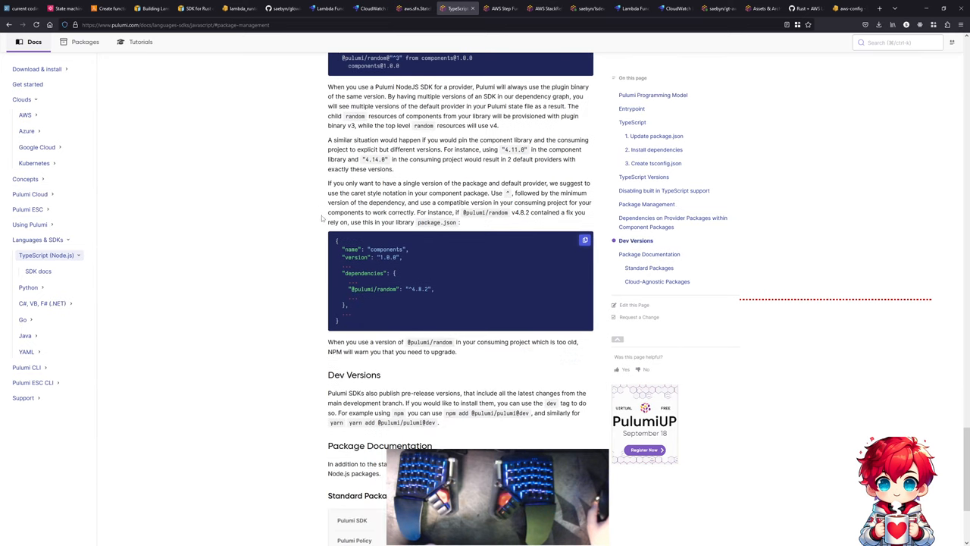
{"action": "scroll", "scroll_direction": "down", "scroll_amount": 3}
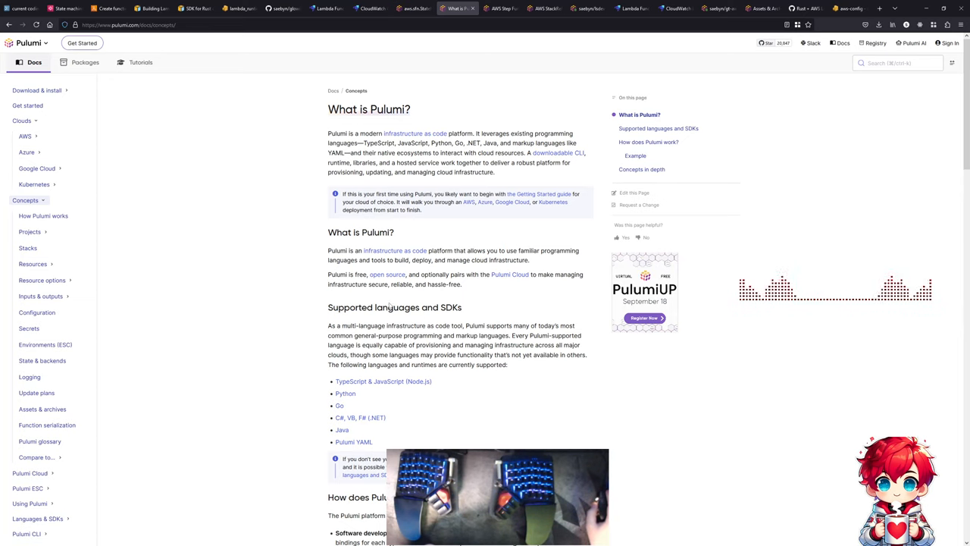
- Scroll through the concepts and Resources pages, then open Component resources
{"action": "scroll", "scroll_direction": "down", "scroll_amount": 3}
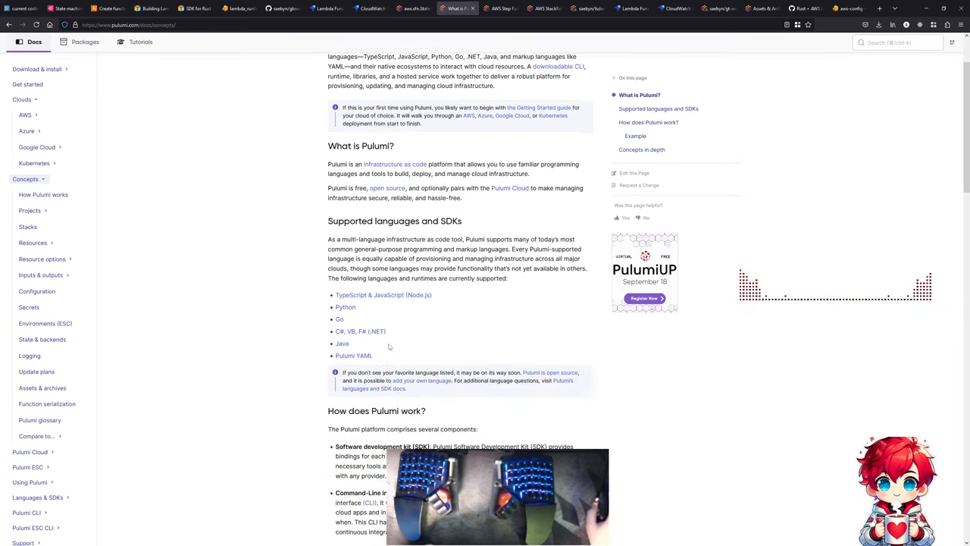
{"action": "scroll", "scroll_direction": "down", "scroll_amount": 3}
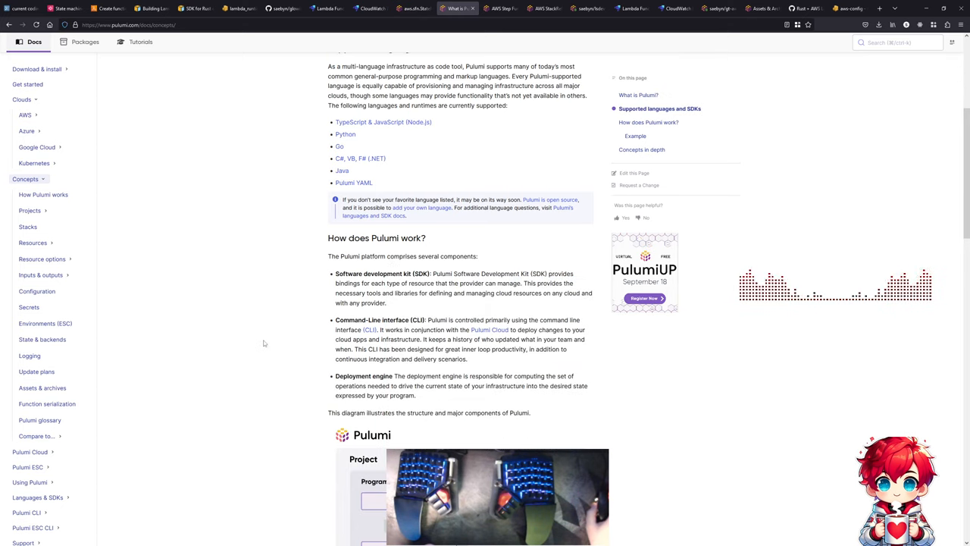
{"action": "scroll", "scroll_direction": "up", "scroll_amount": 3}
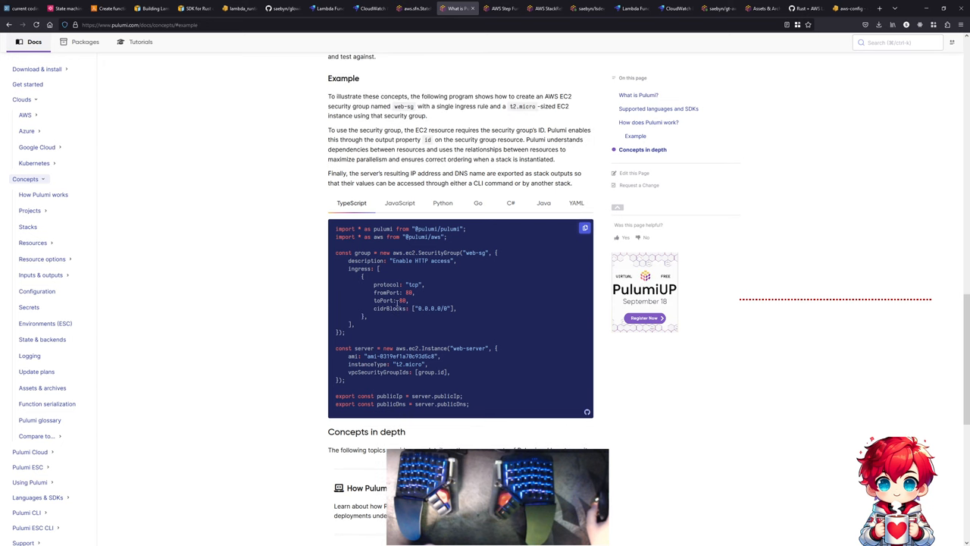
{"action": "scroll", "scroll_direction": "down", "scroll_amount": 3}
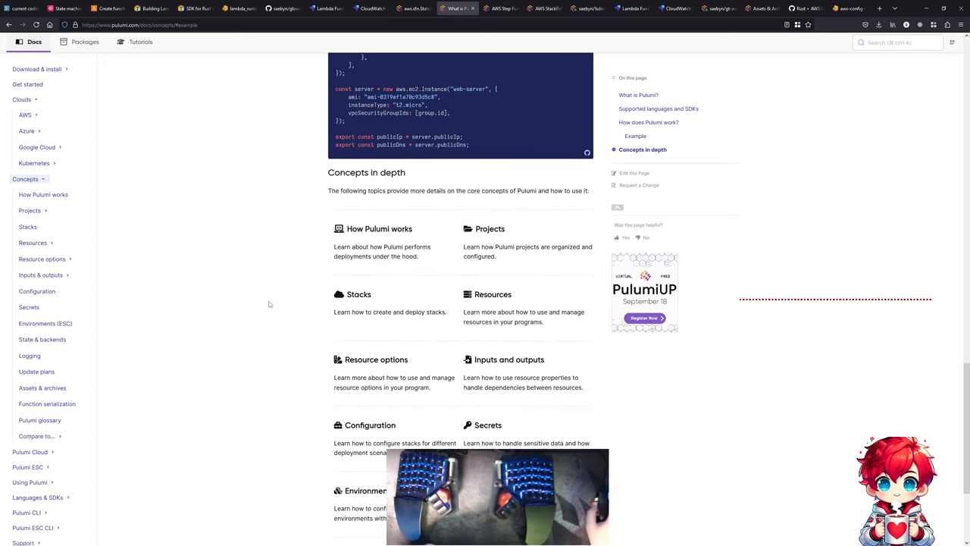
{"action": "scroll", "scroll_direction": "down", "scroll_amount": 3}
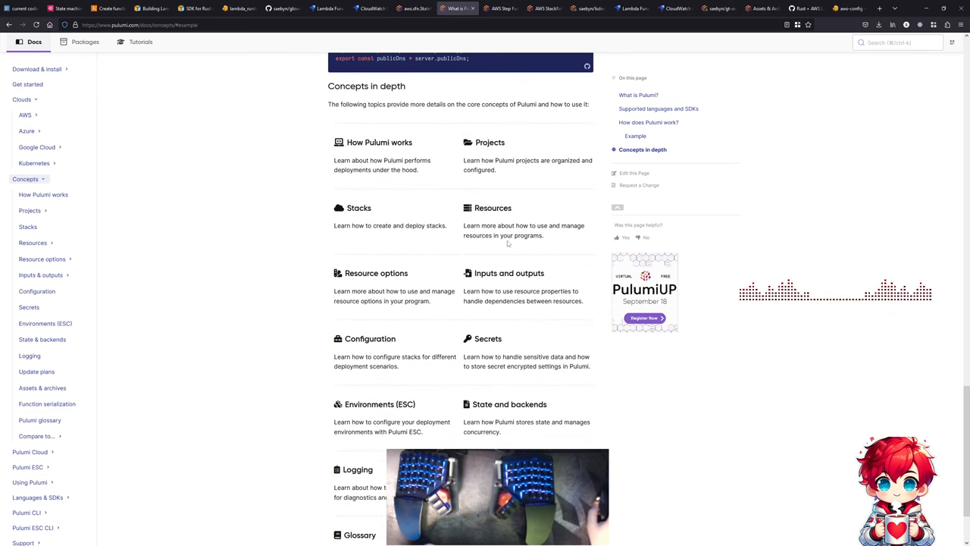
{"action": "mouse_move", "coordinate": [501, 215]}
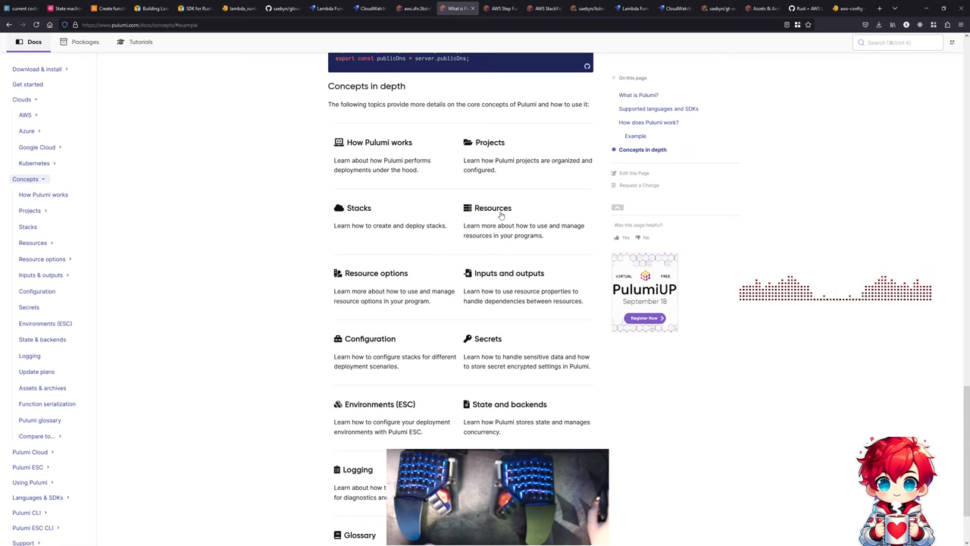
{"action": "scroll", "scroll_direction": "down", "scroll_amount": 3}
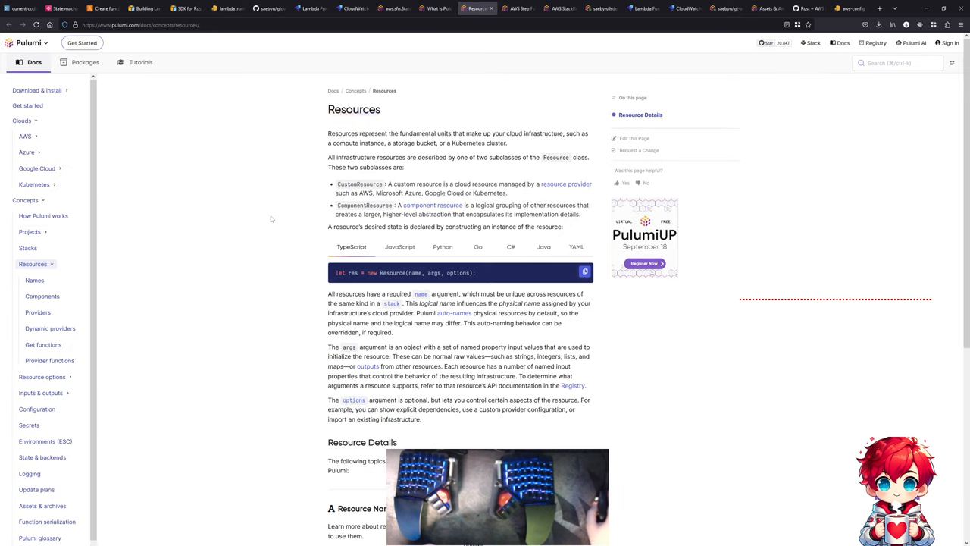
{"action": "scroll", "scroll_direction": "down", "scroll_amount": 3}
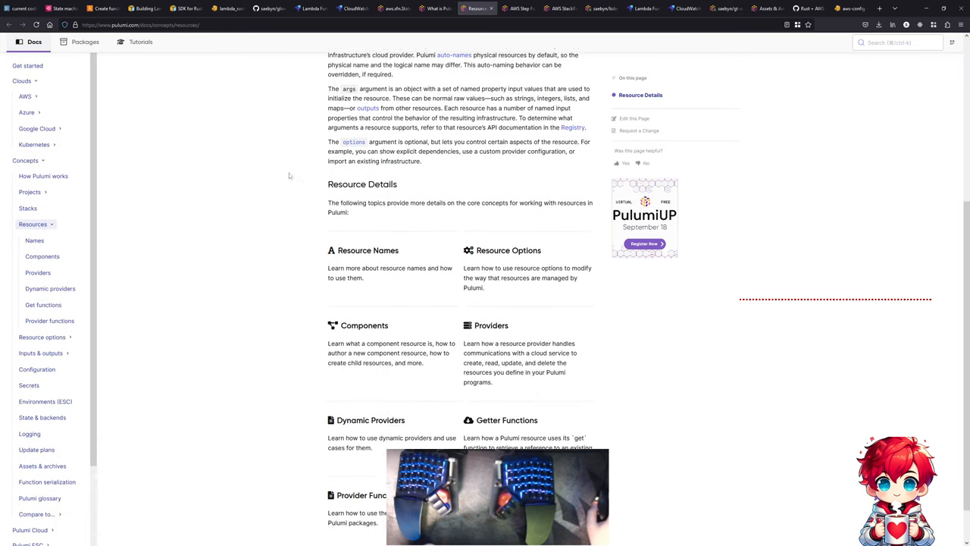
{"action": "scroll", "scroll_direction": "down", "scroll_amount": 3}
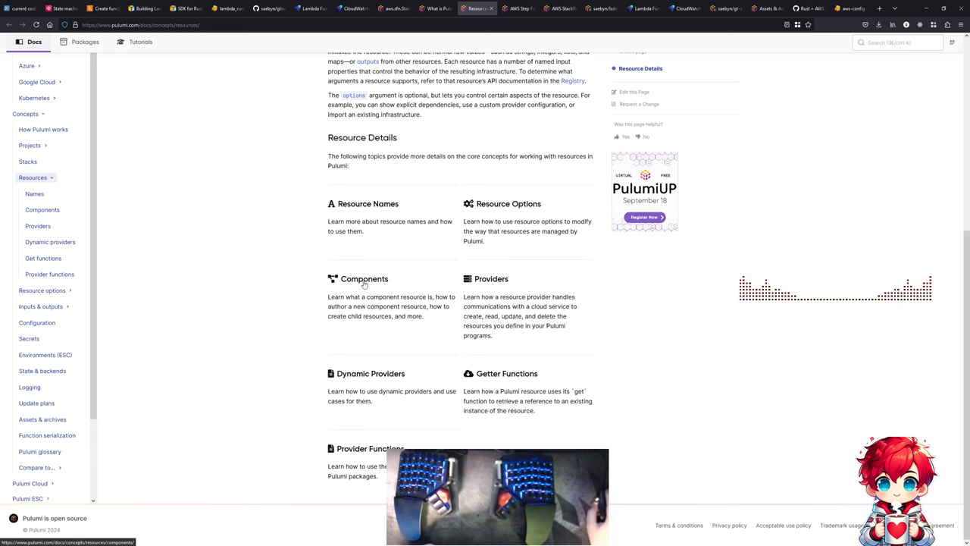
{"action": "left_click", "coordinate": [365, 278]}
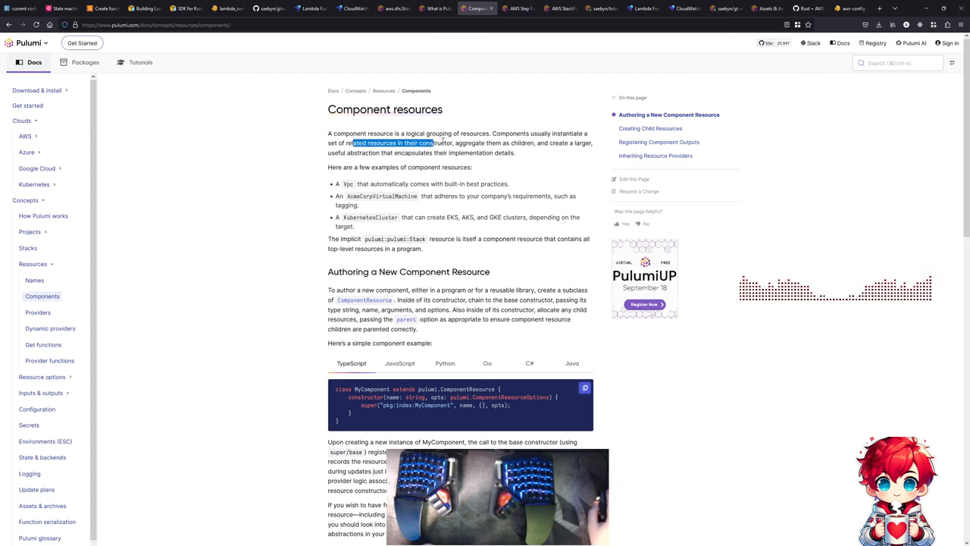
{"action": "left_click_drag", "start_coordinate": [436, 143], "coordinate": [514, 143]}
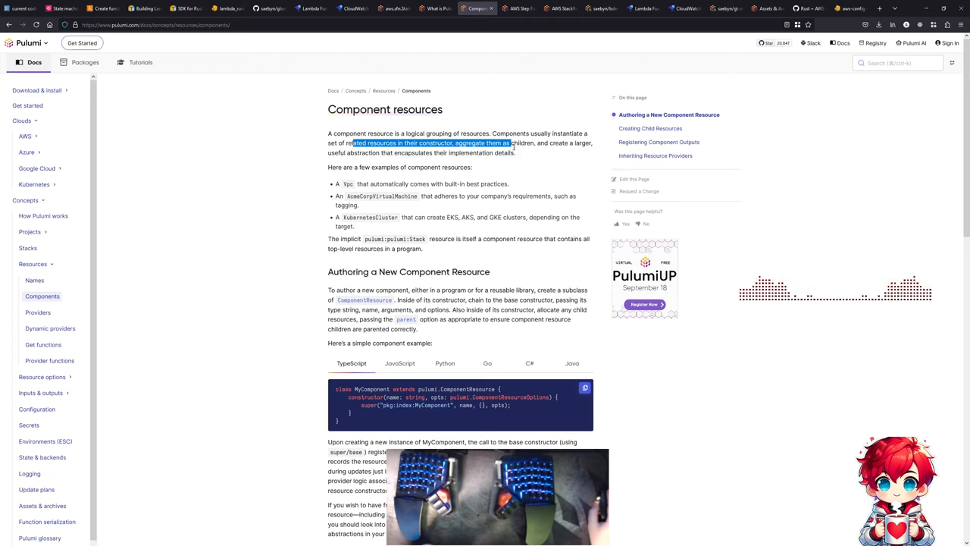
{"action": "left_click_drag", "start_coordinate": [511, 142], "coordinate": [391, 153]}
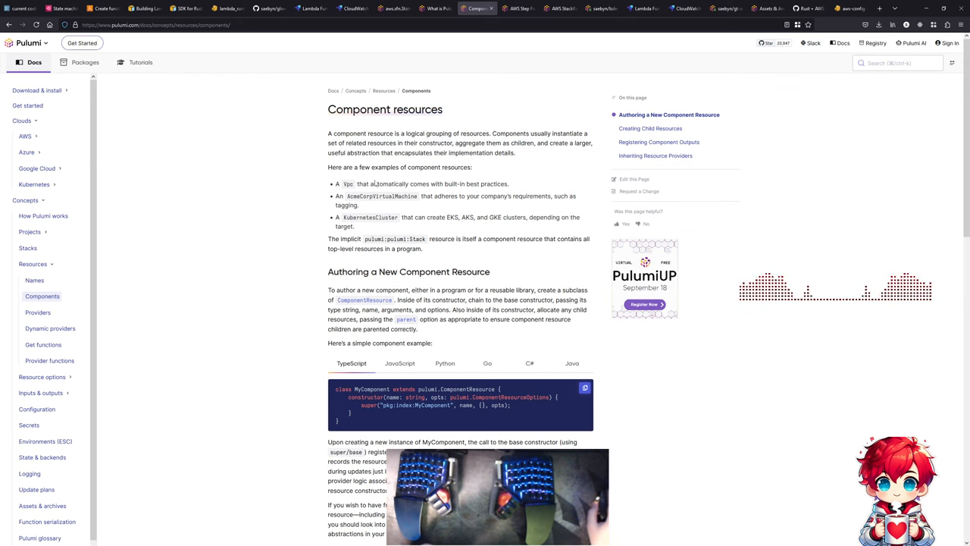
{"action": "scroll", "scroll_direction": "down", "scroll_amount": 3}
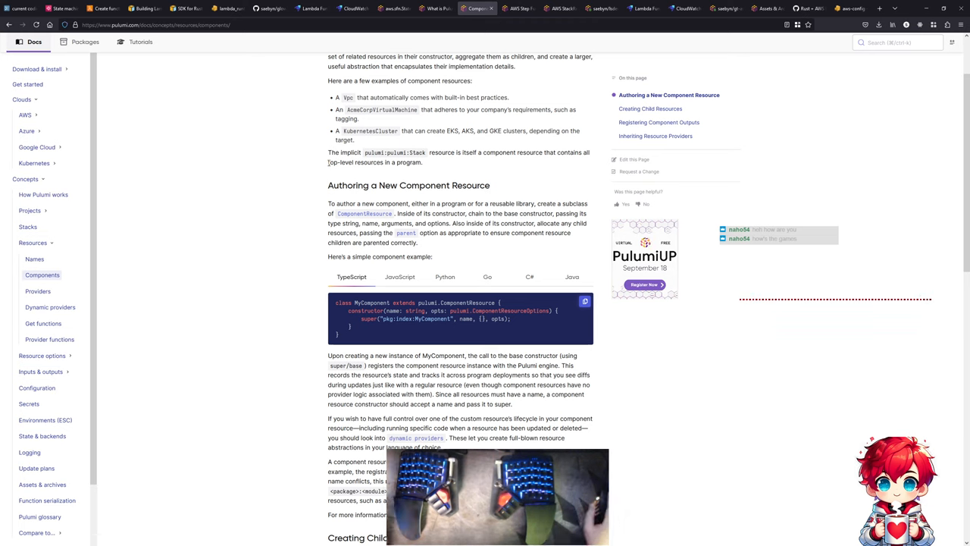
{"action": "mouse_move", "coordinate": [286, 170]}
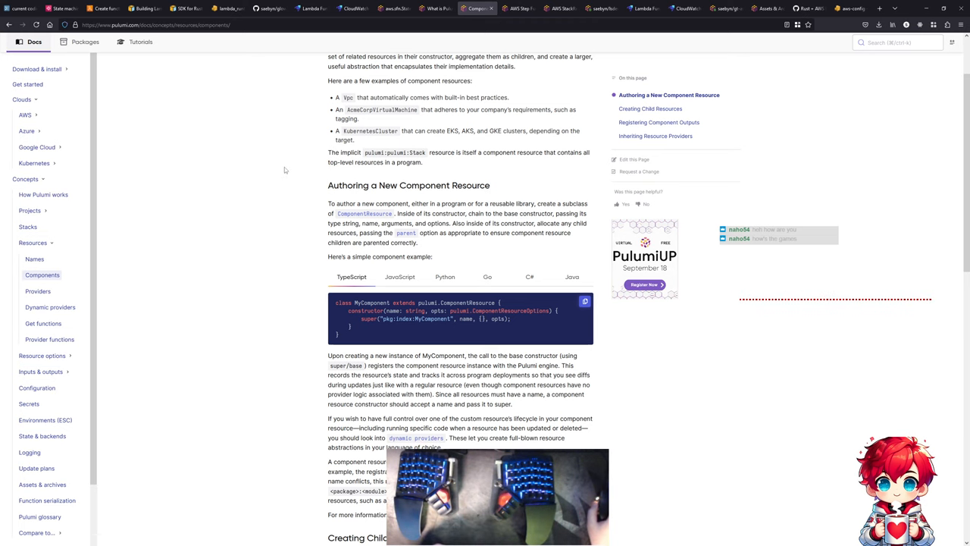
{"action": "mouse_move", "coordinate": [260, 336]}
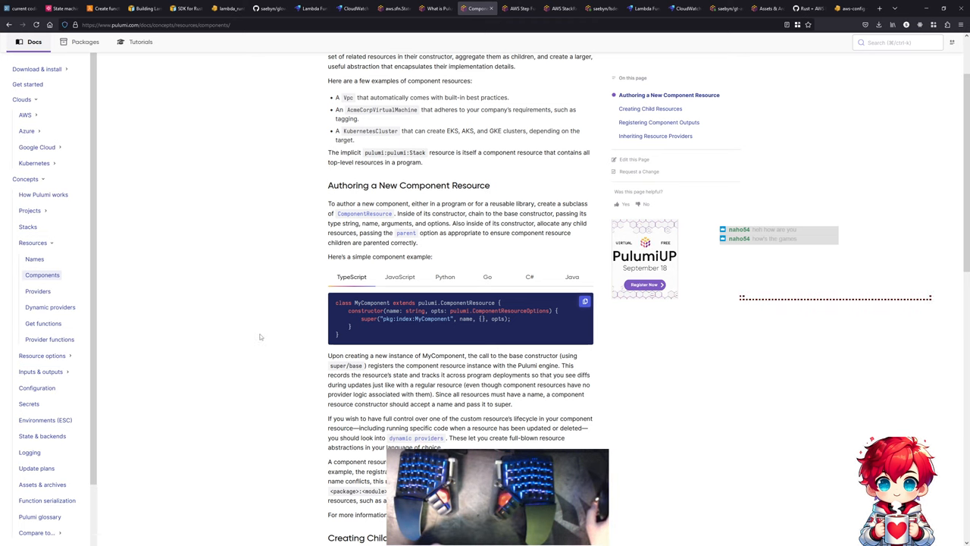
{"action": "scroll", "scroll_direction": "down", "scroll_amount": 3}
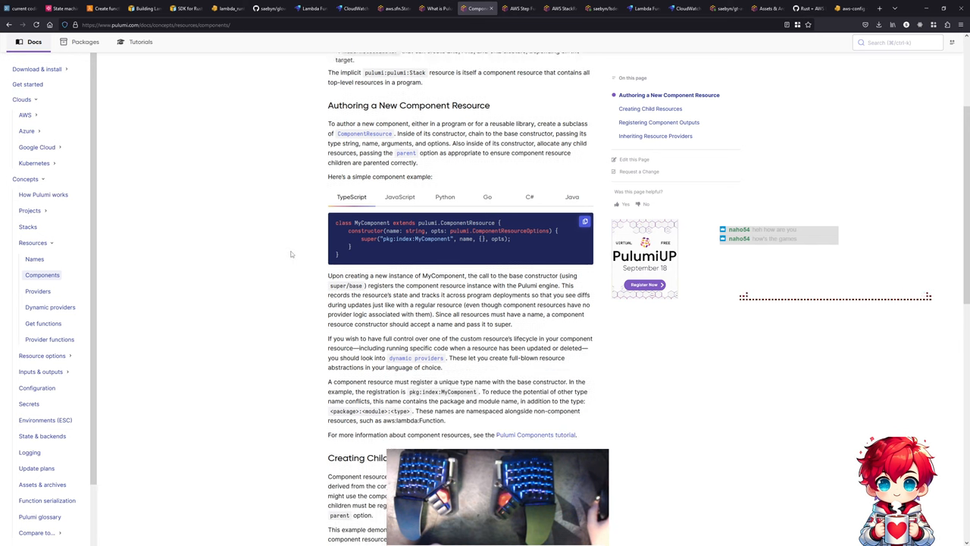
{"action": "scroll", "scroll_direction": "up", "scroll_amount": 3}
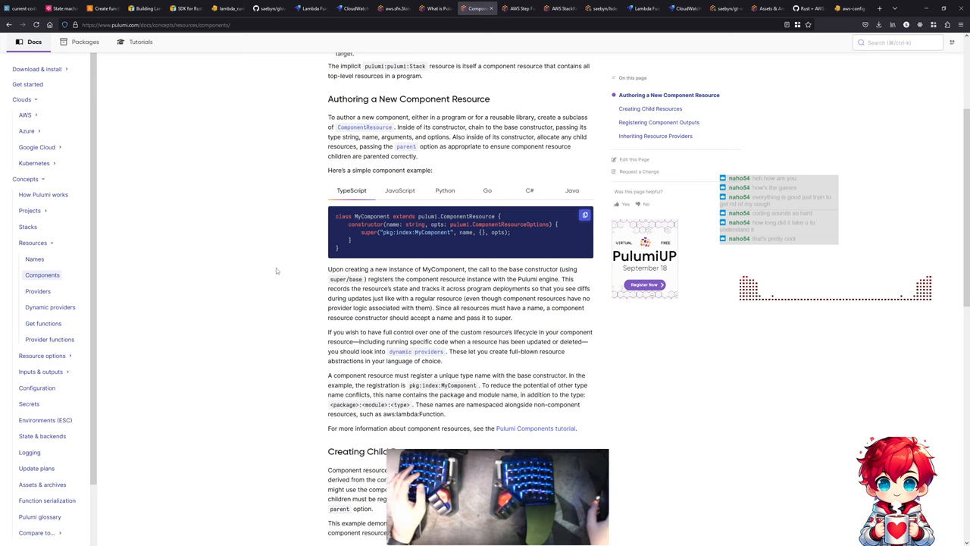
{"action": "mouse_move", "coordinate": [303, 221]}
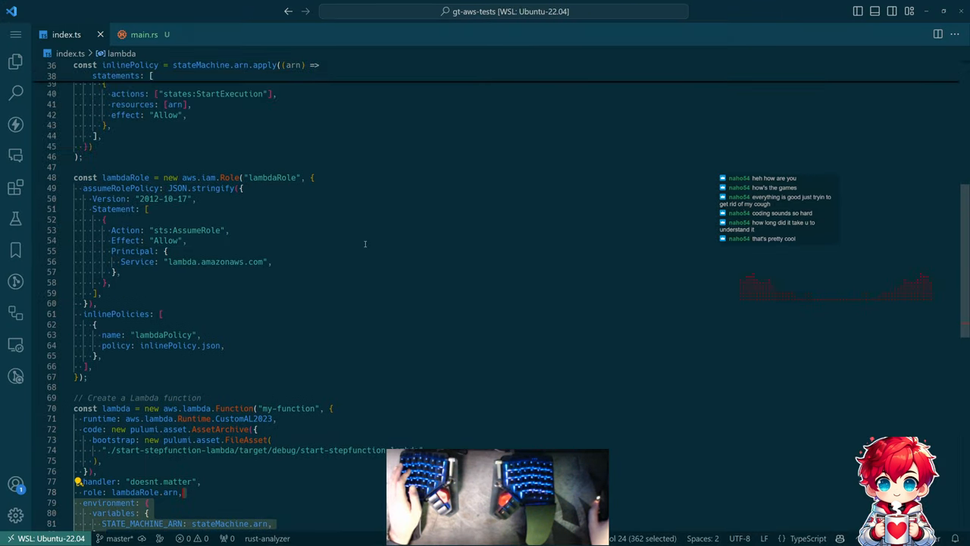
- Clear the large selection in index.ts and review its code
{"action": "scroll", "scroll_direction": "up", "scroll_amount": 3}
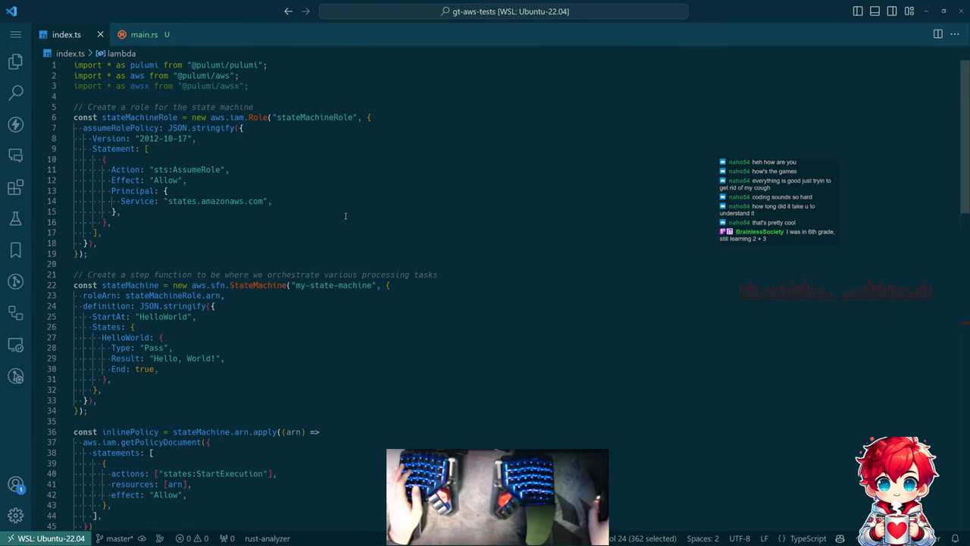
{"action": "left_click", "coordinate": [364, 212]}
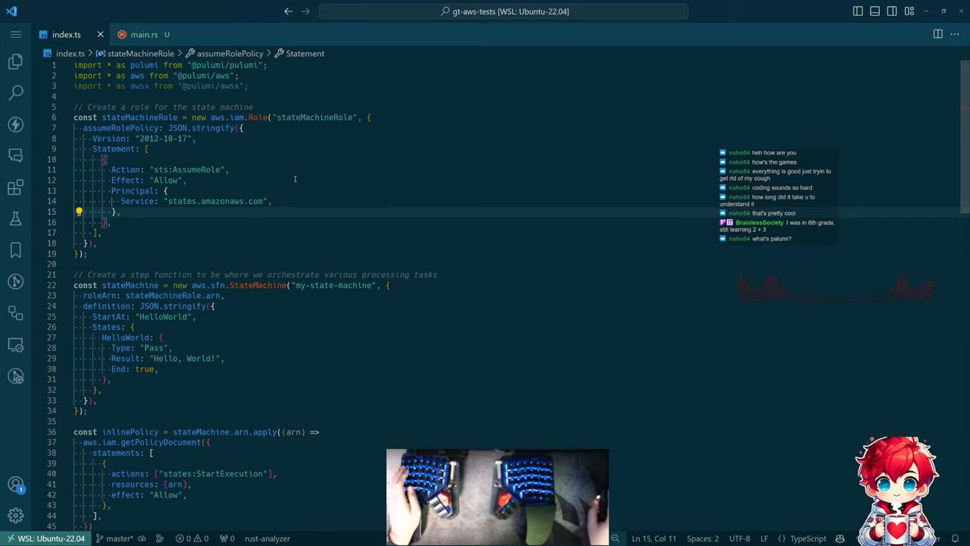
{"action": "scroll", "scroll_direction": "down", "scroll_amount": 3}
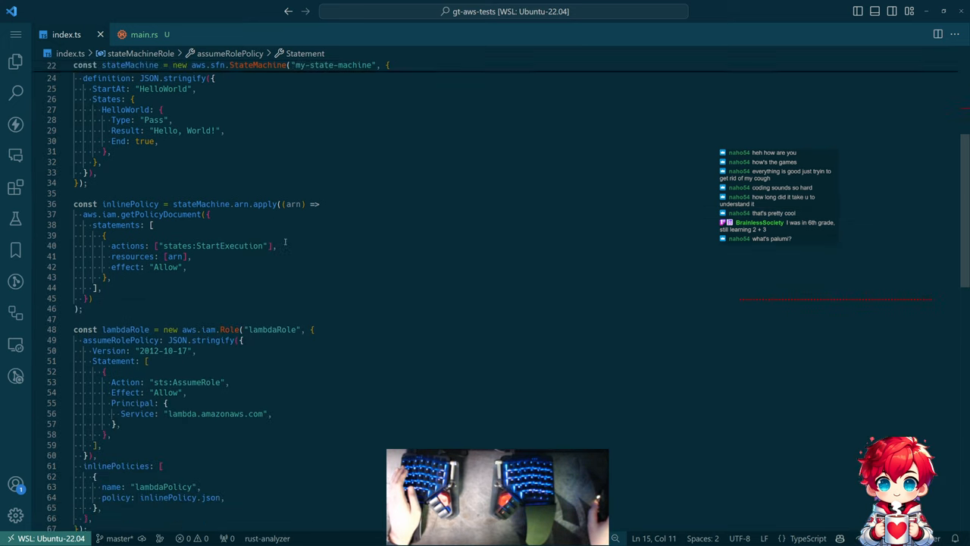
{"action": "scroll", "scroll_direction": "down", "scroll_amount": 3}
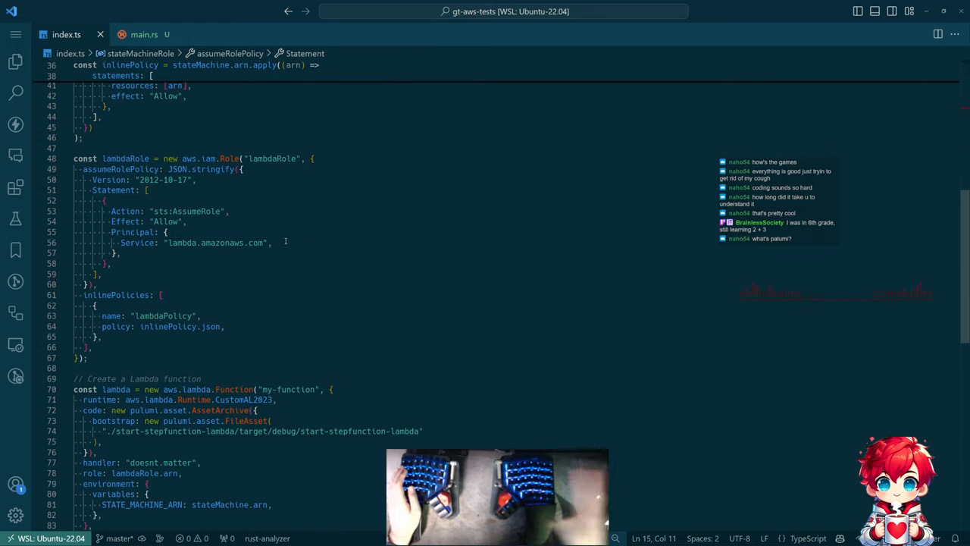
{"action": "scroll", "scroll_direction": "down", "scroll_amount": 3}
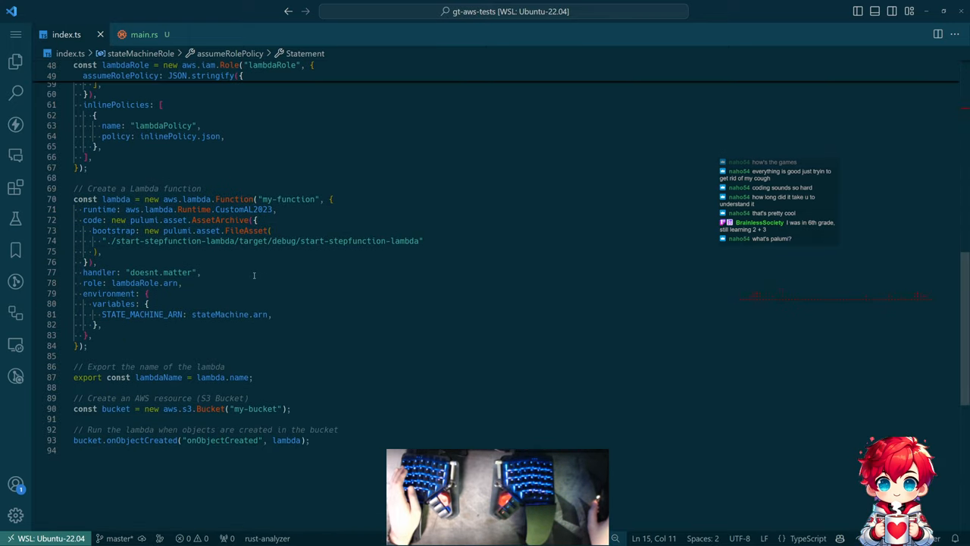
{"action": "scroll", "scroll_direction": "up", "scroll_amount": 3}
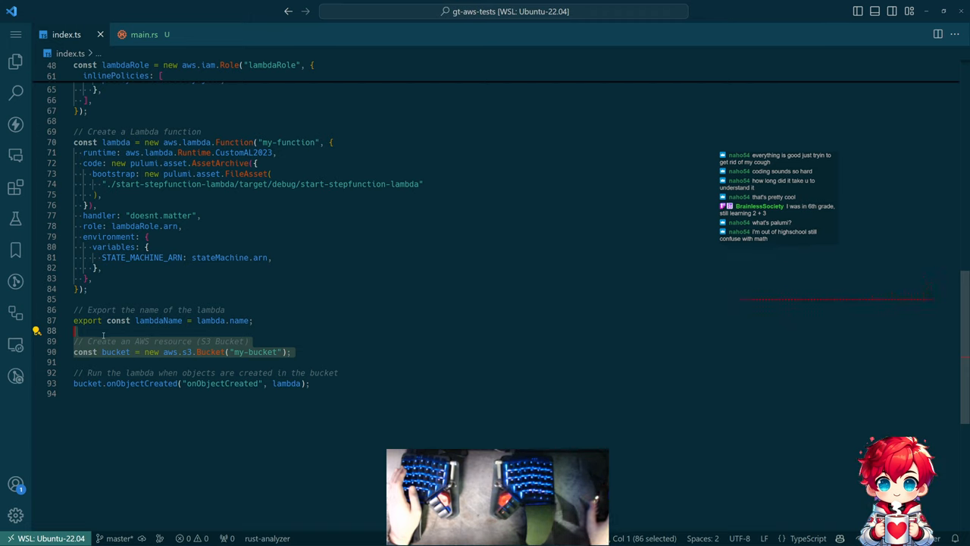
{"action": "left_click", "coordinate": [306, 278]}
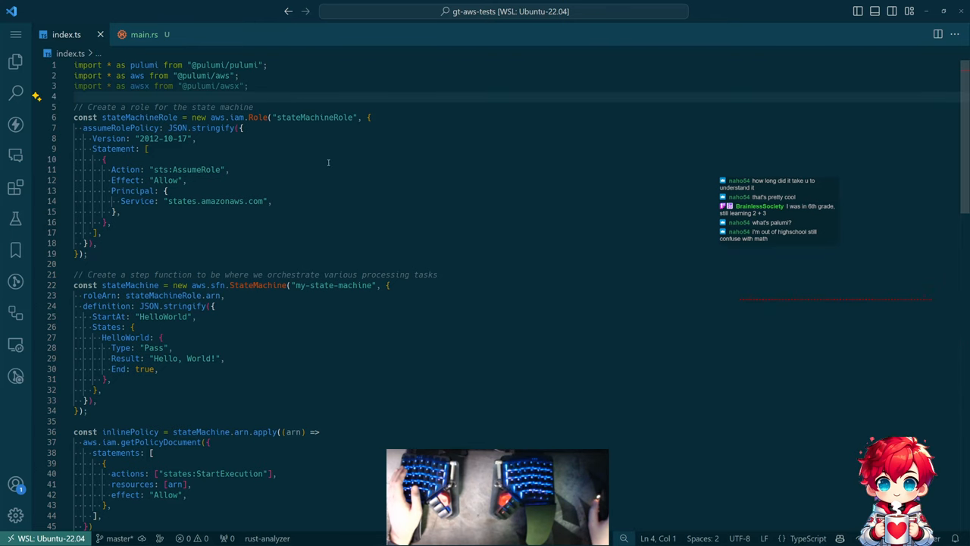
- Scroll through index.ts again and go to the Explorer to add StepFunctionRunOnUpload.ts
{"action": "scroll", "scroll_direction": "down", "scroll_amount": 3}
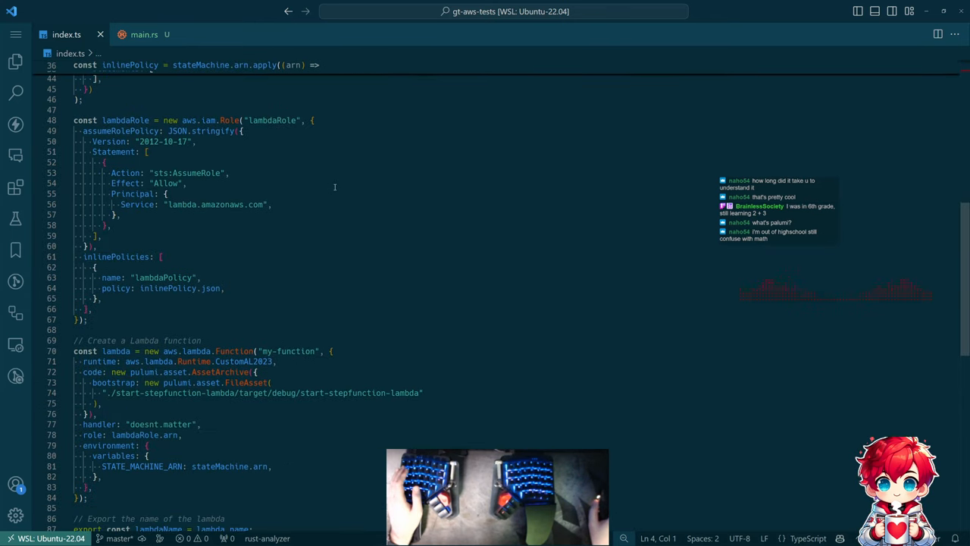
{"action": "scroll", "scroll_direction": "down", "scroll_amount": 3}
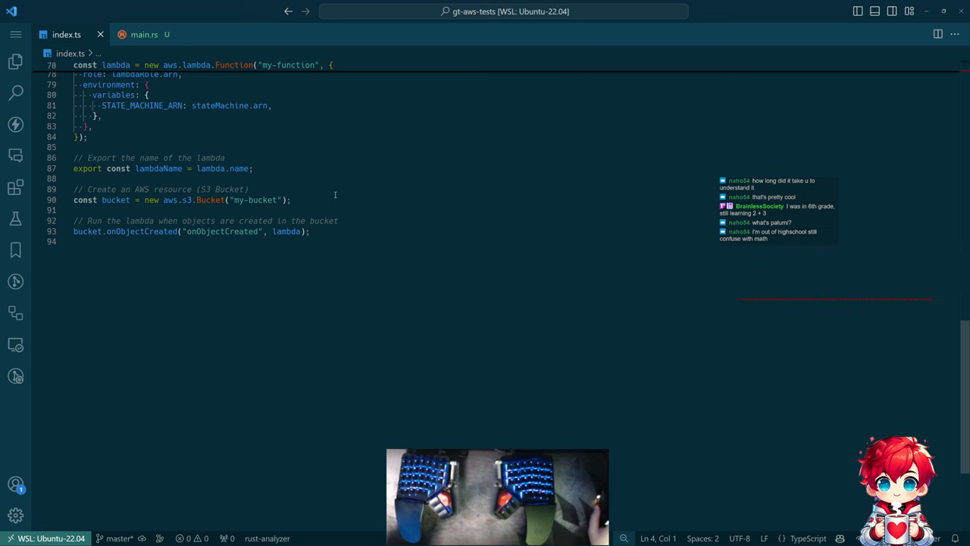
{"action": "scroll", "scroll_direction": "up", "scroll_amount": 3}
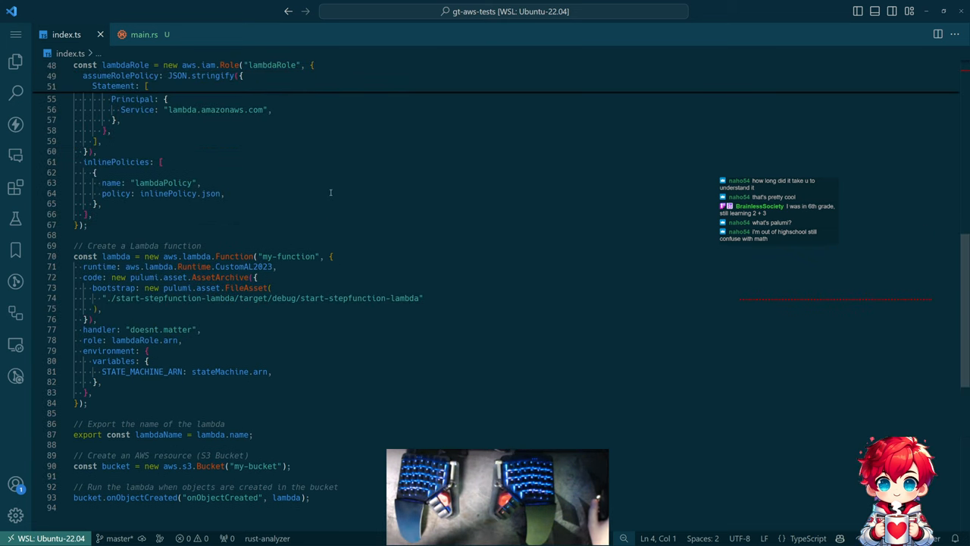
{"action": "scroll", "scroll_direction": "up", "scroll_amount": 3}
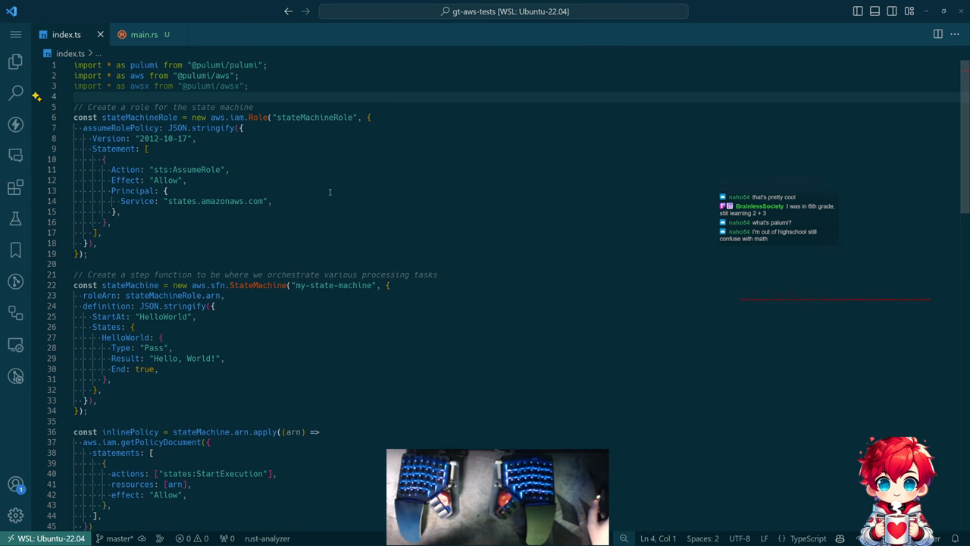
{"action": "left_click", "coordinate": [15, 60]}
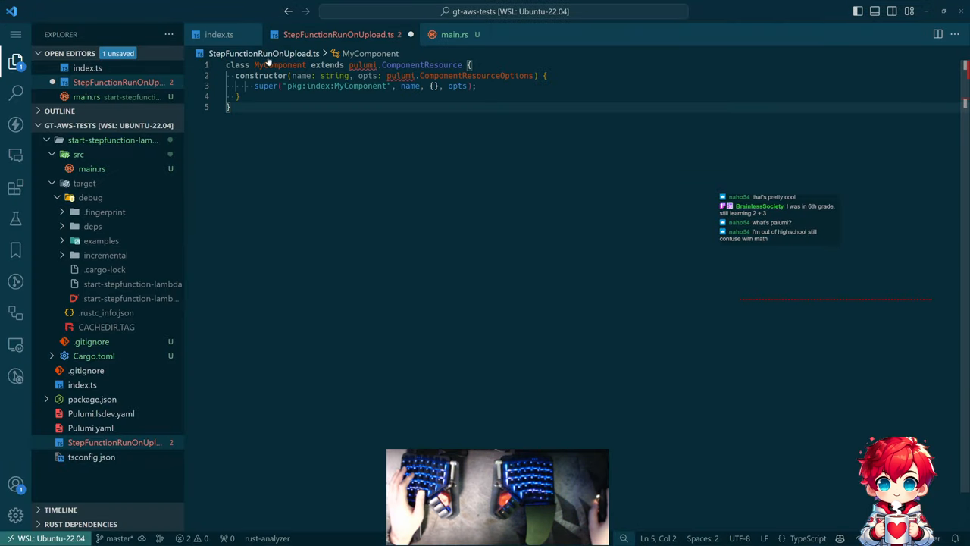
{"action": "type", "text": "StepFunctionRunOnUpload"}
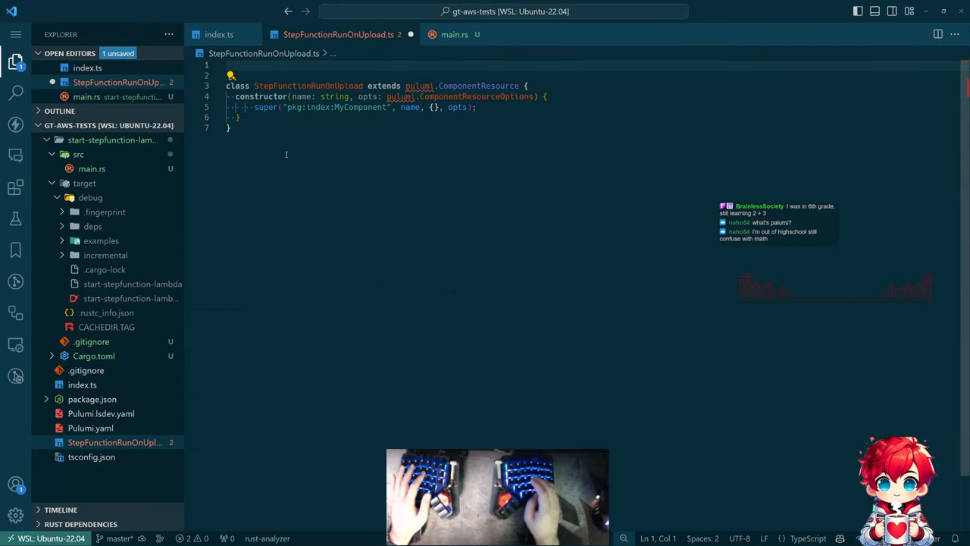
{"action": "type", "text": "import * as pulumi from \"@pulumi/pulumi\";"}
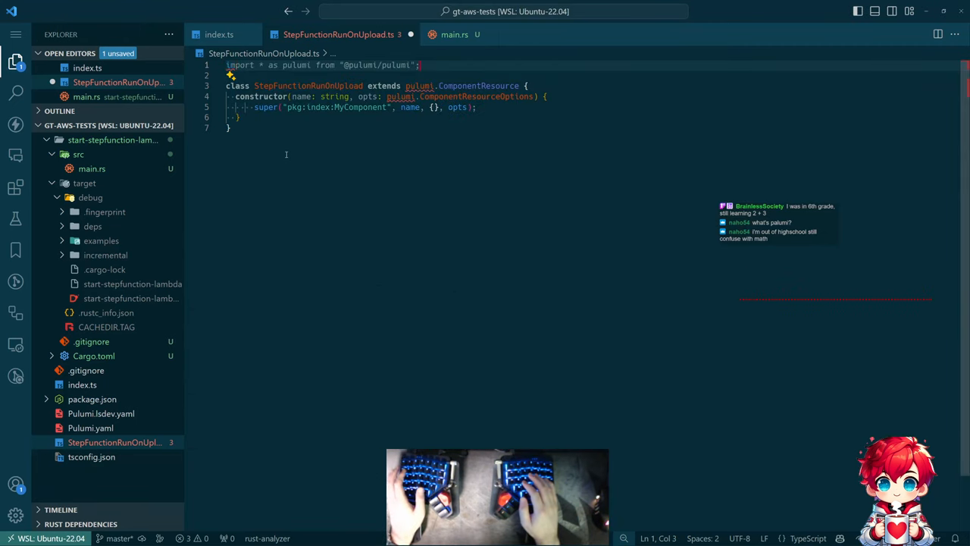
{"action": "left_click", "coordinate": [219, 34]}
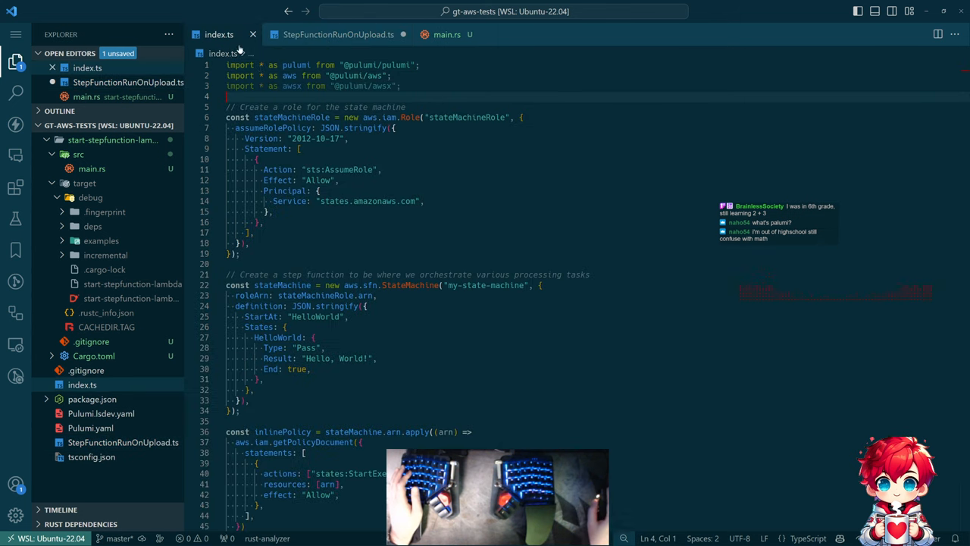
{"action": "left_click", "coordinate": [303, 65]}
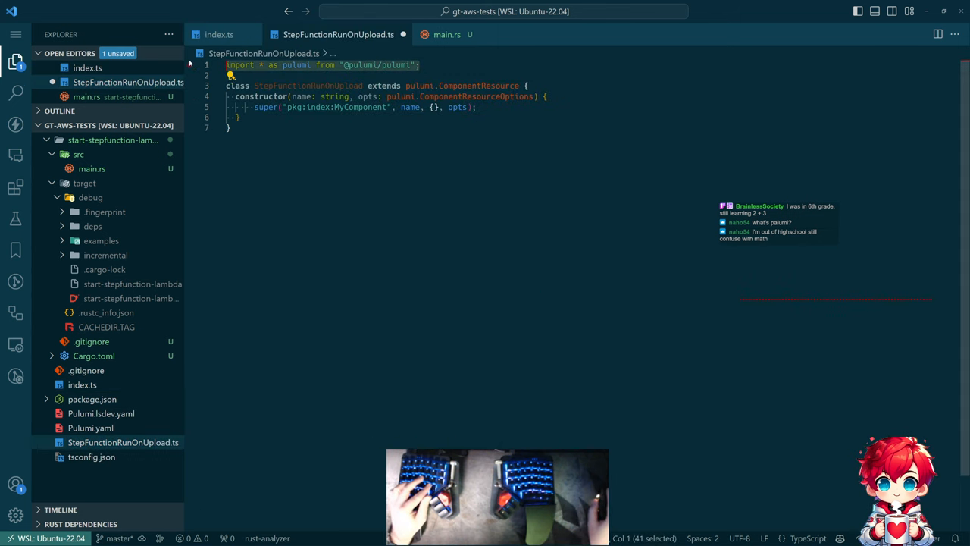
{"action": "left_click", "coordinate": [301, 163]}
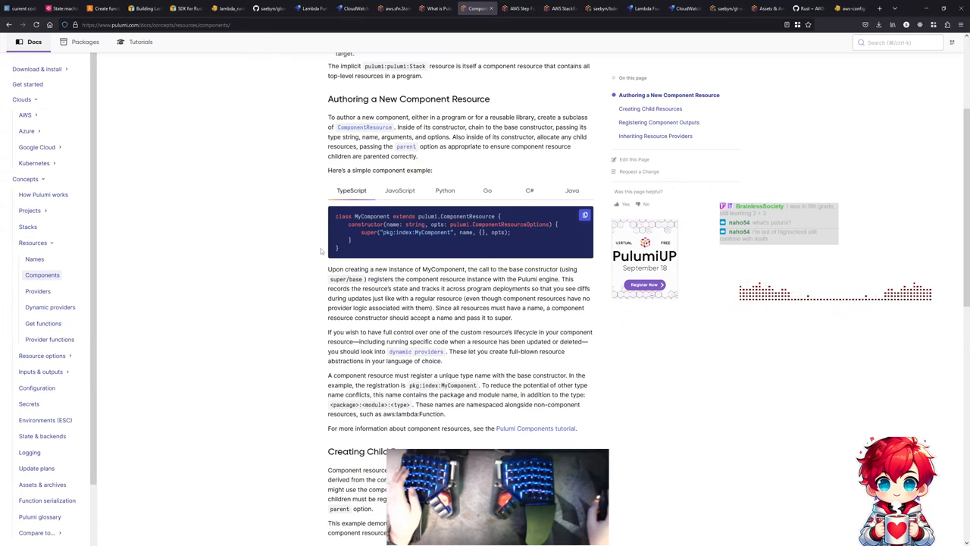
- Export the class as default, reviewing the docs' rule on unique component type names
{"action": "scroll", "scroll_direction": "down", "scroll_amount": 3}
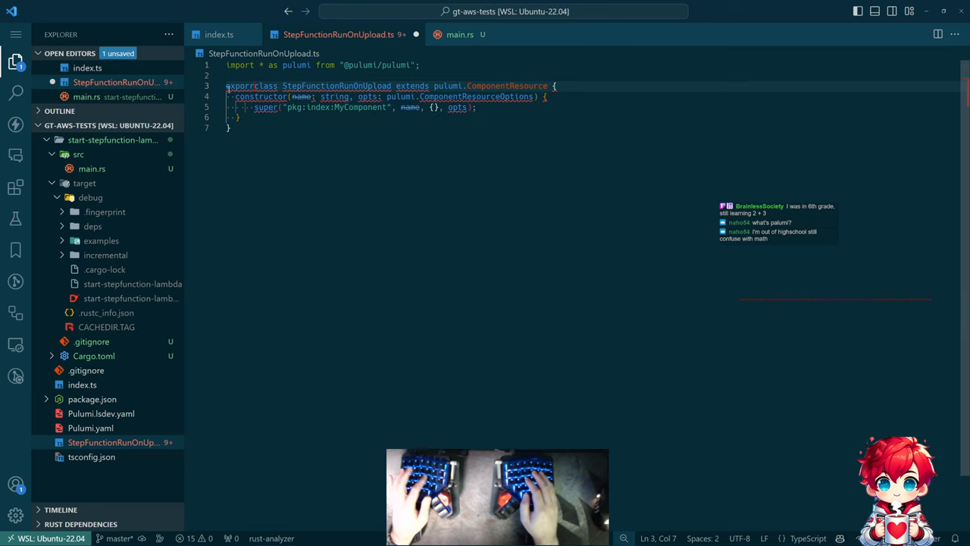
{"action": "type", "text": "default"}
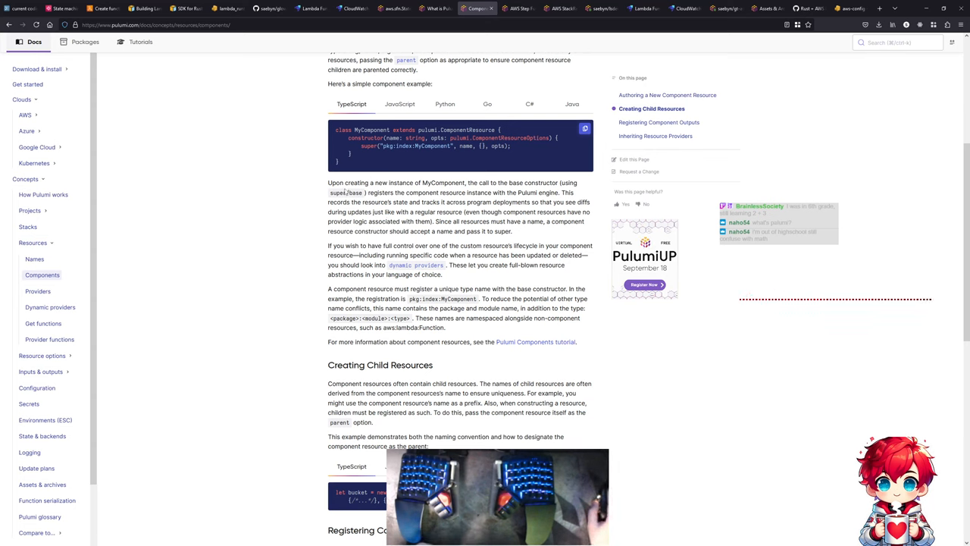
{"action": "double_click", "coordinate": [336, 183]}
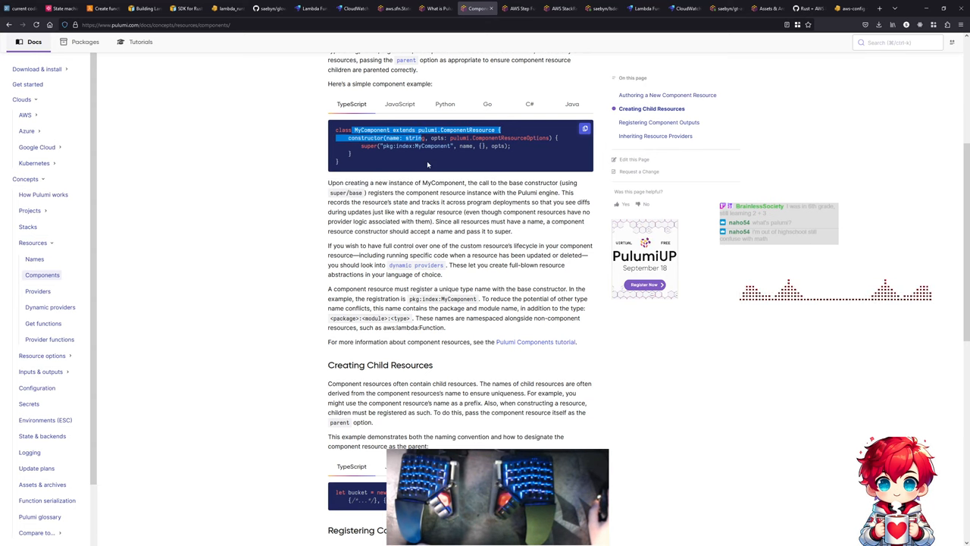
{"action": "left_click_drag", "start_coordinate": [491, 183], "coordinate": [330, 192]}
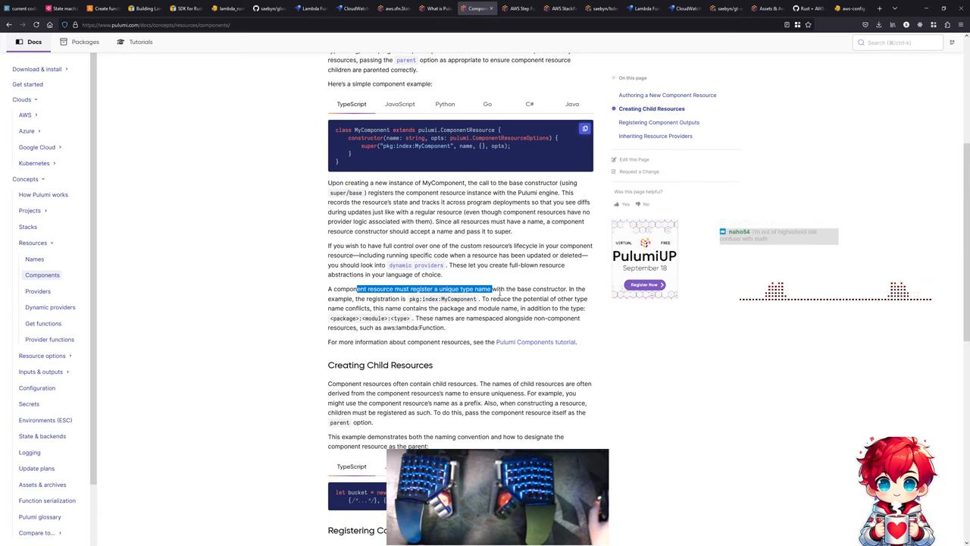
{"action": "left_click_drag", "start_coordinate": [491, 288], "coordinate": [388, 298]}
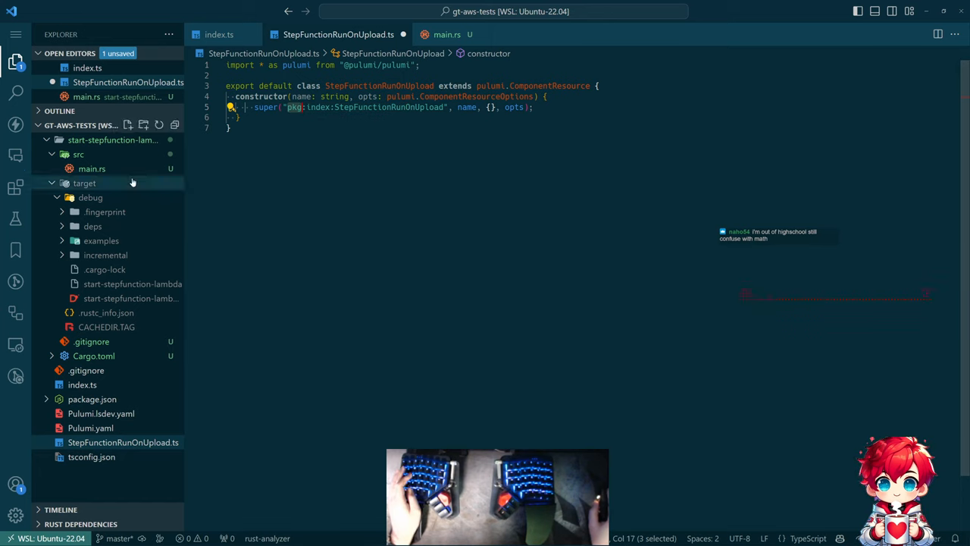
- Set the super type string to gt-aws-tests:StepFunctionRunOnUpload:StepFunctionRunOnUpload and add blank lines after it
{"action": "left_click", "coordinate": [92, 399]}
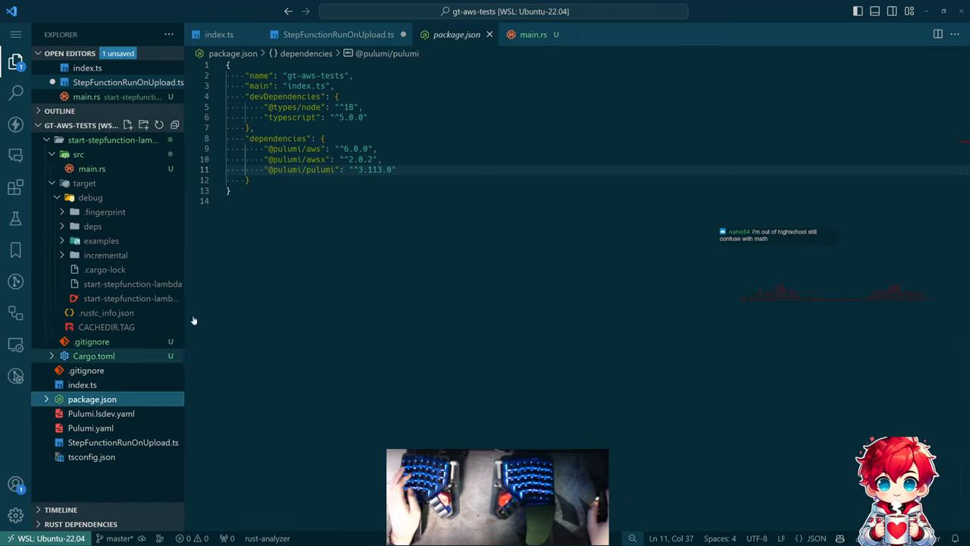
{"action": "double_click", "coordinate": [315, 75]}
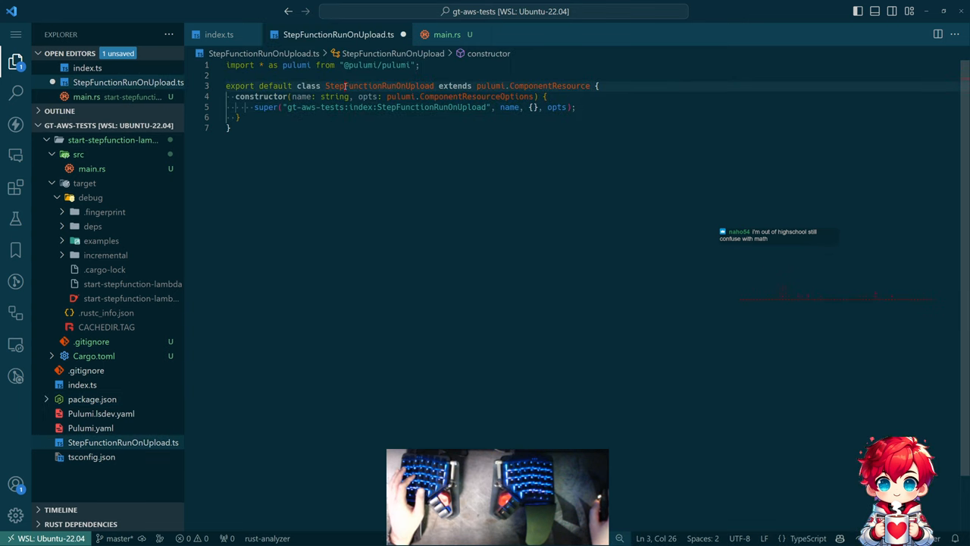
{"action": "double_click", "coordinate": [379, 86]}
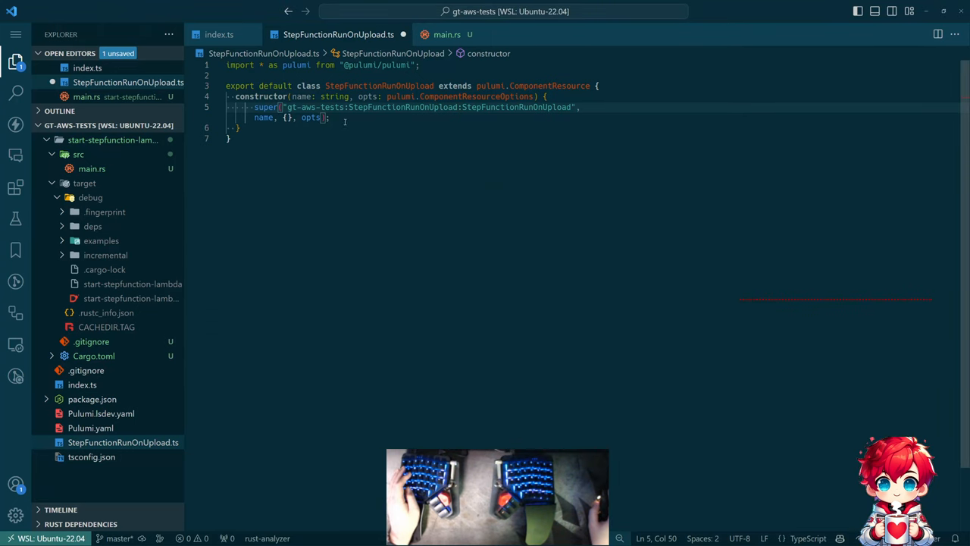
{"action": "key", "text": "Enter"}
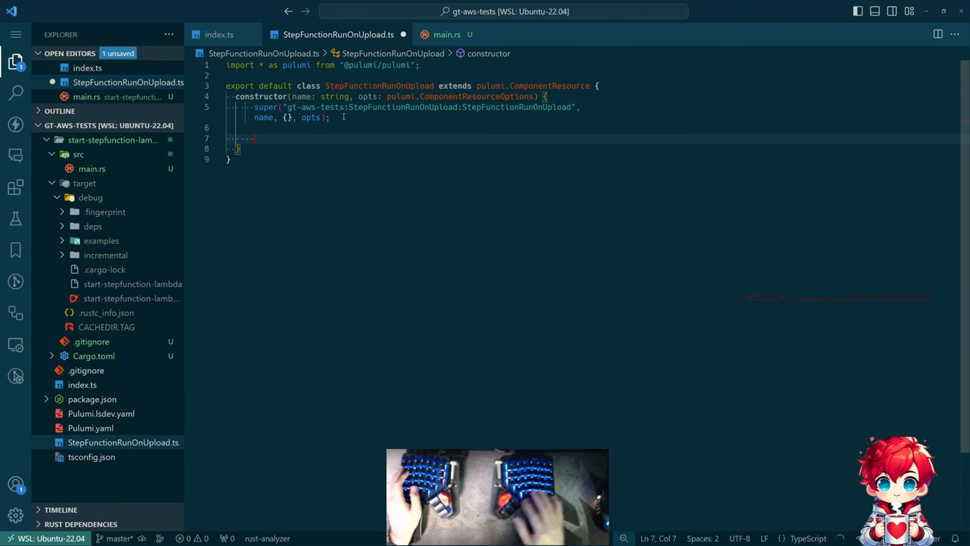
{"action": "left_click", "coordinate": [219, 34]}
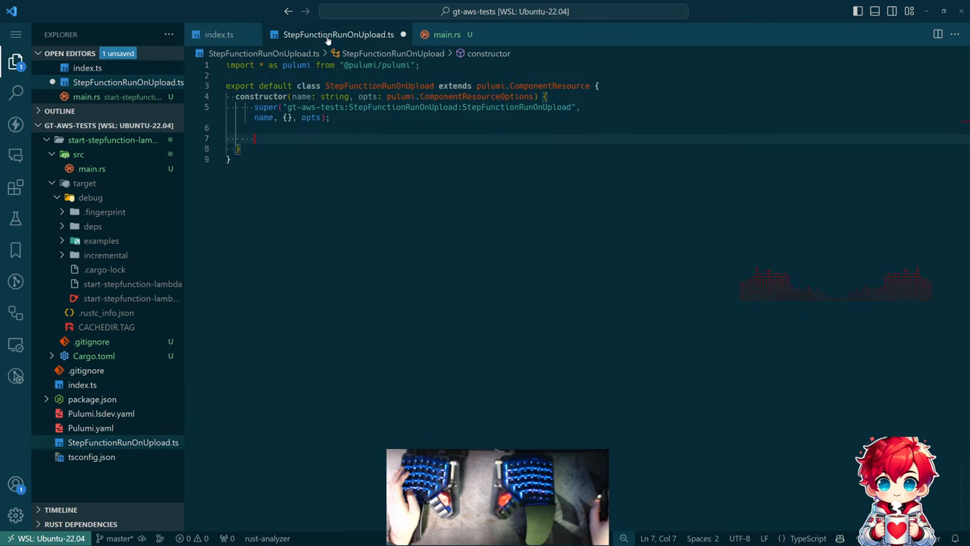
{"action": "mouse_move", "coordinate": [477, 96]}
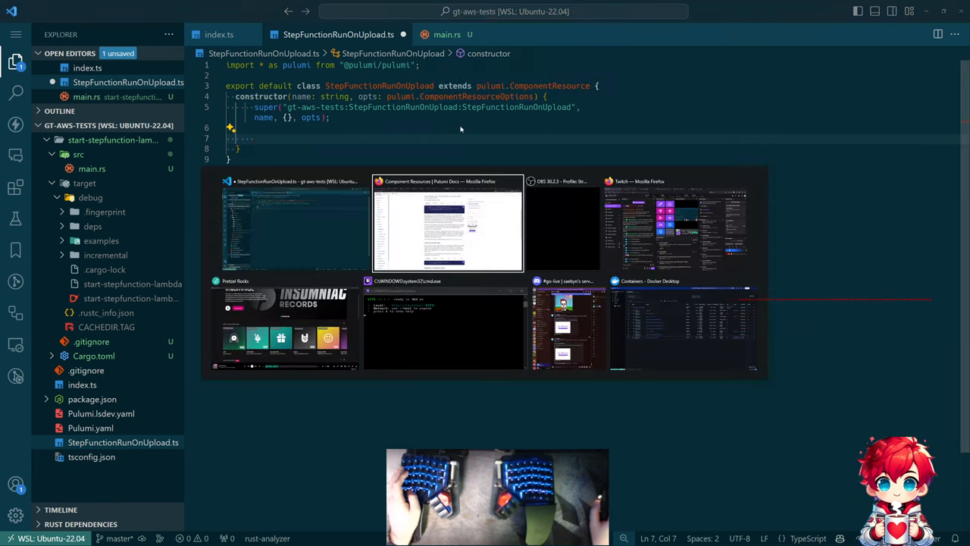
{"action": "left_click", "coordinate": [448, 224]}
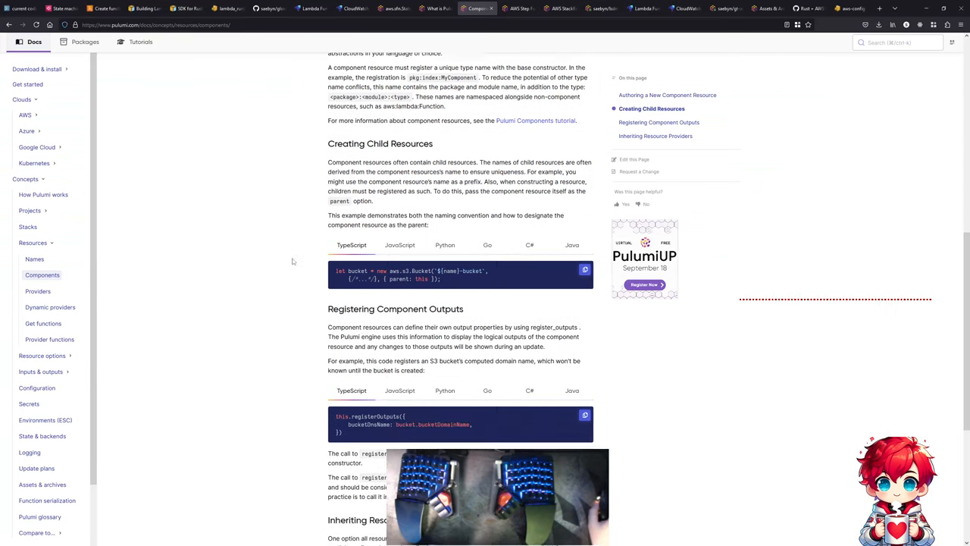
{"action": "scroll", "scroll_direction": "down", "scroll_amount": 3}
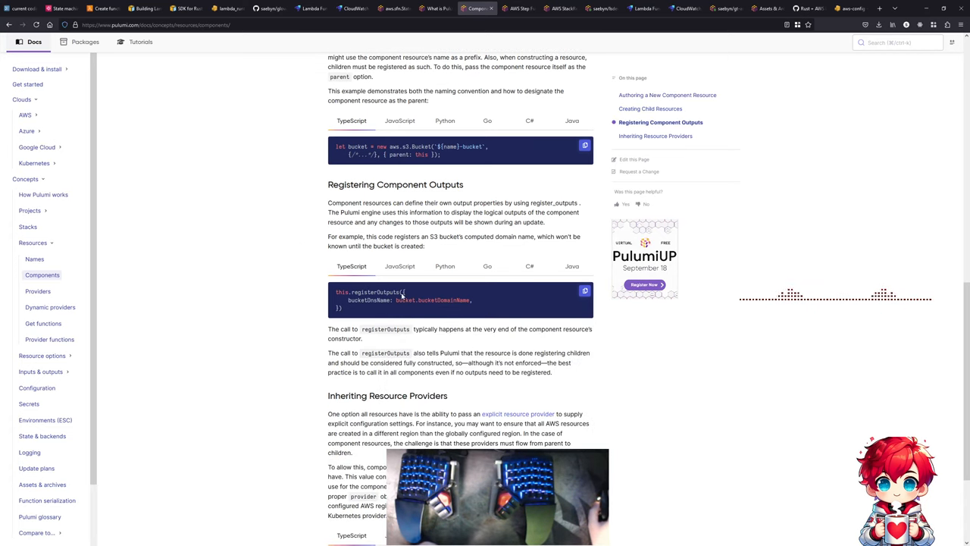
{"action": "scroll", "scroll_direction": "down", "scroll_amount": 3}
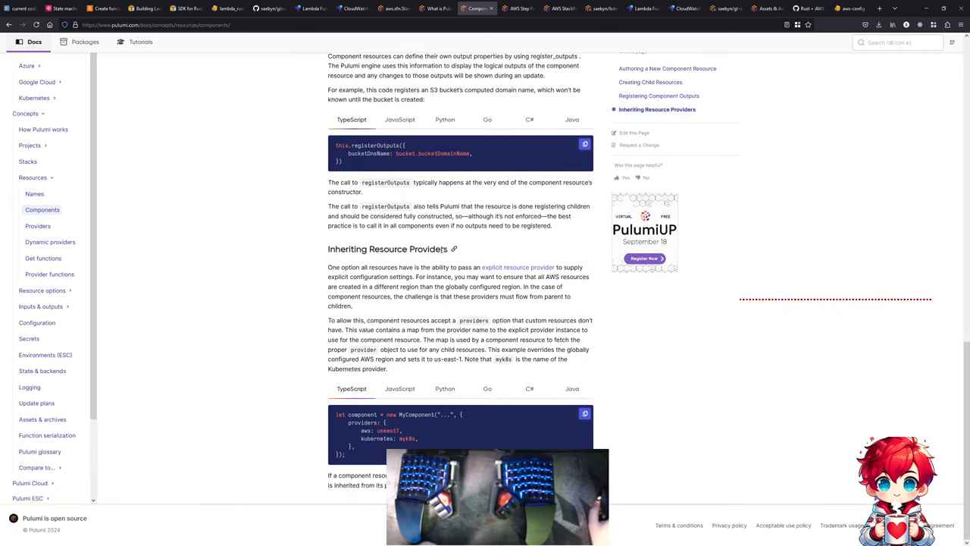
{"action": "scroll", "scroll_direction": "up", "scroll_amount": 3}
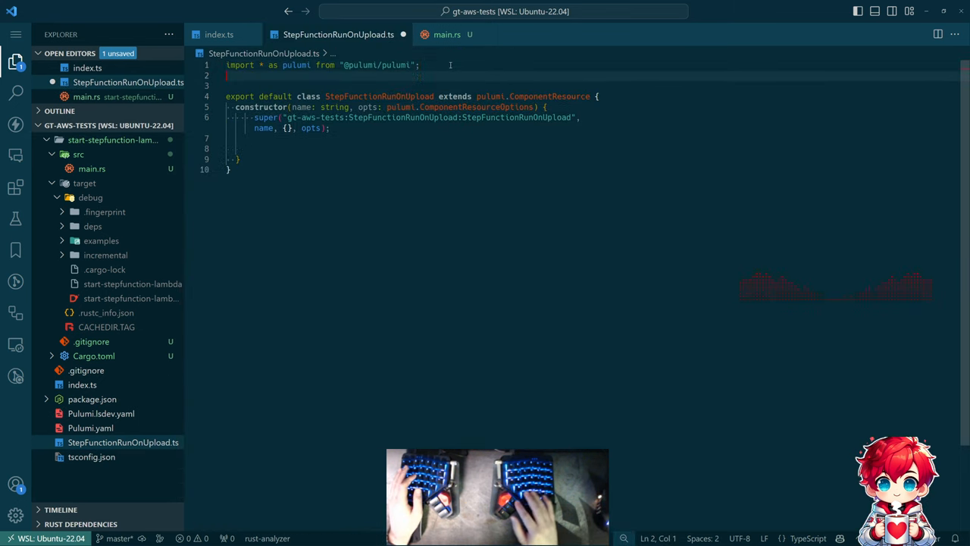
- Add interface StepFunctionRunOnUploadArgs extending pulumi.ComponentResourceOptions with a definition: string field
{"action": "type", "text": "interface StepFunctionRunOnUploadArgs {"}
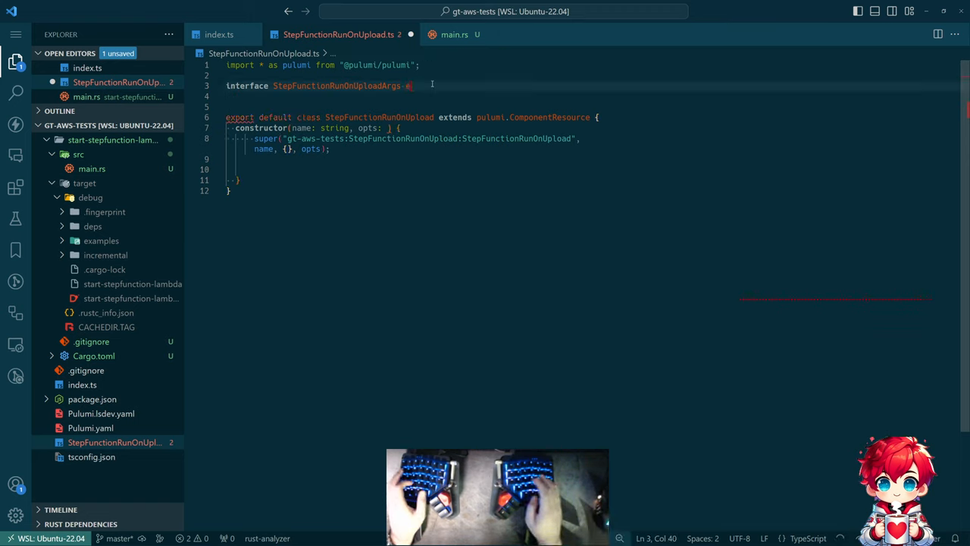
{"action": "type", "text": "extends pulumi.ComponentResourceOptions"}
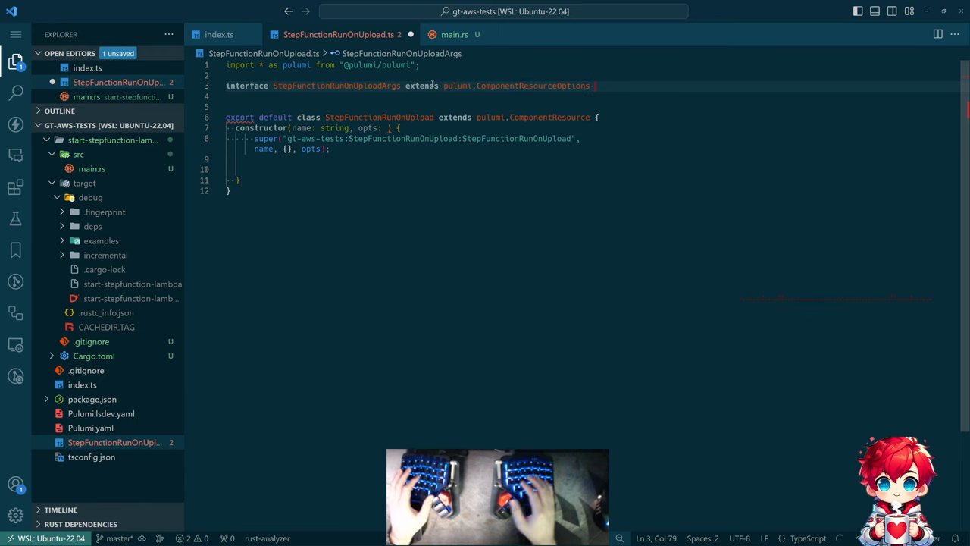
{"action": "key", "text": "Enter"}
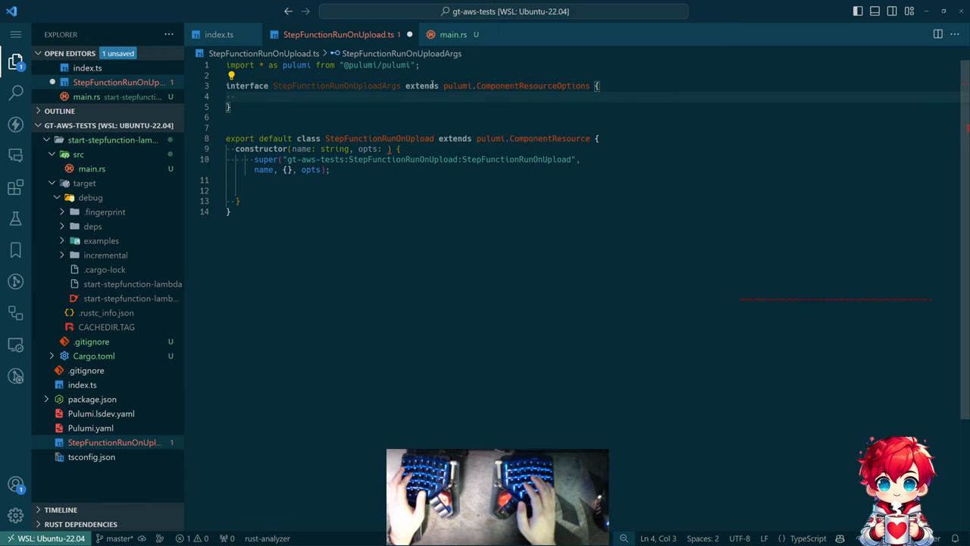
{"action": "type", "text": "string;"}
{"action": "left_click", "coordinate": [315, 148]}
{"action": "type", "text": "StepFunctionRunOnUploadArgs"}
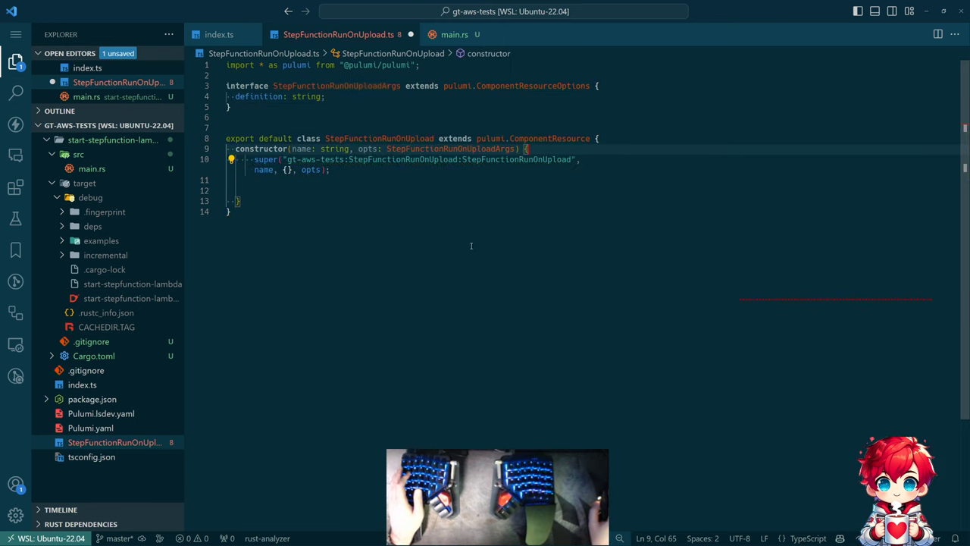
{"action": "key", "text": "ctrl+s"}
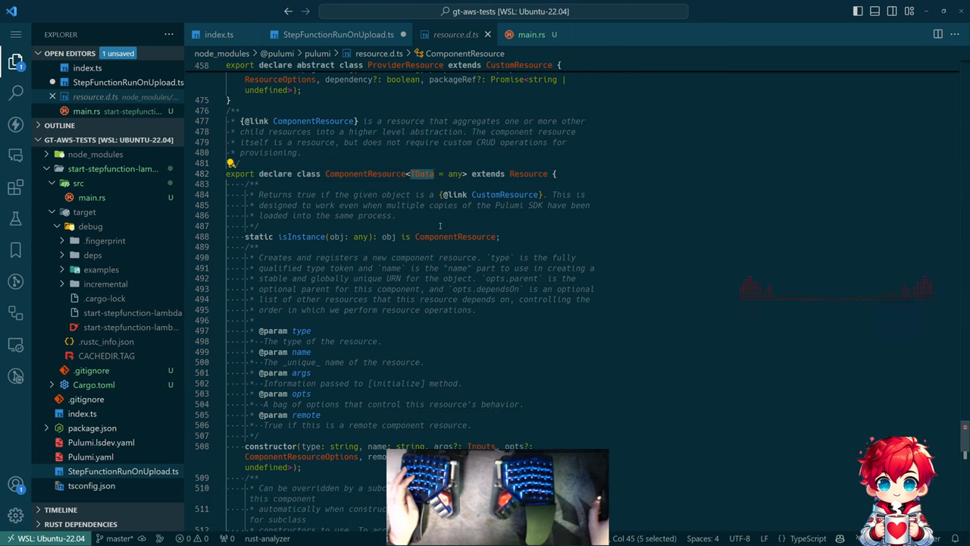
- Read the ComponentResource and CustomResource constructor declarations in resource.d.ts
{"action": "scroll", "scroll_direction": "down", "scroll_amount": 3}
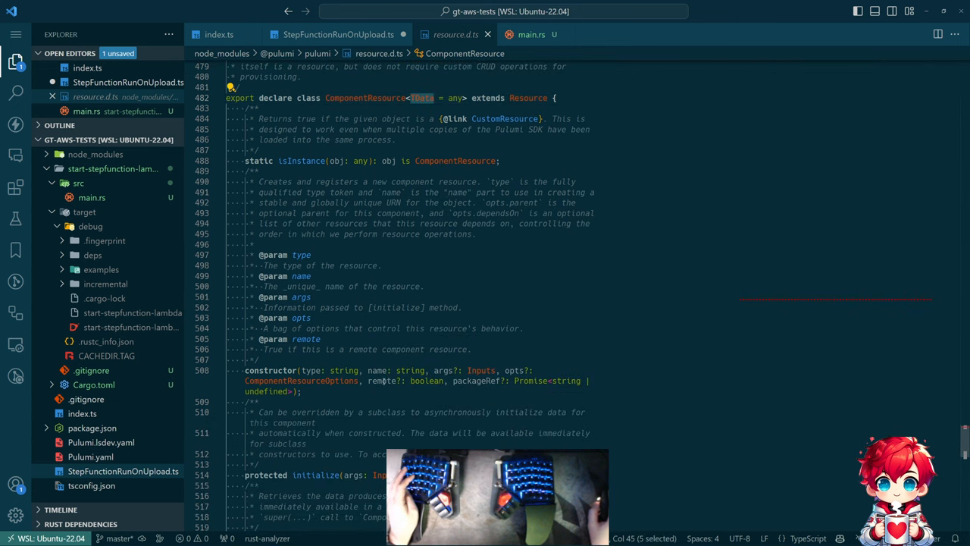
{"action": "scroll", "scroll_direction": "down", "scroll_amount": 3}
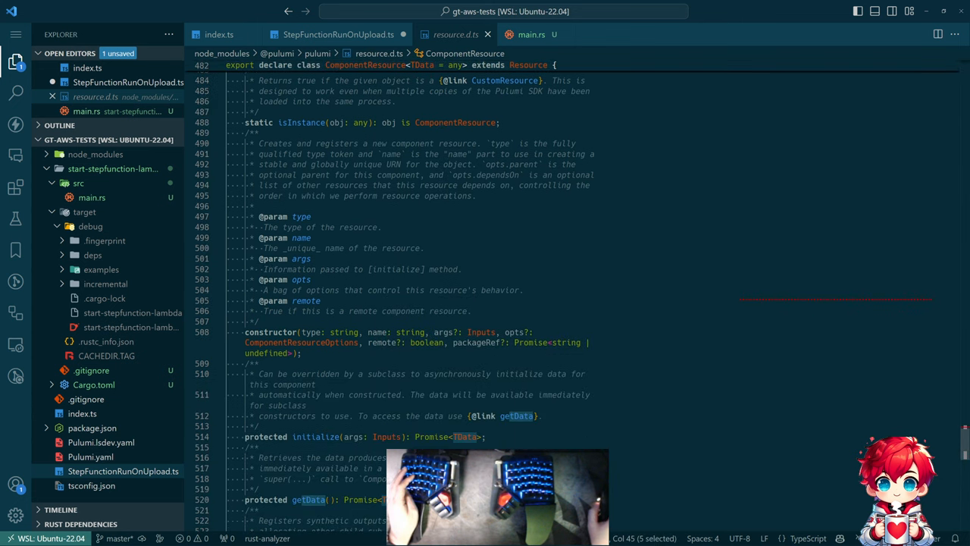
{"action": "scroll", "scroll_direction": "up", "scroll_amount": 3}
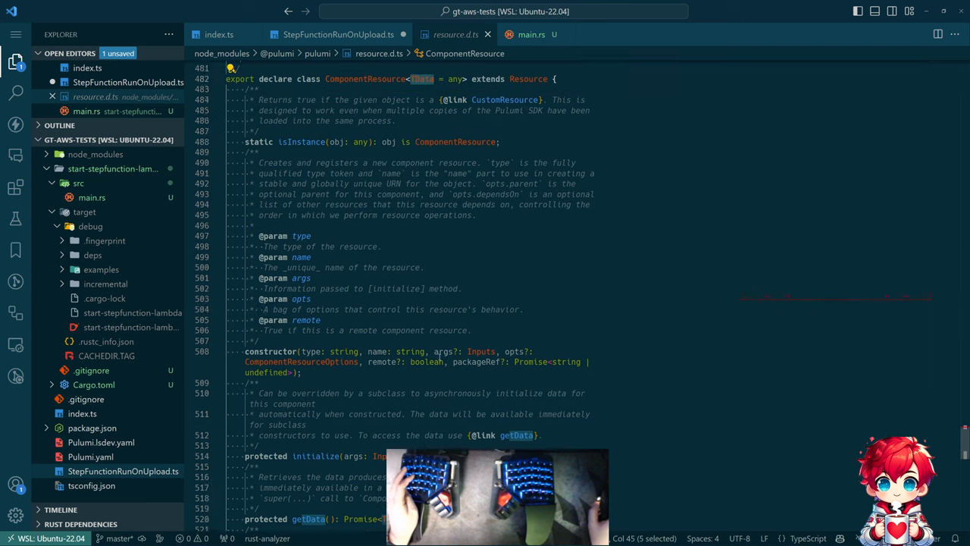
{"action": "scroll", "scroll_direction": "up", "scroll_amount": 3}
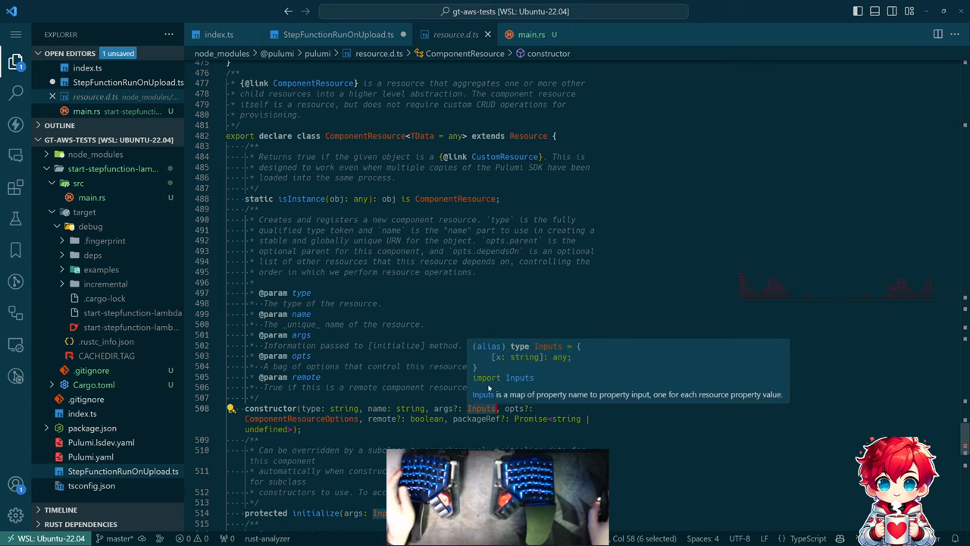
{"action": "scroll", "scroll_direction": "up", "scroll_amount": 3}
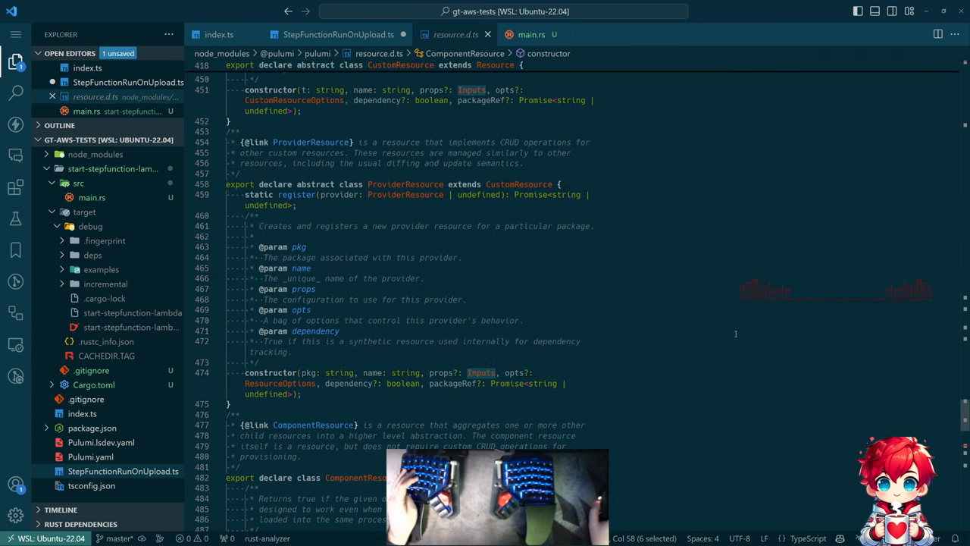
- Change the constructor to (name, inputs: StepFunctionRunOnUploadArgs, opts?: ComponentResourceOptions)
{"action": "left_click", "coordinate": [338, 34]}
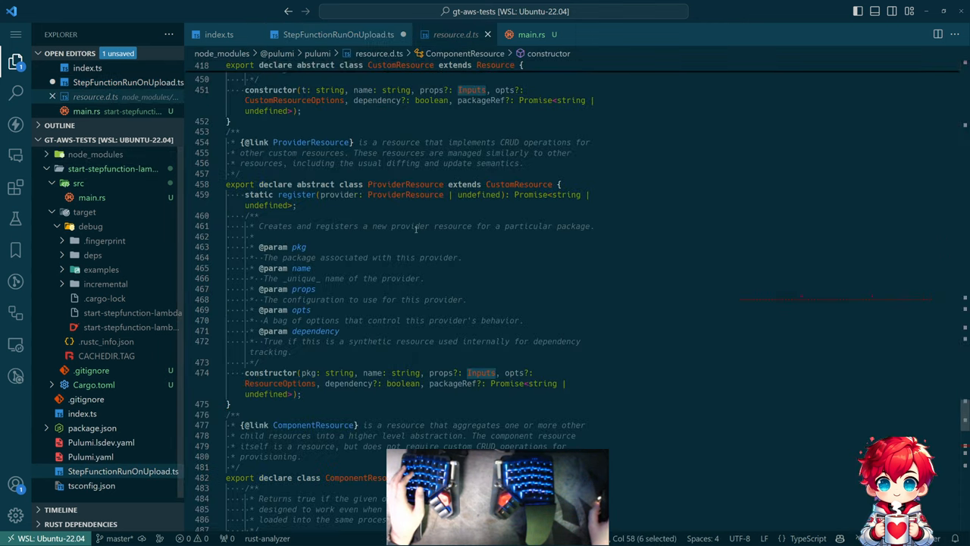
{"action": "scroll", "scroll_direction": "up", "scroll_amount": 3}
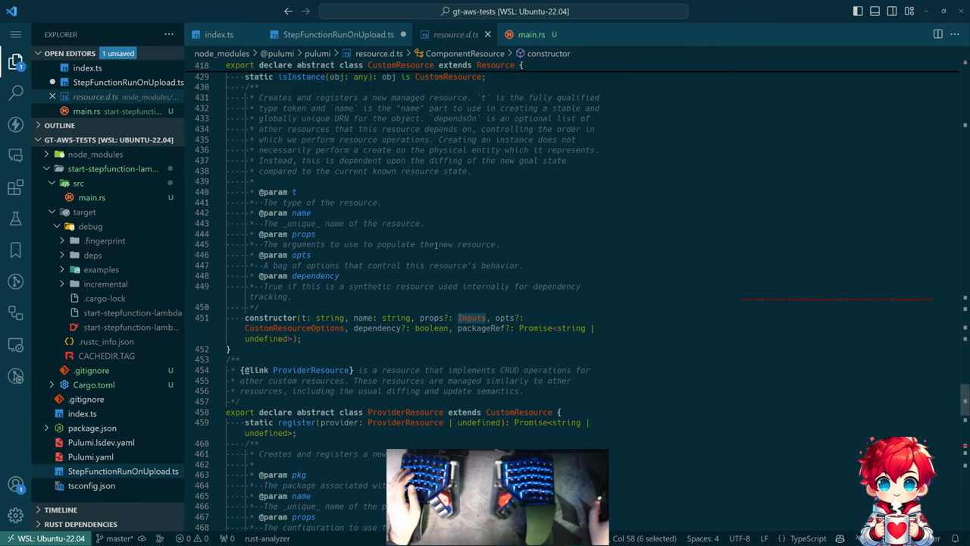
{"action": "scroll", "scroll_direction": "up", "scroll_amount": 3}
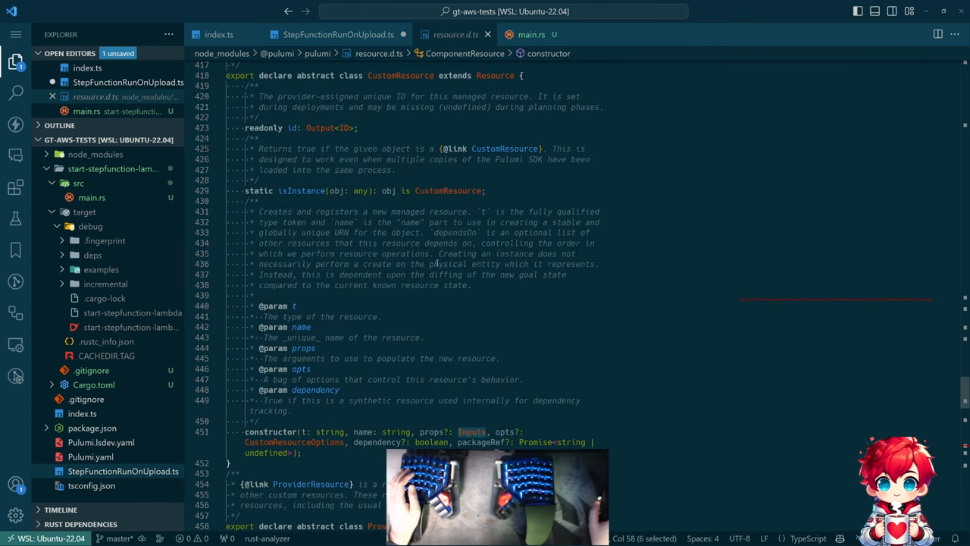
{"action": "scroll", "scroll_direction": "up", "scroll_amount": 3}
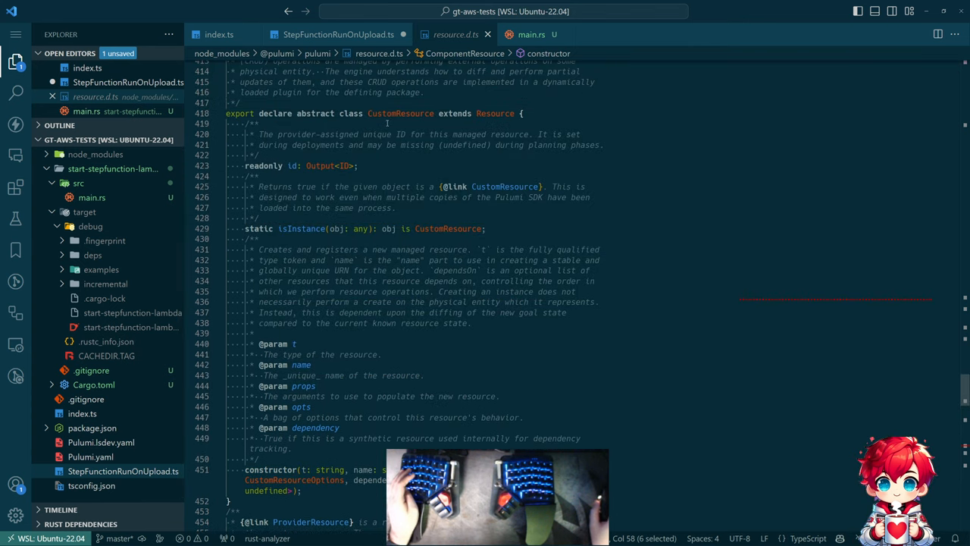
{"action": "left_click", "coordinate": [338, 35]}
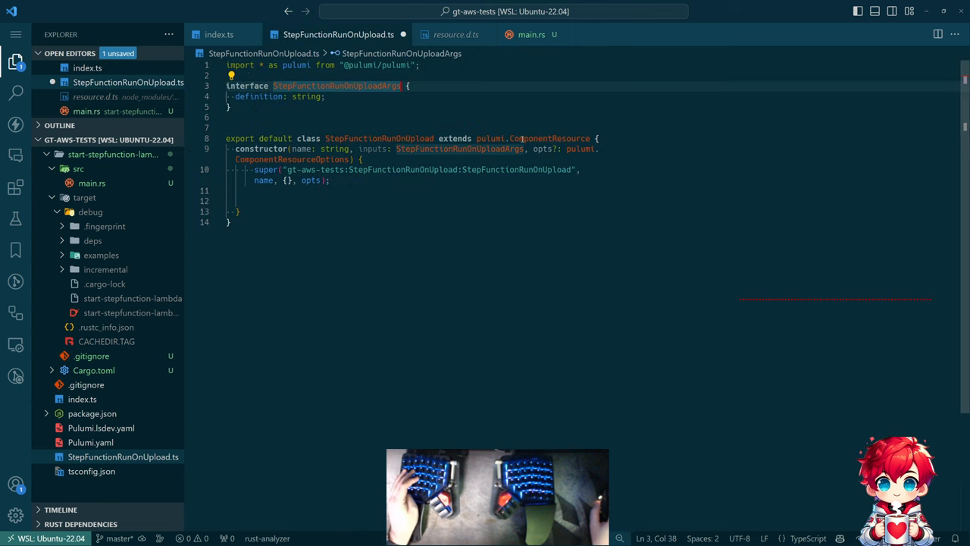
- Open the Pulumi Components tutorial and study the bucketName parameter in its S3 folder example
{"action": "key", "text": "alt+Tab"}
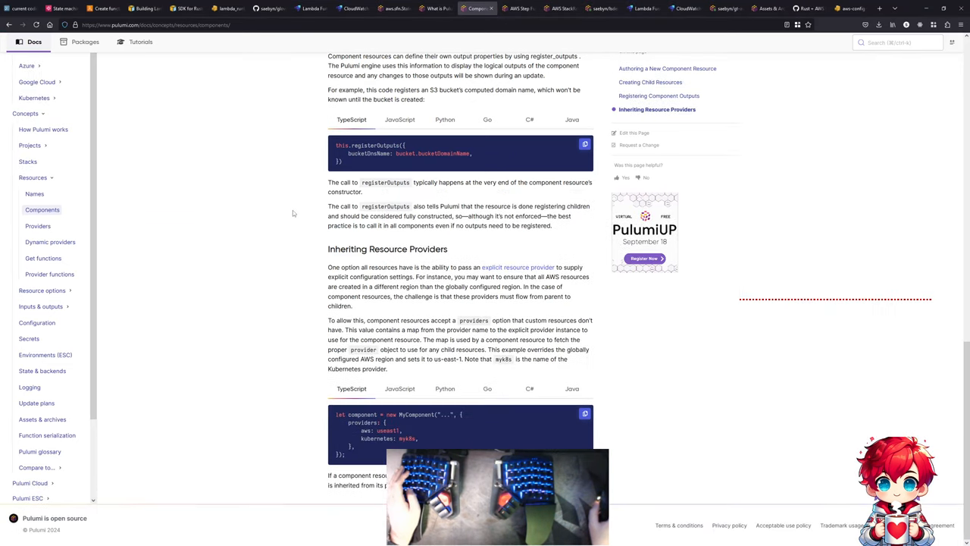
{"action": "mouse_move", "coordinate": [524, 378]}
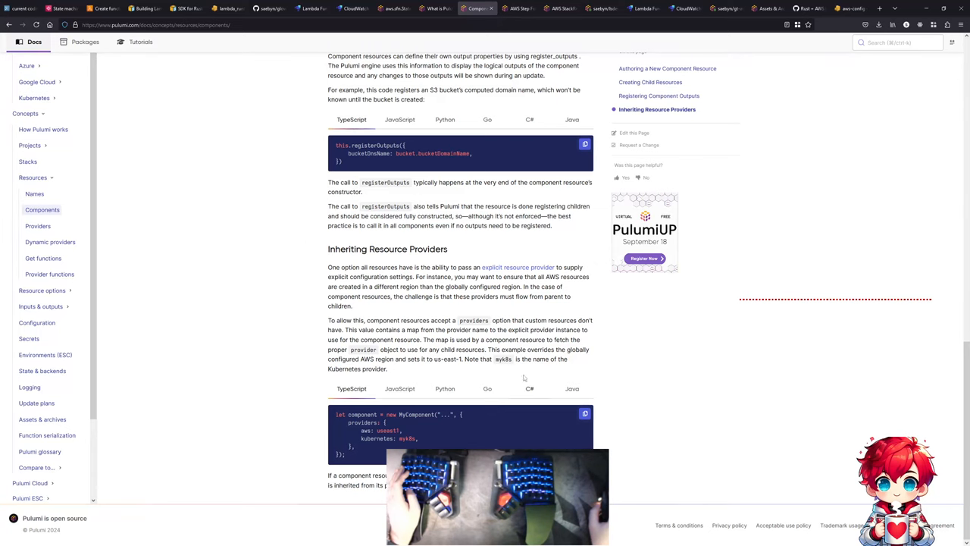
{"action": "mouse_move", "coordinate": [429, 316]}
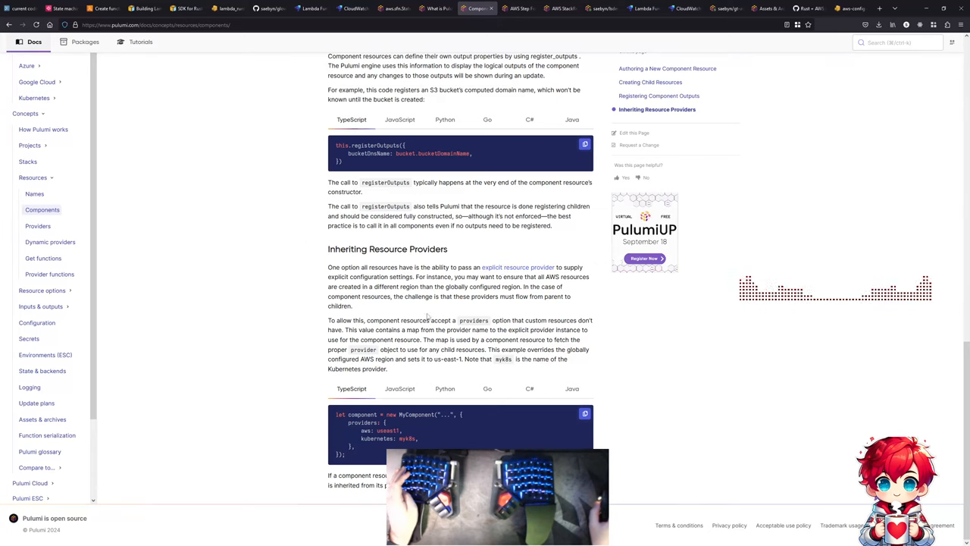
{"action": "scroll", "scroll_direction": "up", "scroll_amount": 3}
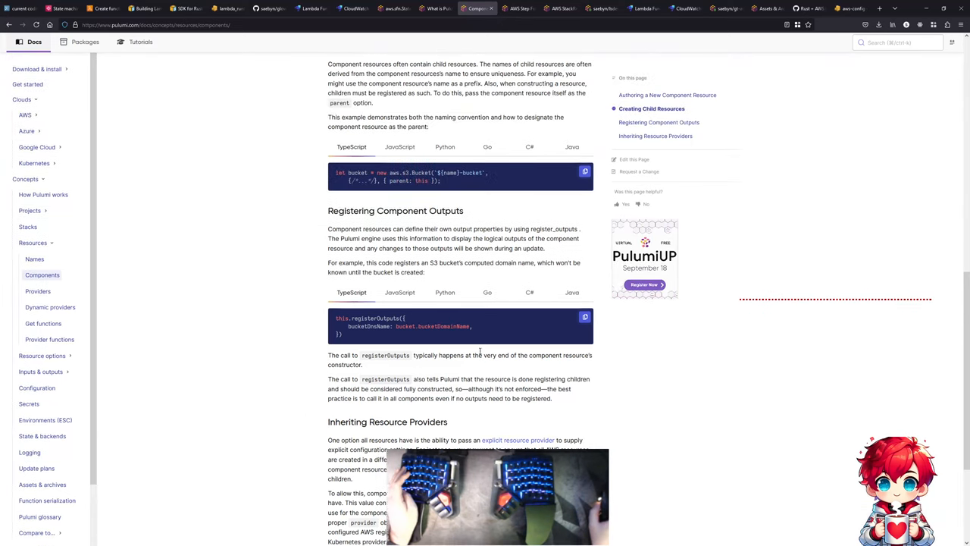
{"action": "scroll", "scroll_direction": "up", "scroll_amount": 3}
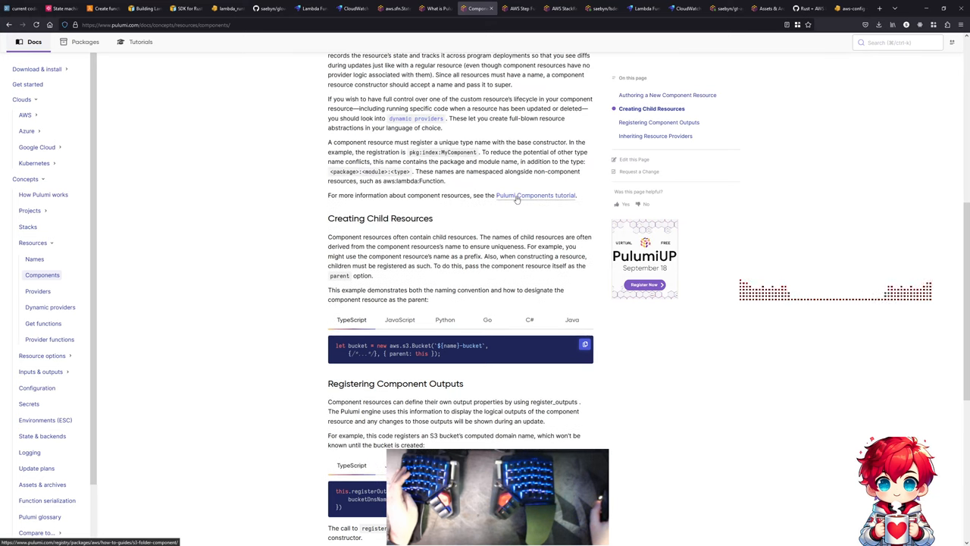
{"action": "left_click", "coordinate": [536, 195]}
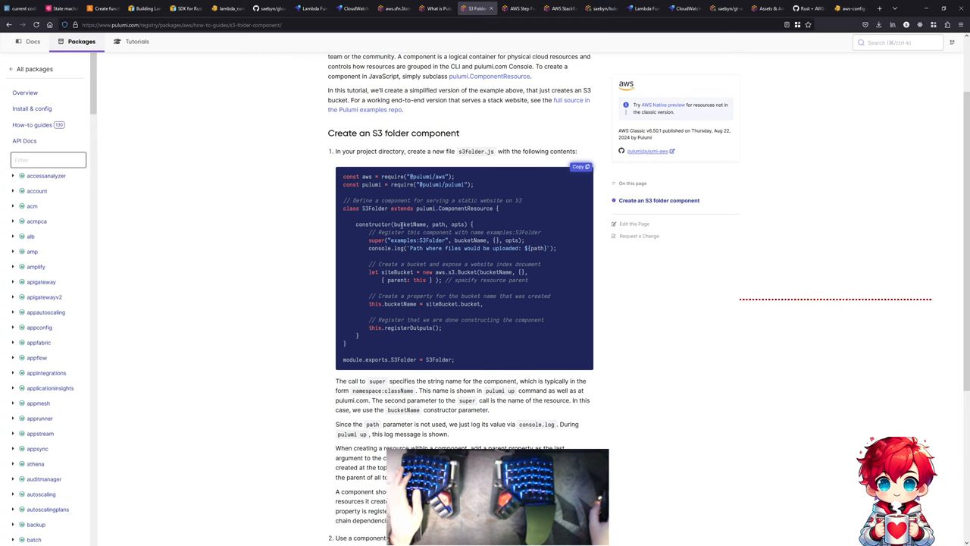
{"action": "double_click", "coordinate": [409, 225]}
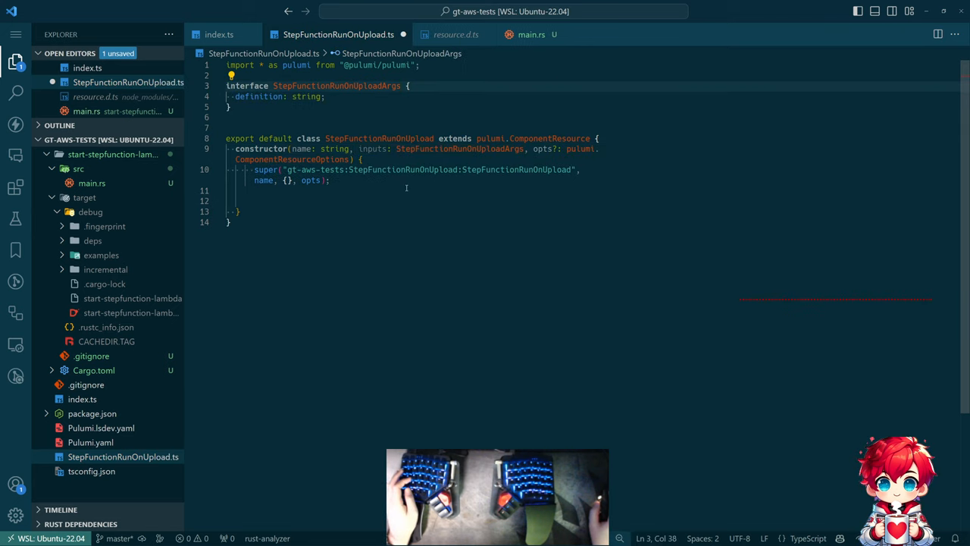
- Move the role, state machine, Lambda and bucket code from index.ts into the constructor
{"action": "double_click", "coordinate": [373, 148]}
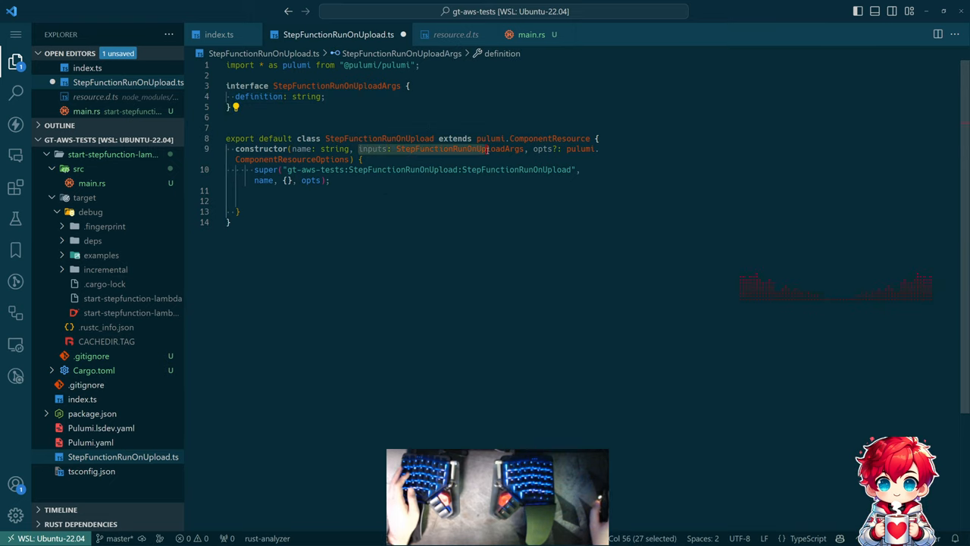
{"action": "double_click", "coordinate": [373, 148]}
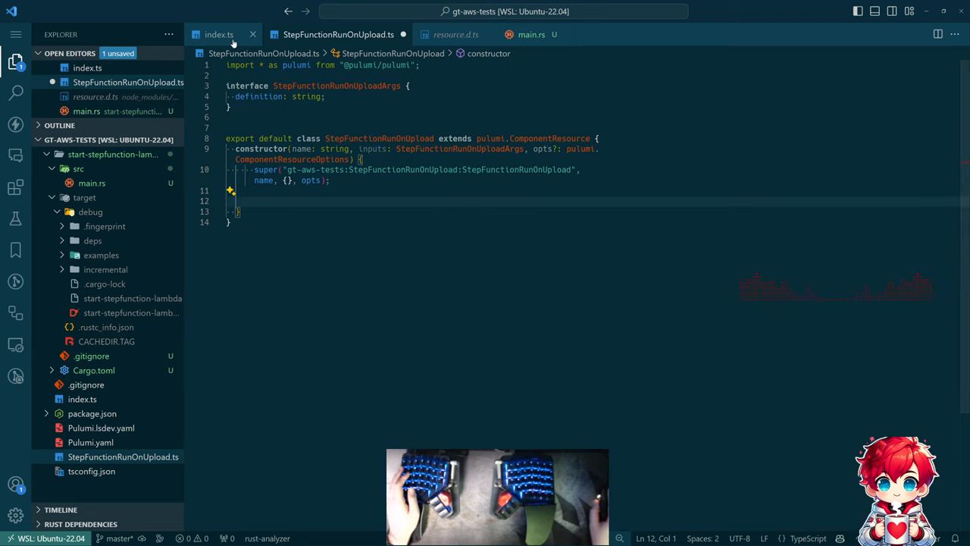
{"action": "left_click", "coordinate": [218, 34]}
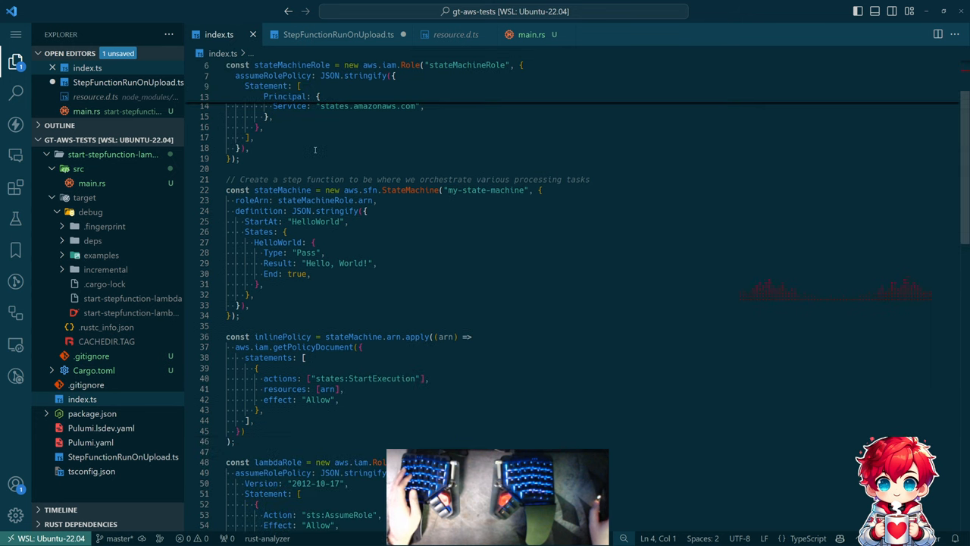
{"action": "scroll", "scroll_direction": "down", "scroll_amount": 3}
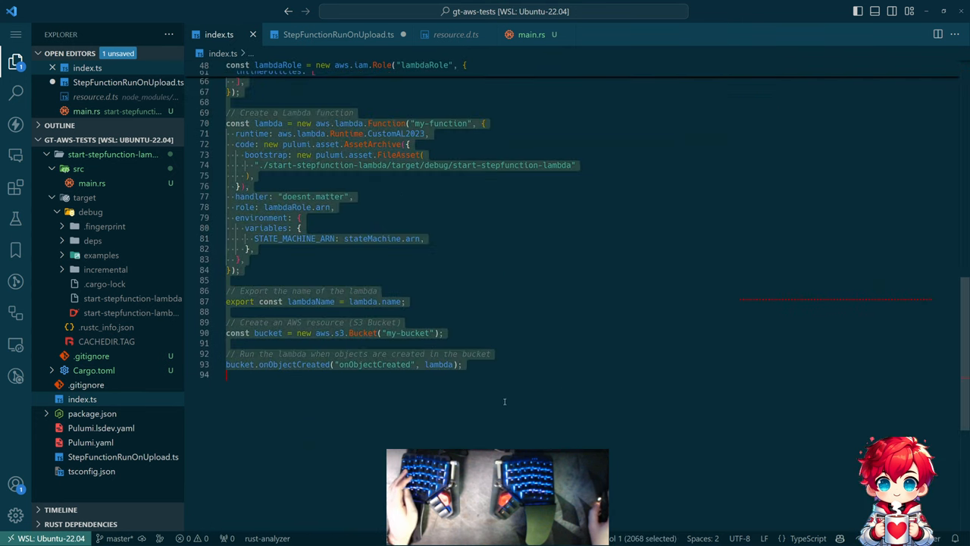
{"action": "left_click", "coordinate": [338, 34]}
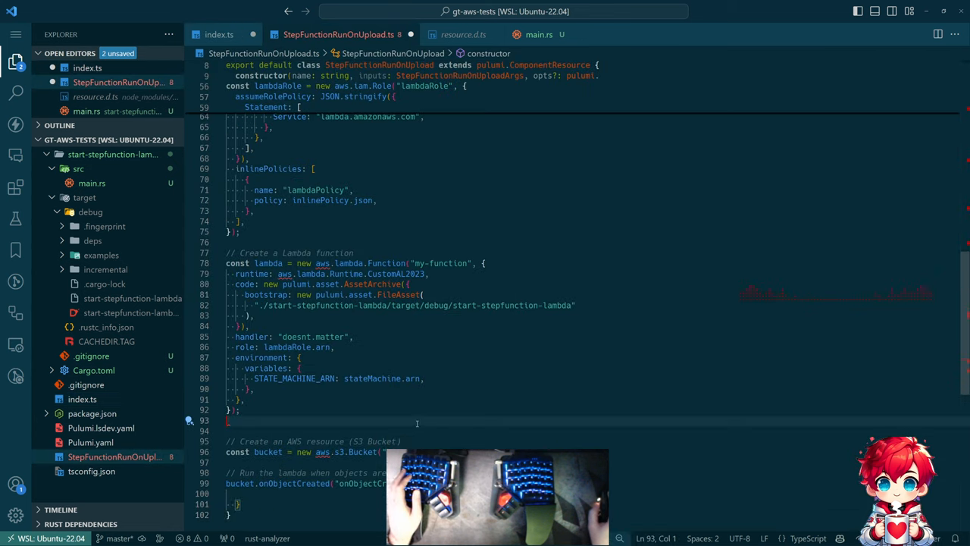
- Replace the hardcoded state machine definition with inputs.definition
{"action": "scroll", "scroll_direction": "up", "scroll_amount": 3}
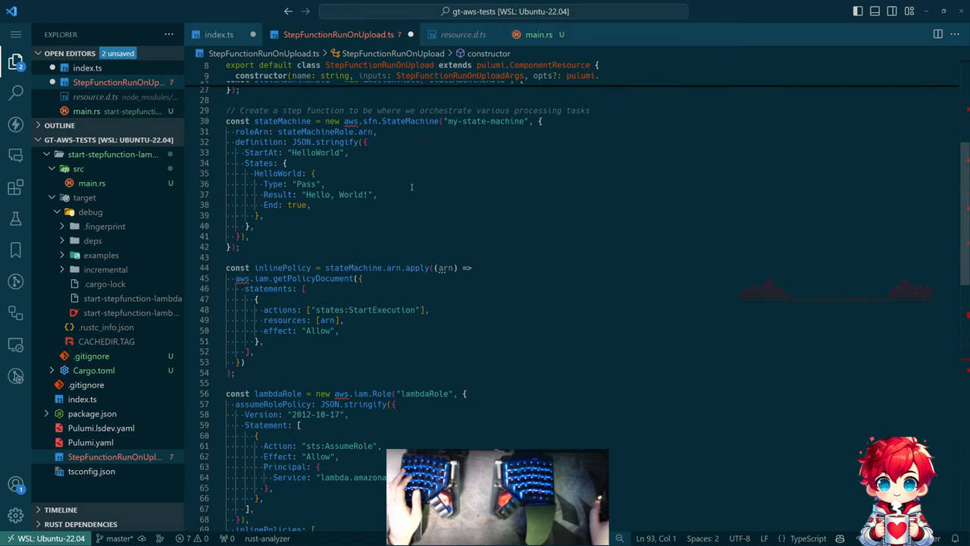
{"action": "left_click", "coordinate": [219, 35]}
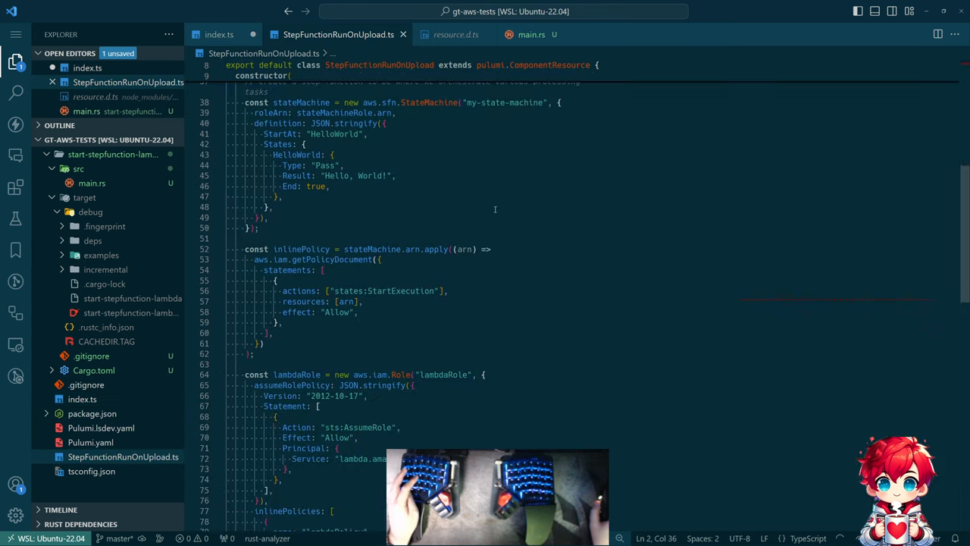
{"action": "scroll", "scroll_direction": "down", "scroll_amount": 3}
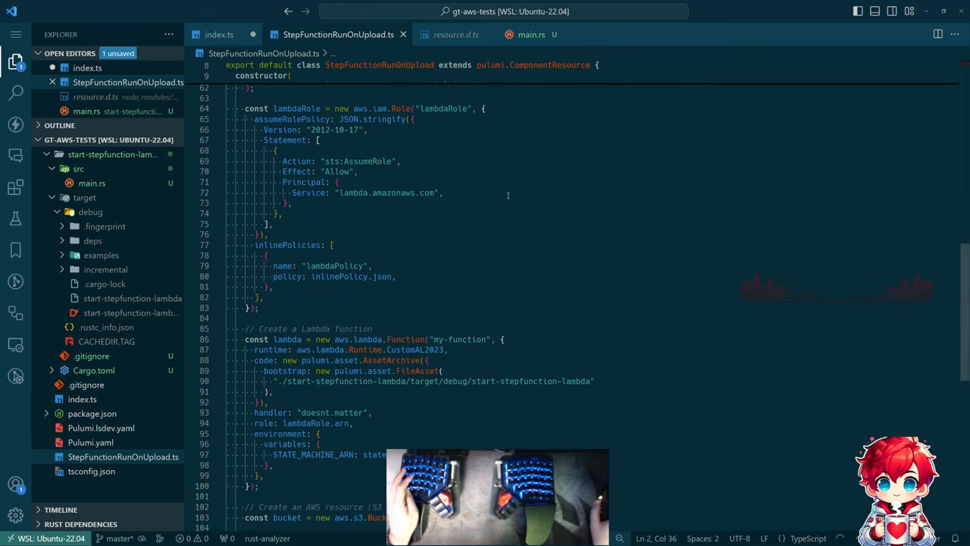
{"action": "scroll", "scroll_direction": "up", "scroll_amount": 3}
{"action": "type", "text": "definition:"}
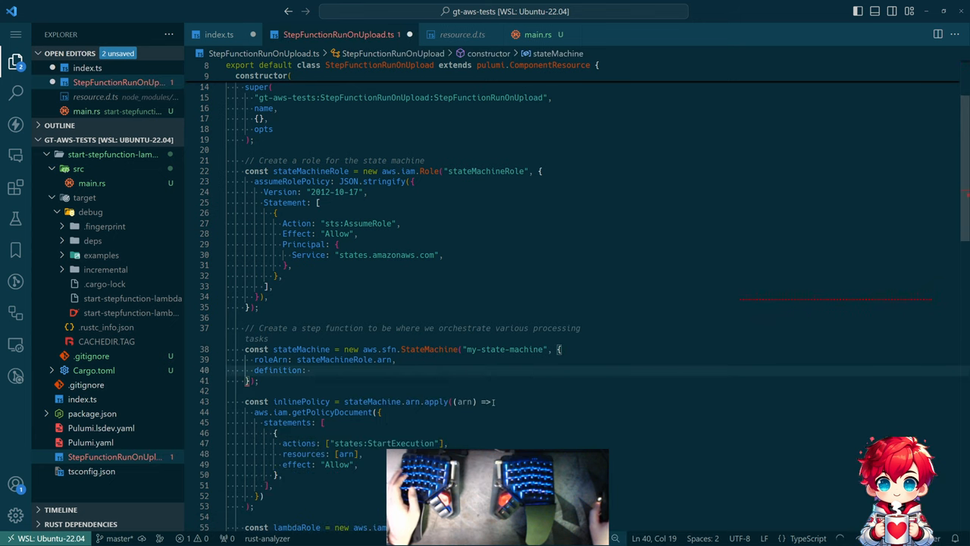
{"action": "type", "text": "inputs.definition,"}
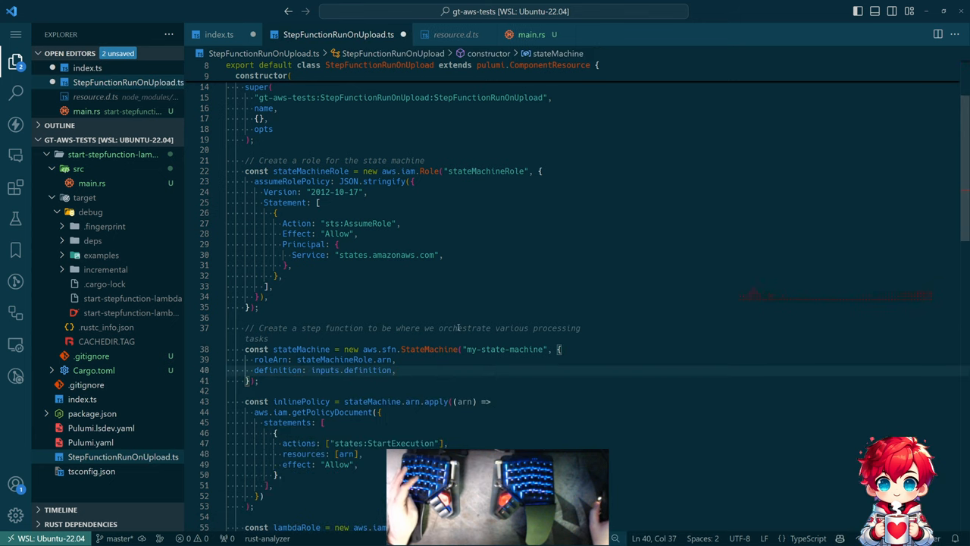
{"action": "left_click", "coordinate": [219, 34]}
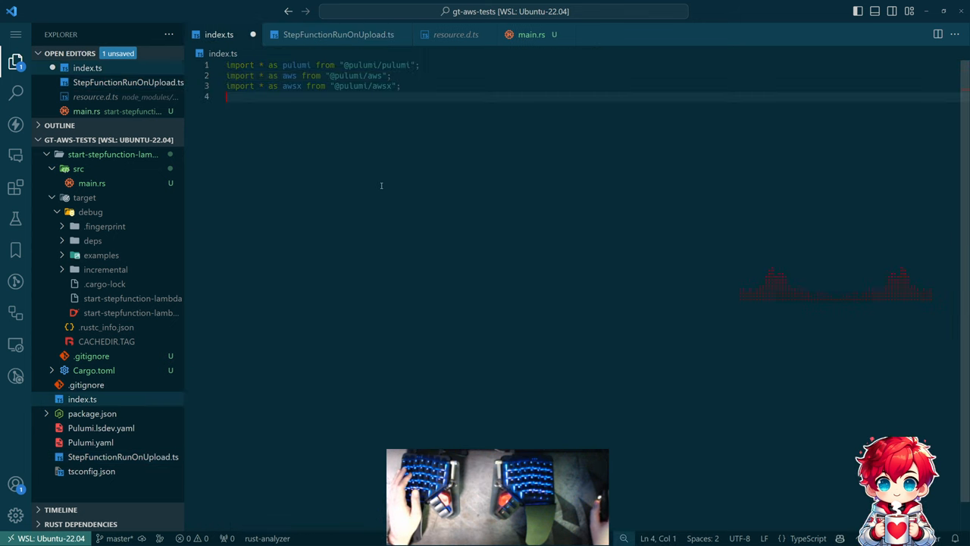
- Import StepFunctionRunOnUpload in index.ts and instantiate it with a JSON.stringify HelloWorld Pass-state definition
{"action": "type", "text": "im"}
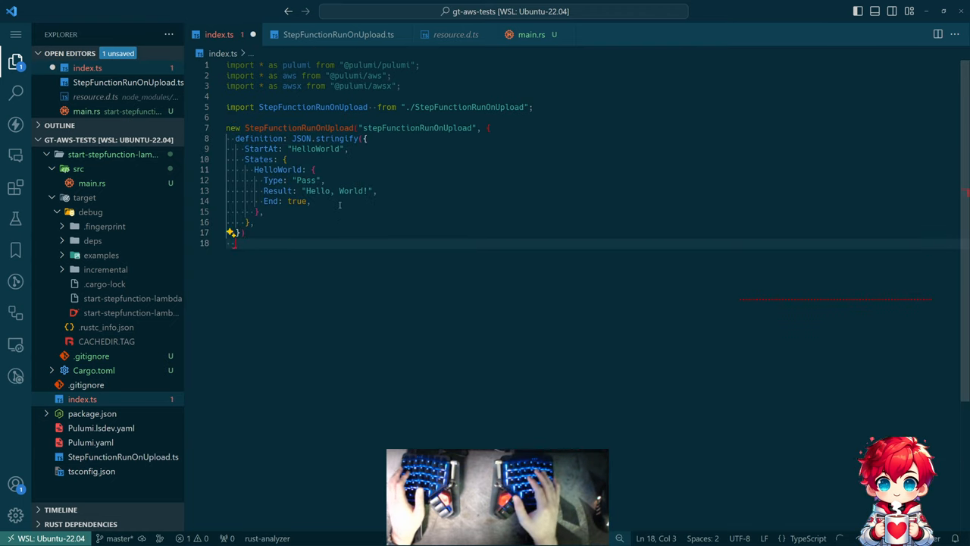
{"action": "type", "text": ")"}
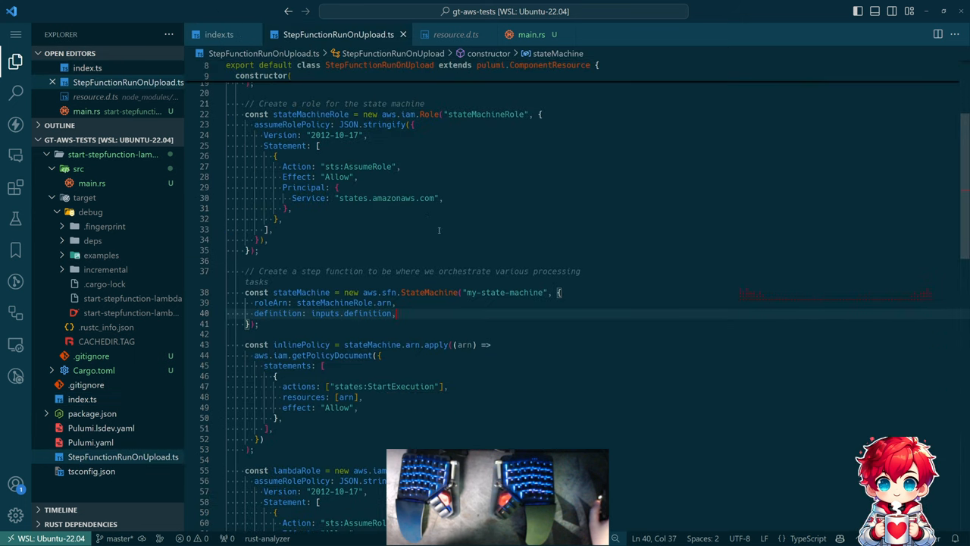
{"action": "scroll", "scroll_direction": "down", "scroll_amount": 3}
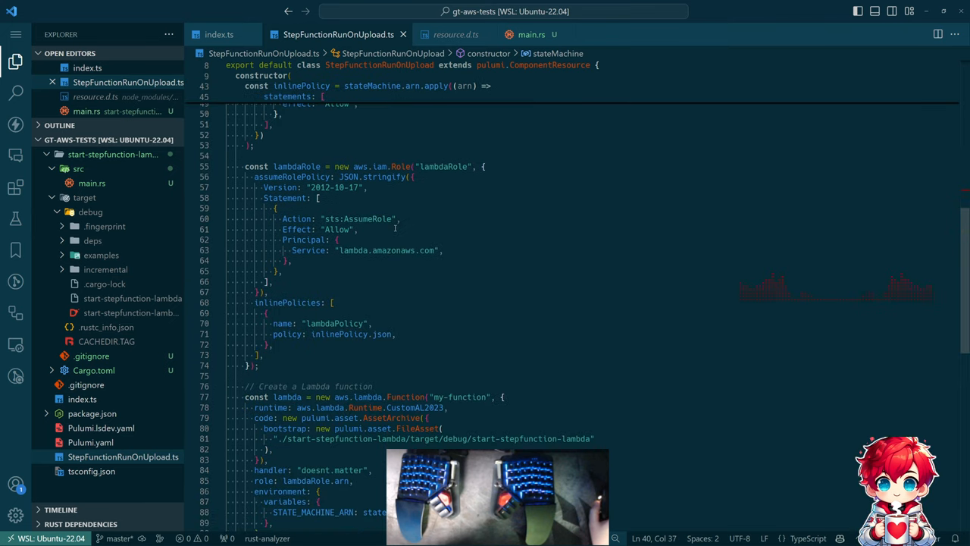
{"action": "scroll", "scroll_direction": "up", "scroll_amount": 3}
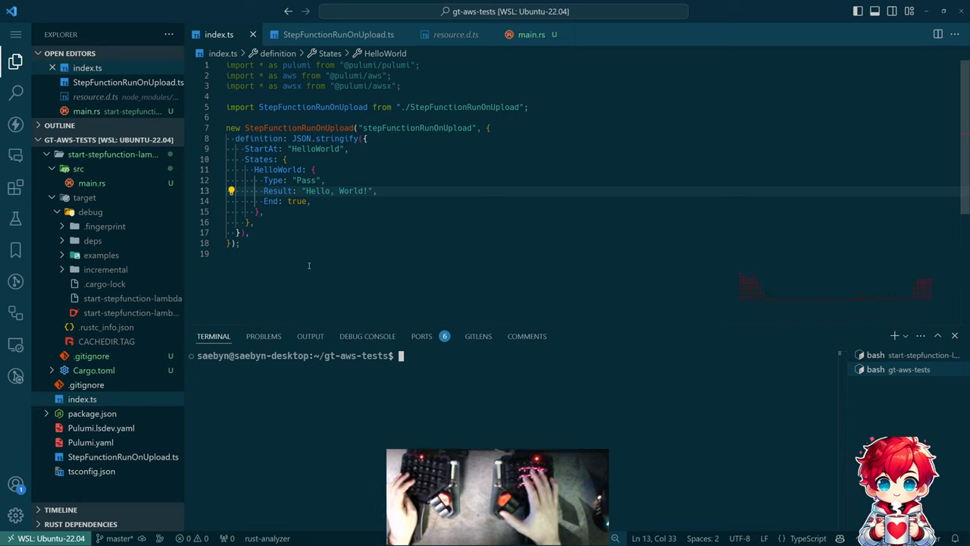
- Launch a LocalStack stack update preview with pulumilocal up
{"action": "type", "text": "pulumilocal up"}
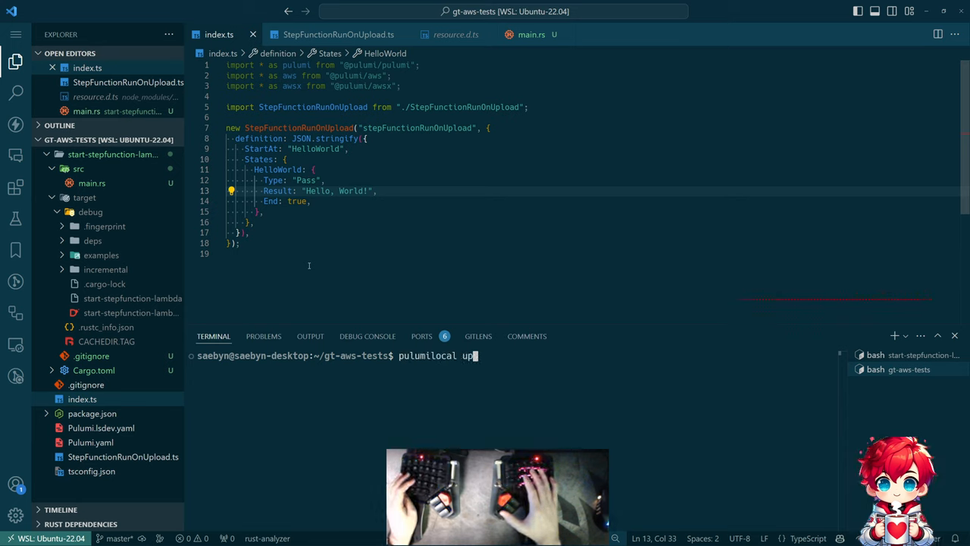
{"action": "key", "text": "Return"}
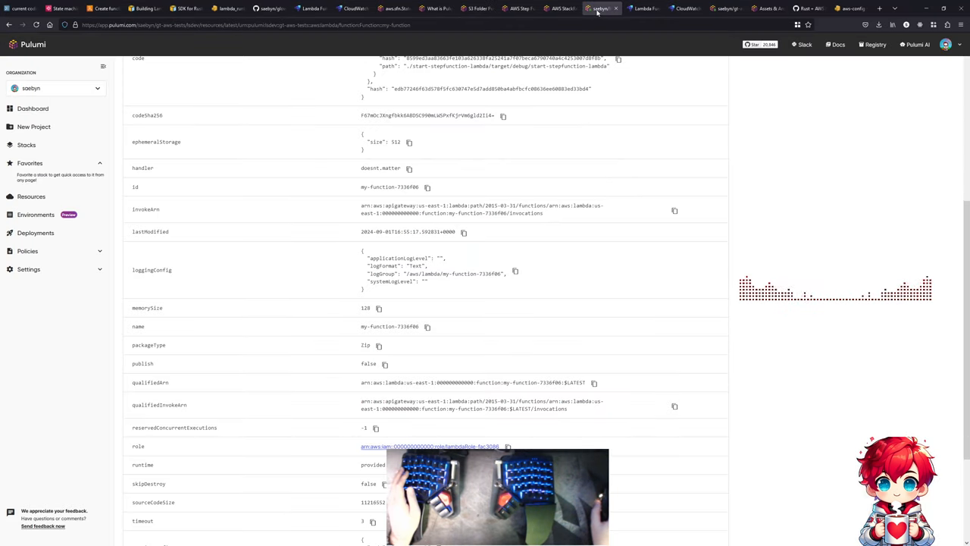
{"action": "mouse_move", "coordinate": [642, 8]}
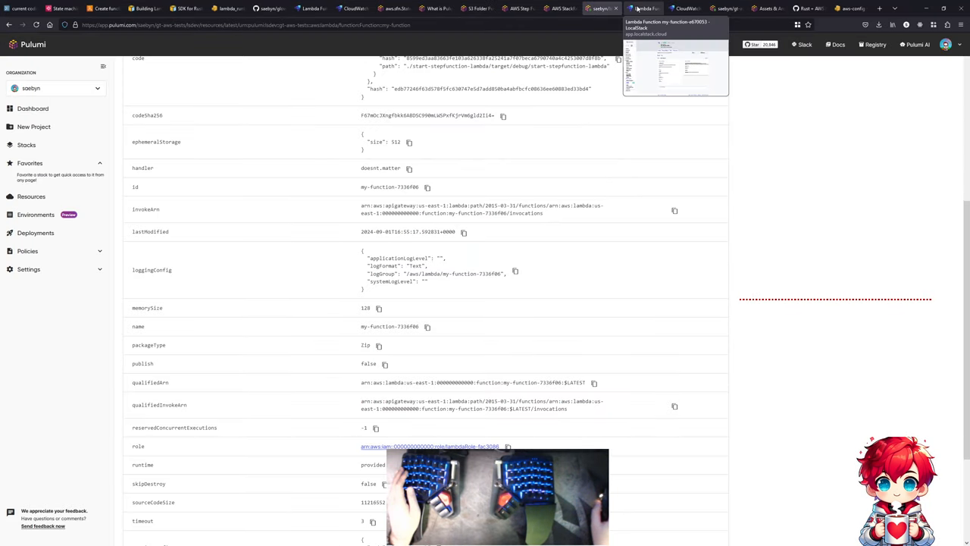
- Open Preview of Update #8 and check its summary: one component to create, nine unchanged
{"action": "scroll", "scroll_direction": "up", "scroll_amount": 3}
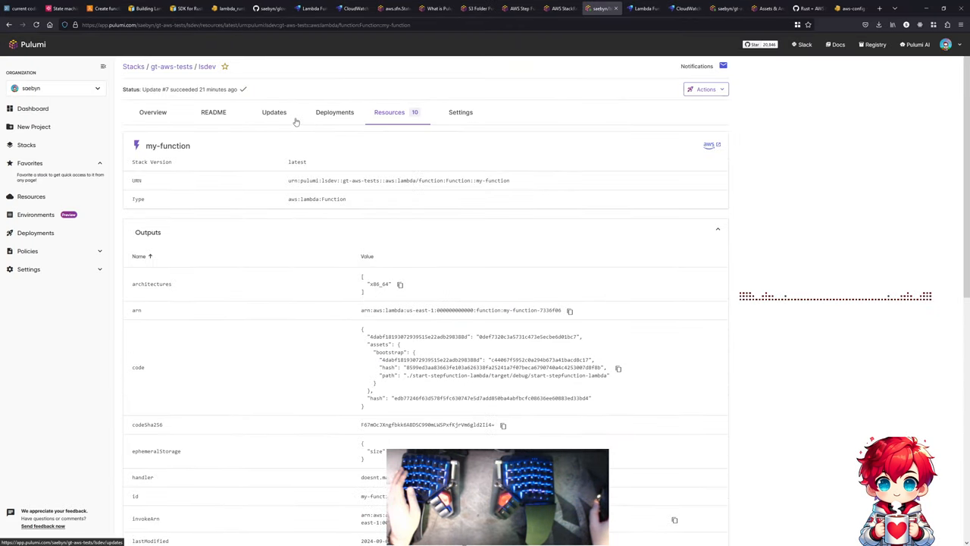
{"action": "left_click", "coordinate": [274, 112]}
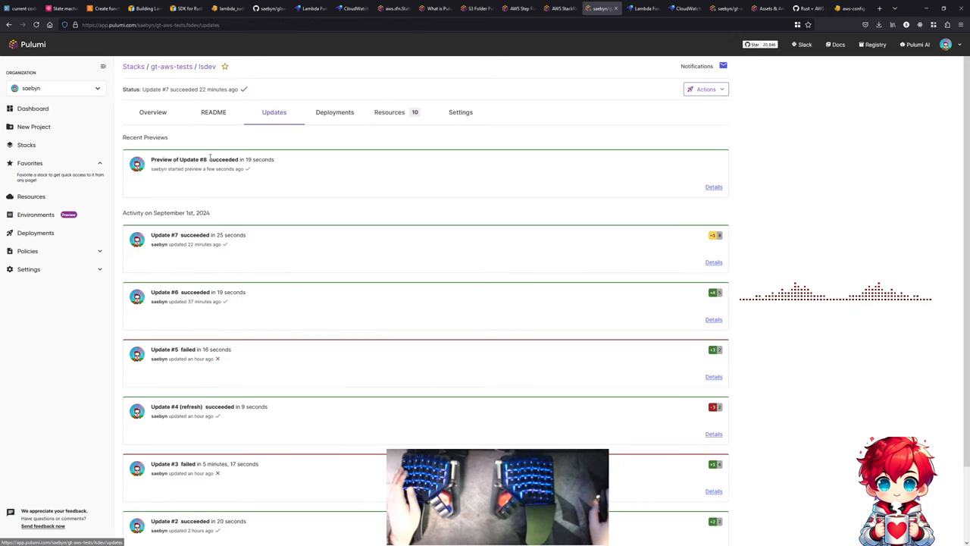
{"action": "left_click", "coordinate": [714, 187]}
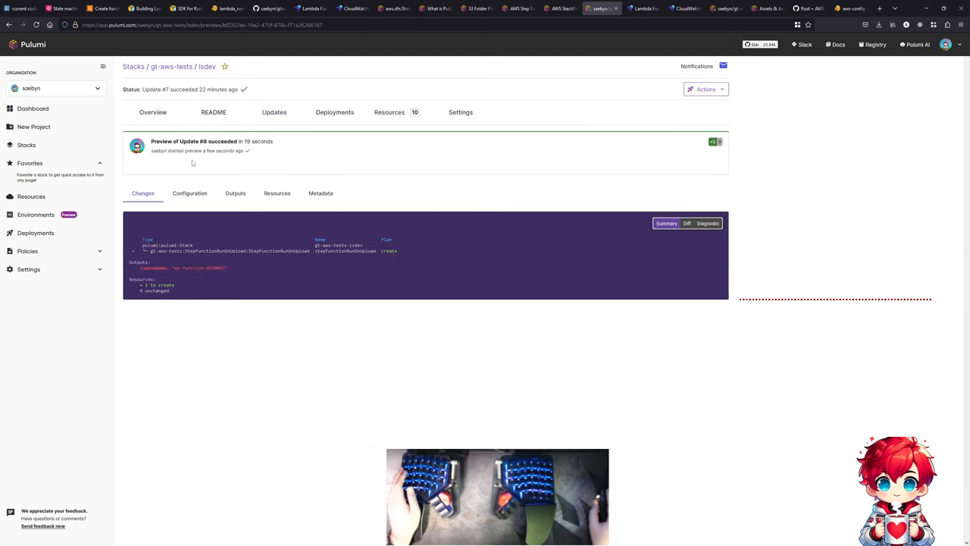
{"action": "mouse_move", "coordinate": [203, 161]}
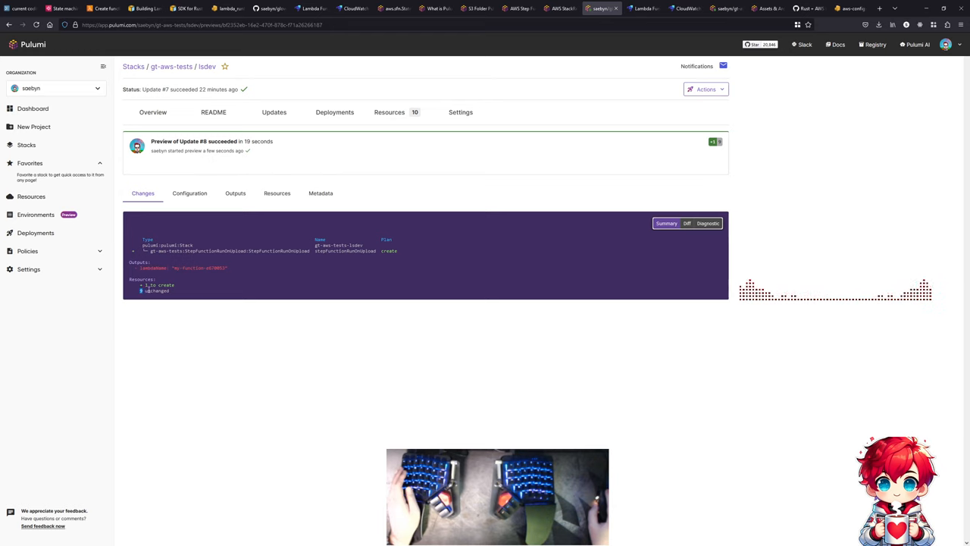
{"action": "double_click", "coordinate": [154, 290]}
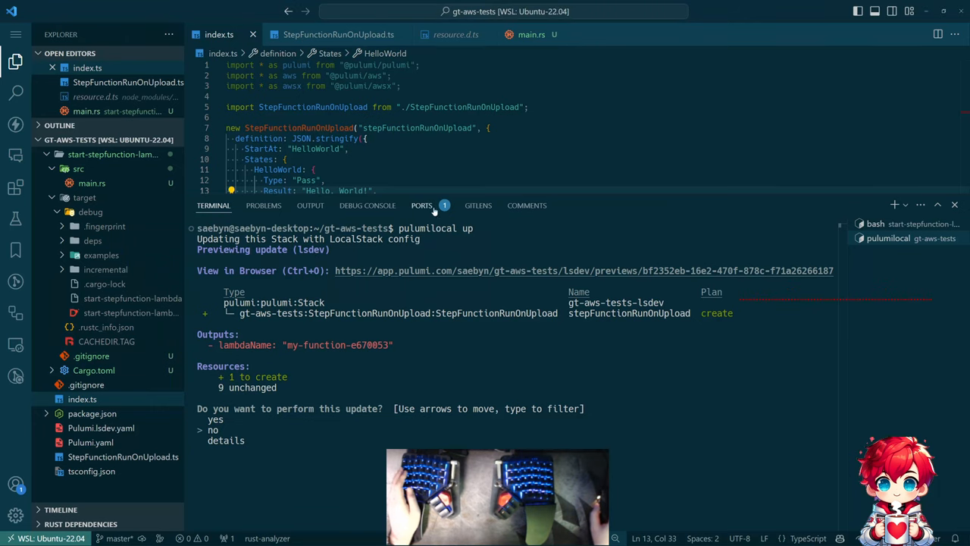
- Return to index.ts and confirm 'yes' to perform the StepFunctionRunOnUpload update
{"action": "left_click", "coordinate": [338, 34]}
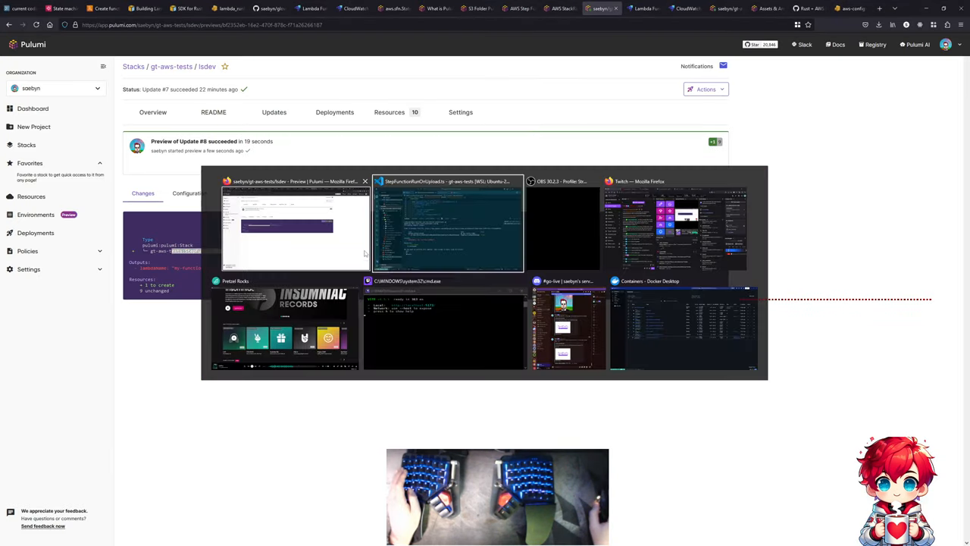
{"action": "left_click", "coordinate": [448, 224]}
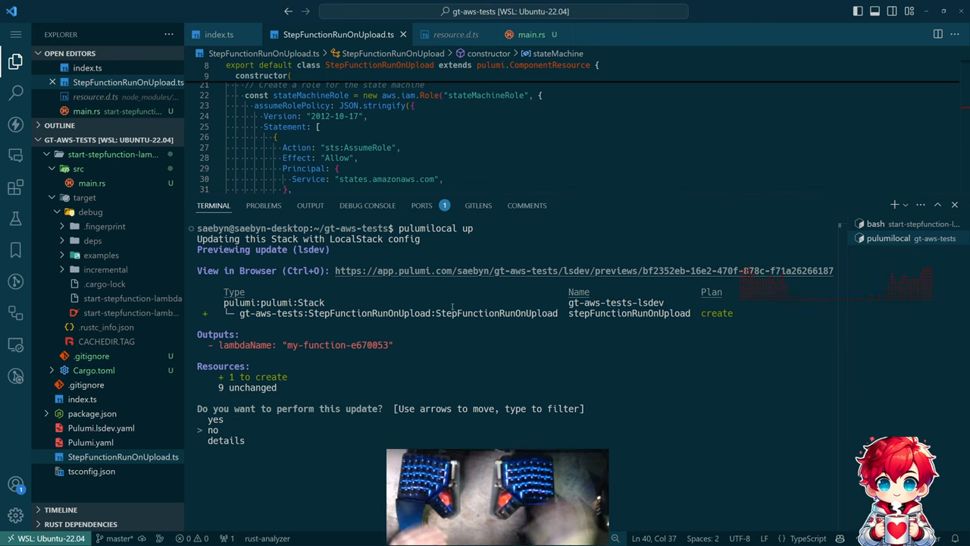
{"action": "left_click", "coordinate": [219, 35]}
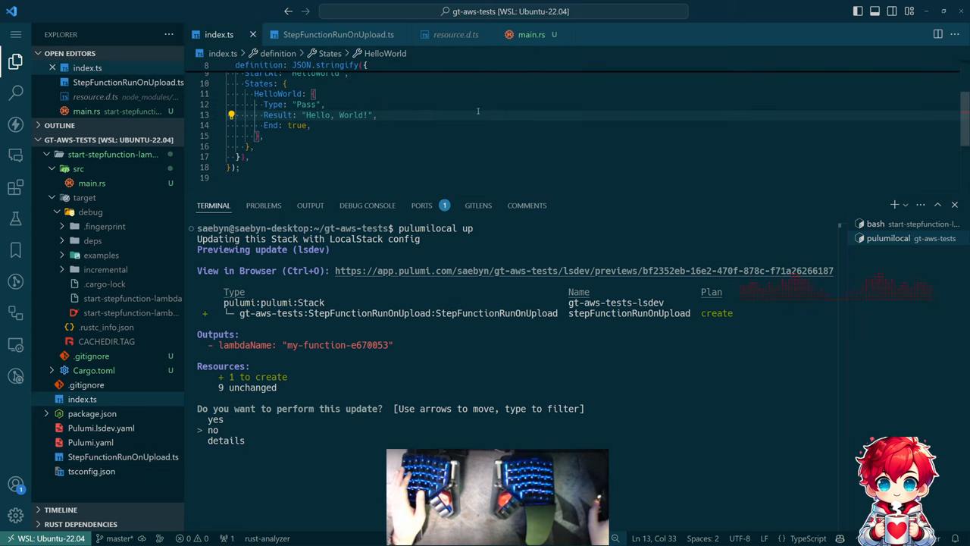
{"action": "scroll", "scroll_direction": "up", "scroll_amount": 3}
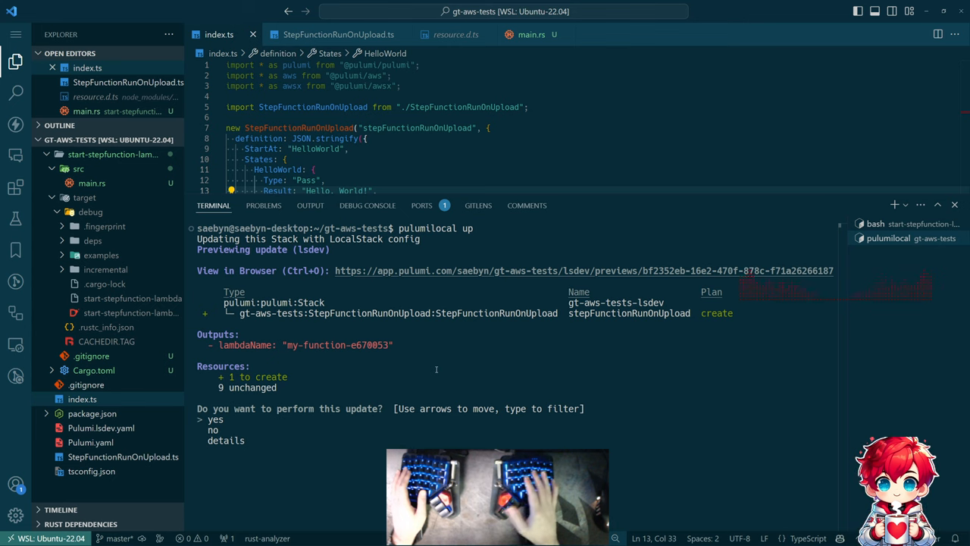
{"action": "key", "text": "Return"}
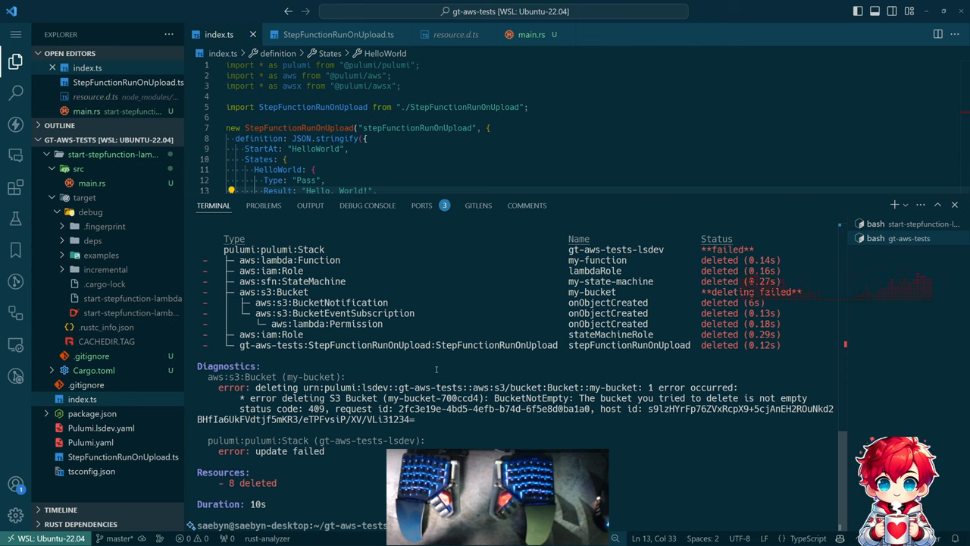
- Switch windows to stop the LocalStack container after the failed bucket deletion
{"action": "key", "text": "Alt+Tab"}
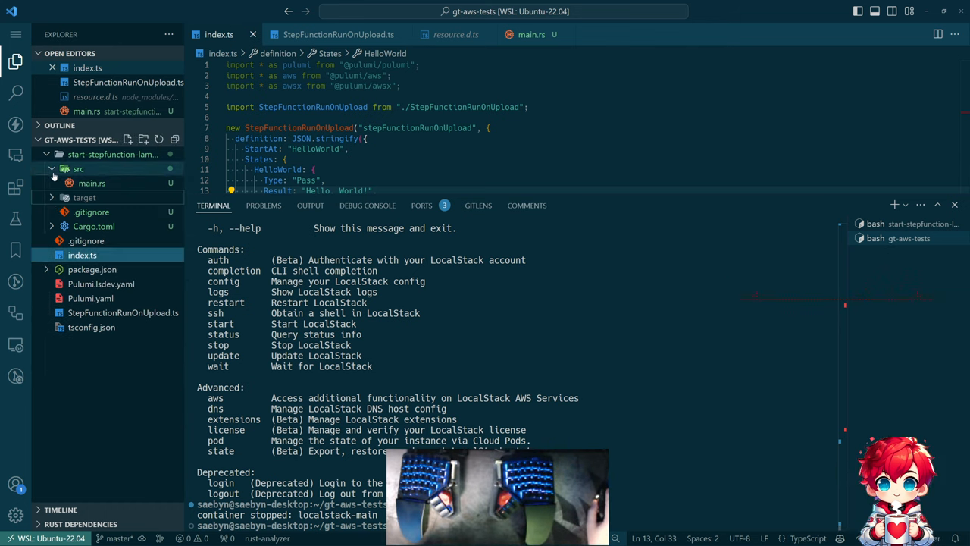
- Review StepFunctionRunOnUpload.ts: Lambda role, function, S3 bucket and onObjectCreated trigger in the constructor
{"action": "left_click", "coordinate": [49, 154]}
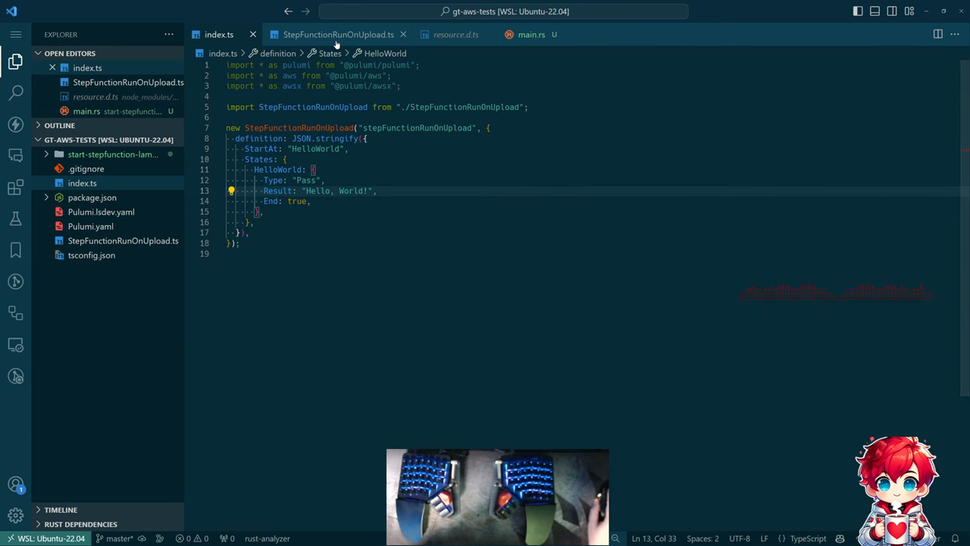
{"action": "left_click", "coordinate": [339, 35]}
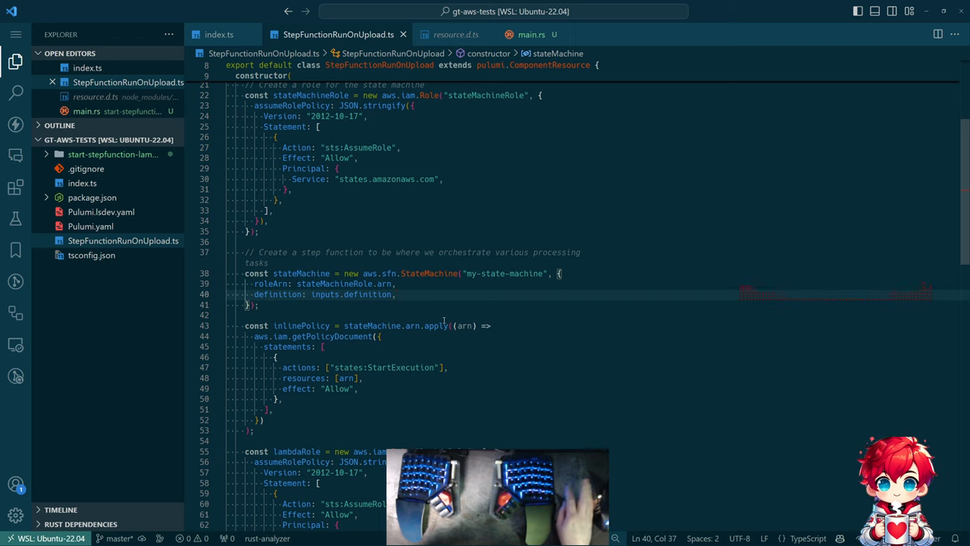
{"action": "scroll", "scroll_direction": "down", "scroll_amount": 3}
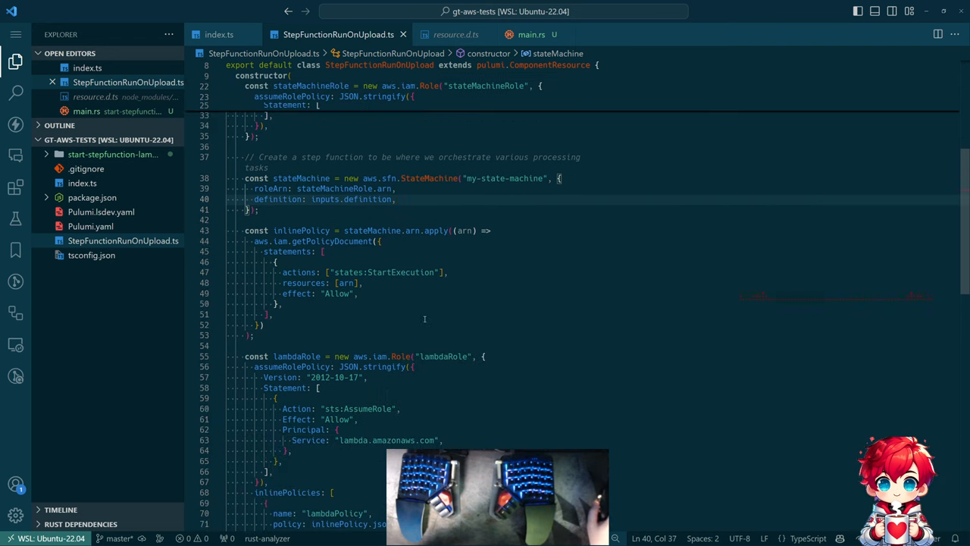
{"action": "scroll", "scroll_direction": "down", "scroll_amount": 3}
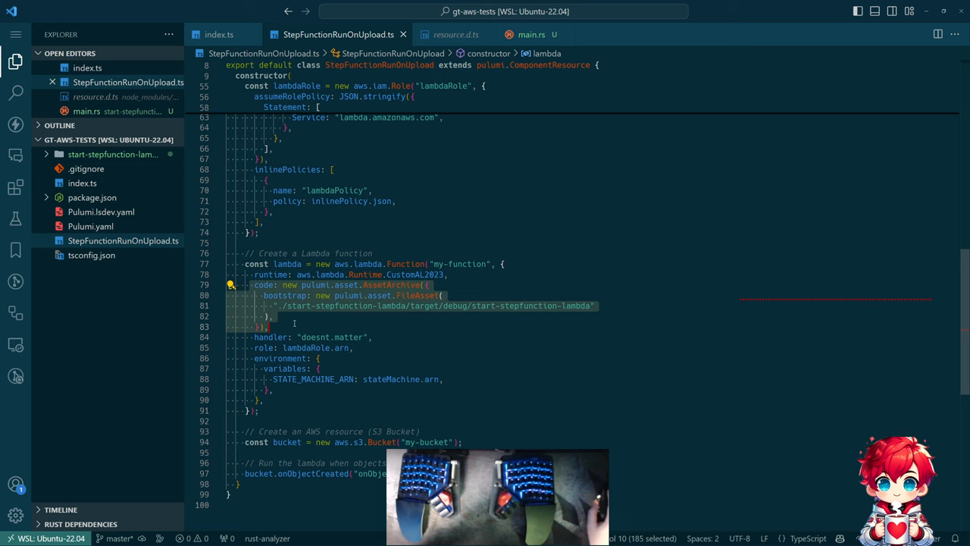
{"action": "left_click", "coordinate": [296, 326]}
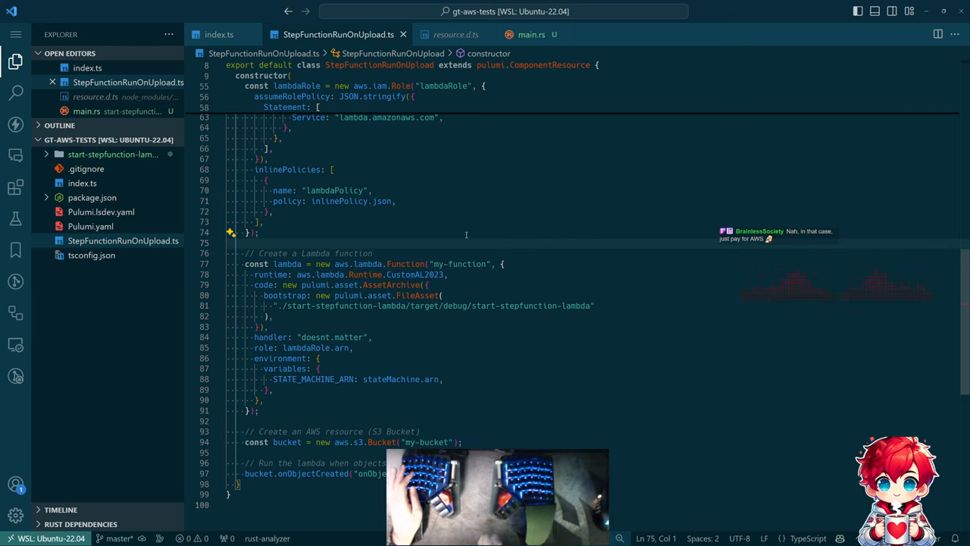
{"action": "key", "text": "alt+tab"}
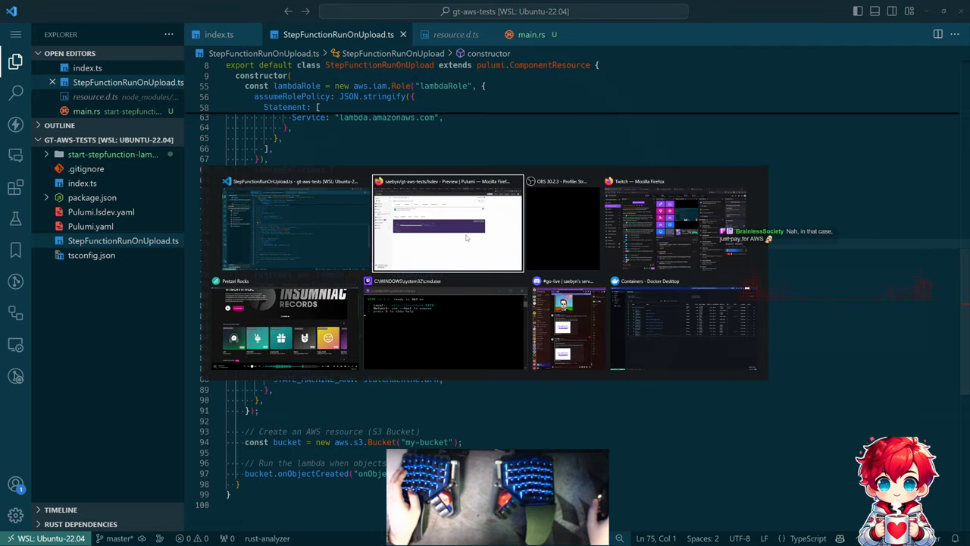